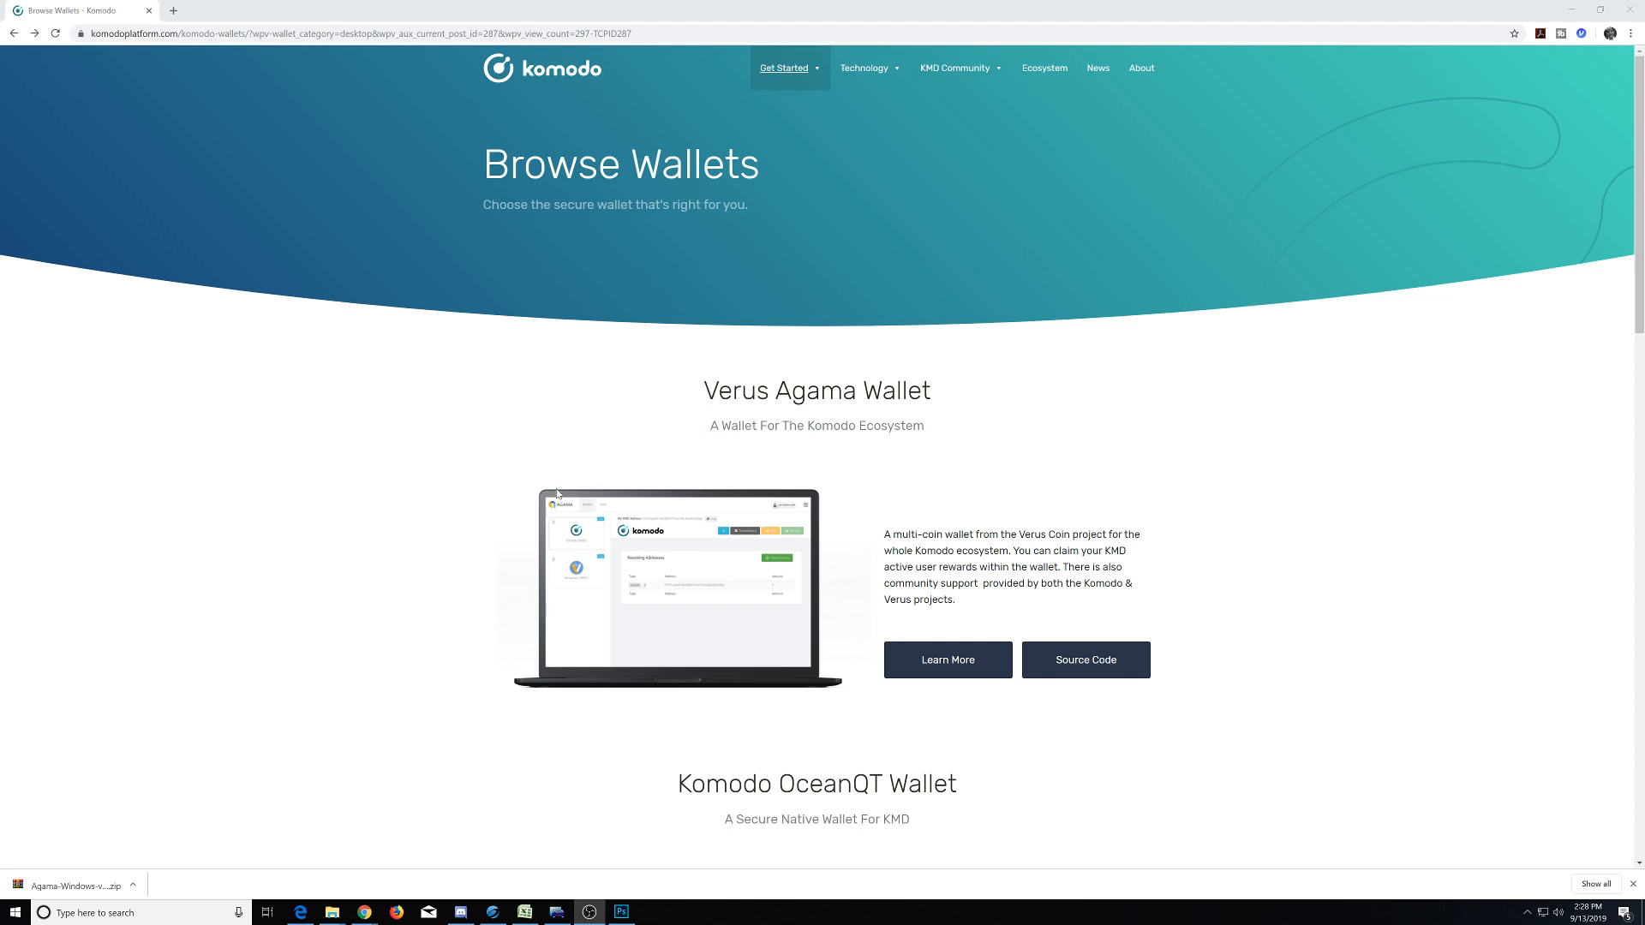
mouse_move(709, 485)
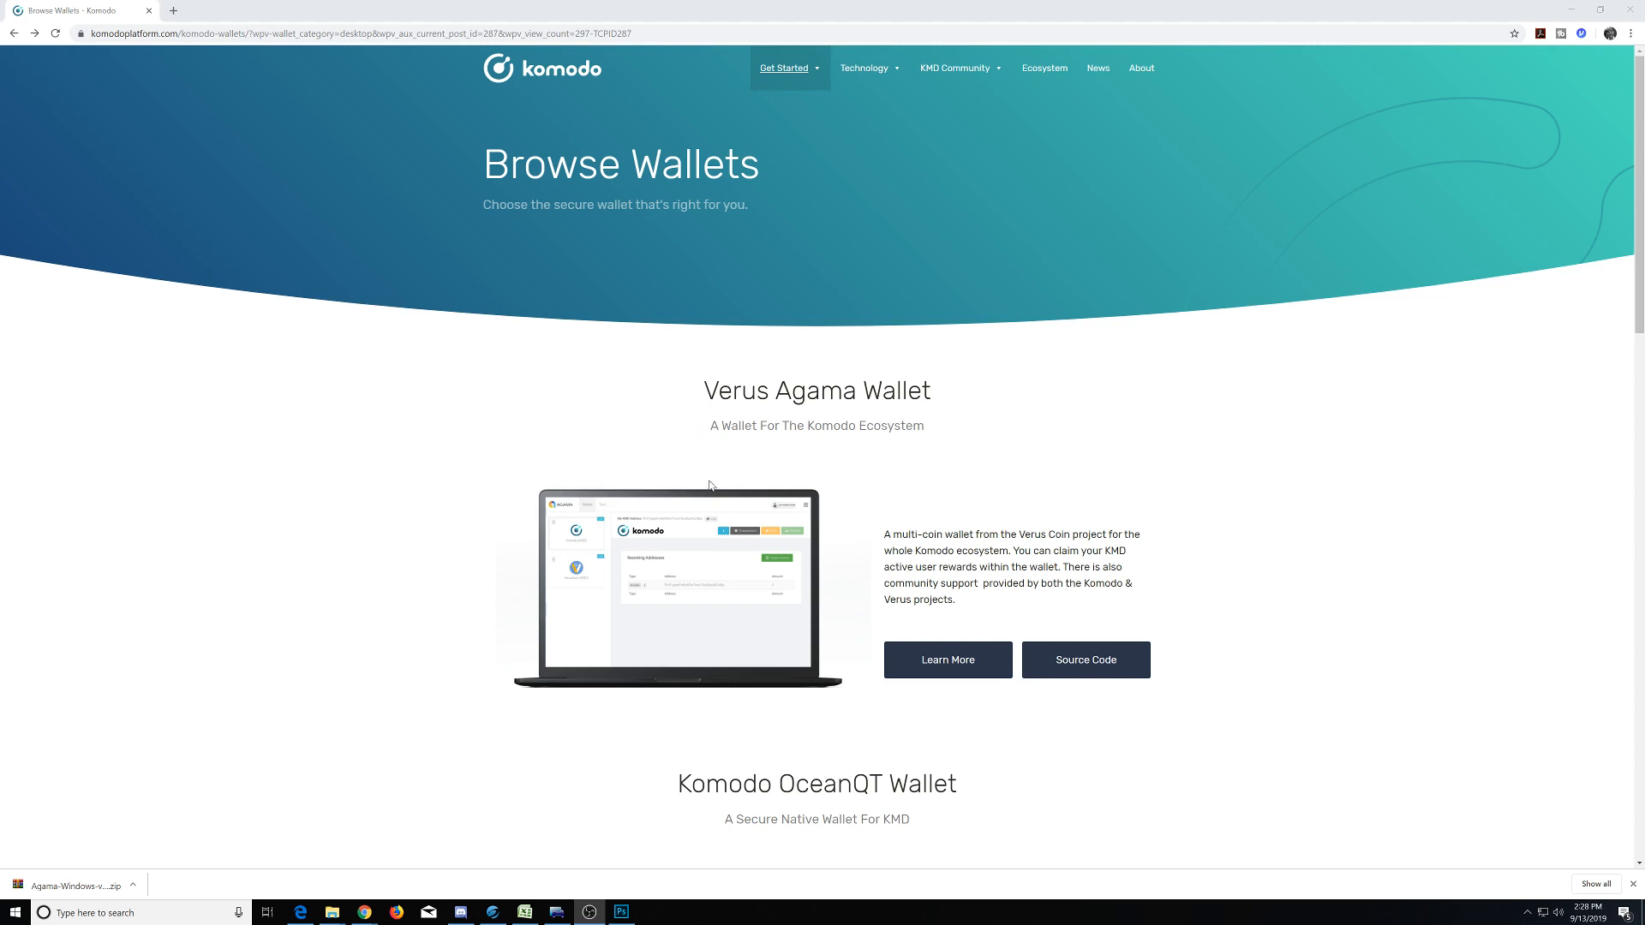
mouse_move(716, 484)
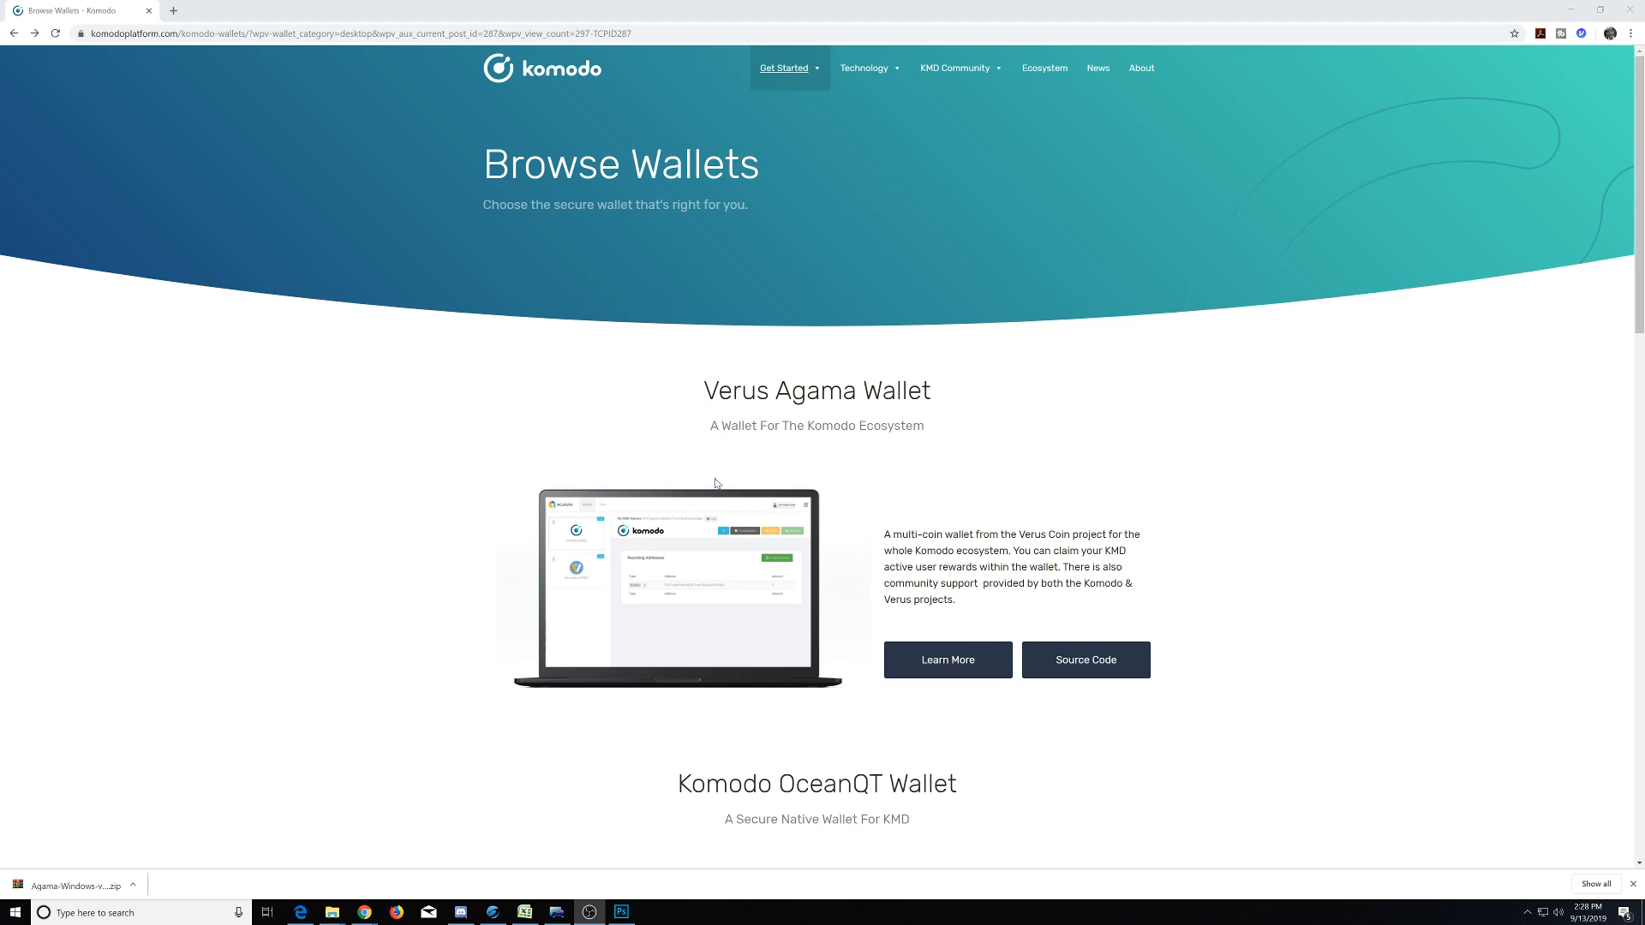
mouse_move(747, 488)
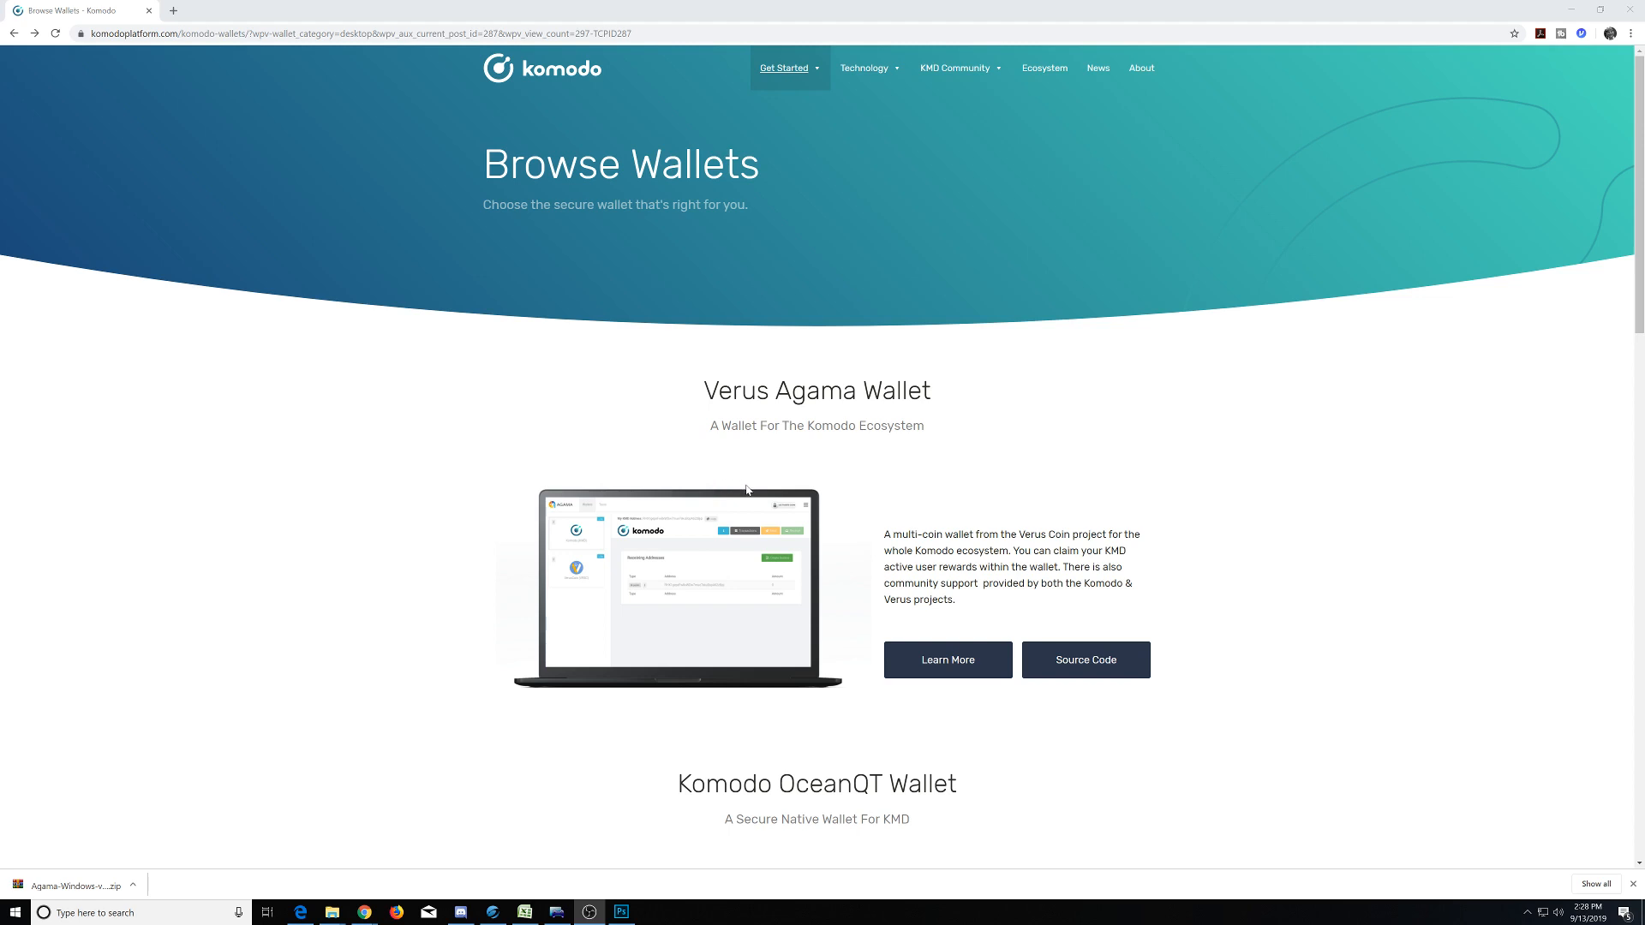
mouse_move(751, 489)
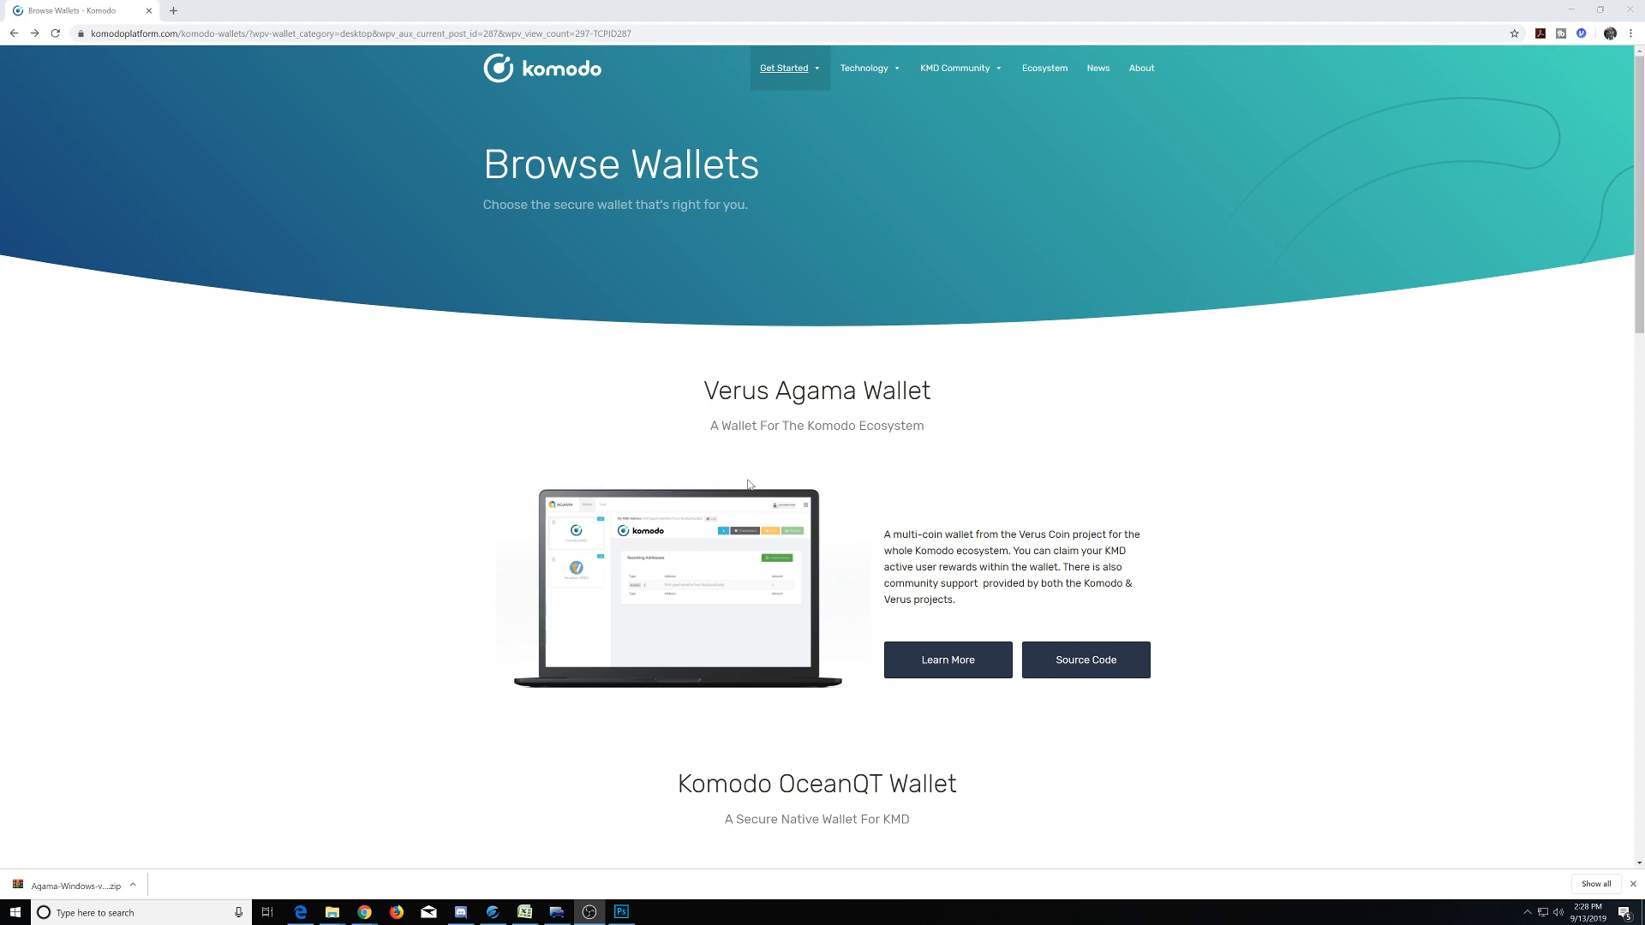
mouse_move(804, 502)
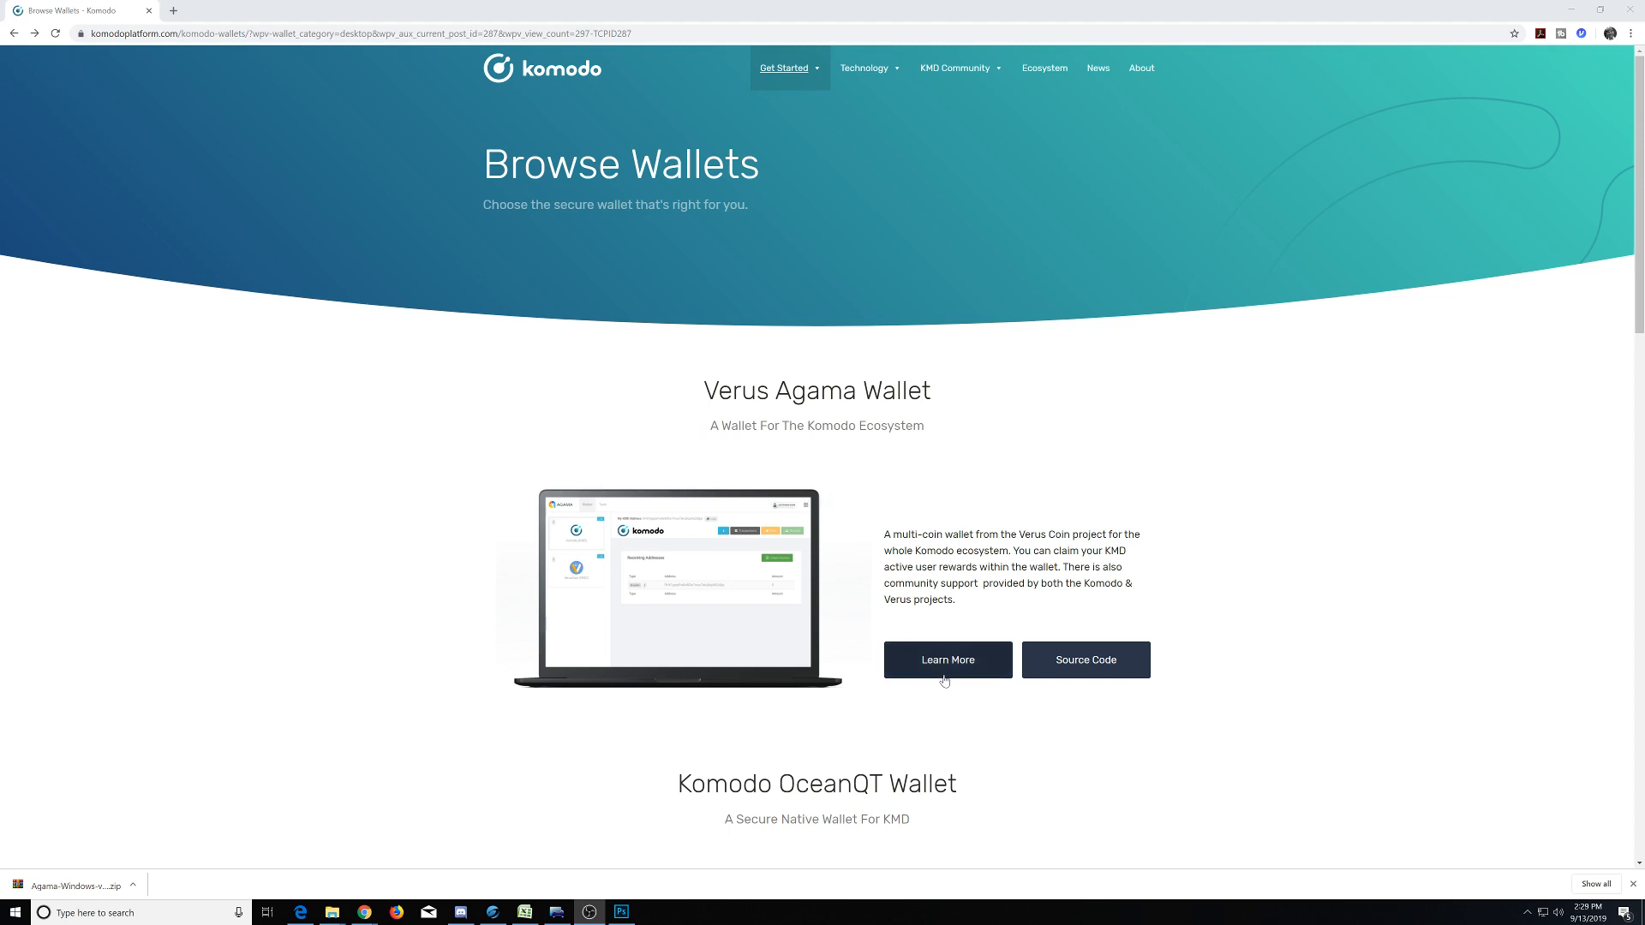
mouse_move(963, 660)
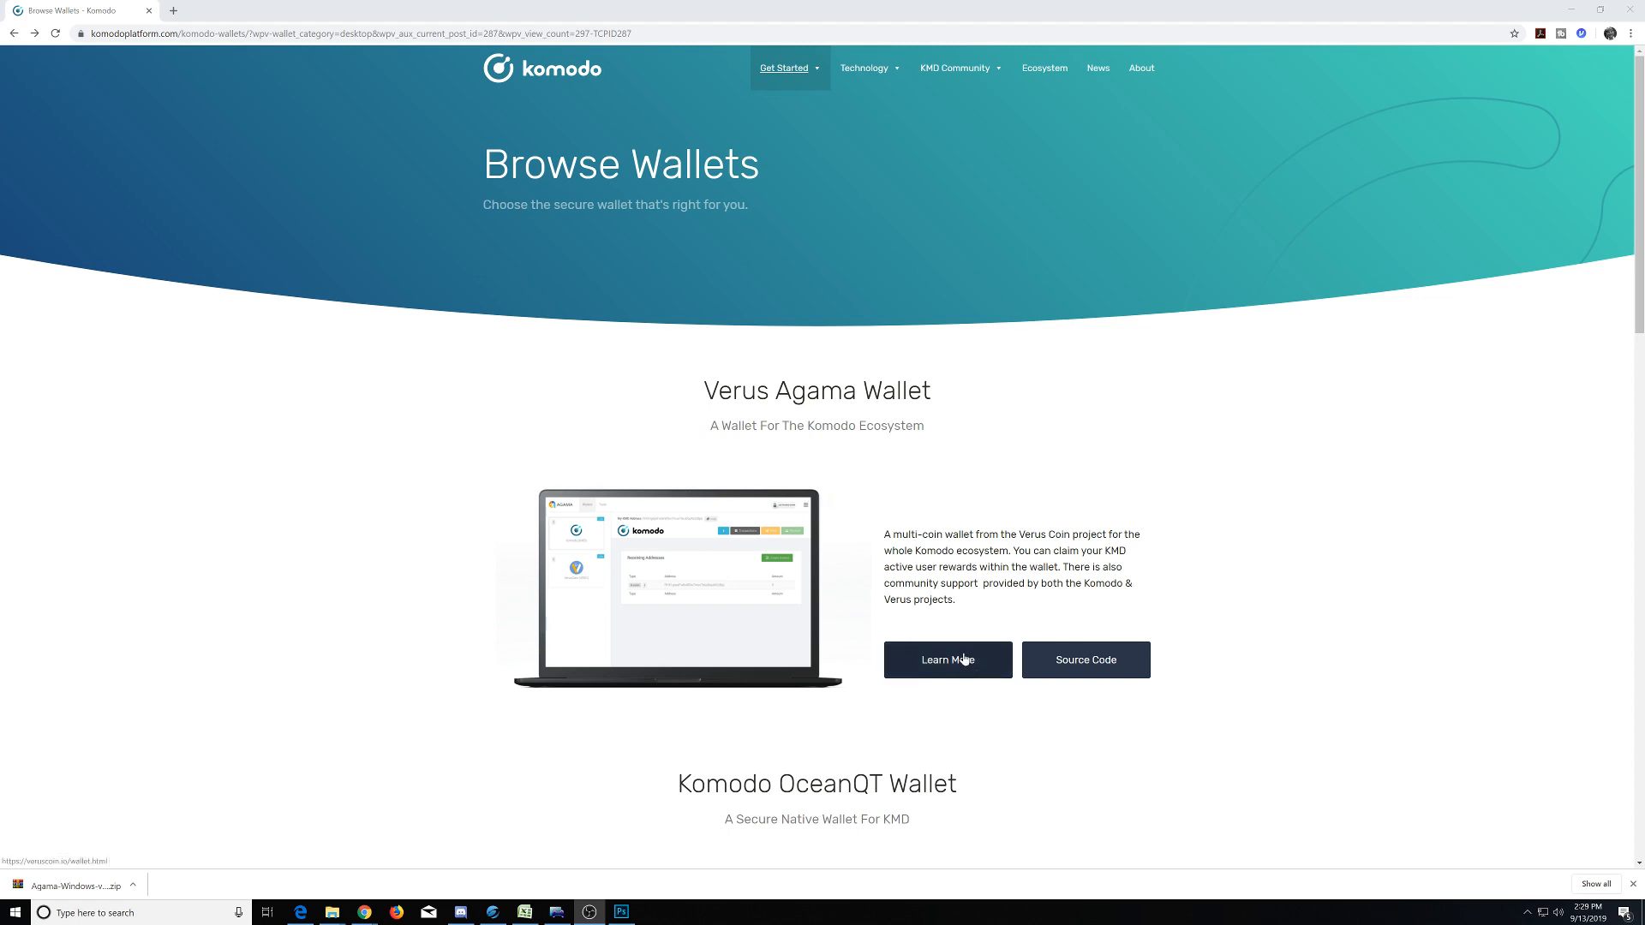
Reach veruscoin.io/wallet.html via Learn More and scroll to the Windows, Linux and macOS wallet downloads.
left_click(946, 660)
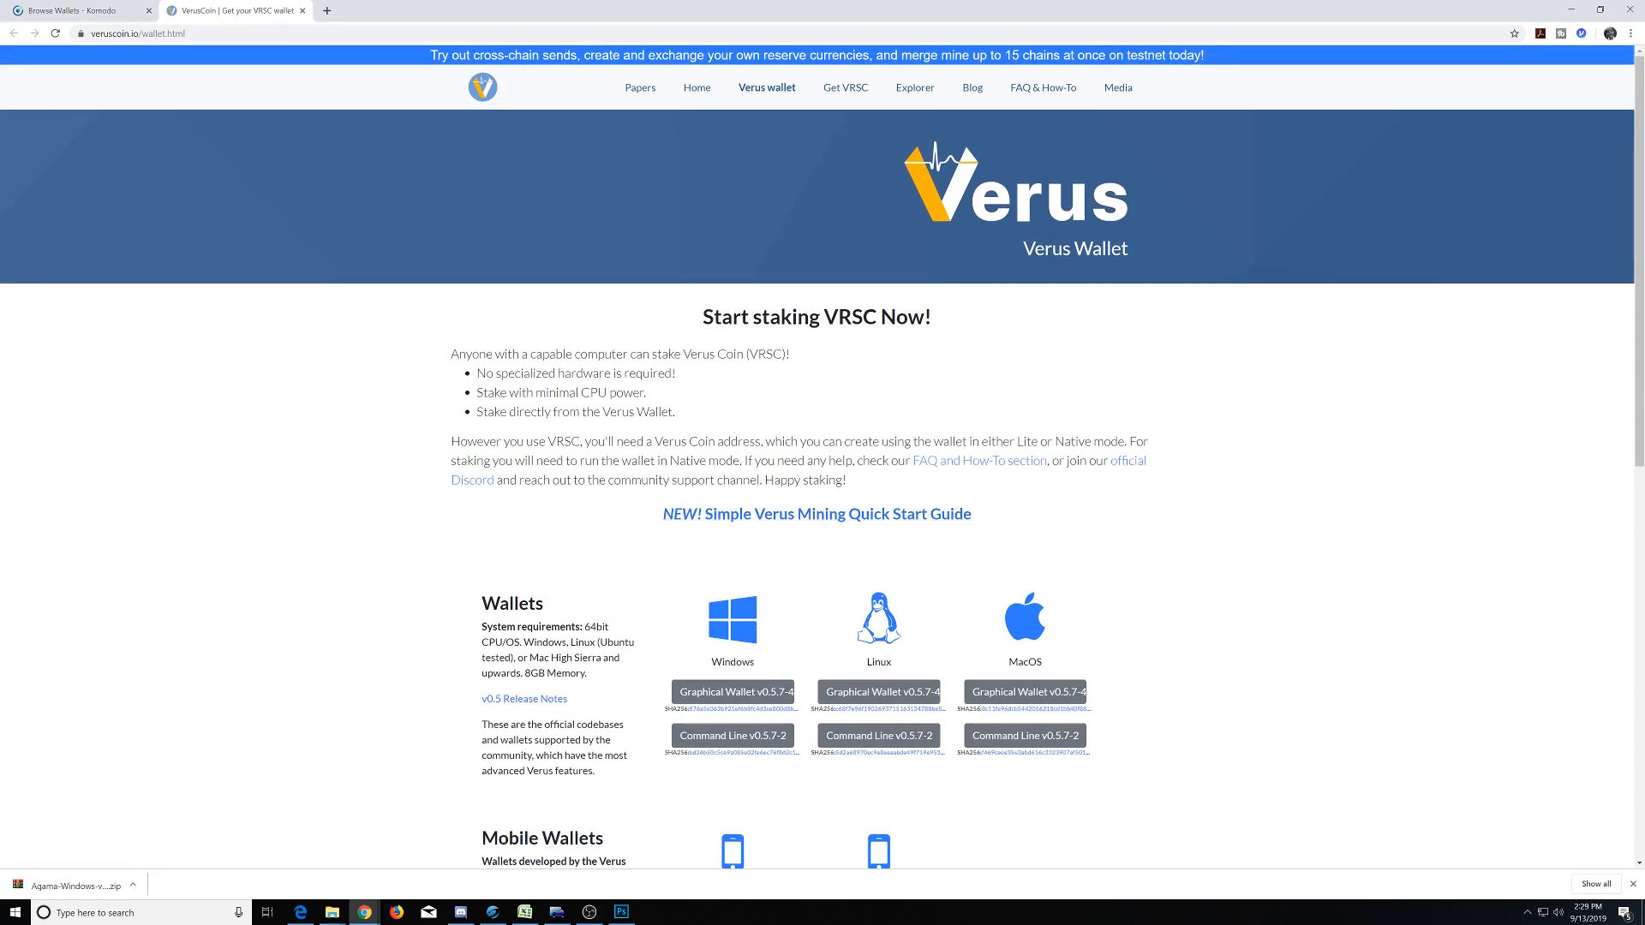
left_click(137, 32)
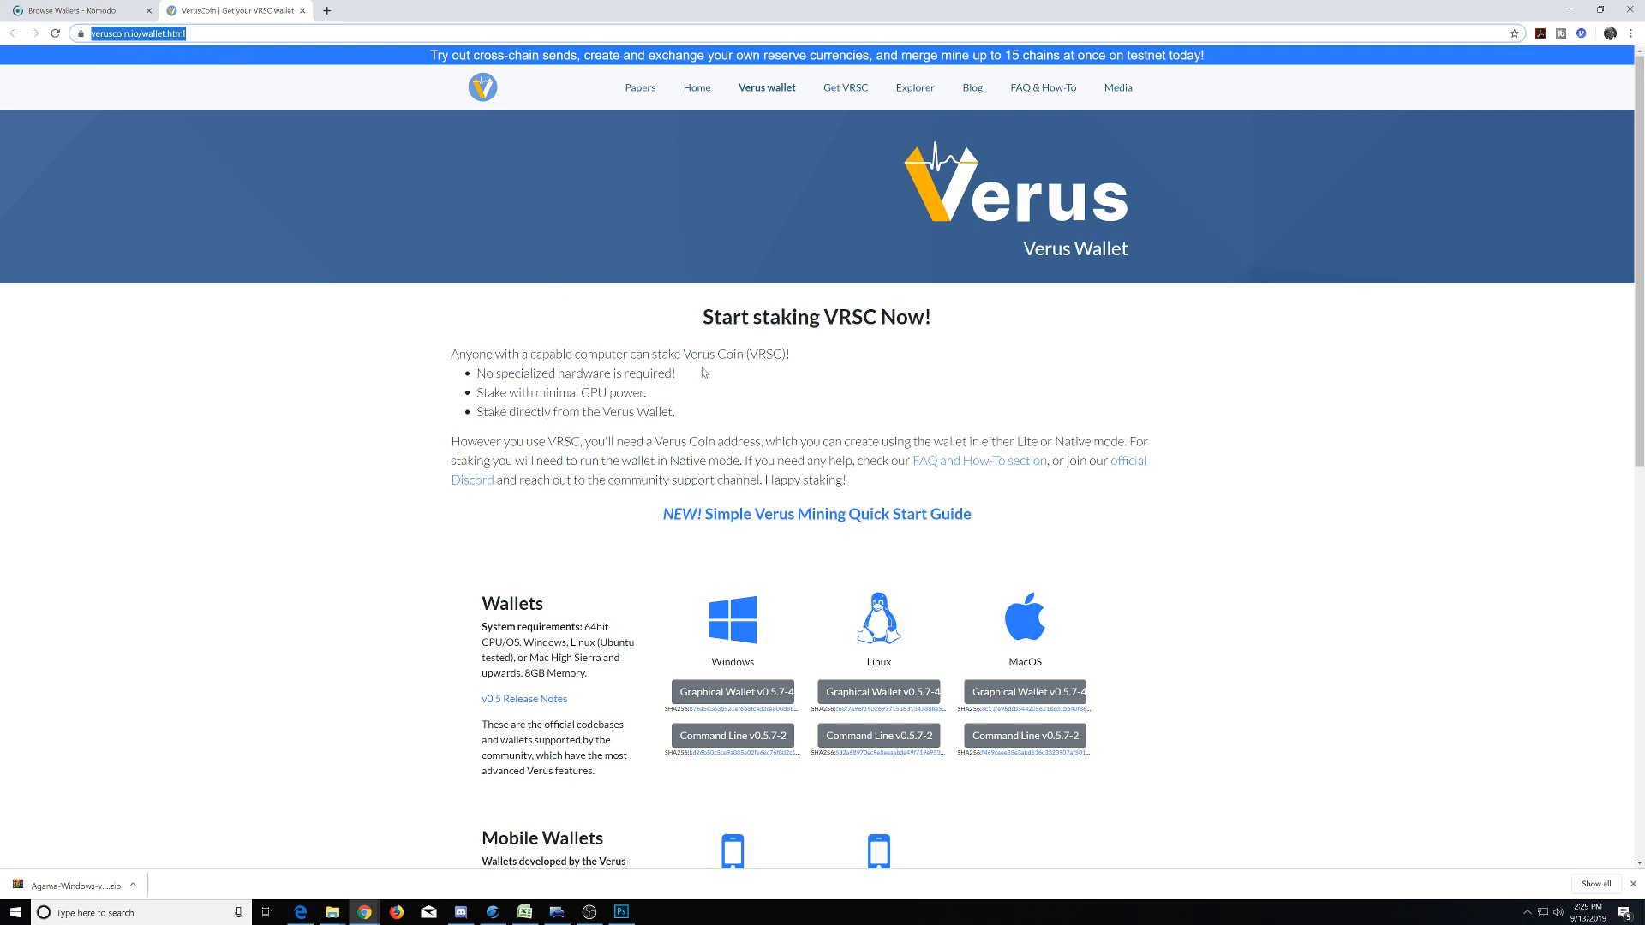
mouse_move(763, 91)
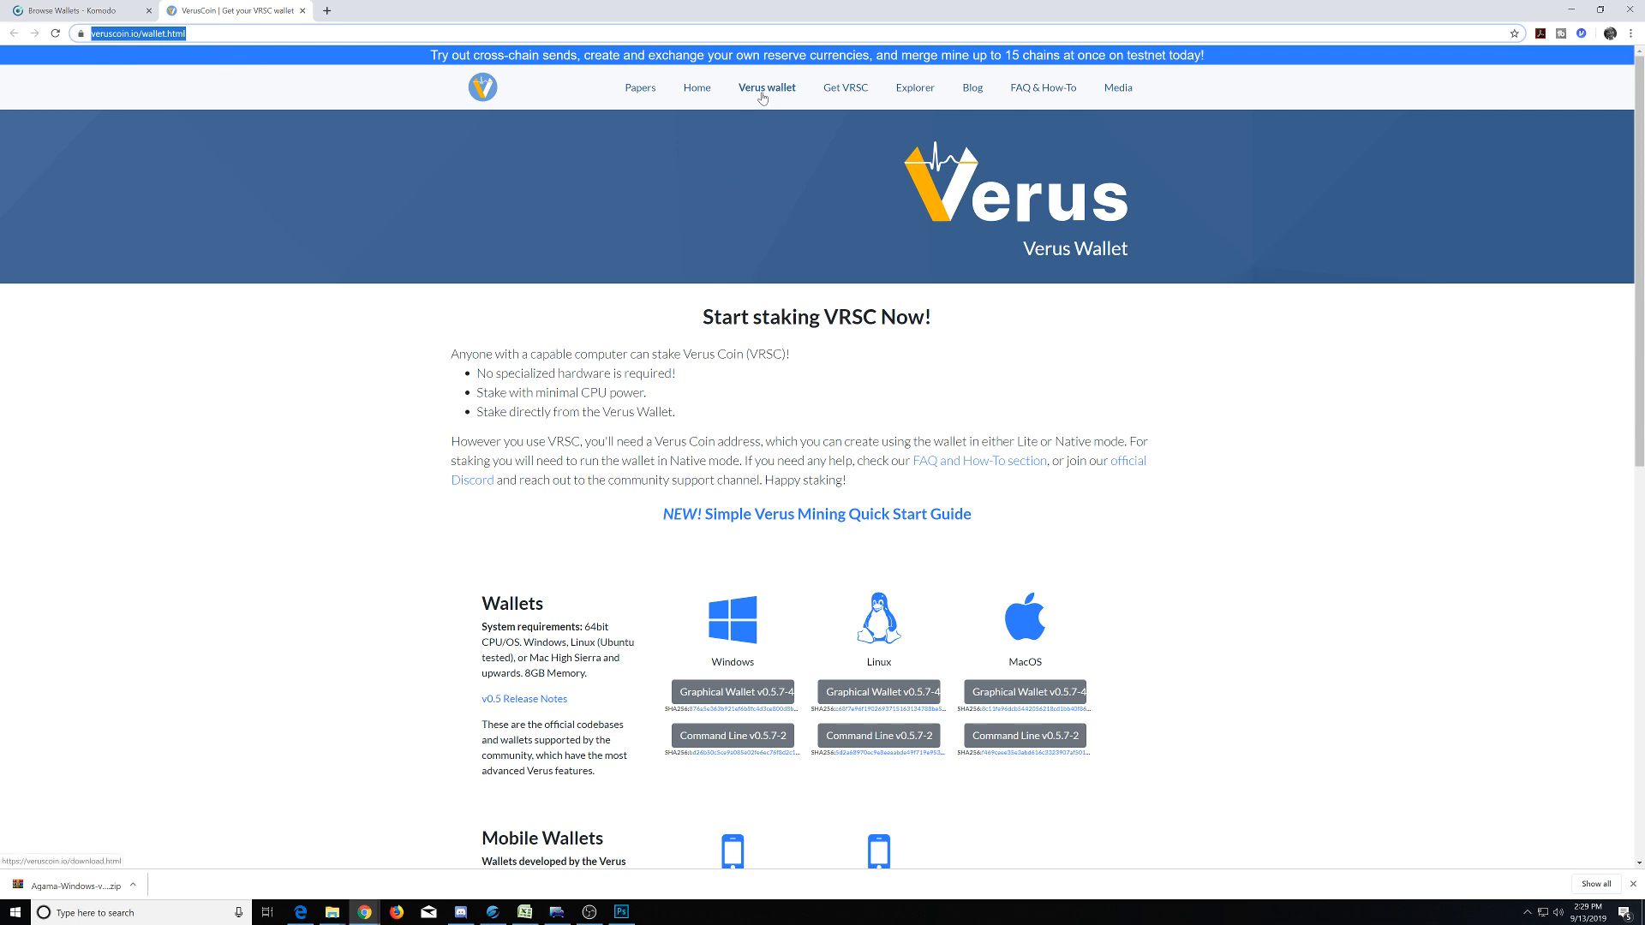
mouse_move(801, 598)
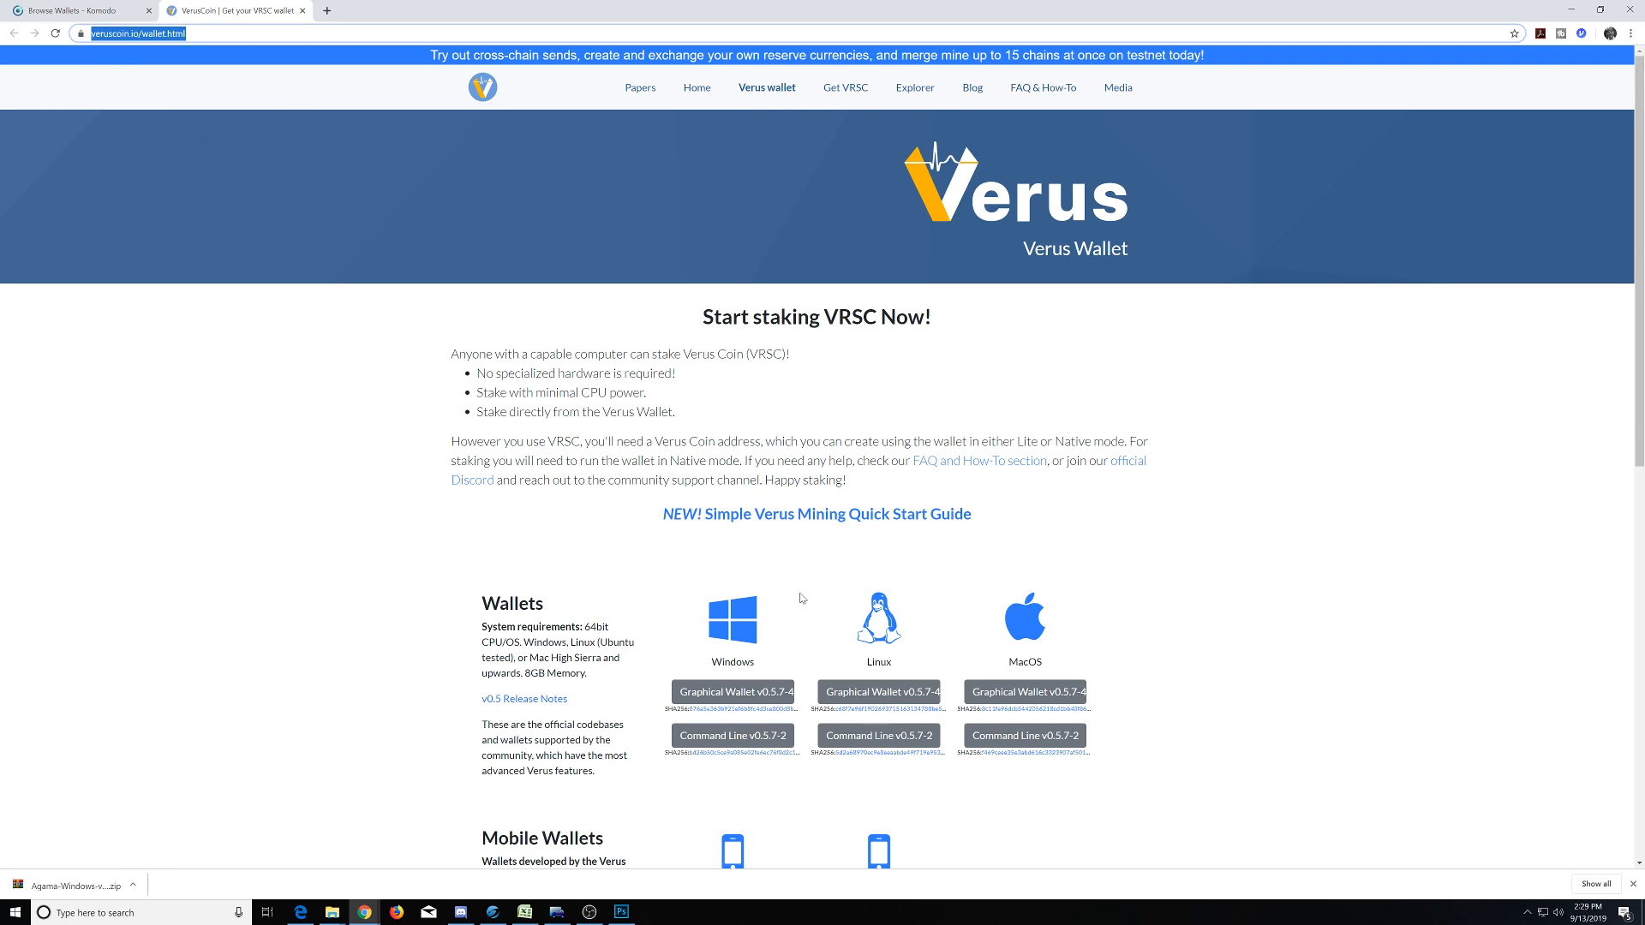
scroll("down", 3)
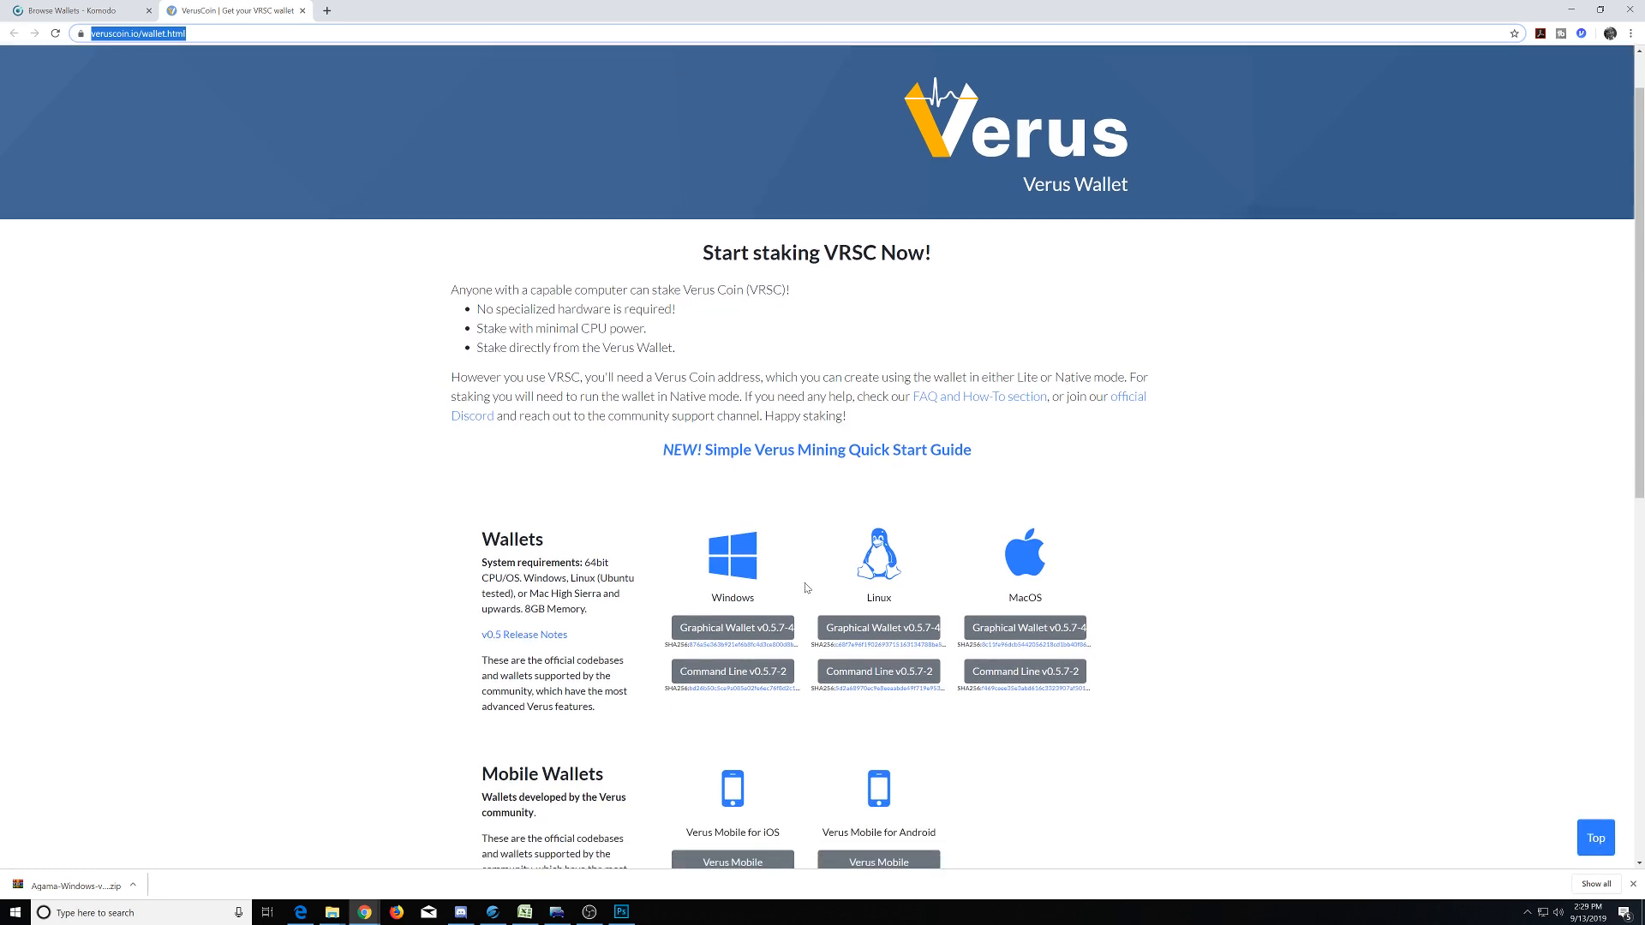
mouse_move(775, 578)
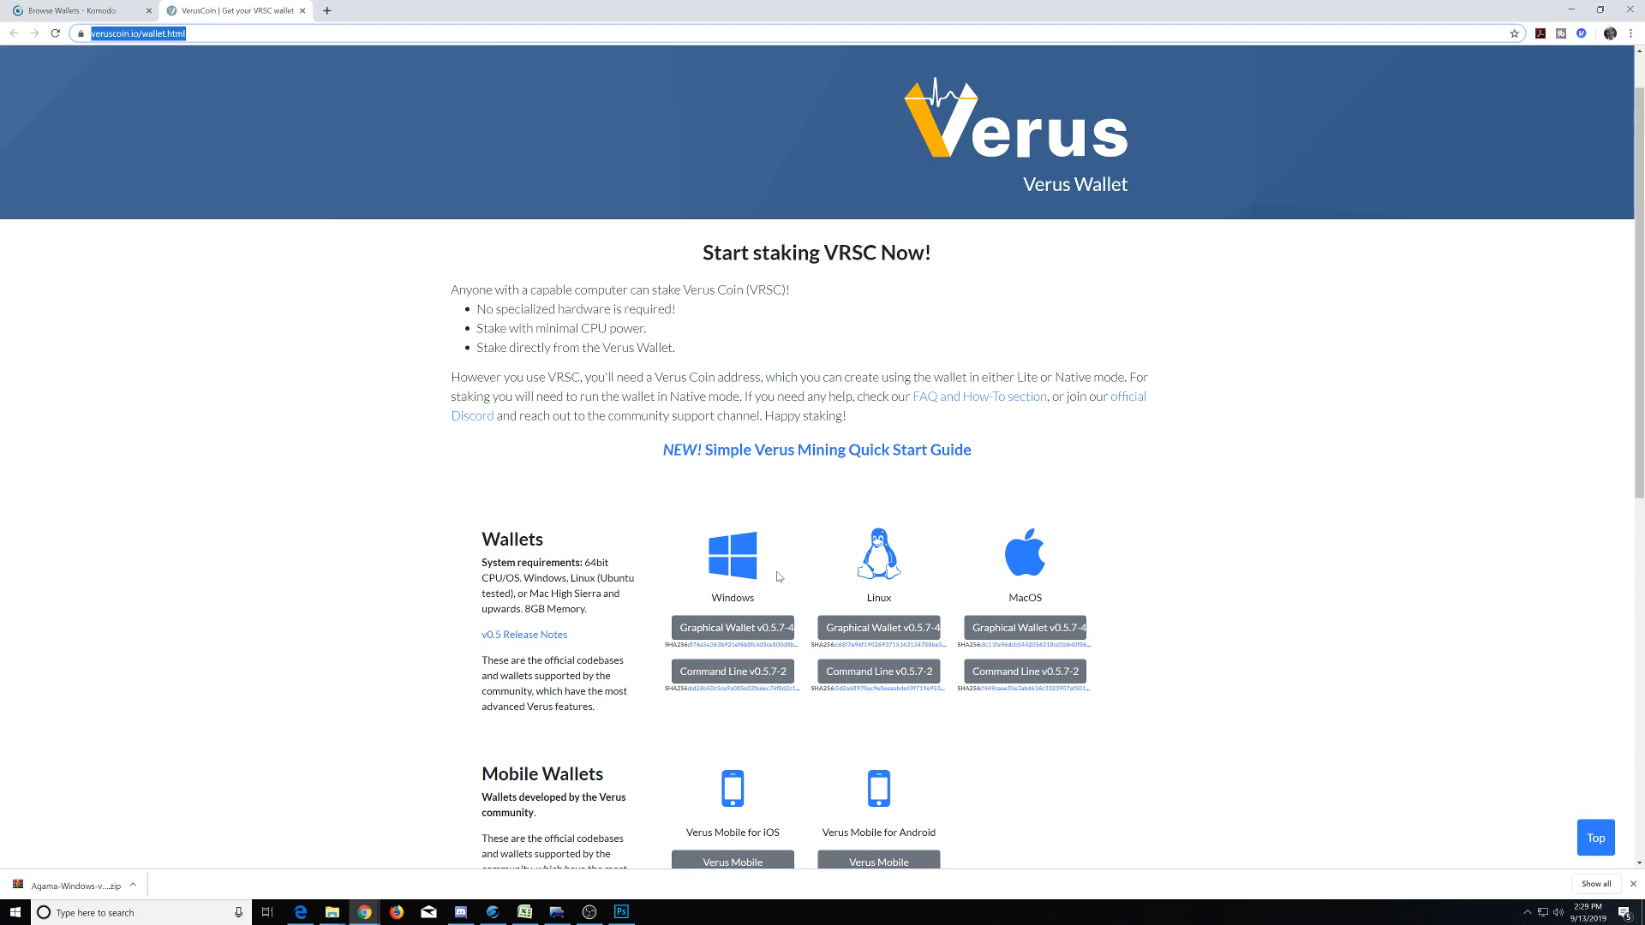
mouse_move(880, 627)
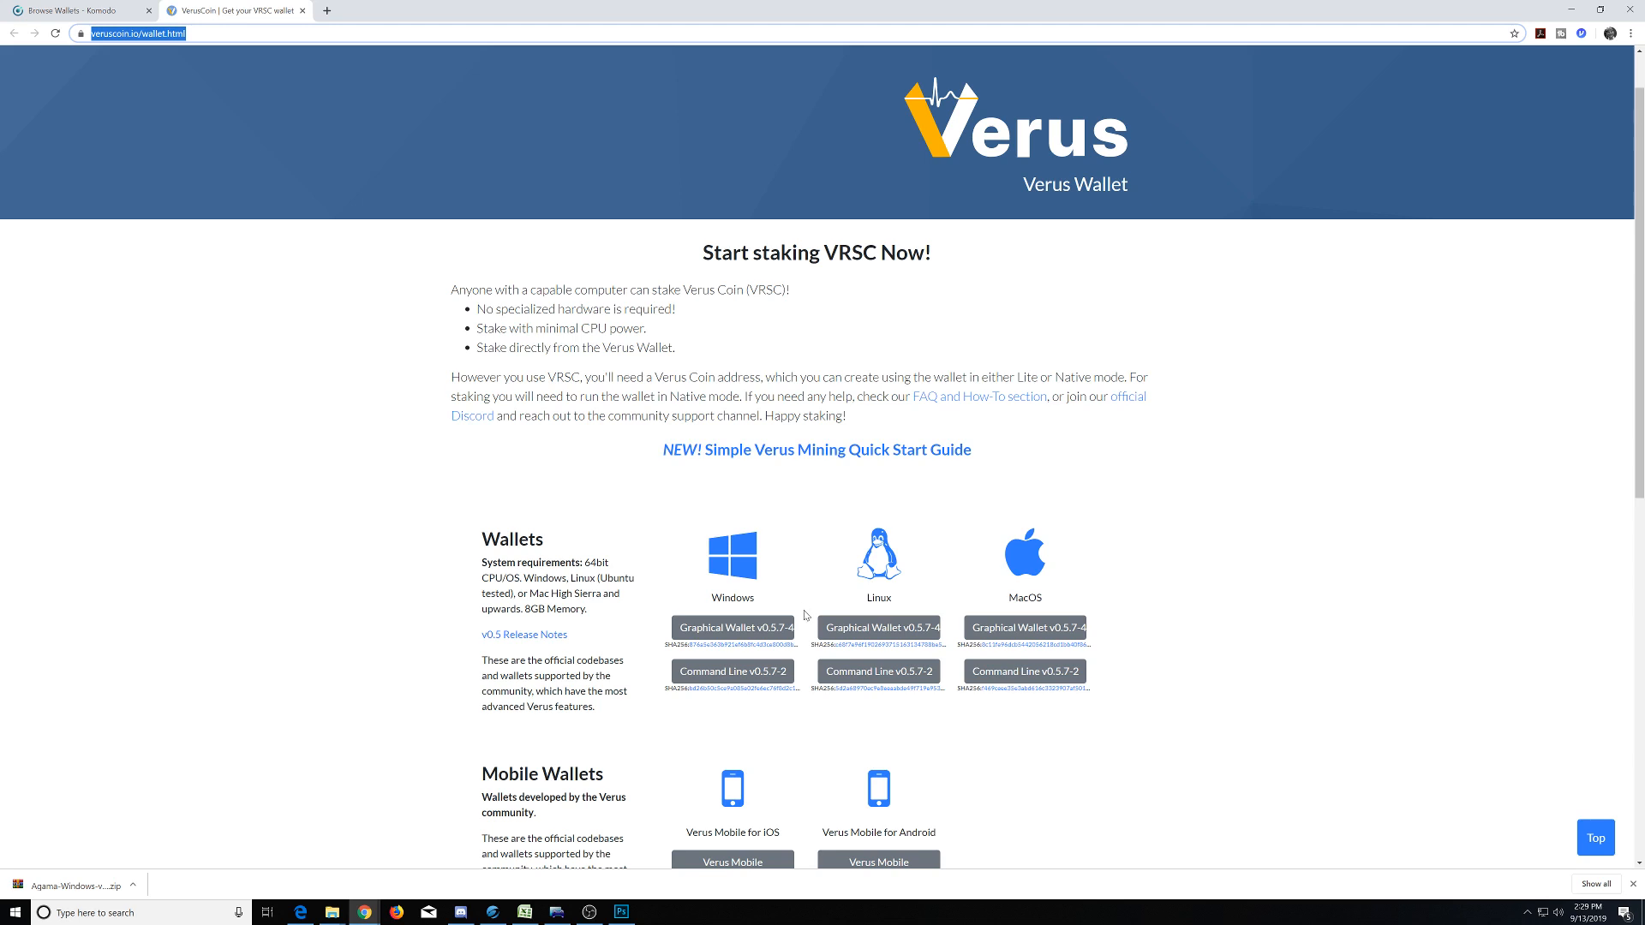
mouse_move(764, 639)
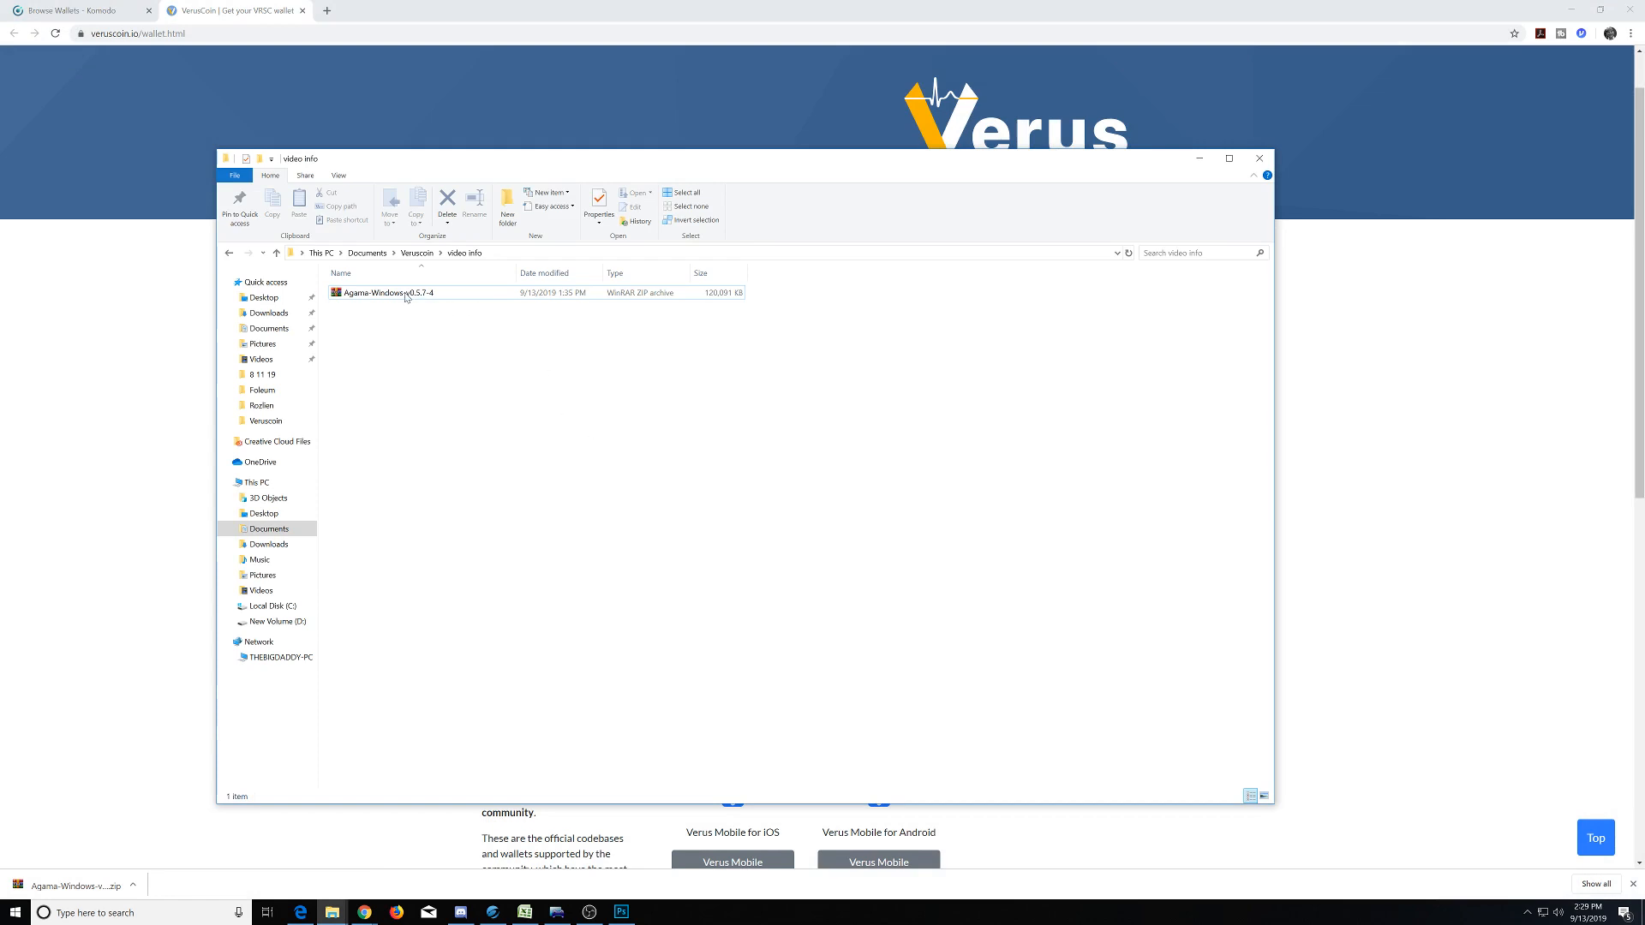
Extract the Agama-Windows-v0.5.7-4 zip in place with Extract Here.
right_click(389, 293)
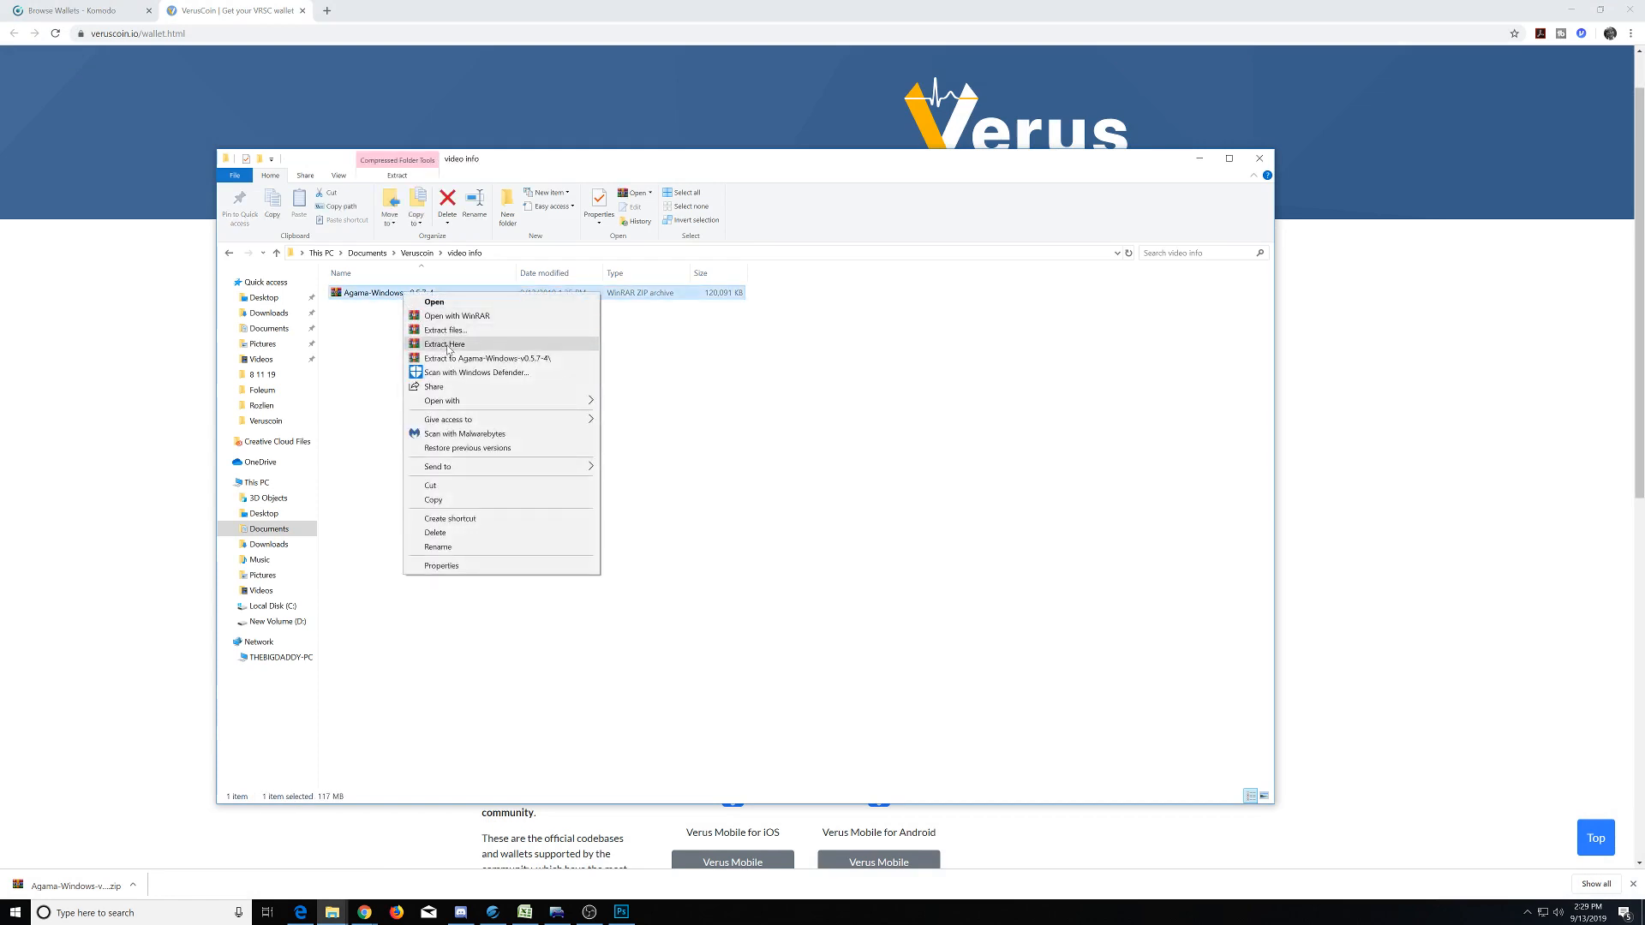
mouse_move(473, 321)
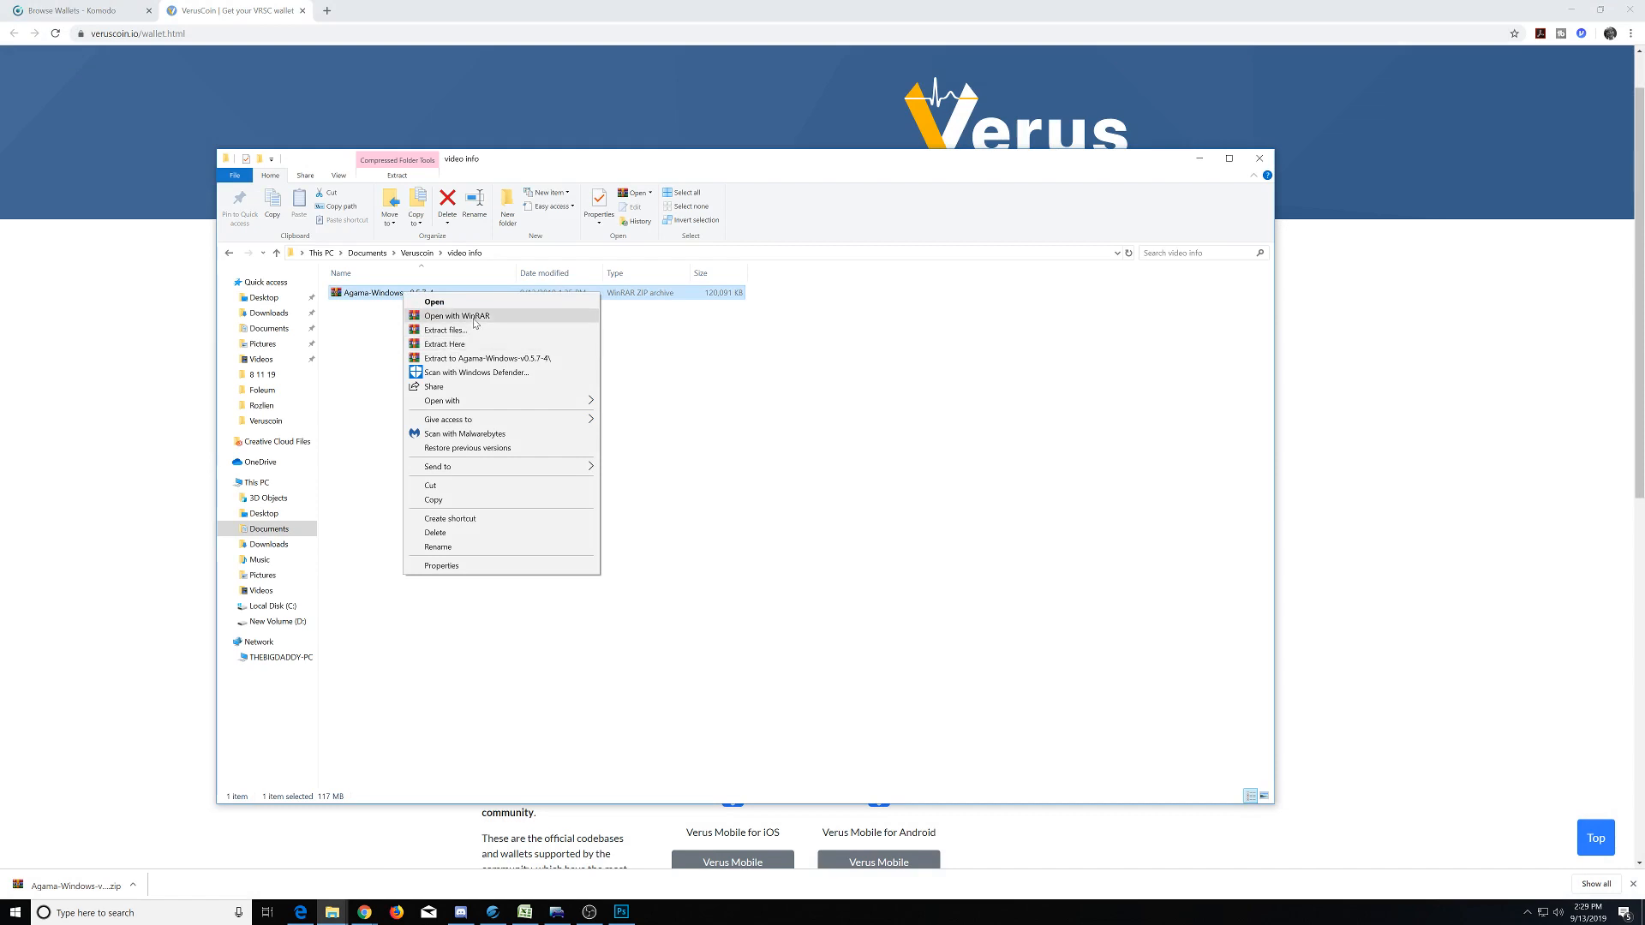
mouse_move(459, 345)
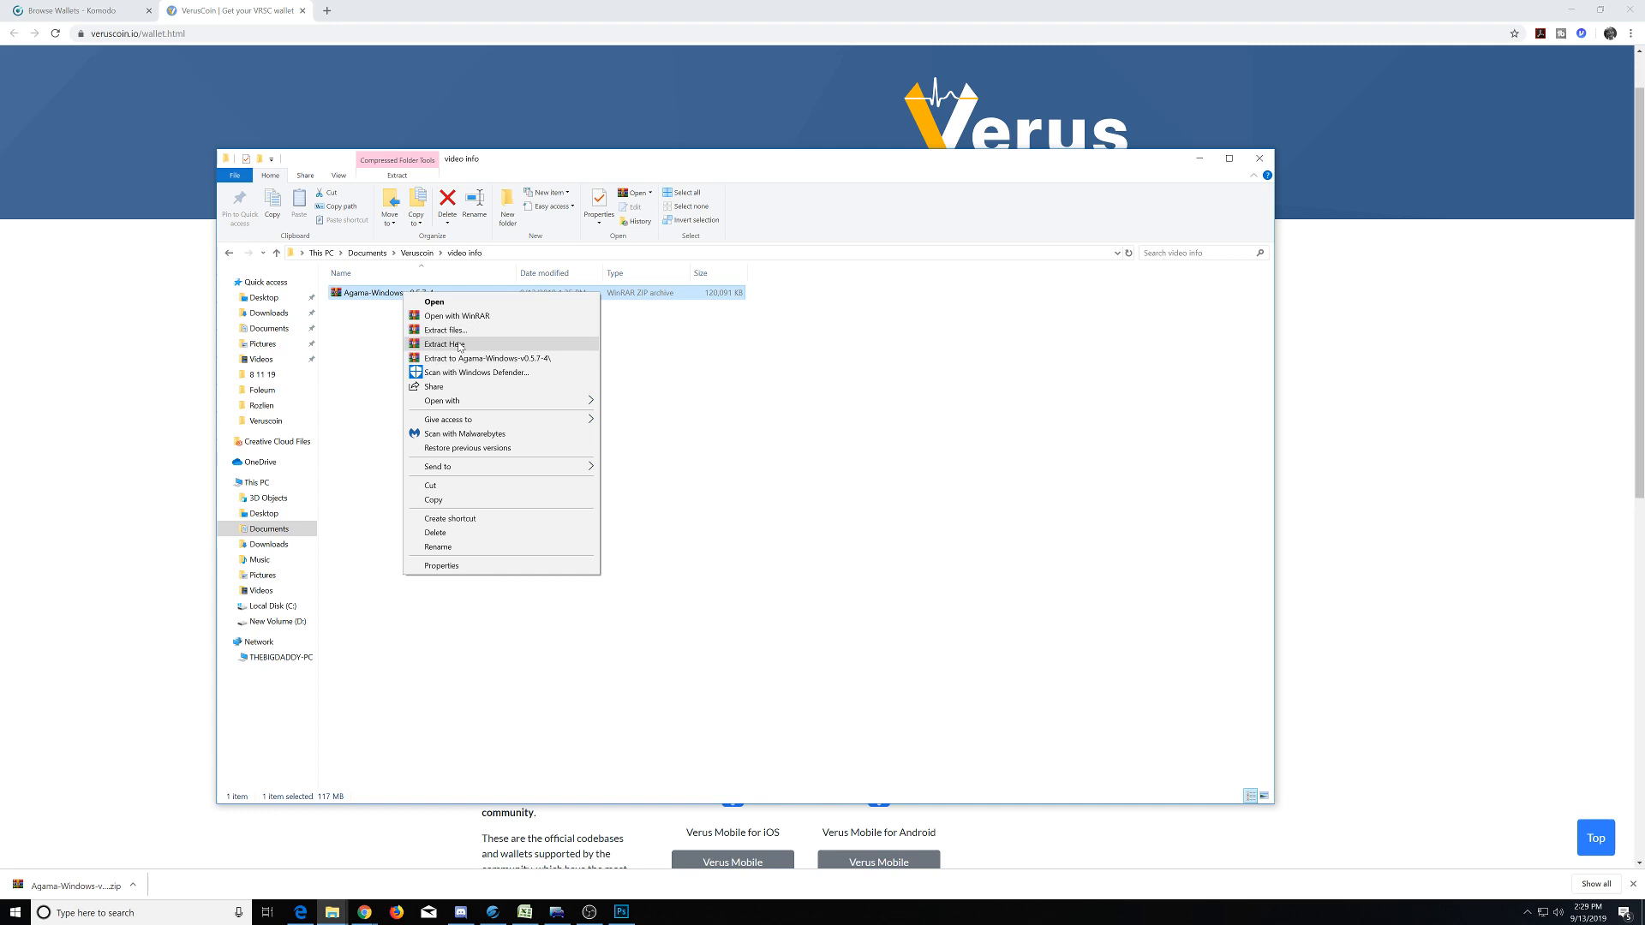
left_click(445, 345)
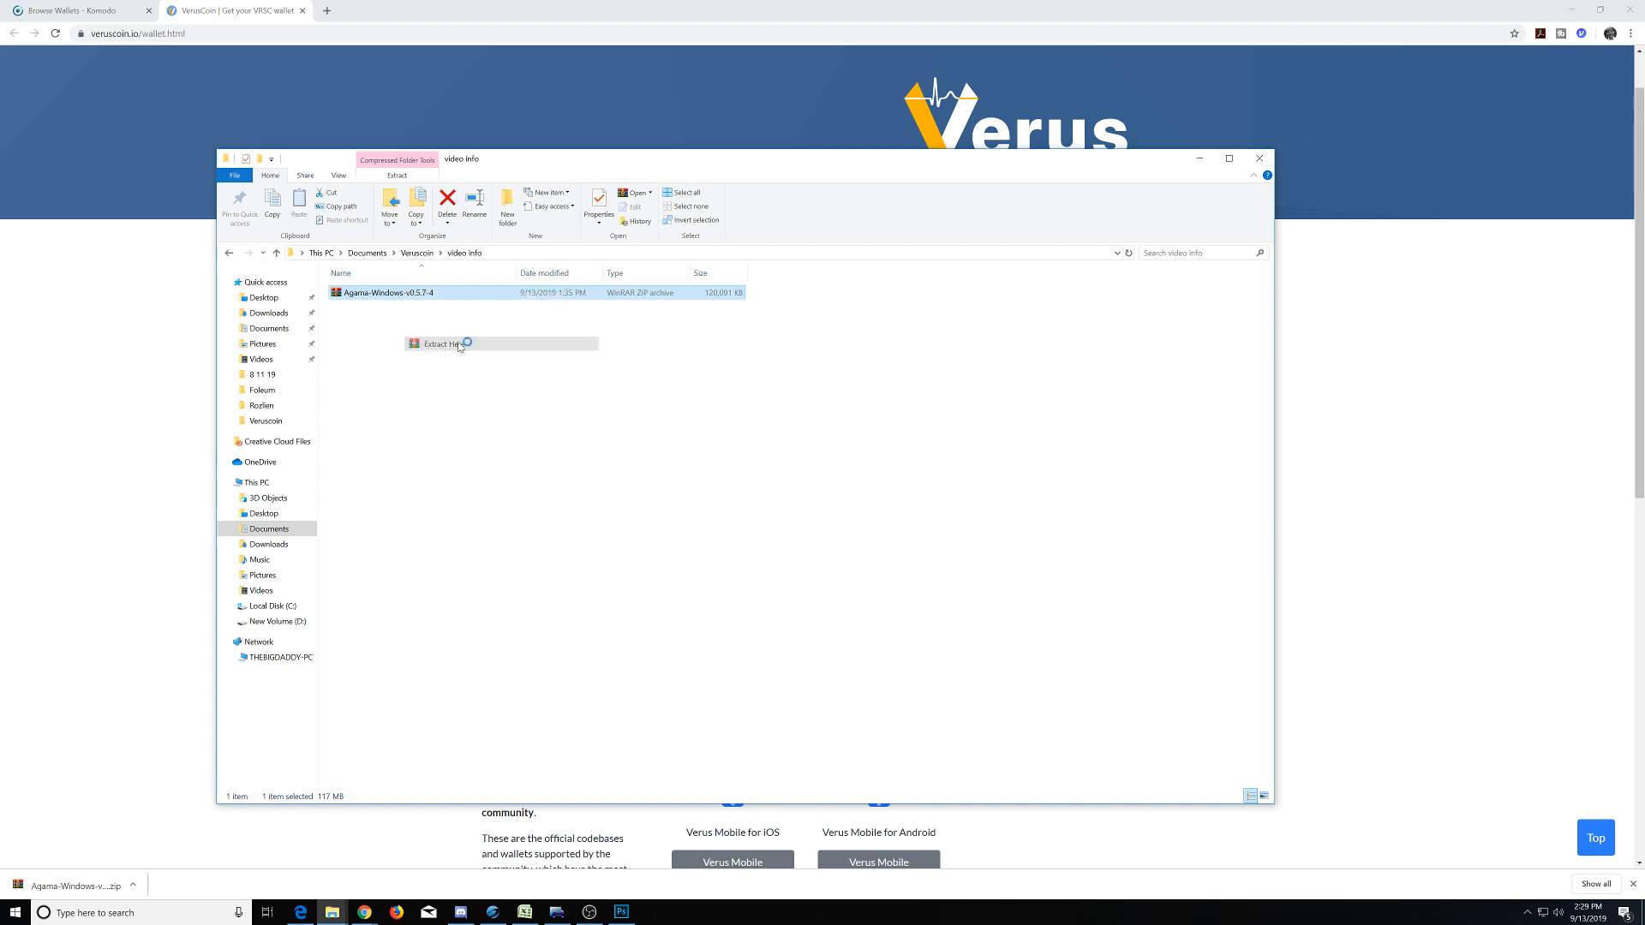
left_click(441, 344)
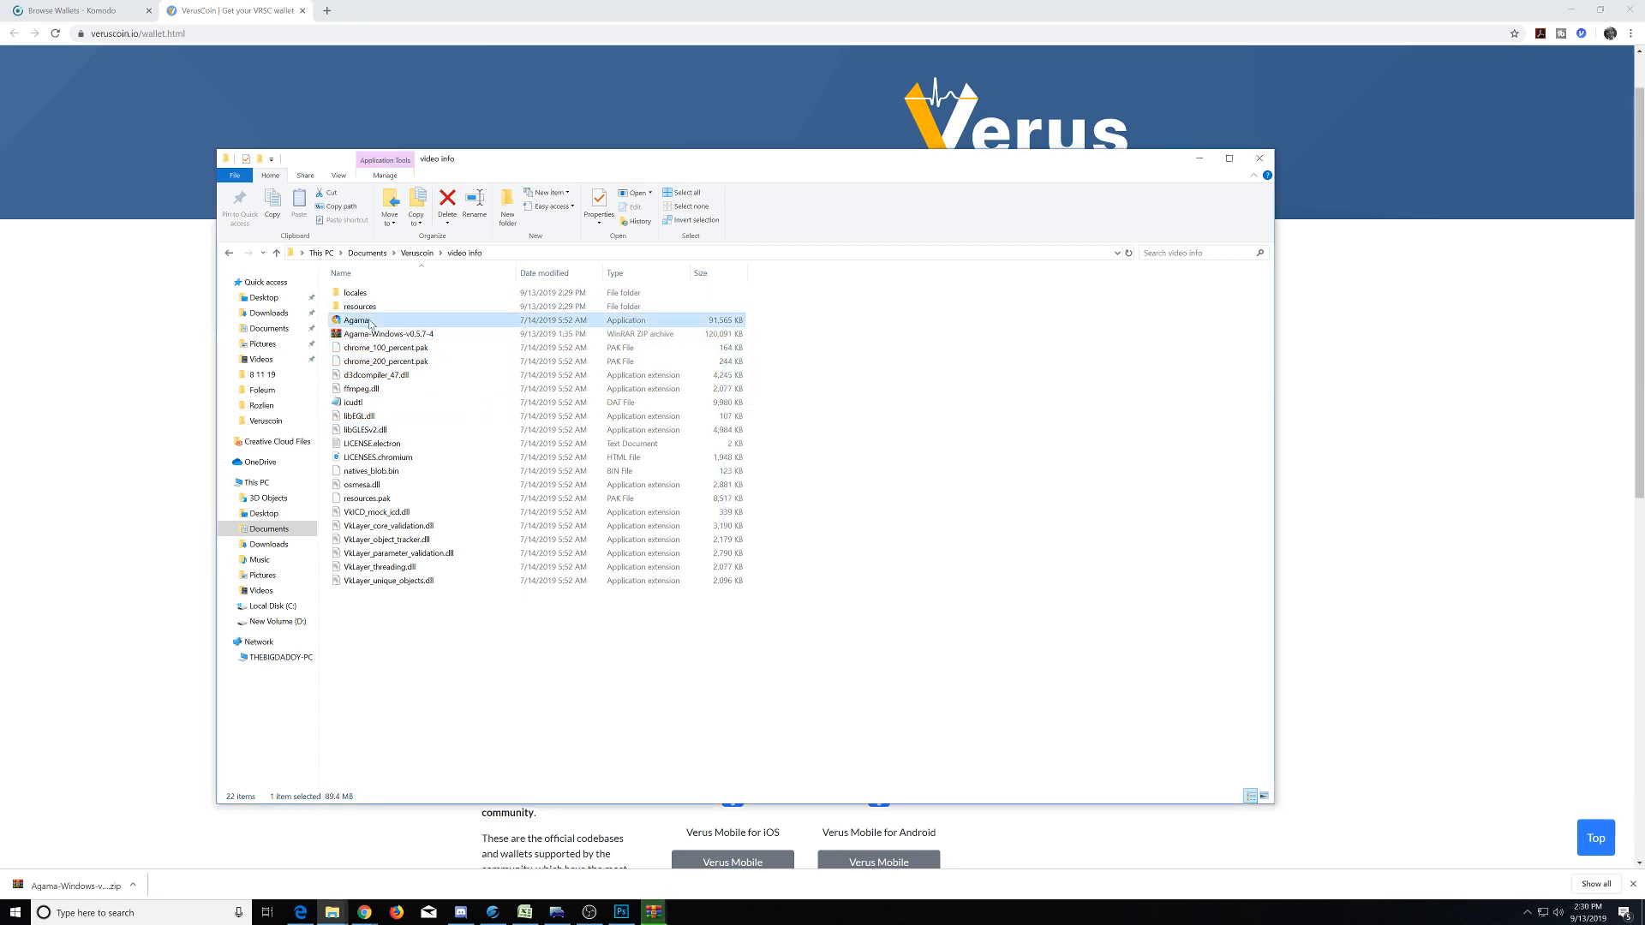
mouse_move(385, 322)
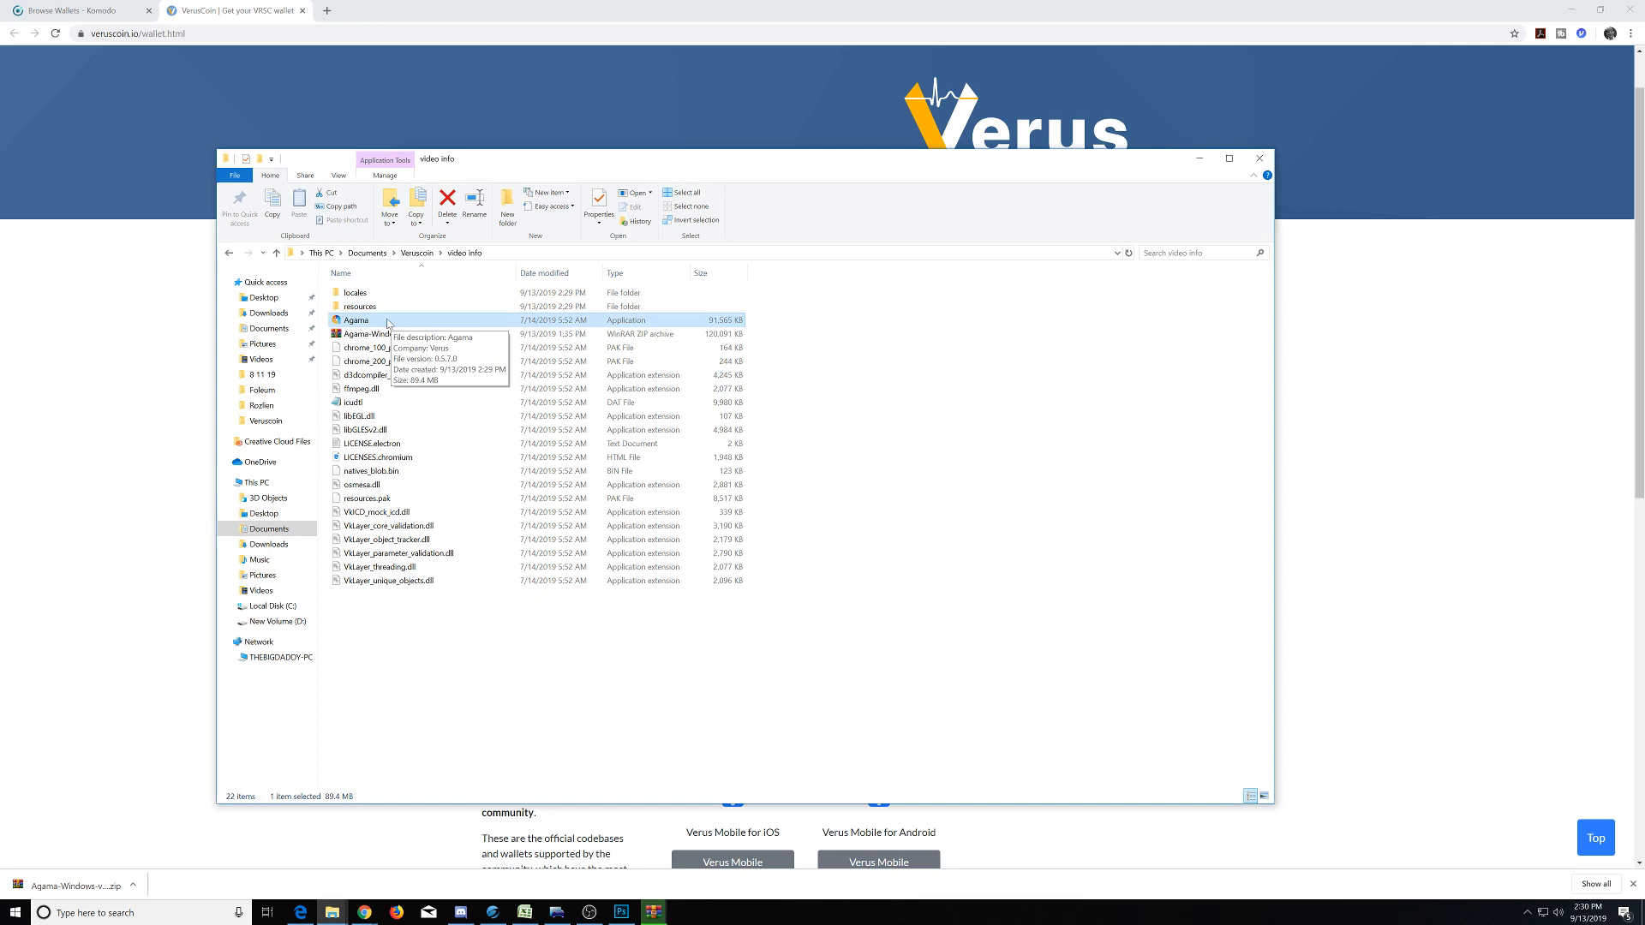
right_click(356, 321)
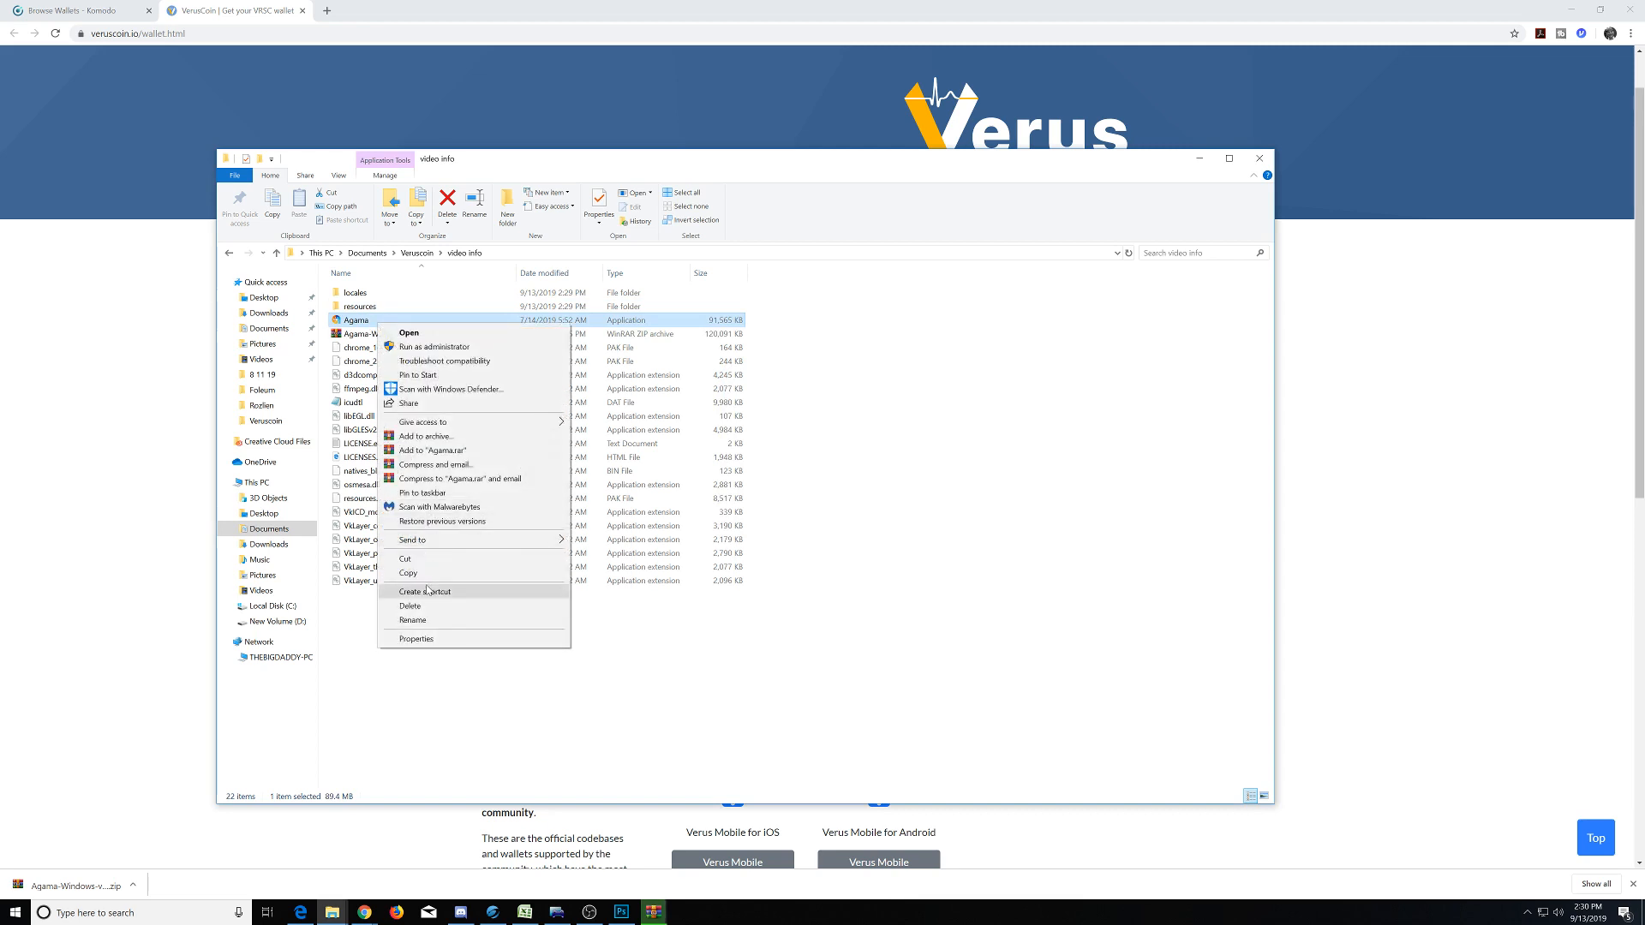
mouse_move(434, 605)
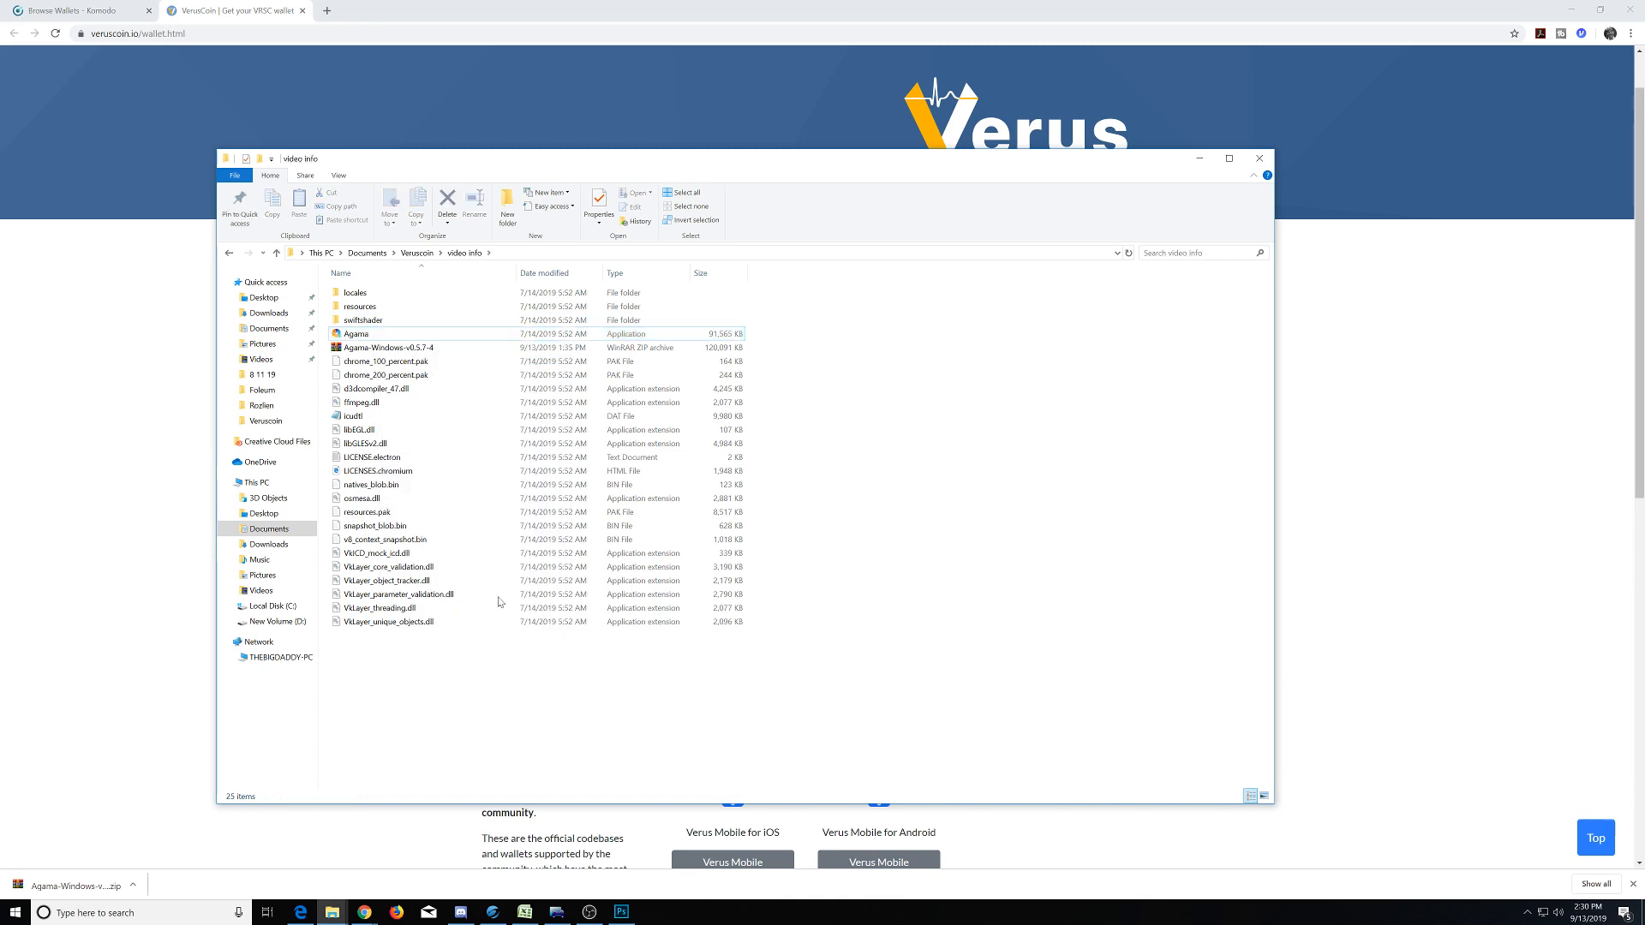
mouse_move(356, 334)
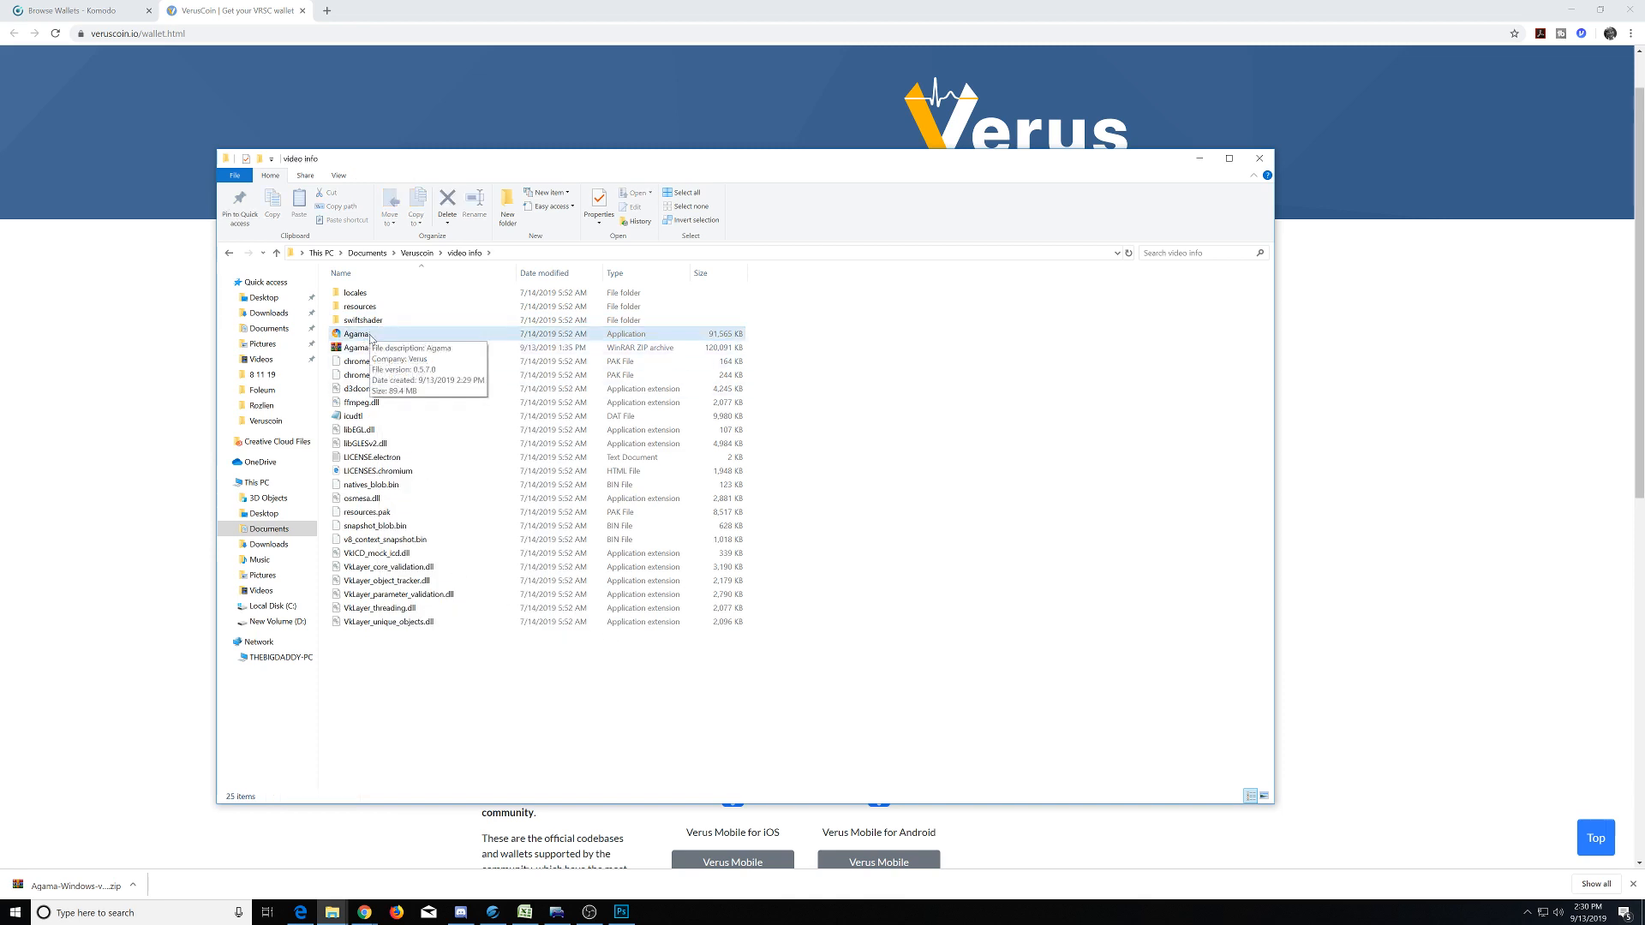
left_click(356, 334)
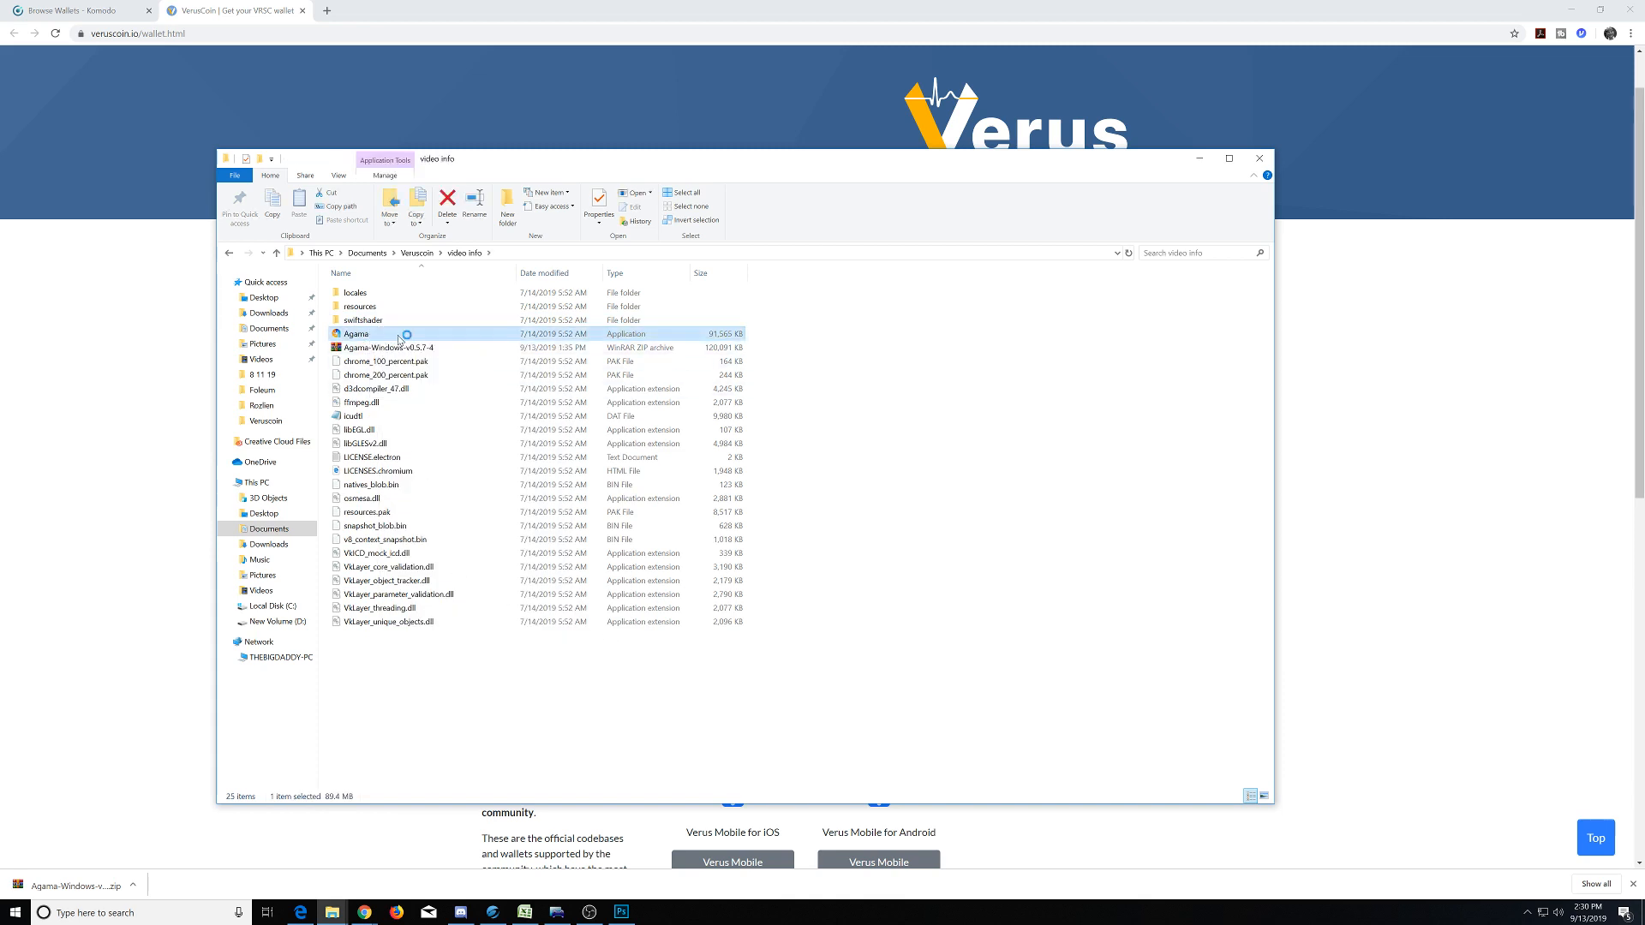
mouse_move(356, 335)
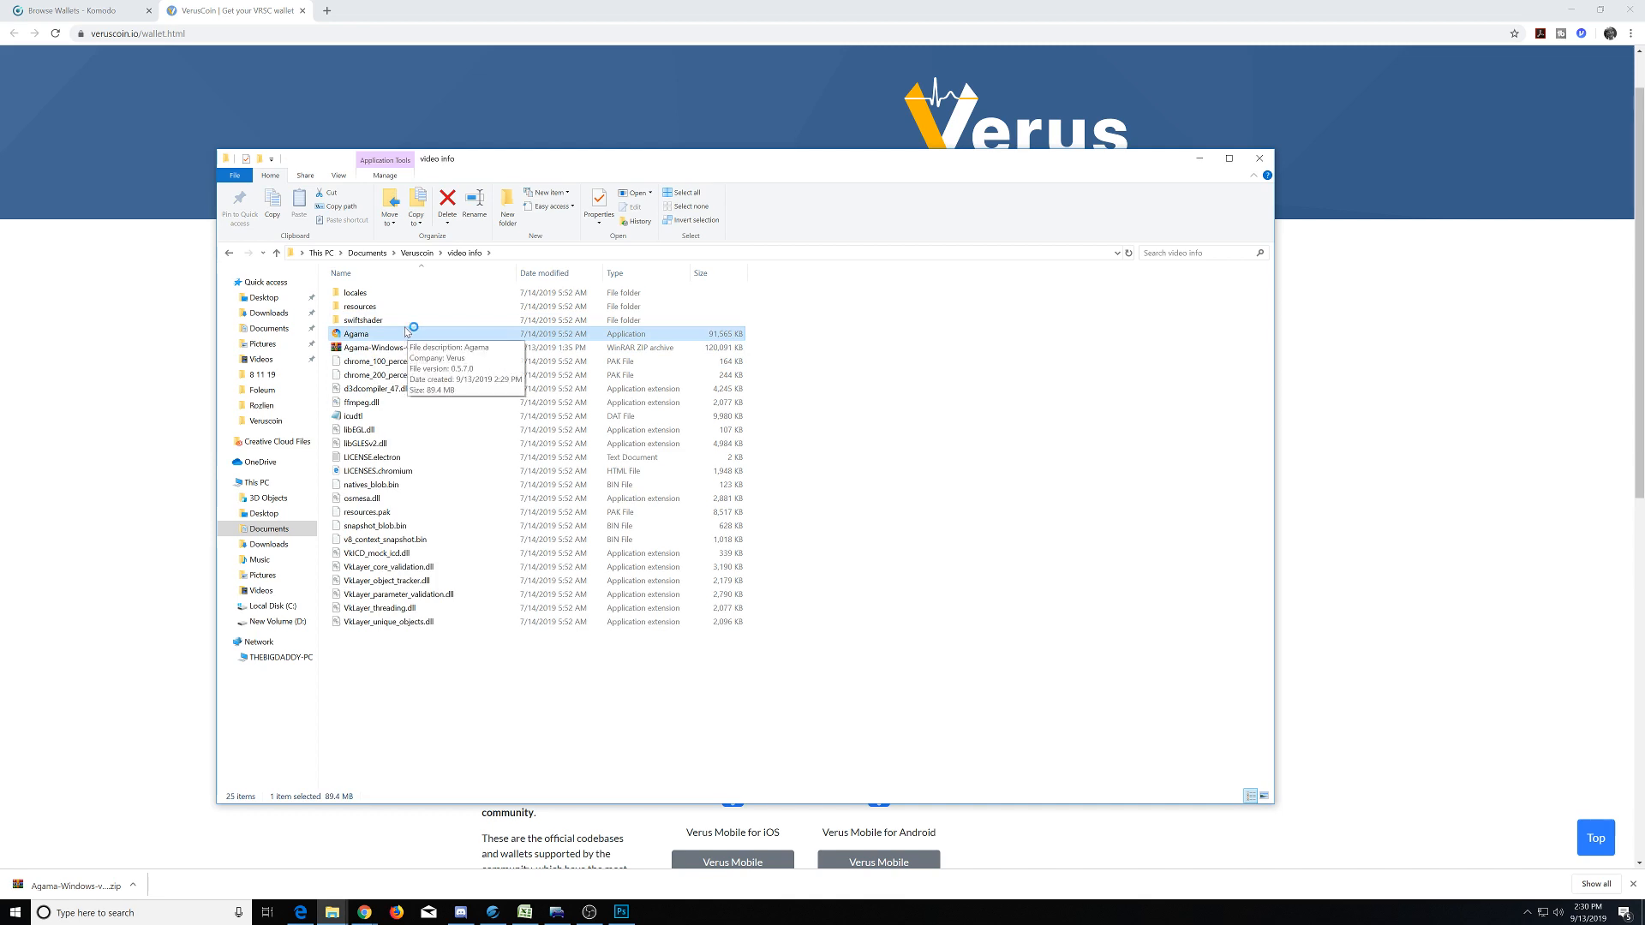
mouse_move(614, 340)
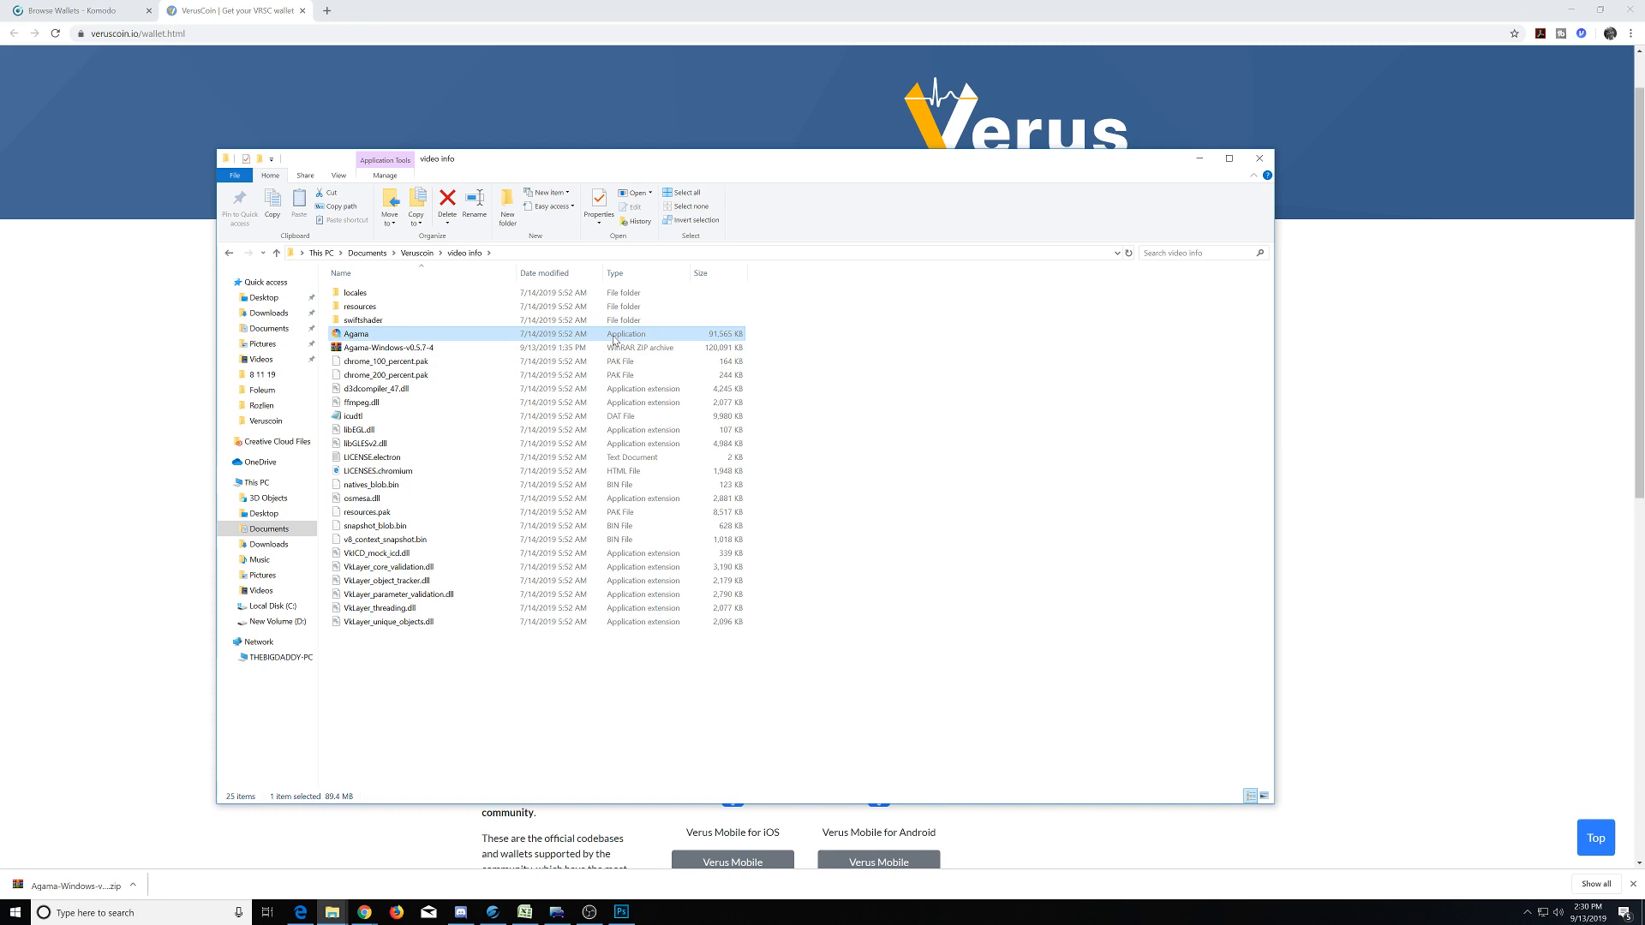
double_click(356, 335)
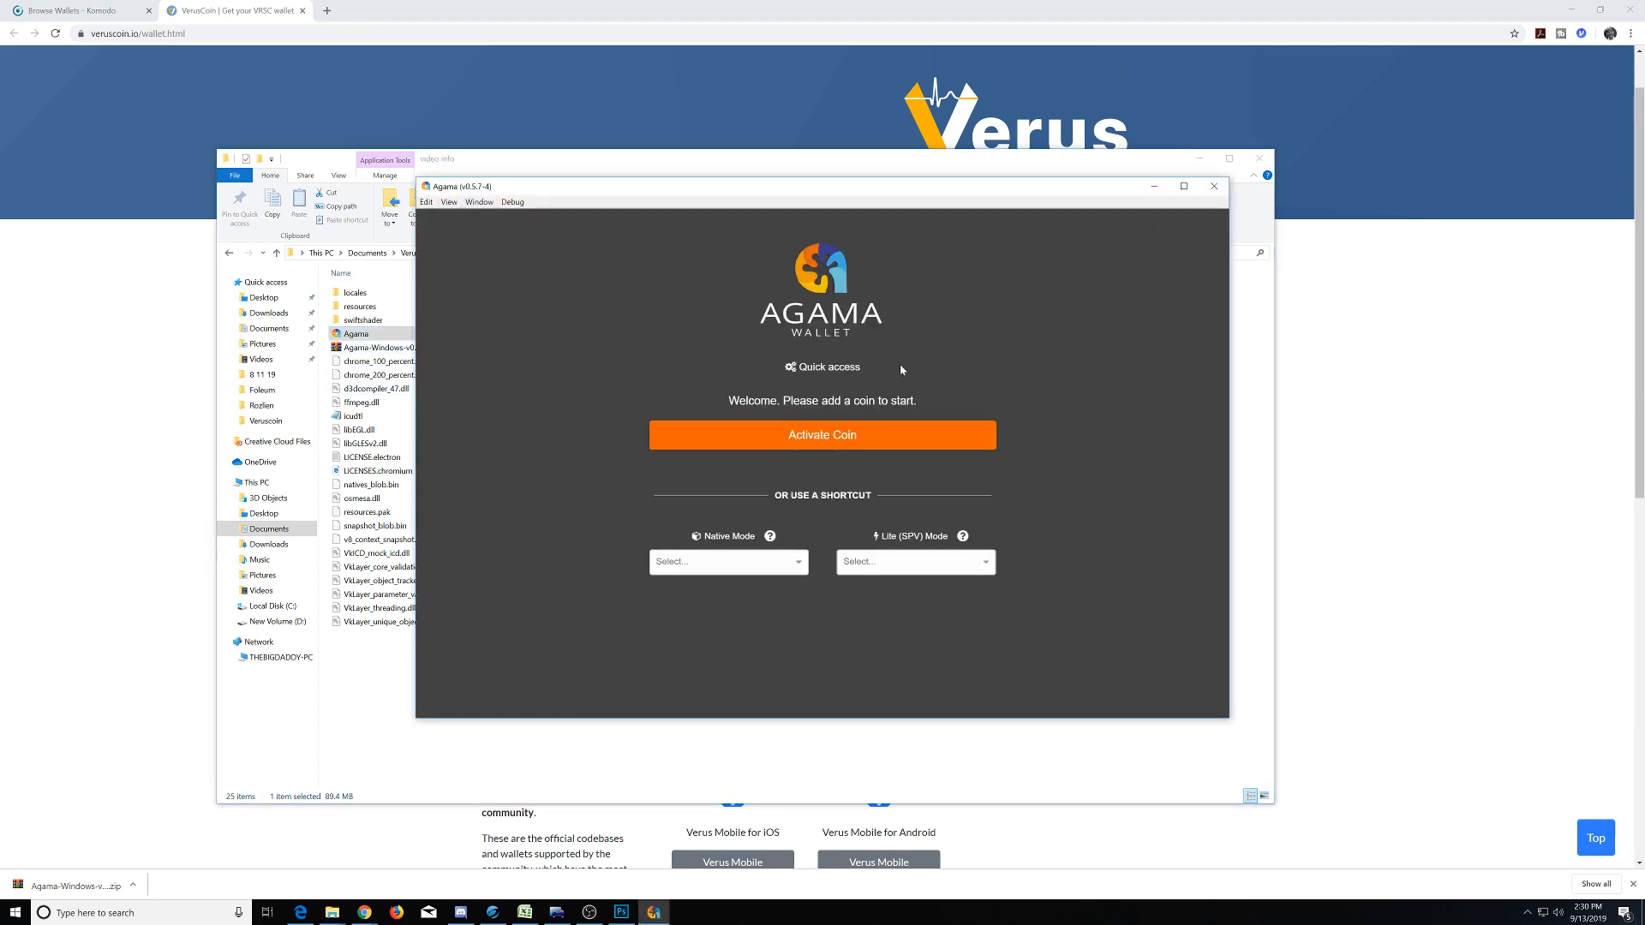
mouse_move(696, 321)
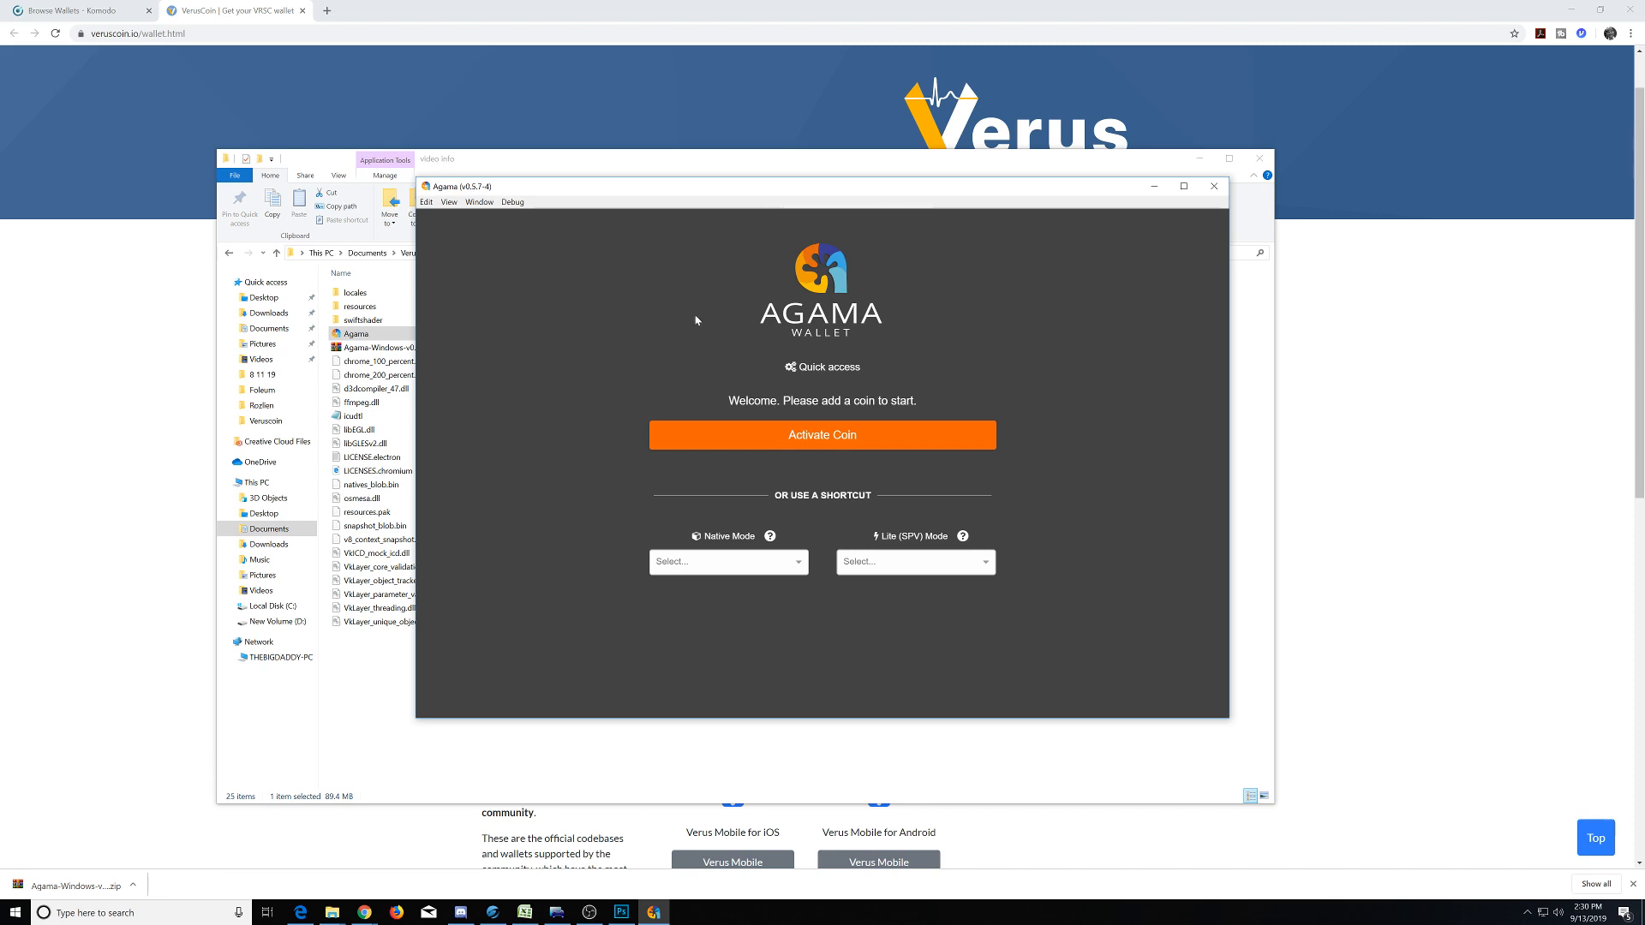
mouse_move(824, 413)
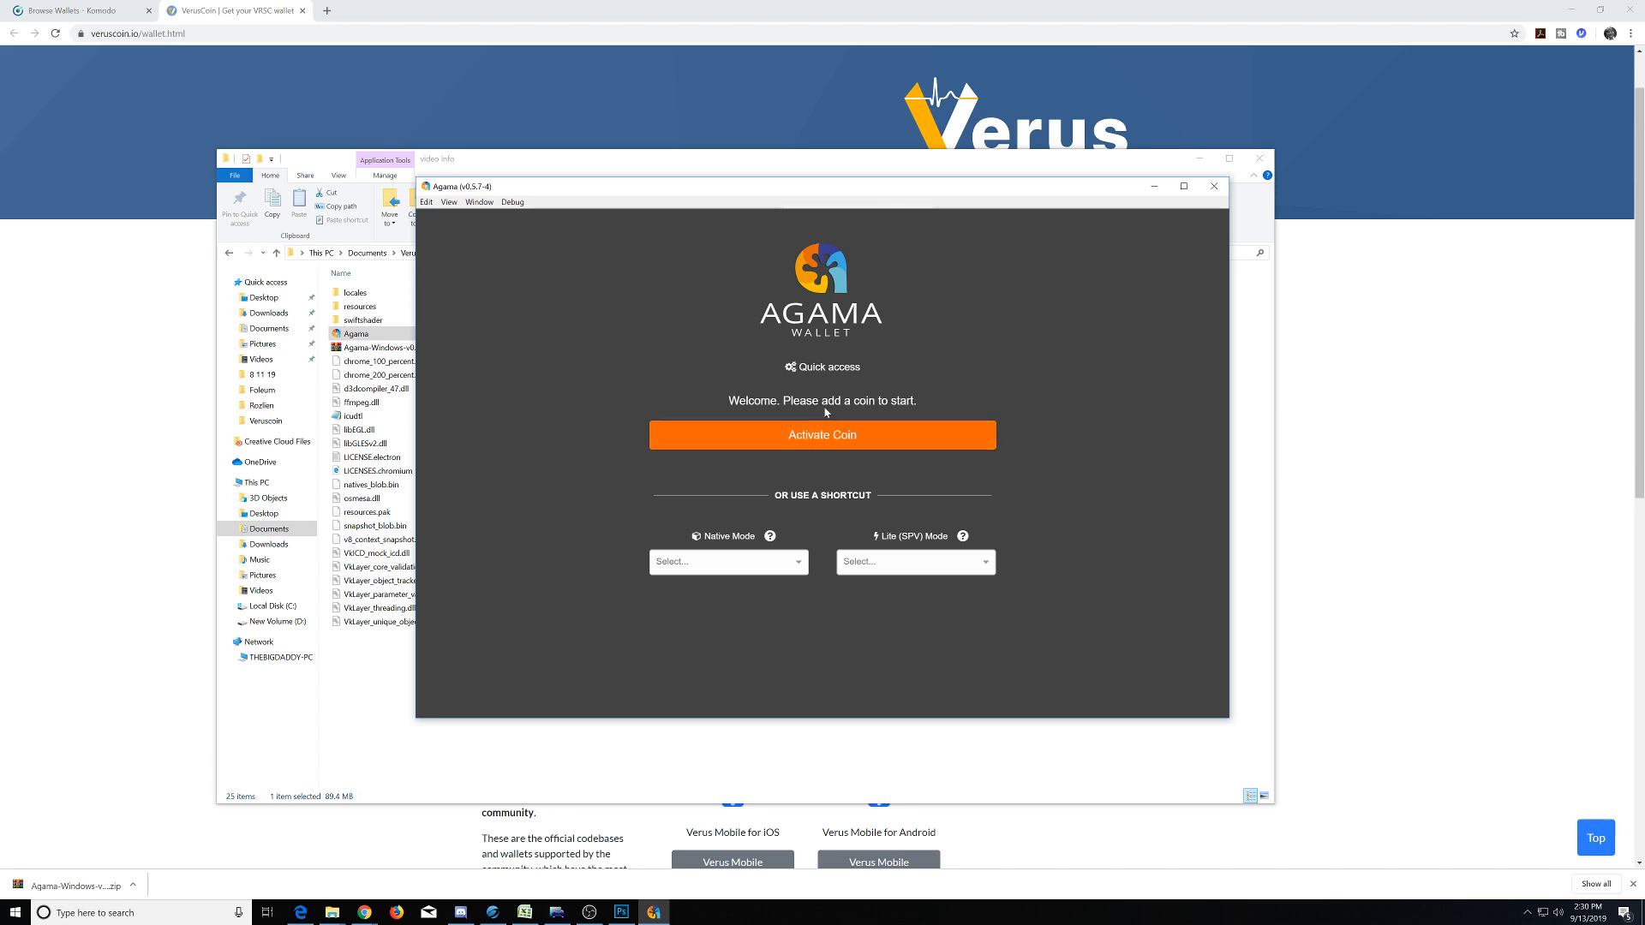
mouse_move(847, 514)
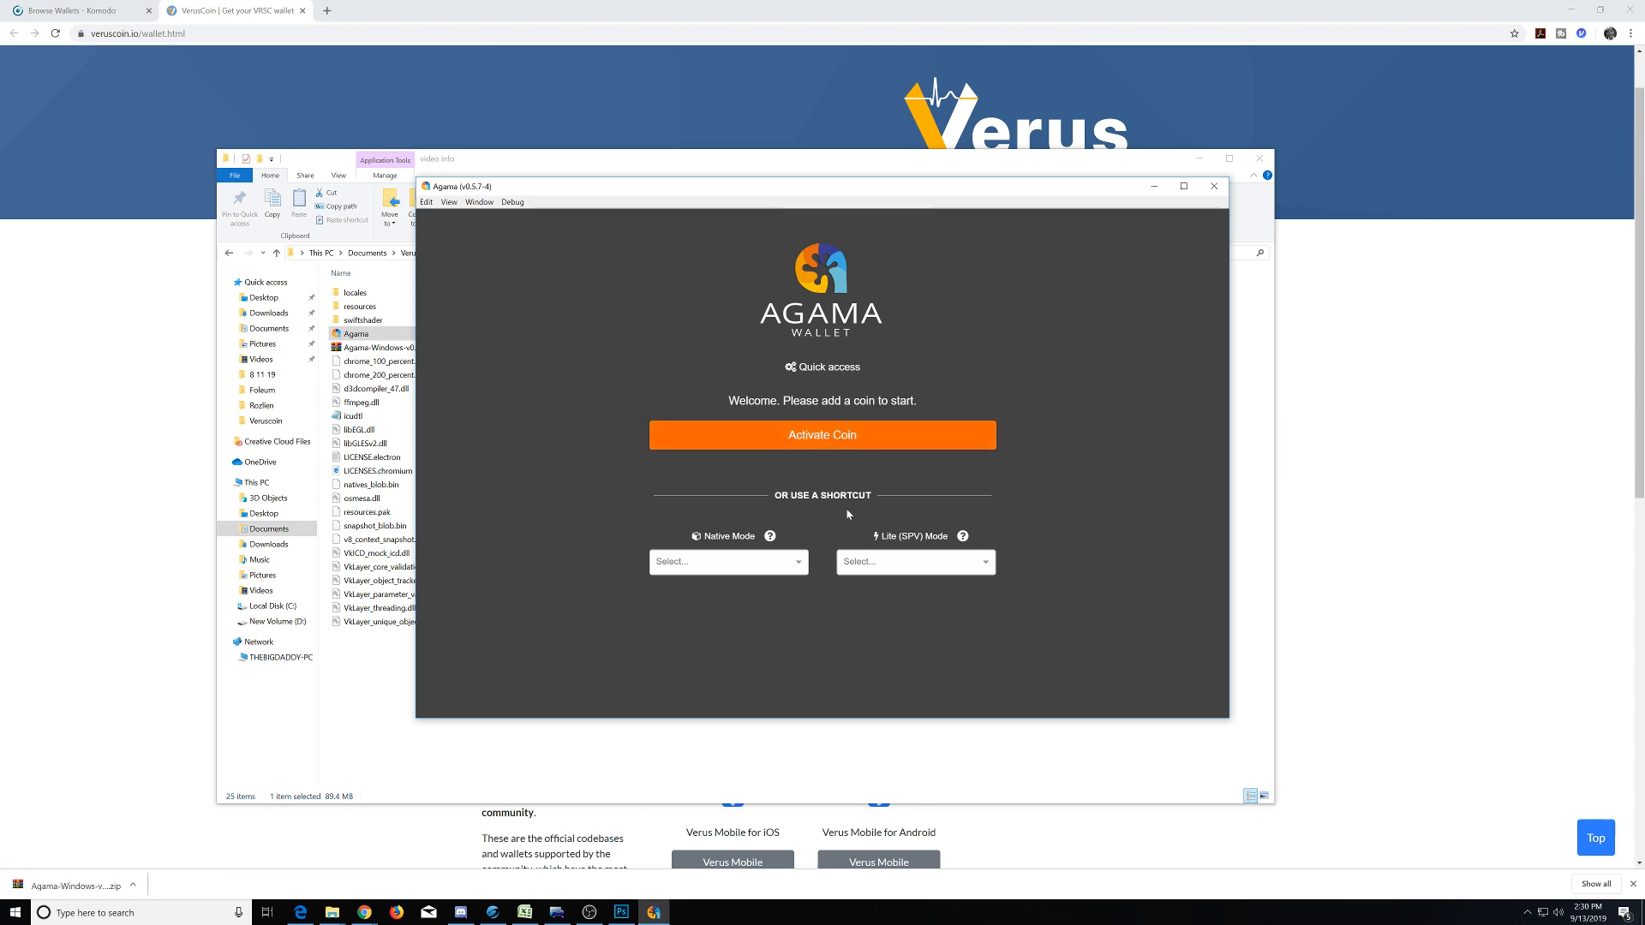
mouse_move(830, 516)
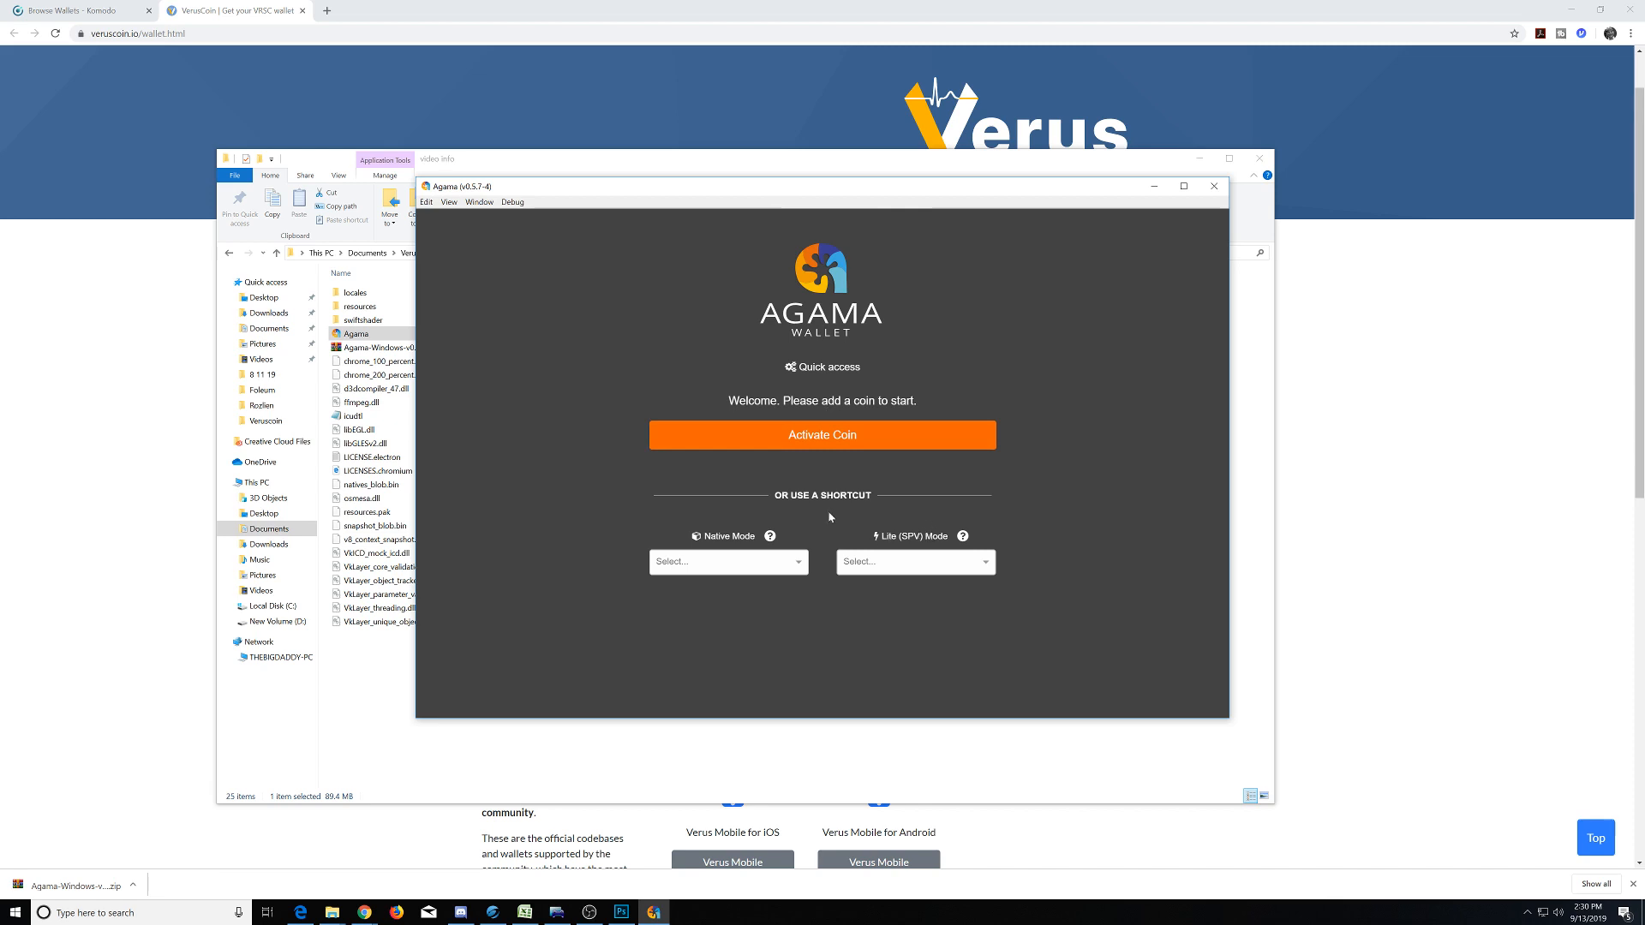
mouse_move(821, 524)
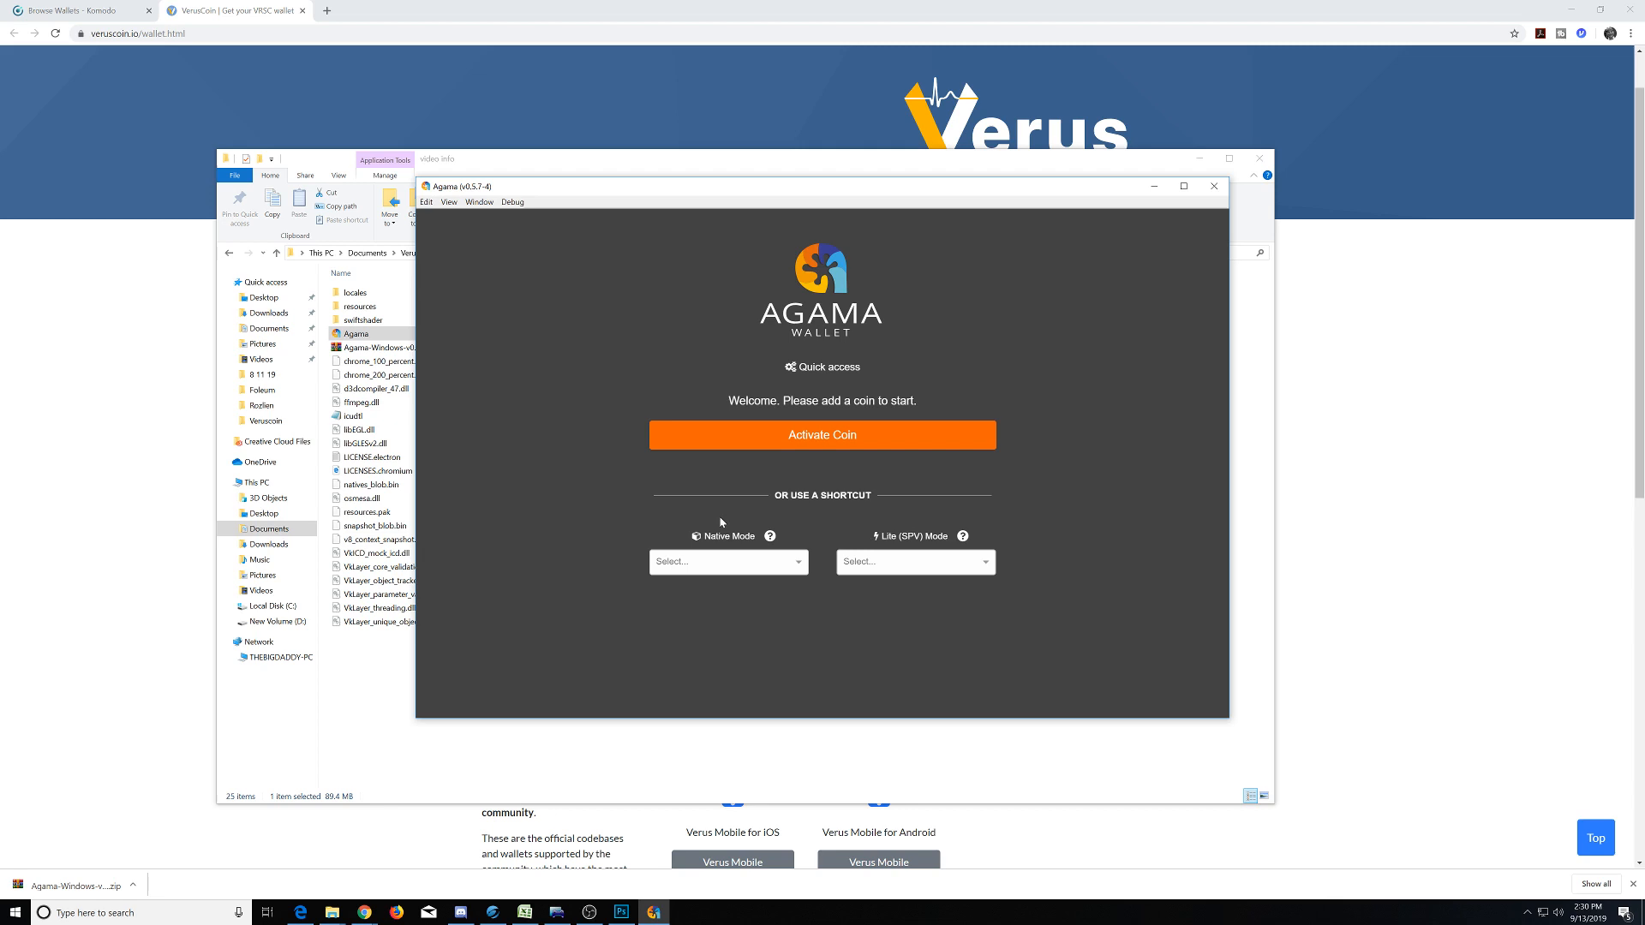
mouse_move(731, 534)
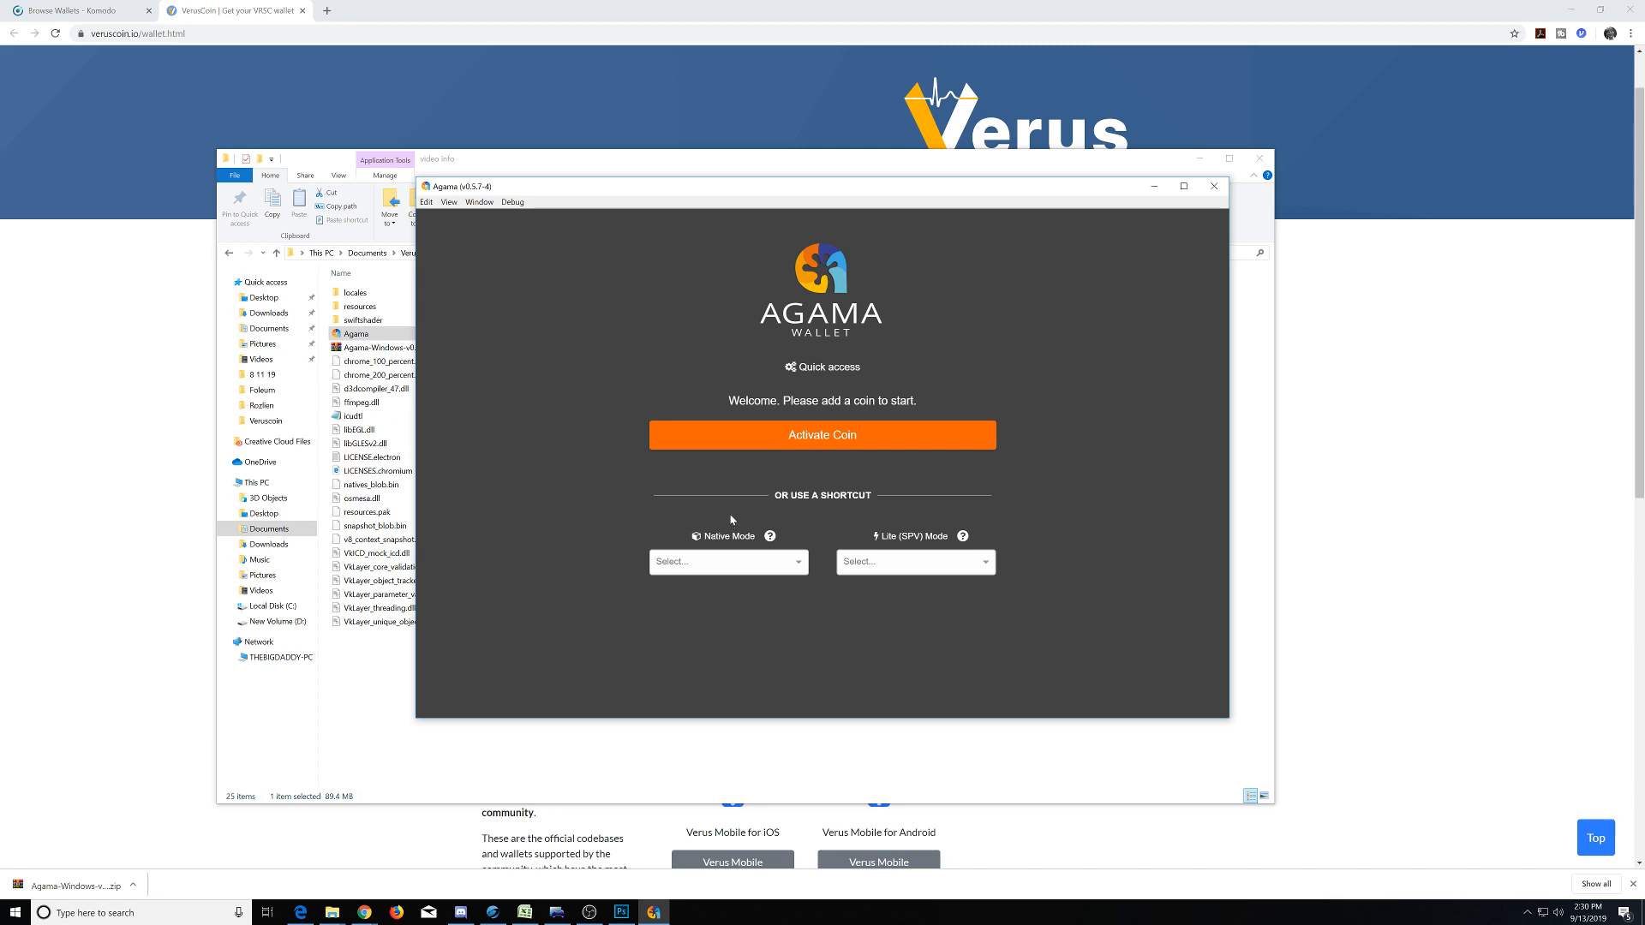
mouse_move(799, 521)
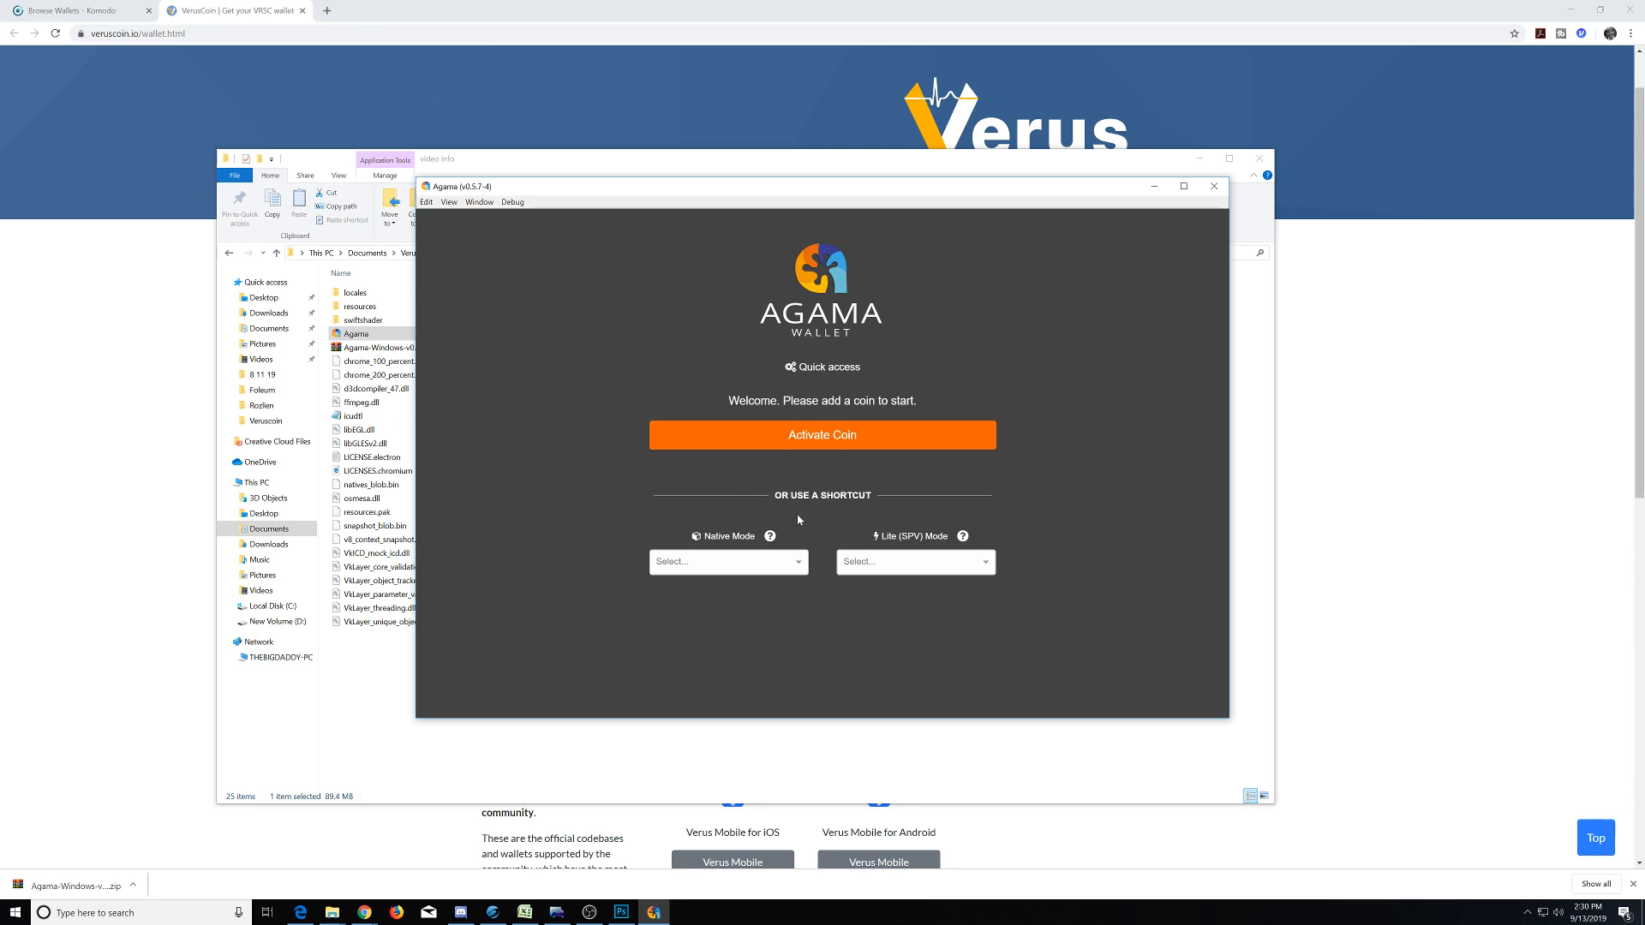
mouse_move(803, 530)
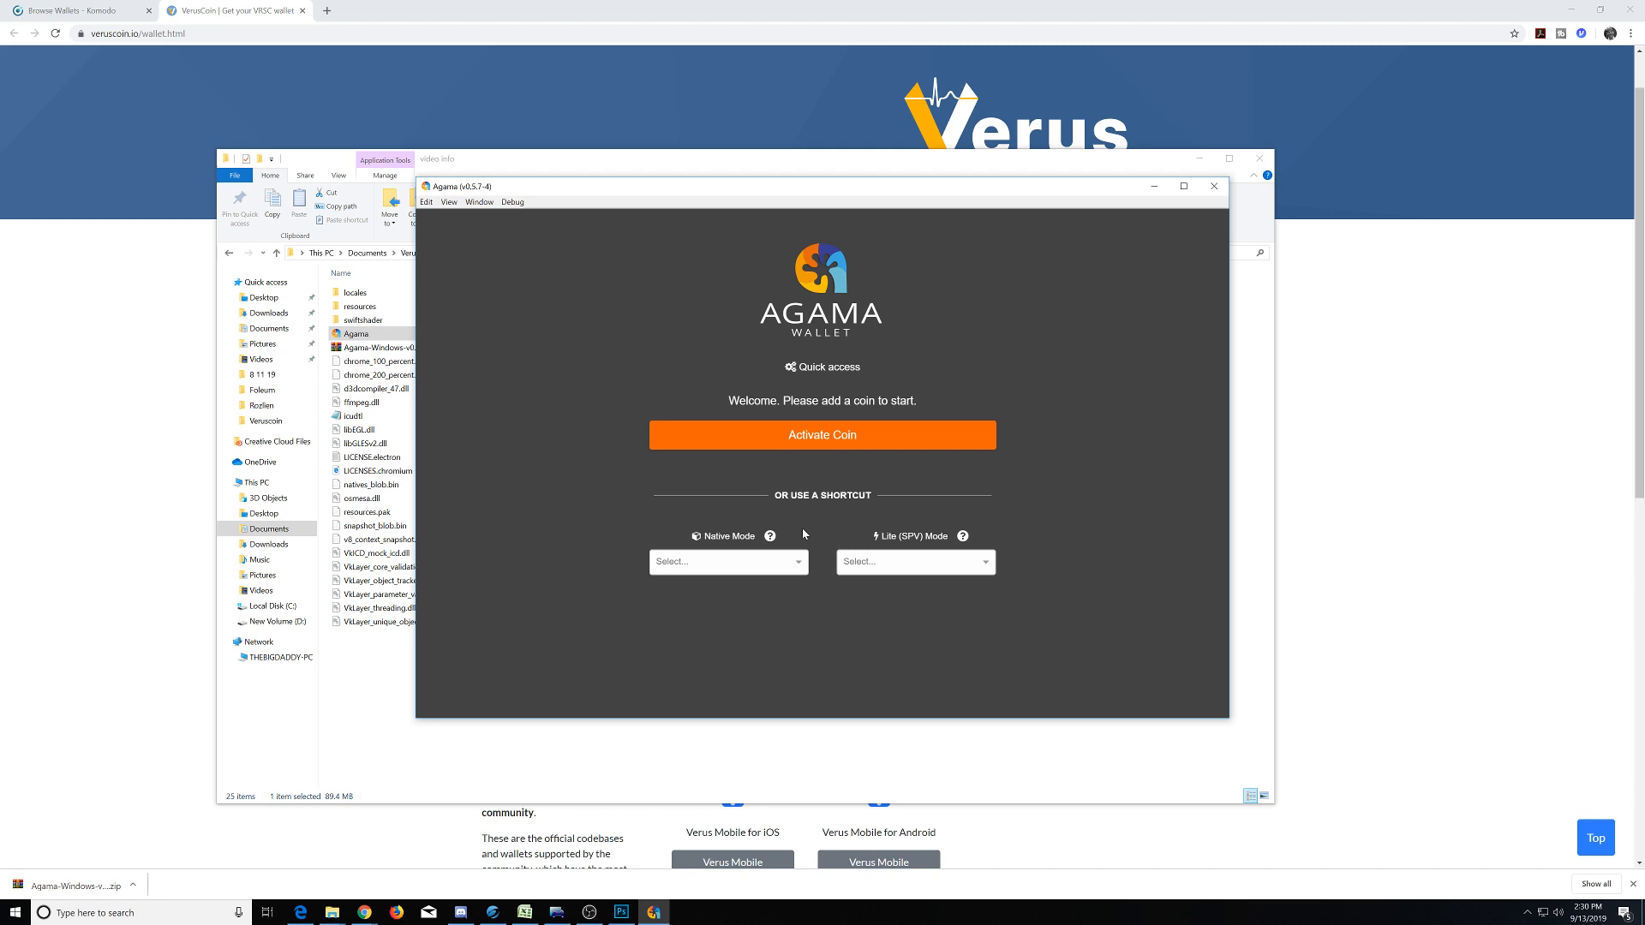
left_click(728, 562)
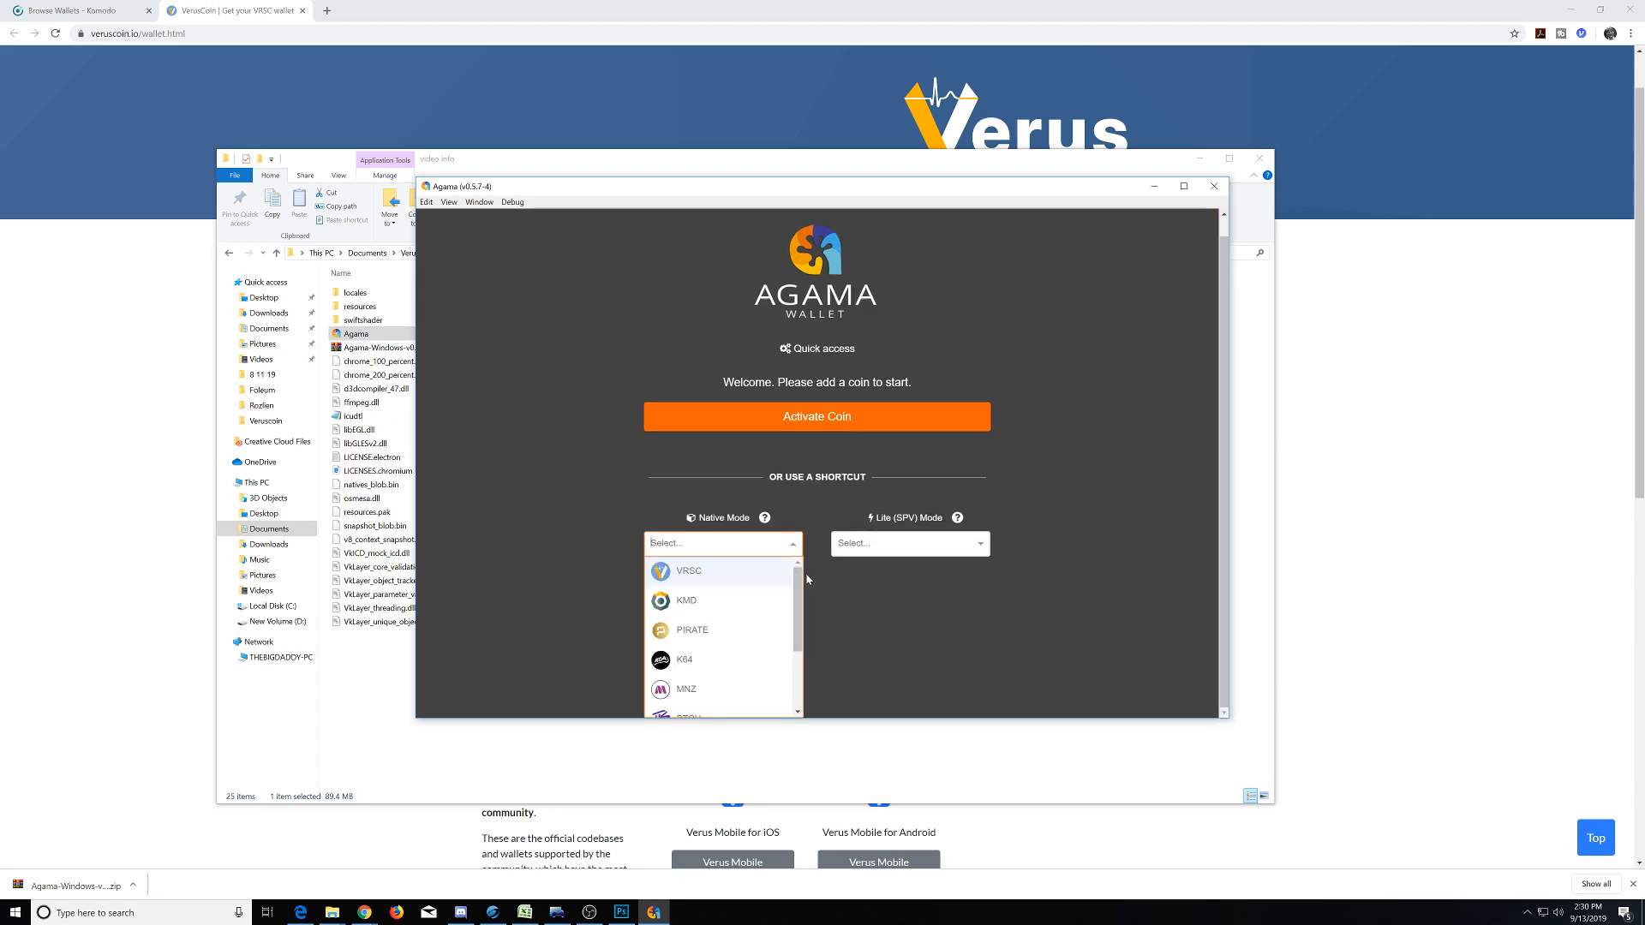
mouse_move(810, 582)
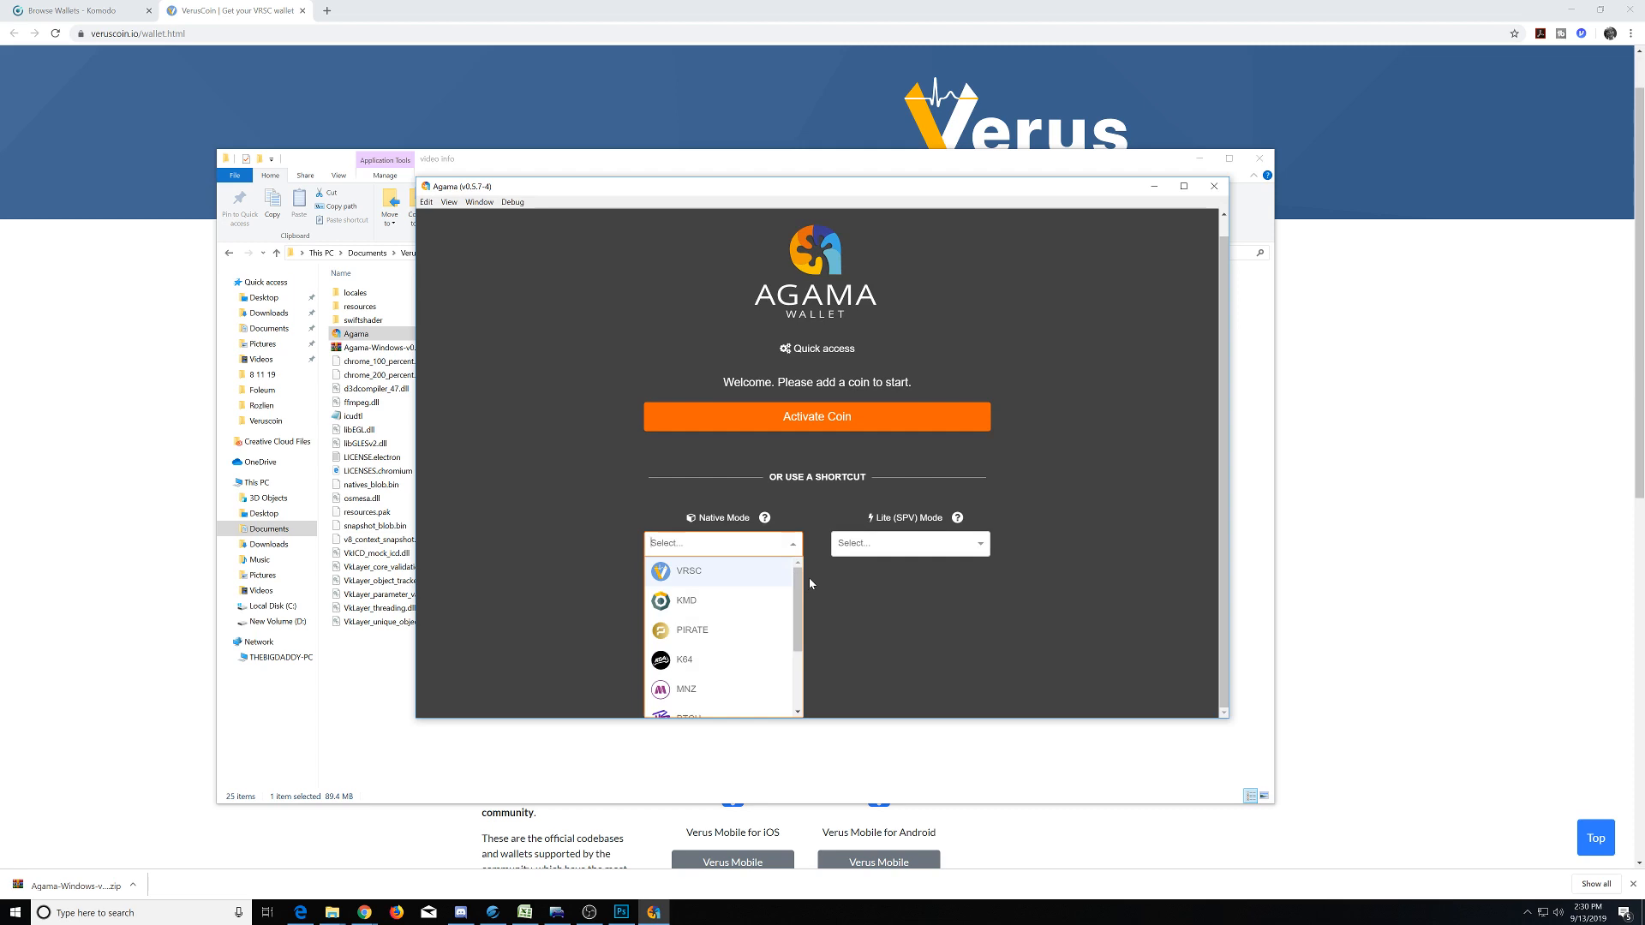
mouse_move(905, 549)
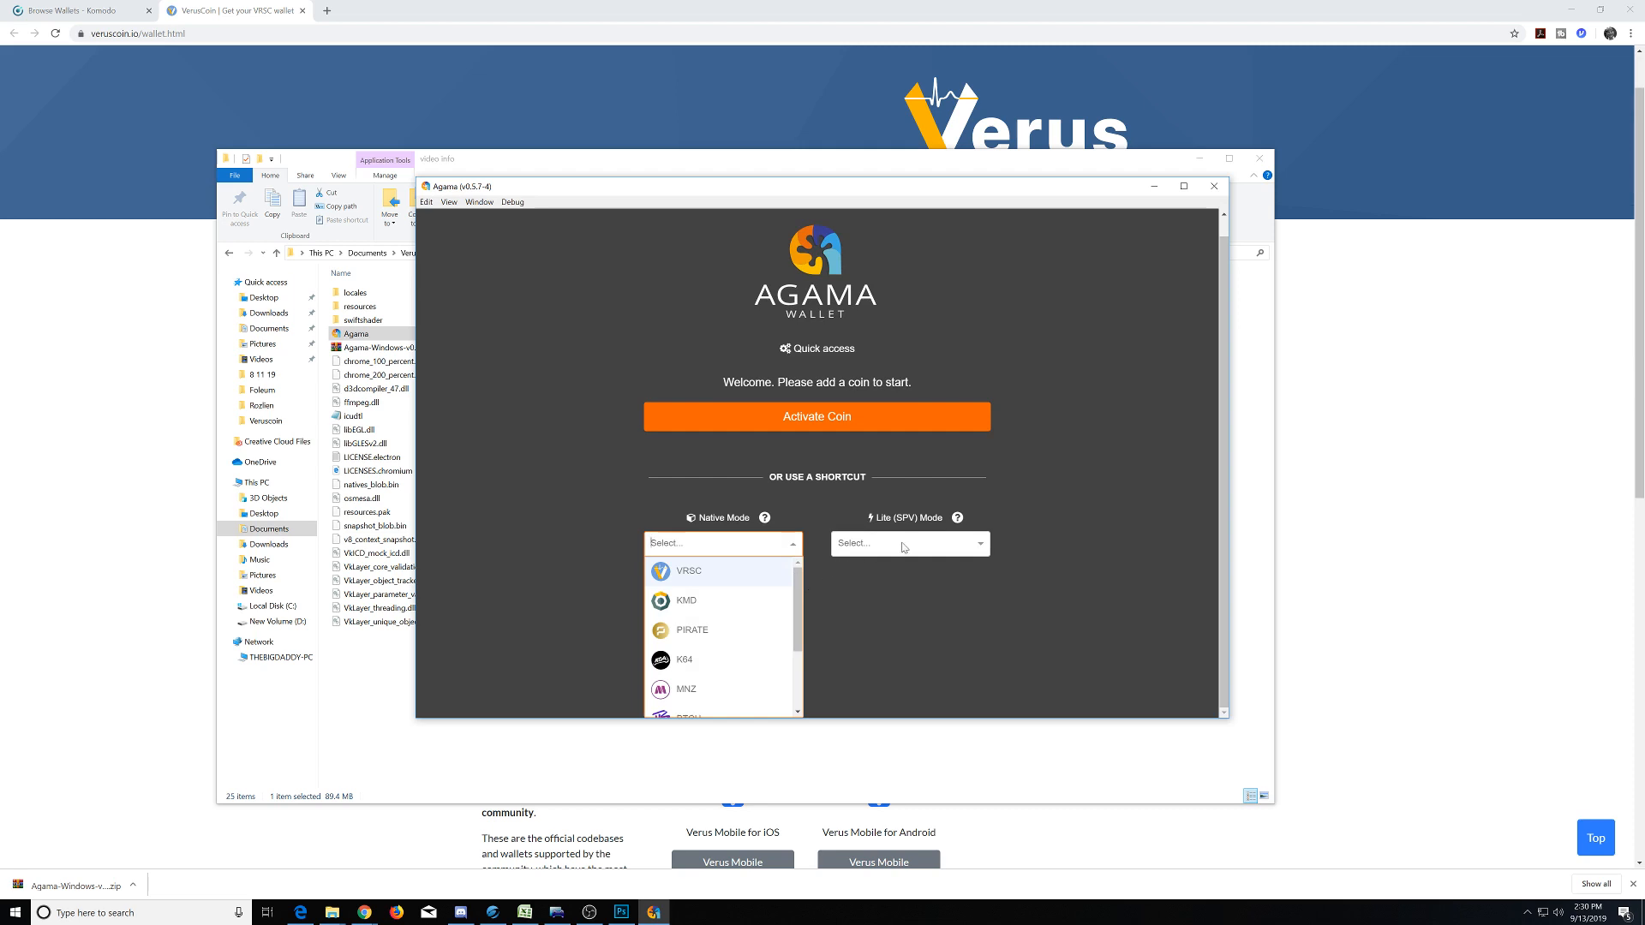
left_click(909, 544)
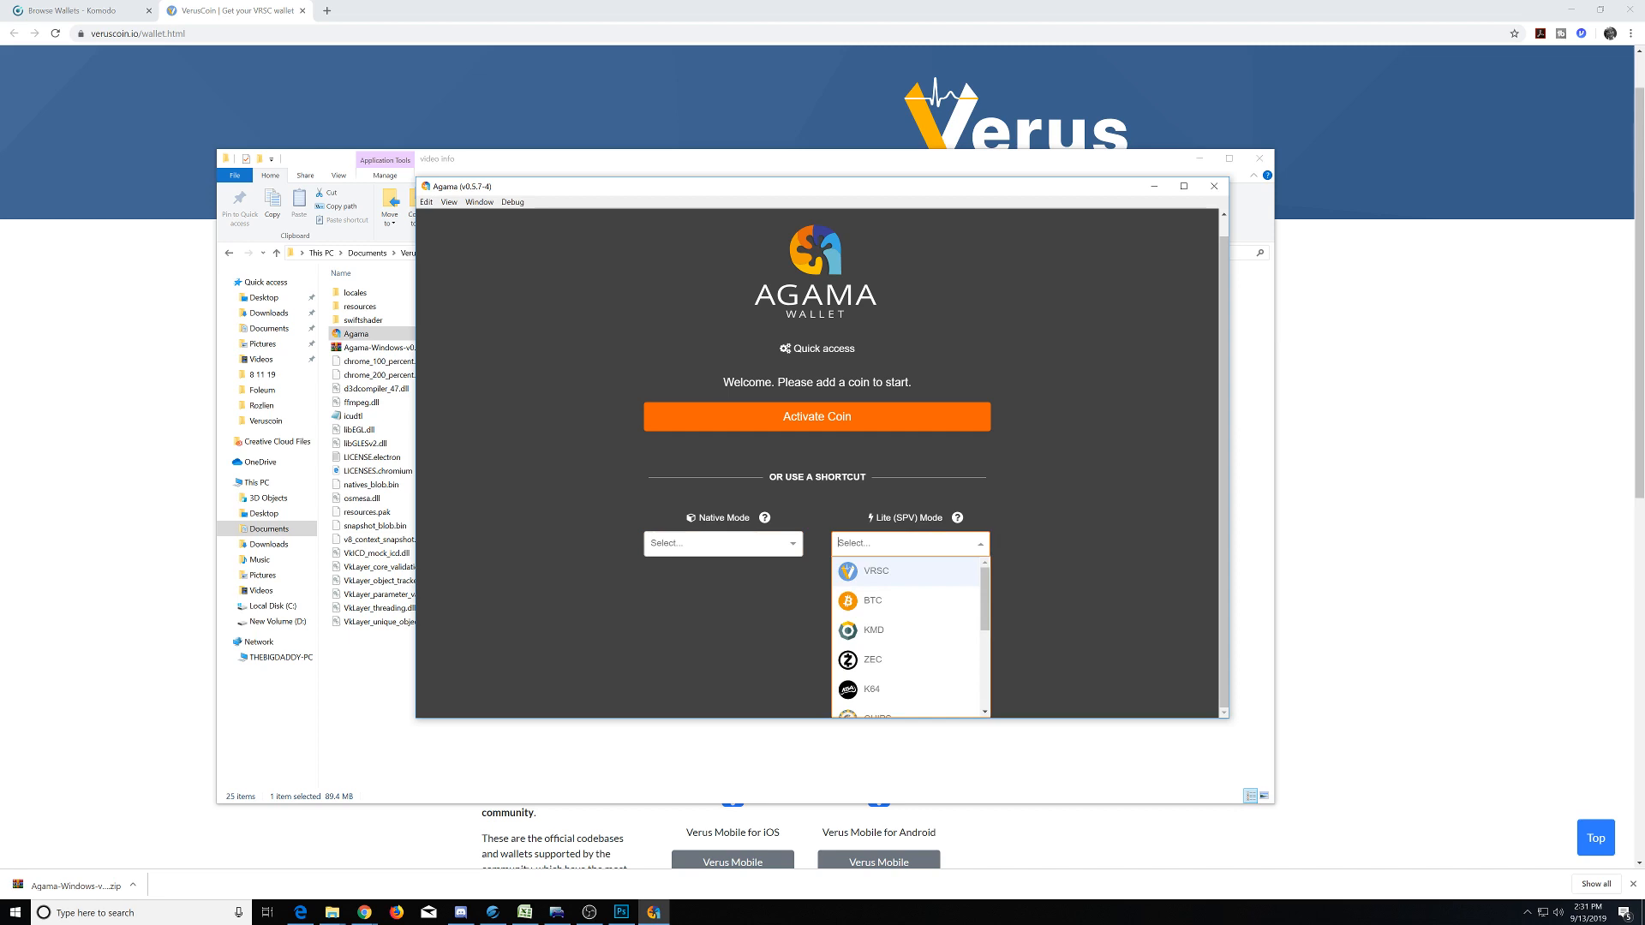
mouse_move(889, 658)
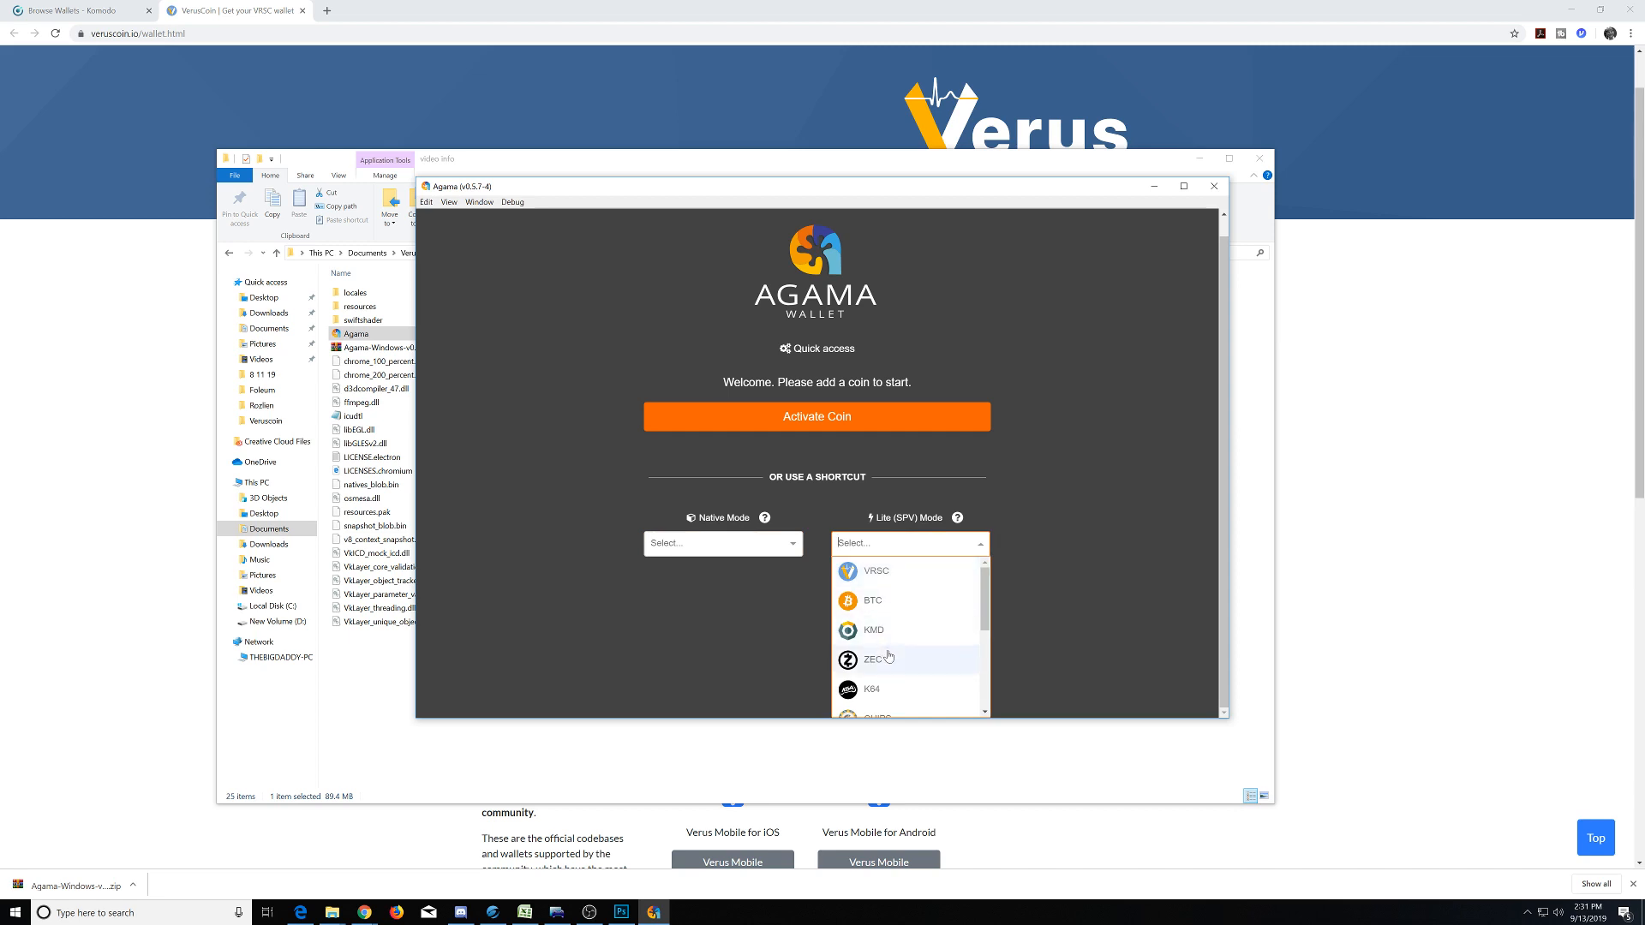
mouse_move(896, 665)
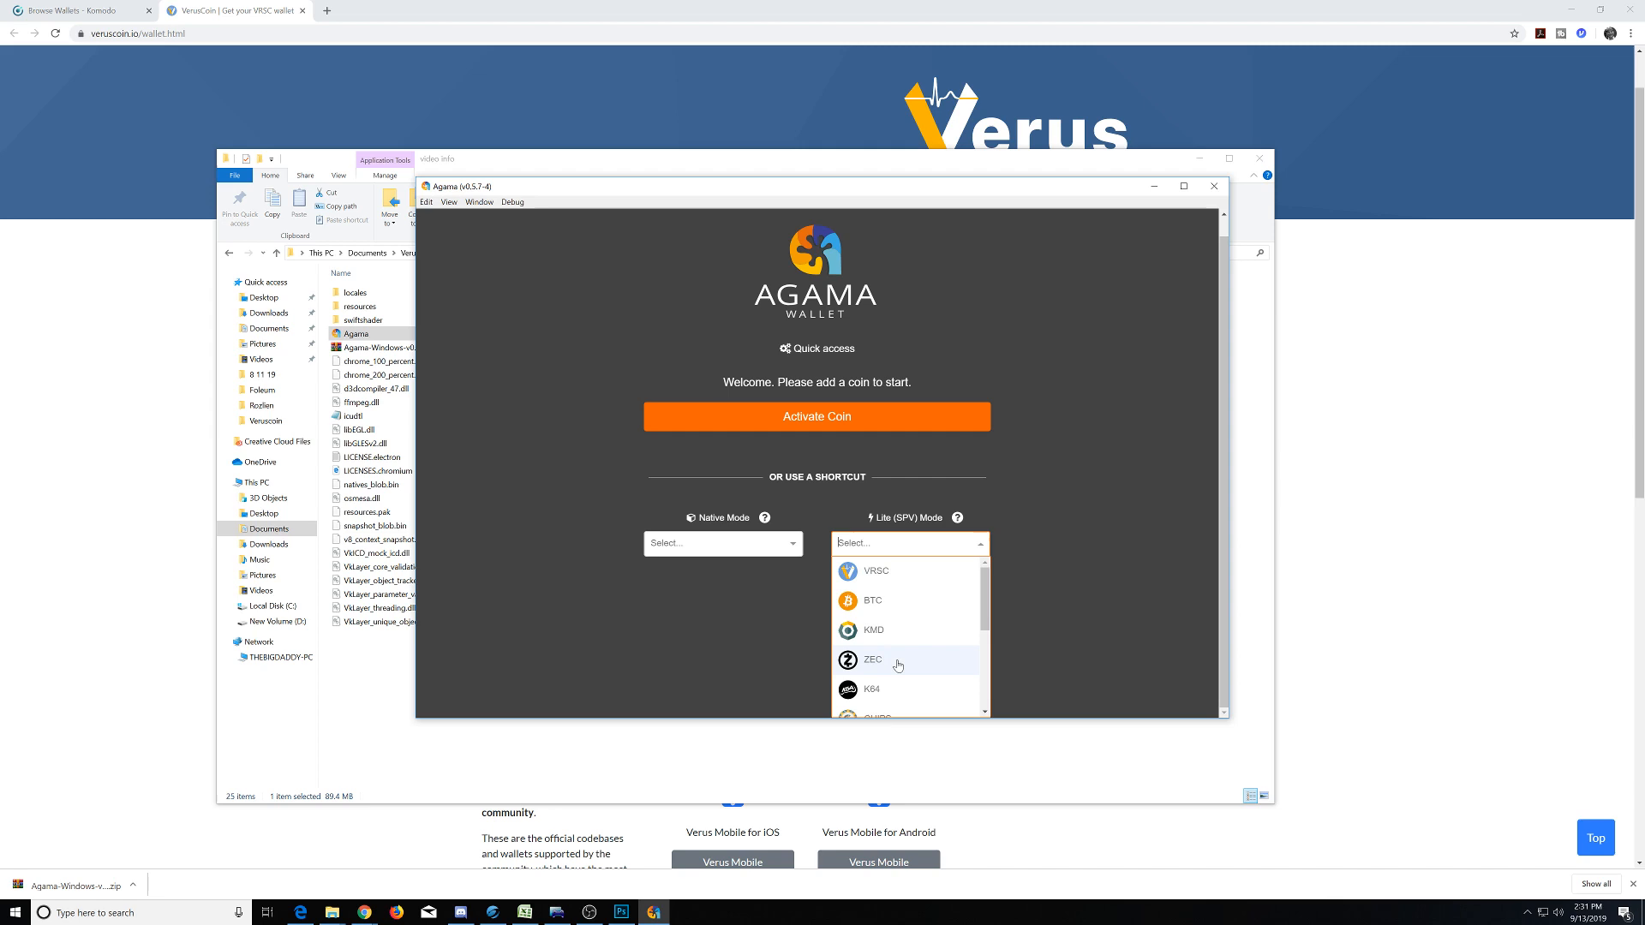
mouse_move(896, 667)
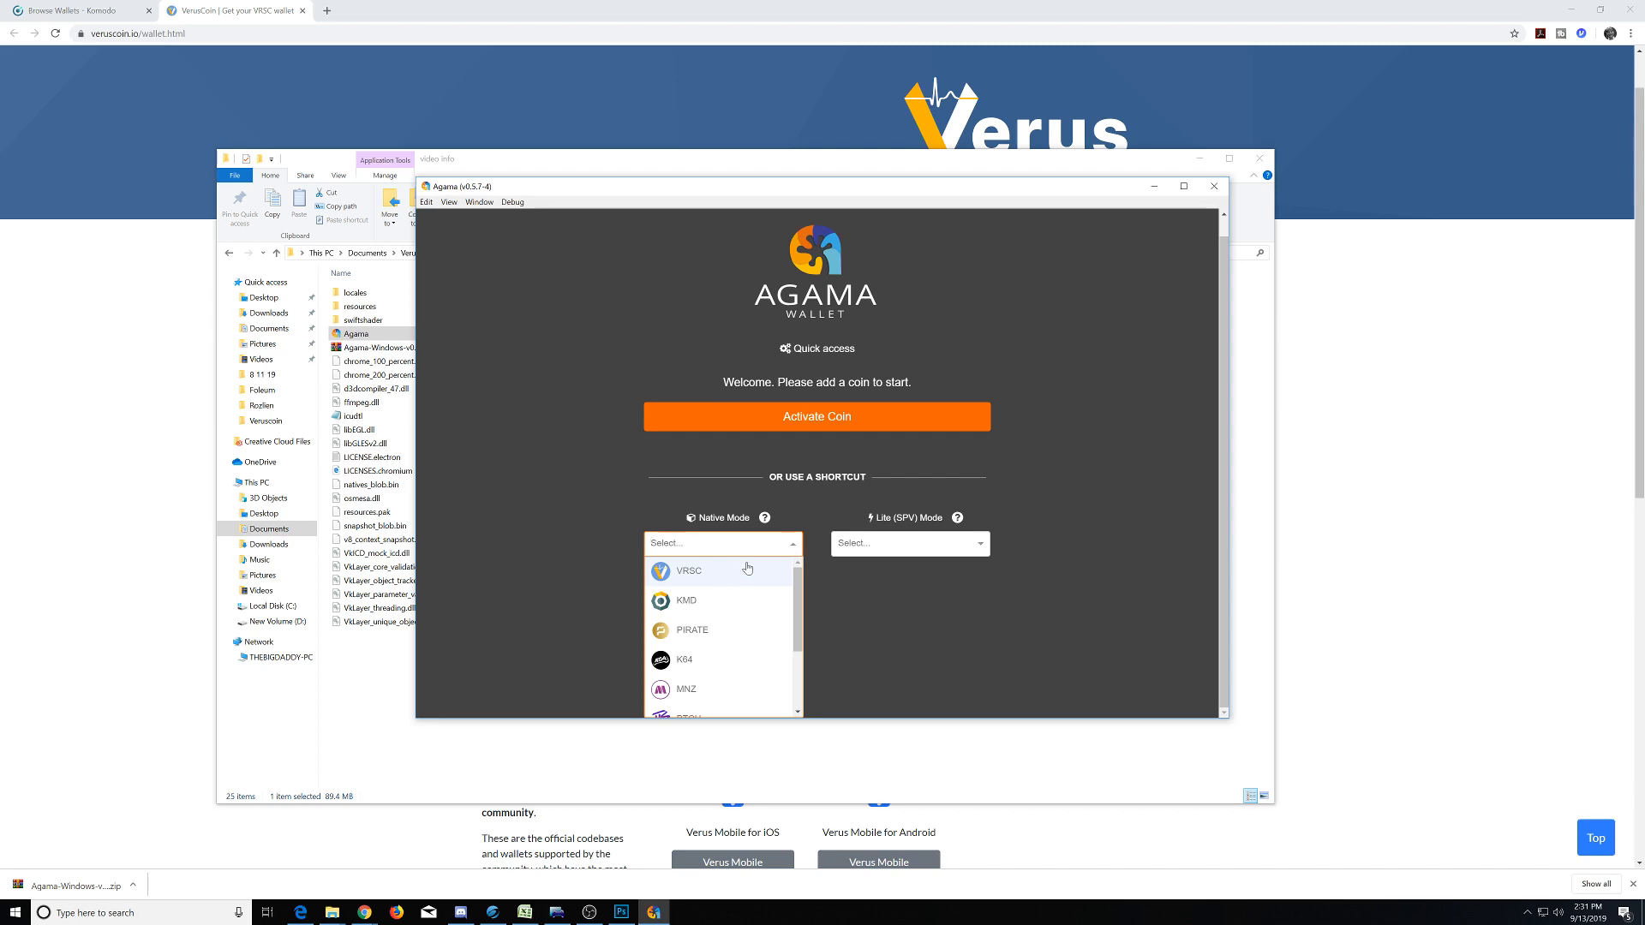
mouse_move(749, 569)
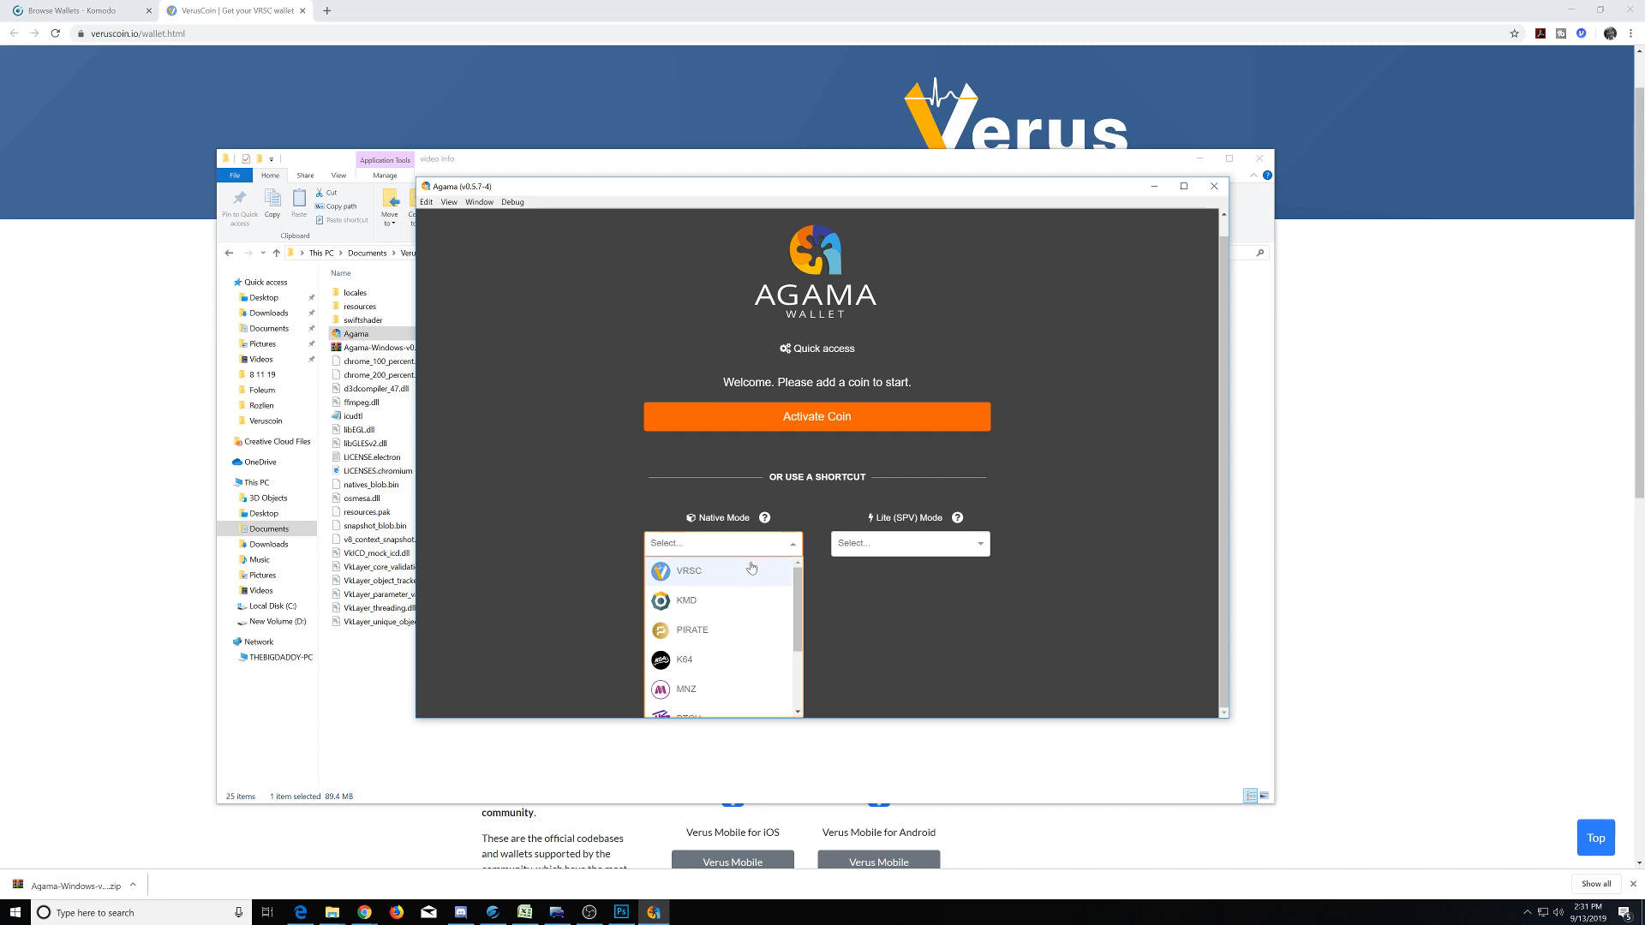
mouse_move(754, 567)
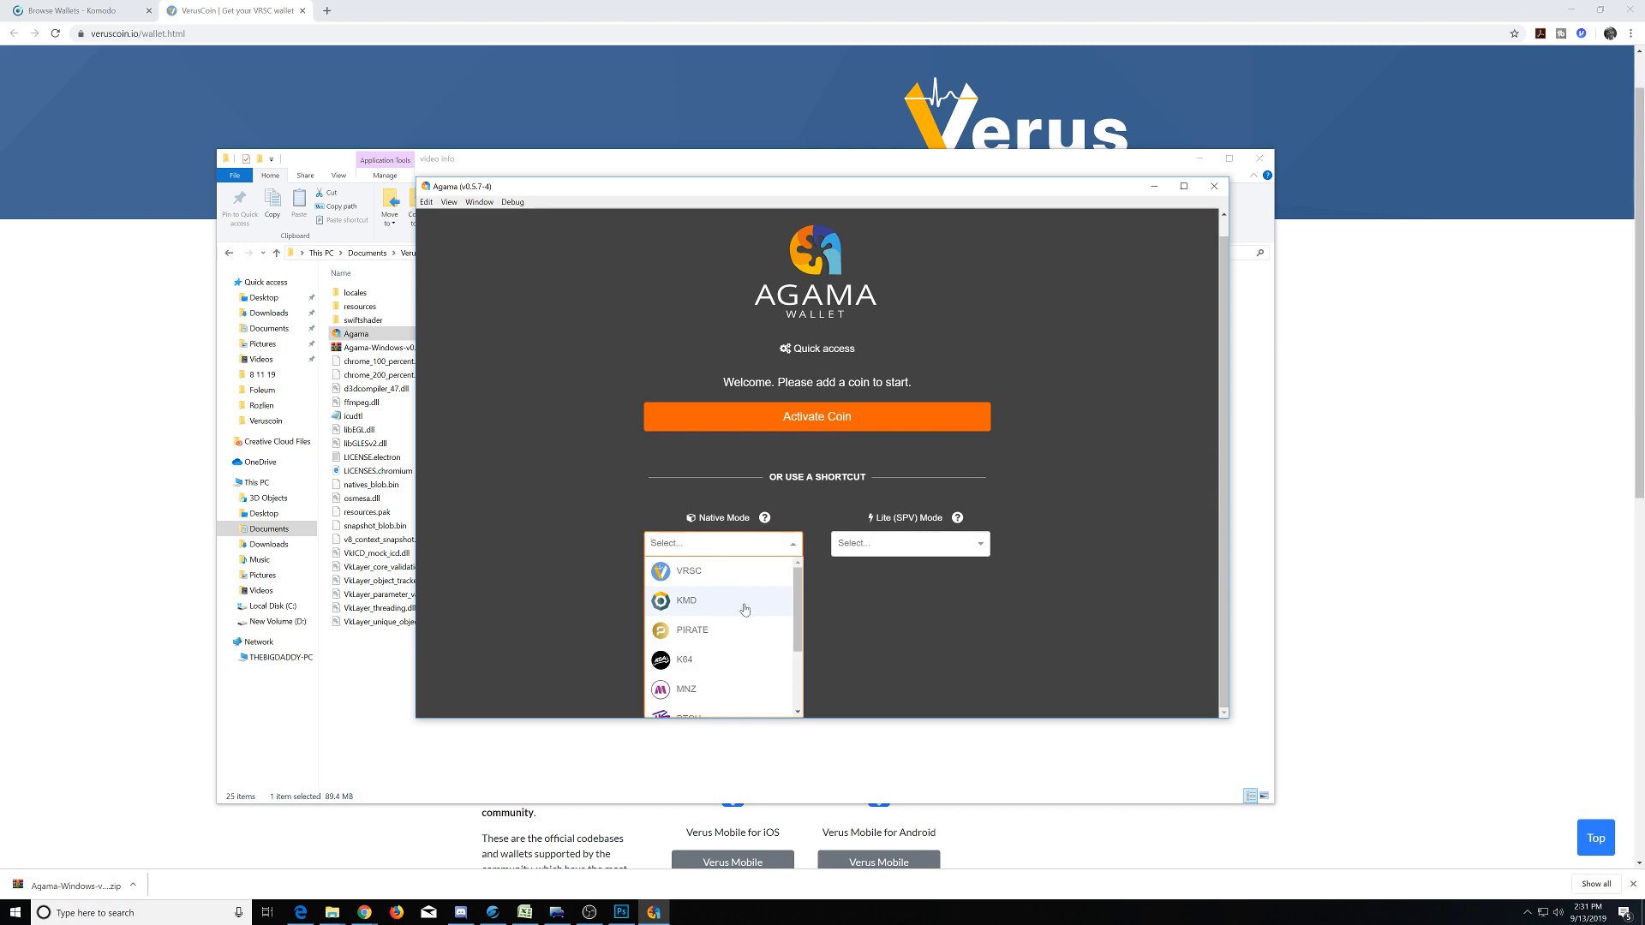
mouse_move(764, 610)
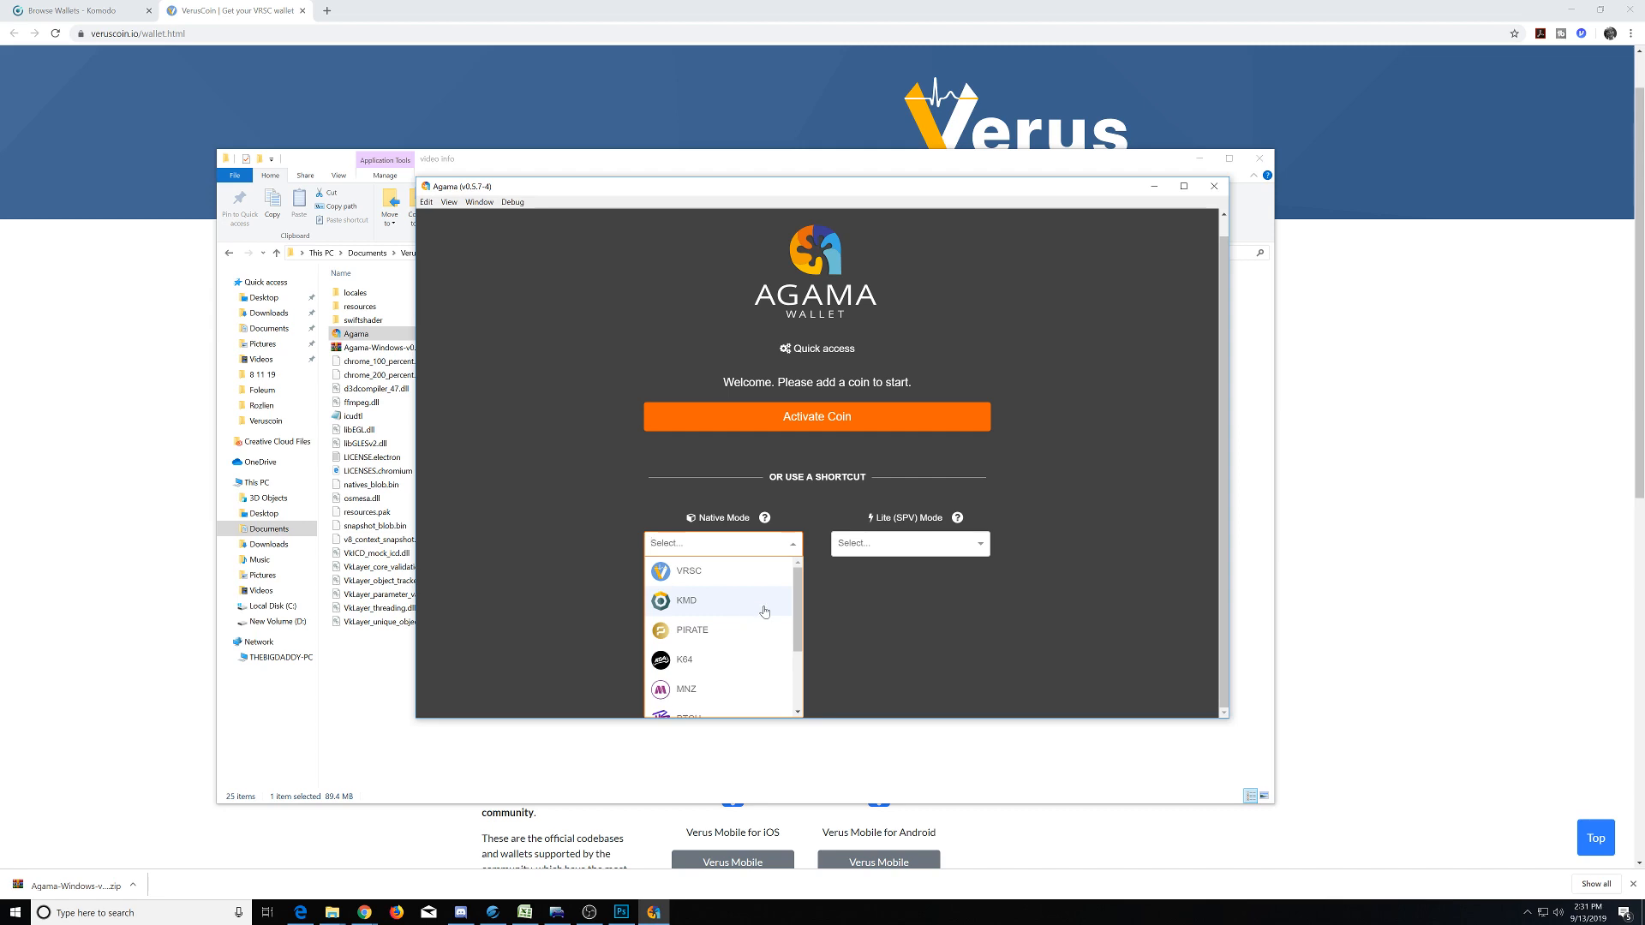
mouse_move(766, 613)
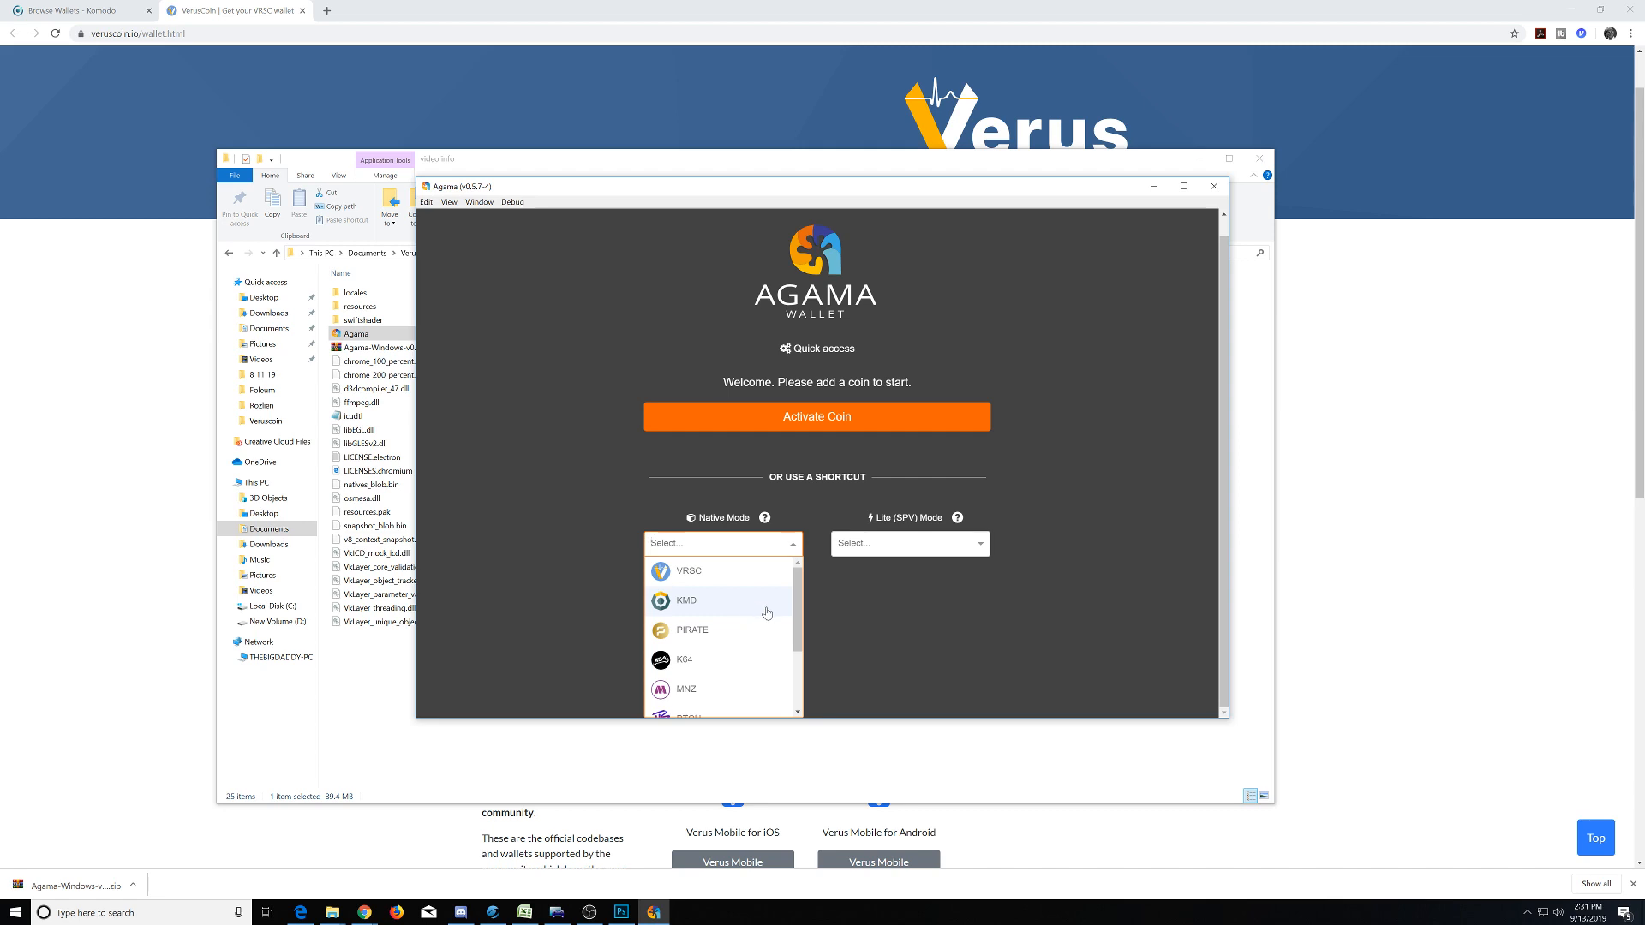
mouse_move(765, 612)
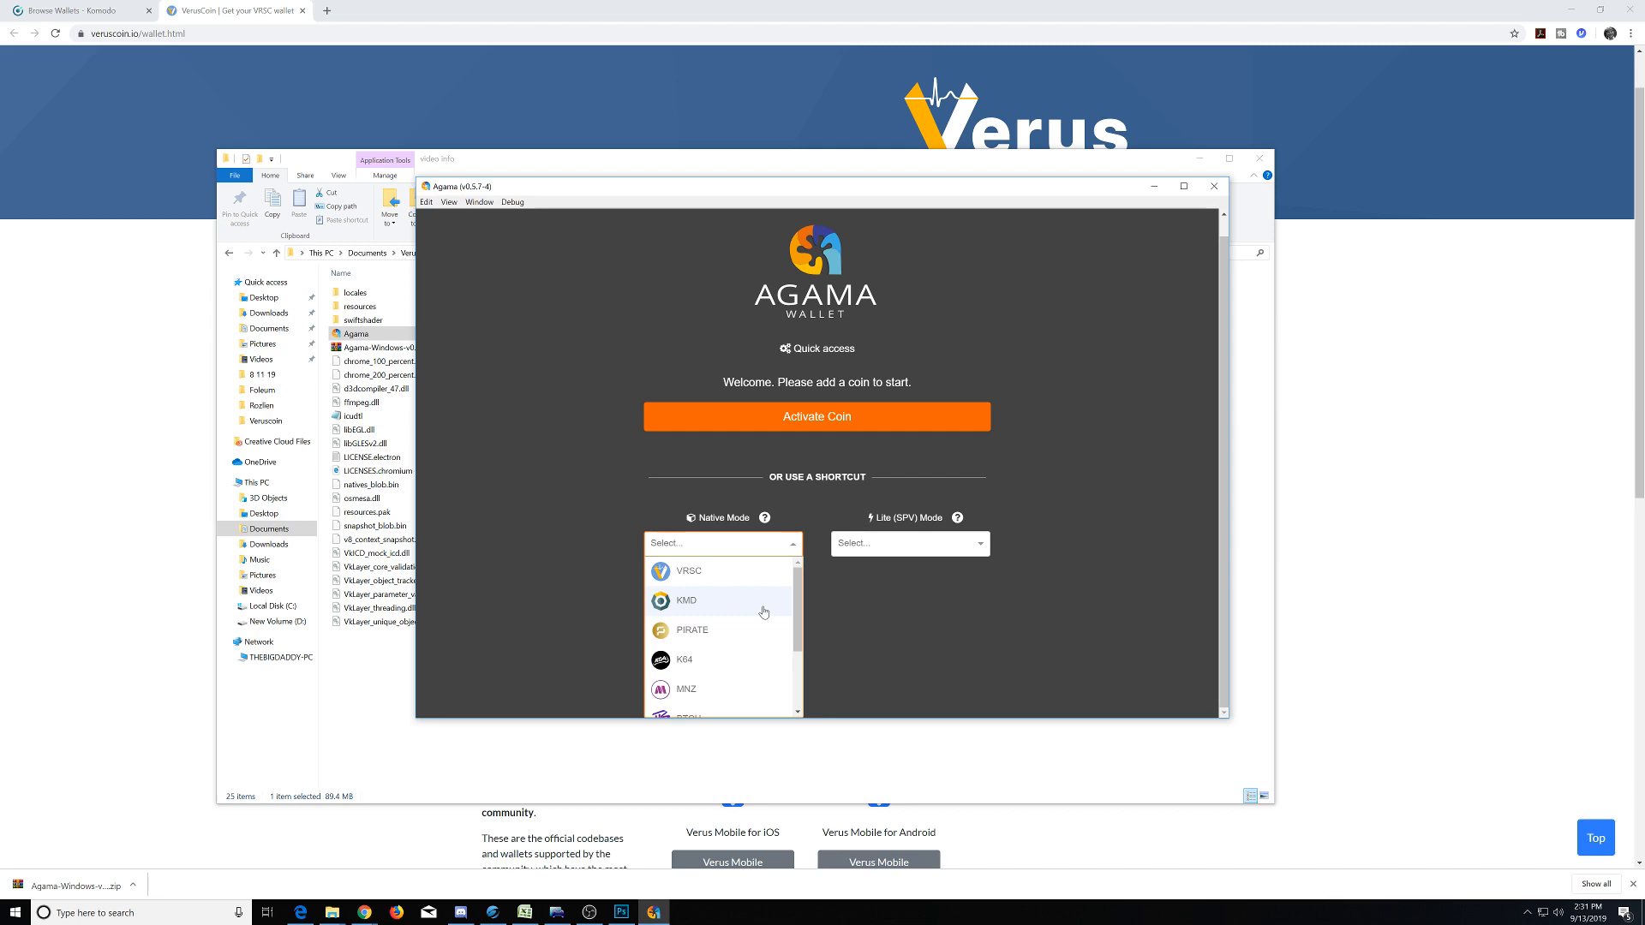
mouse_move(713, 571)
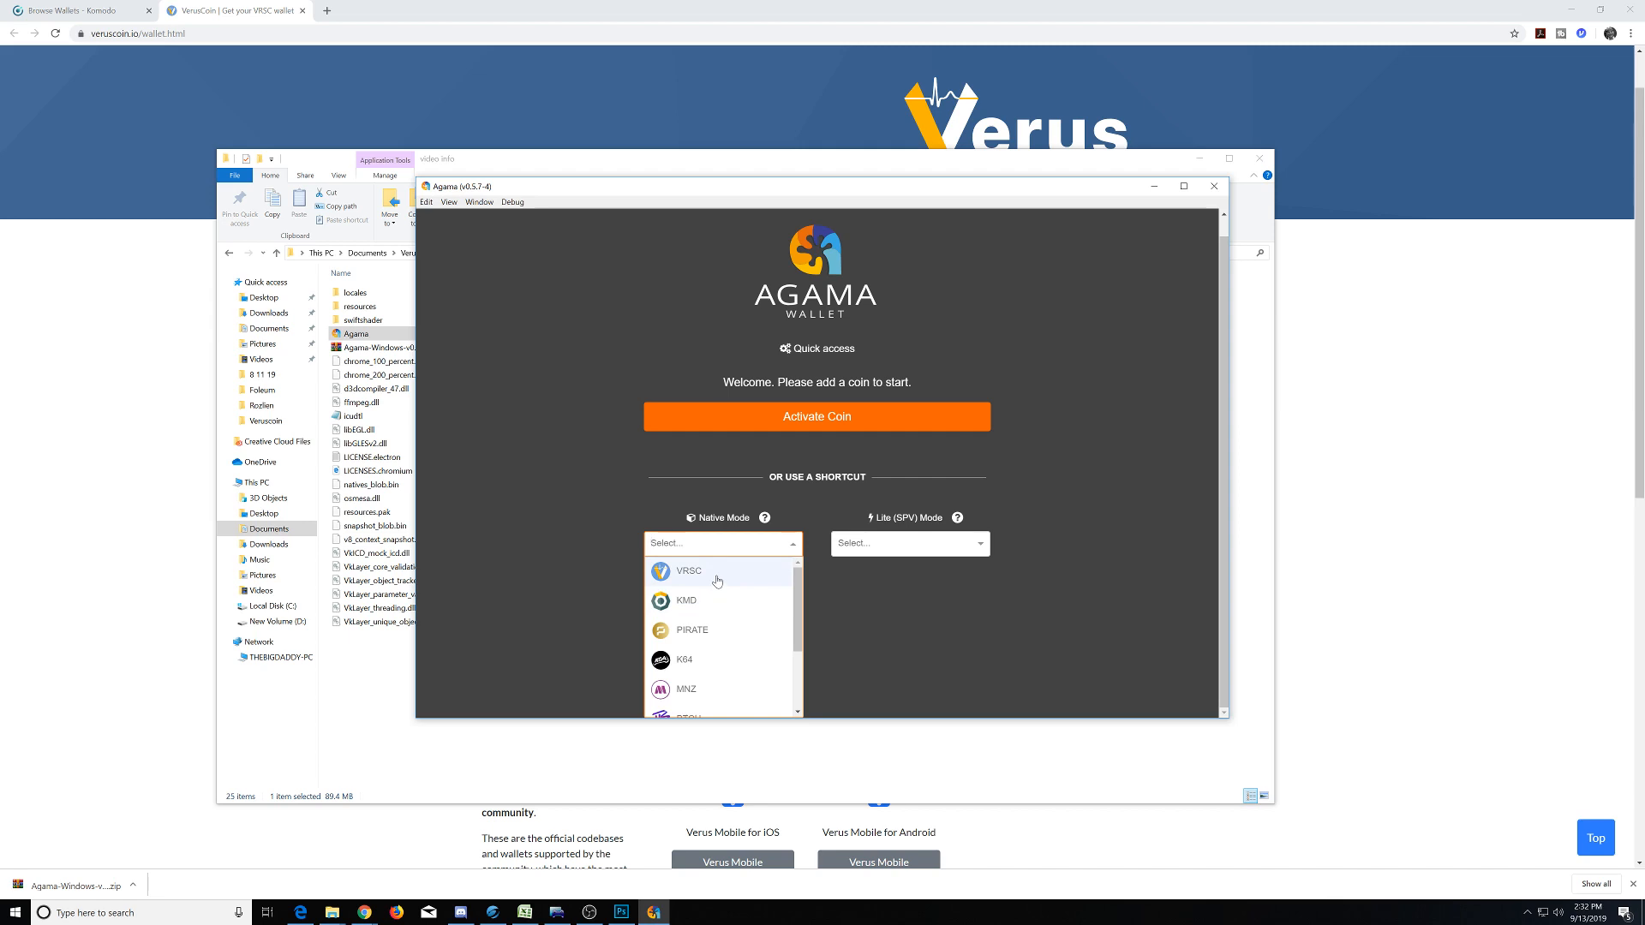
mouse_move(719, 580)
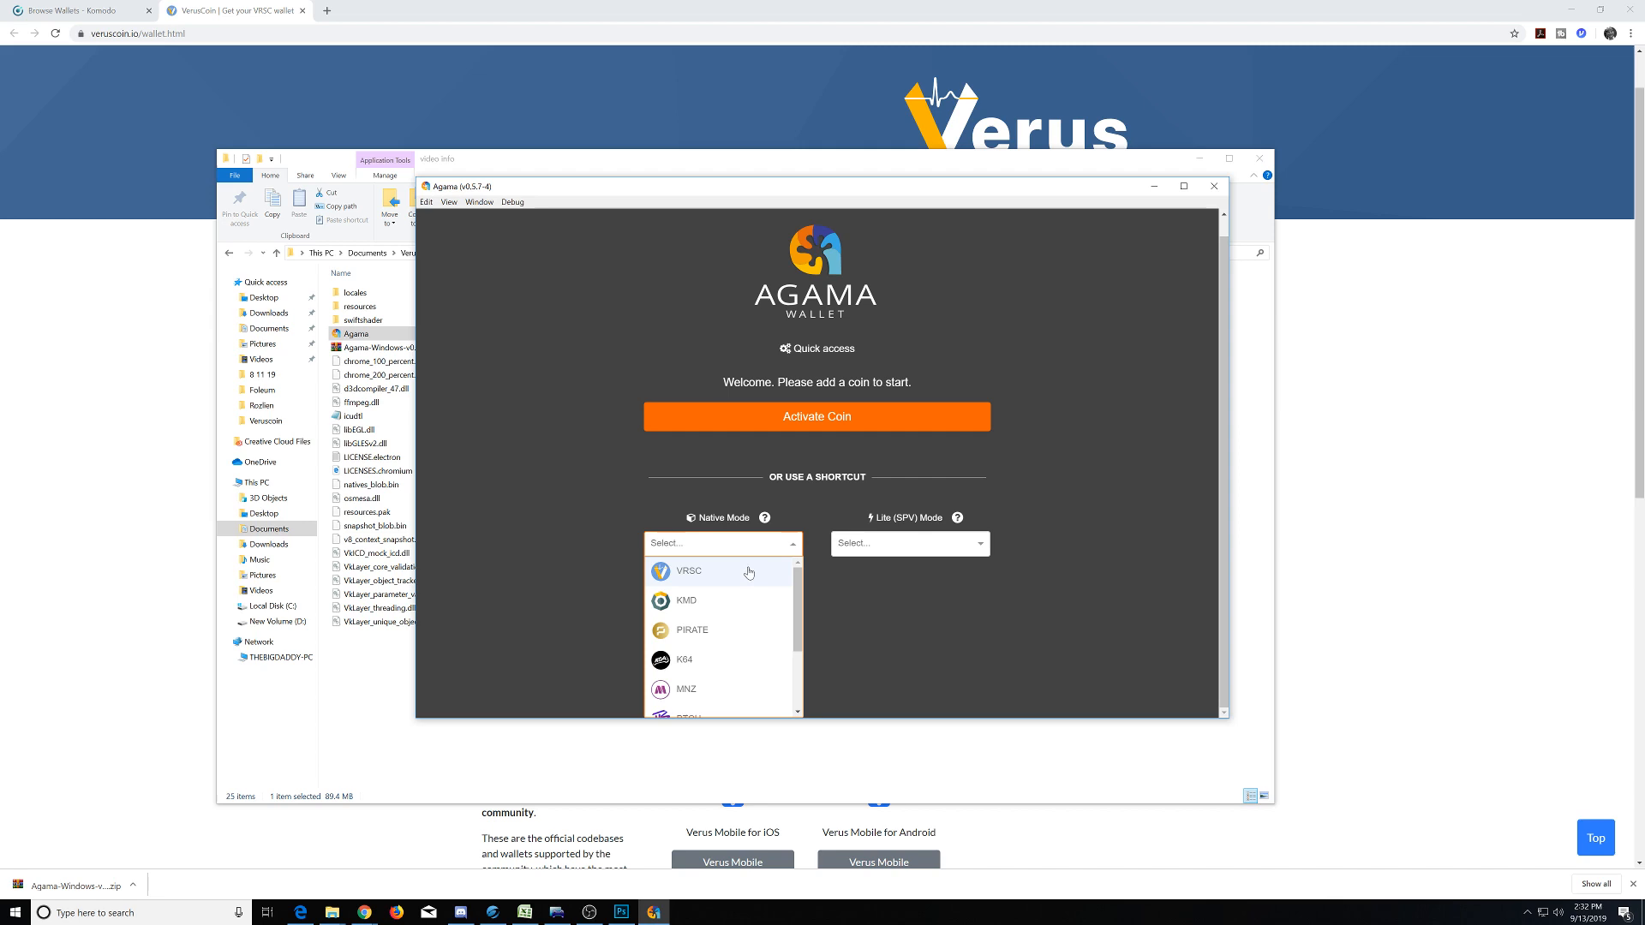
mouse_move(758, 564)
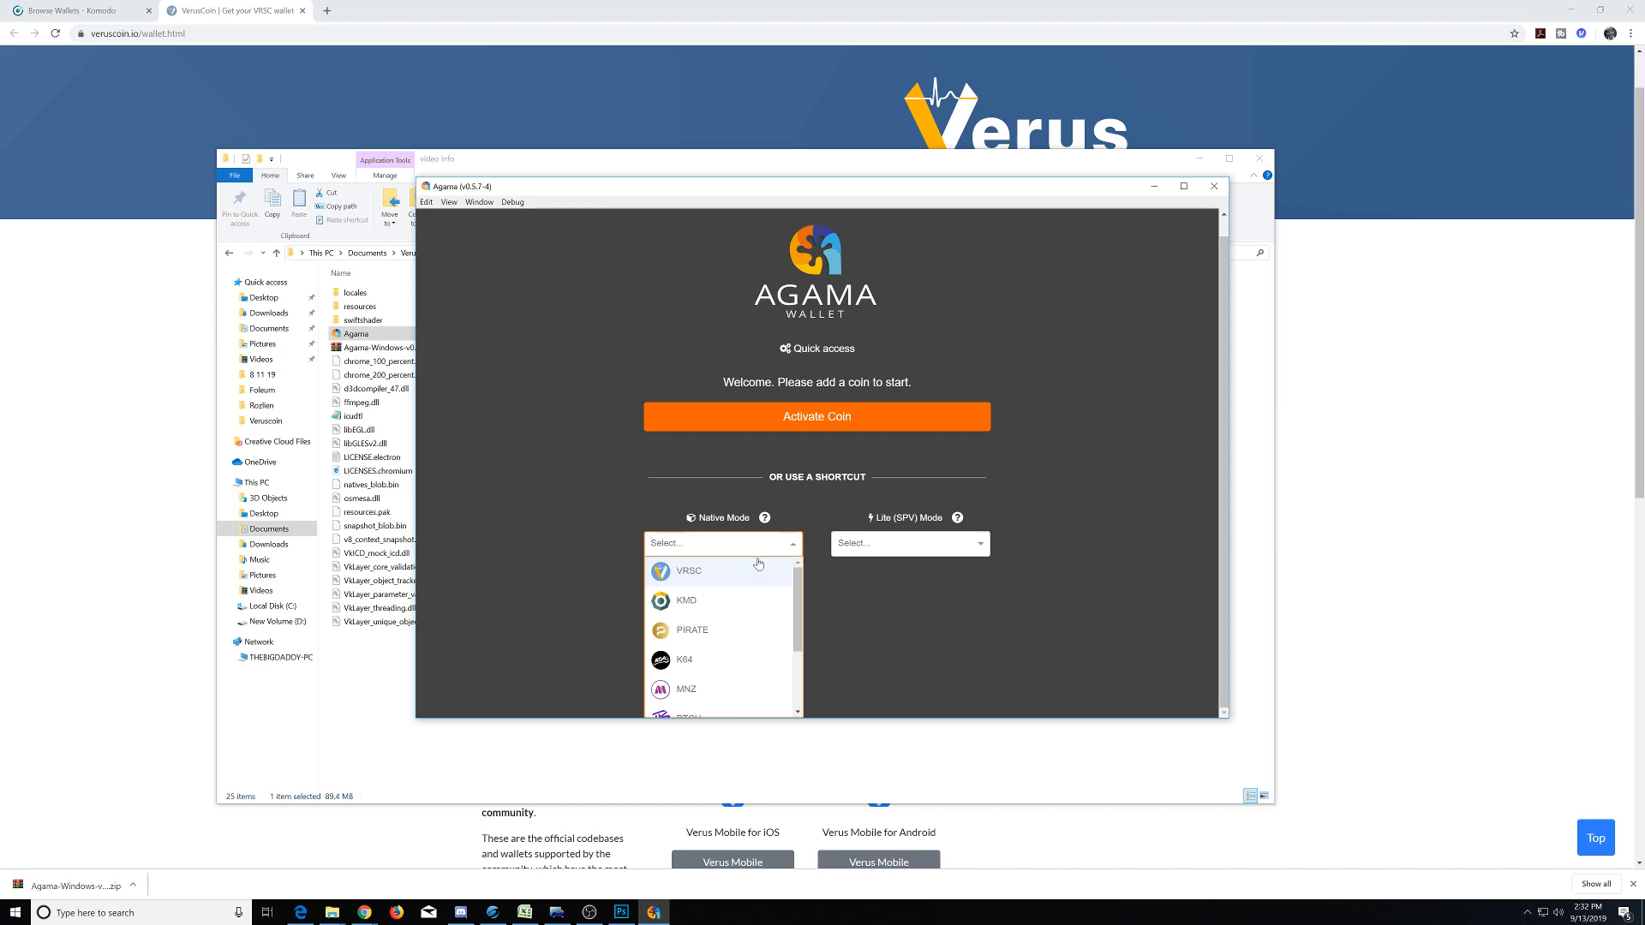
mouse_move(816, 526)
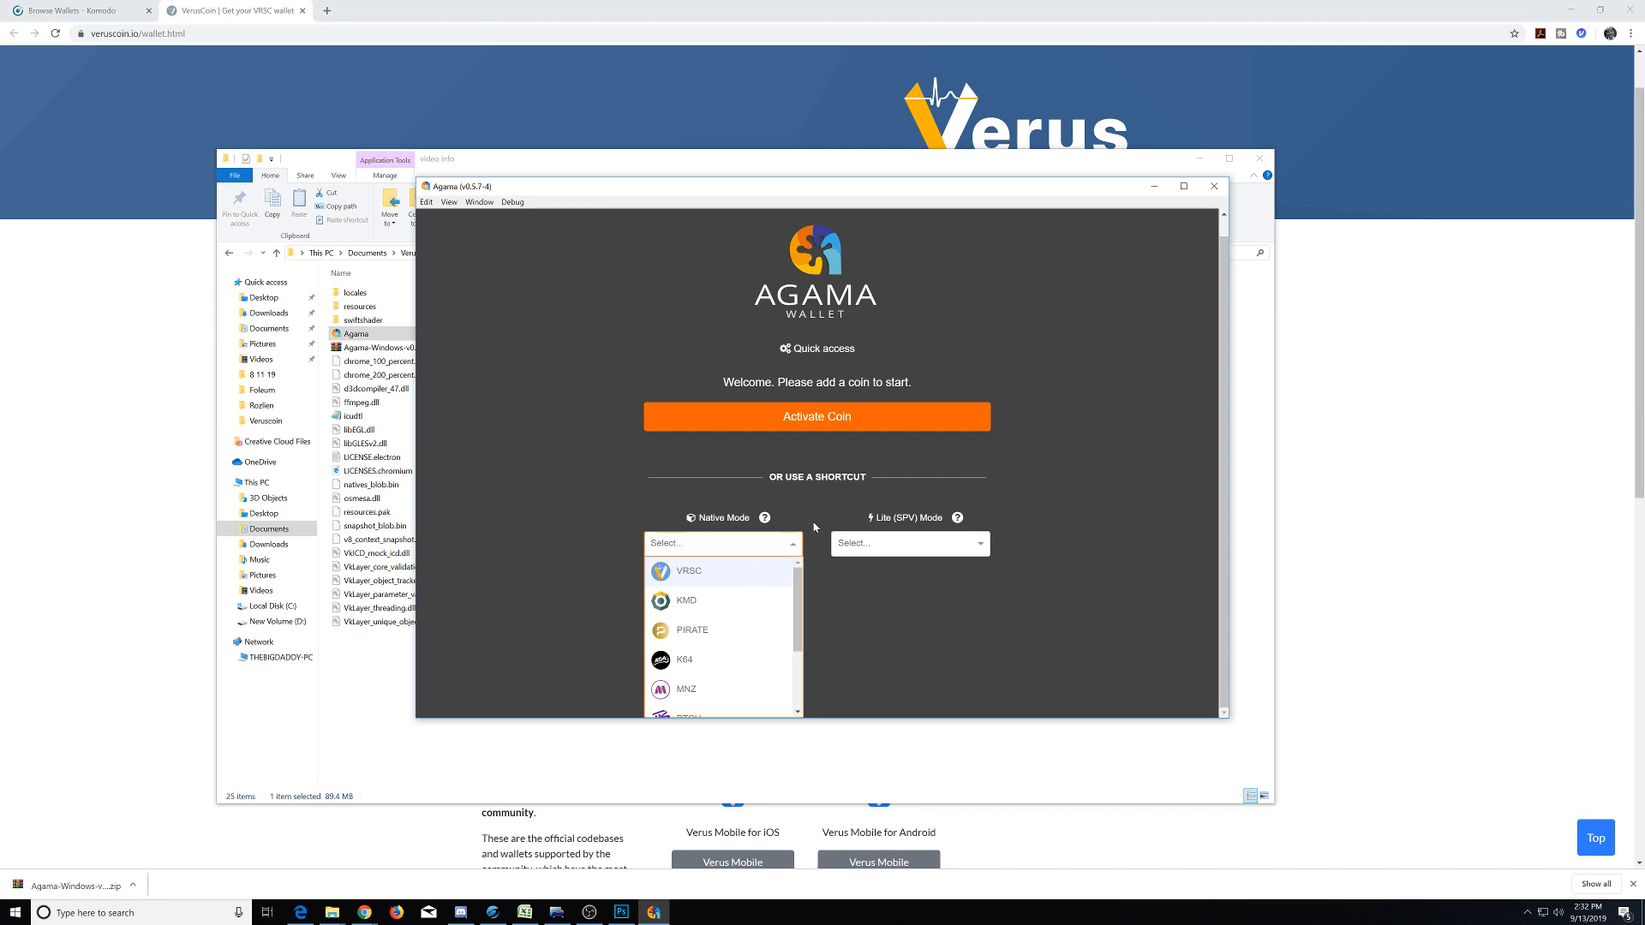
mouse_move(816, 528)
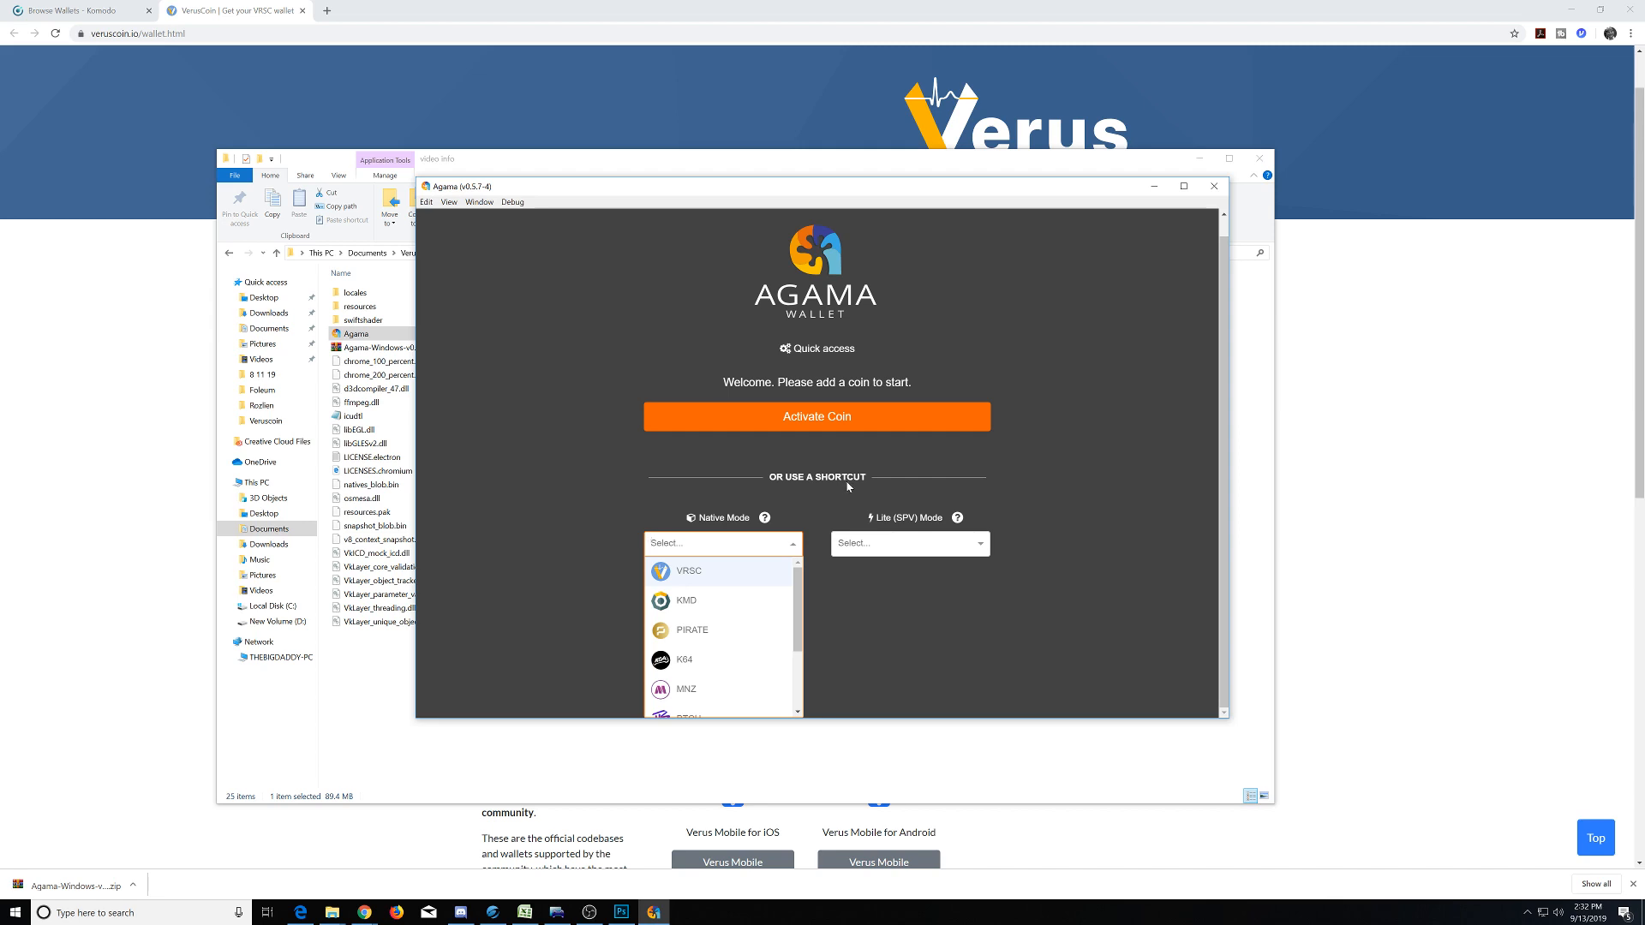
mouse_move(857, 489)
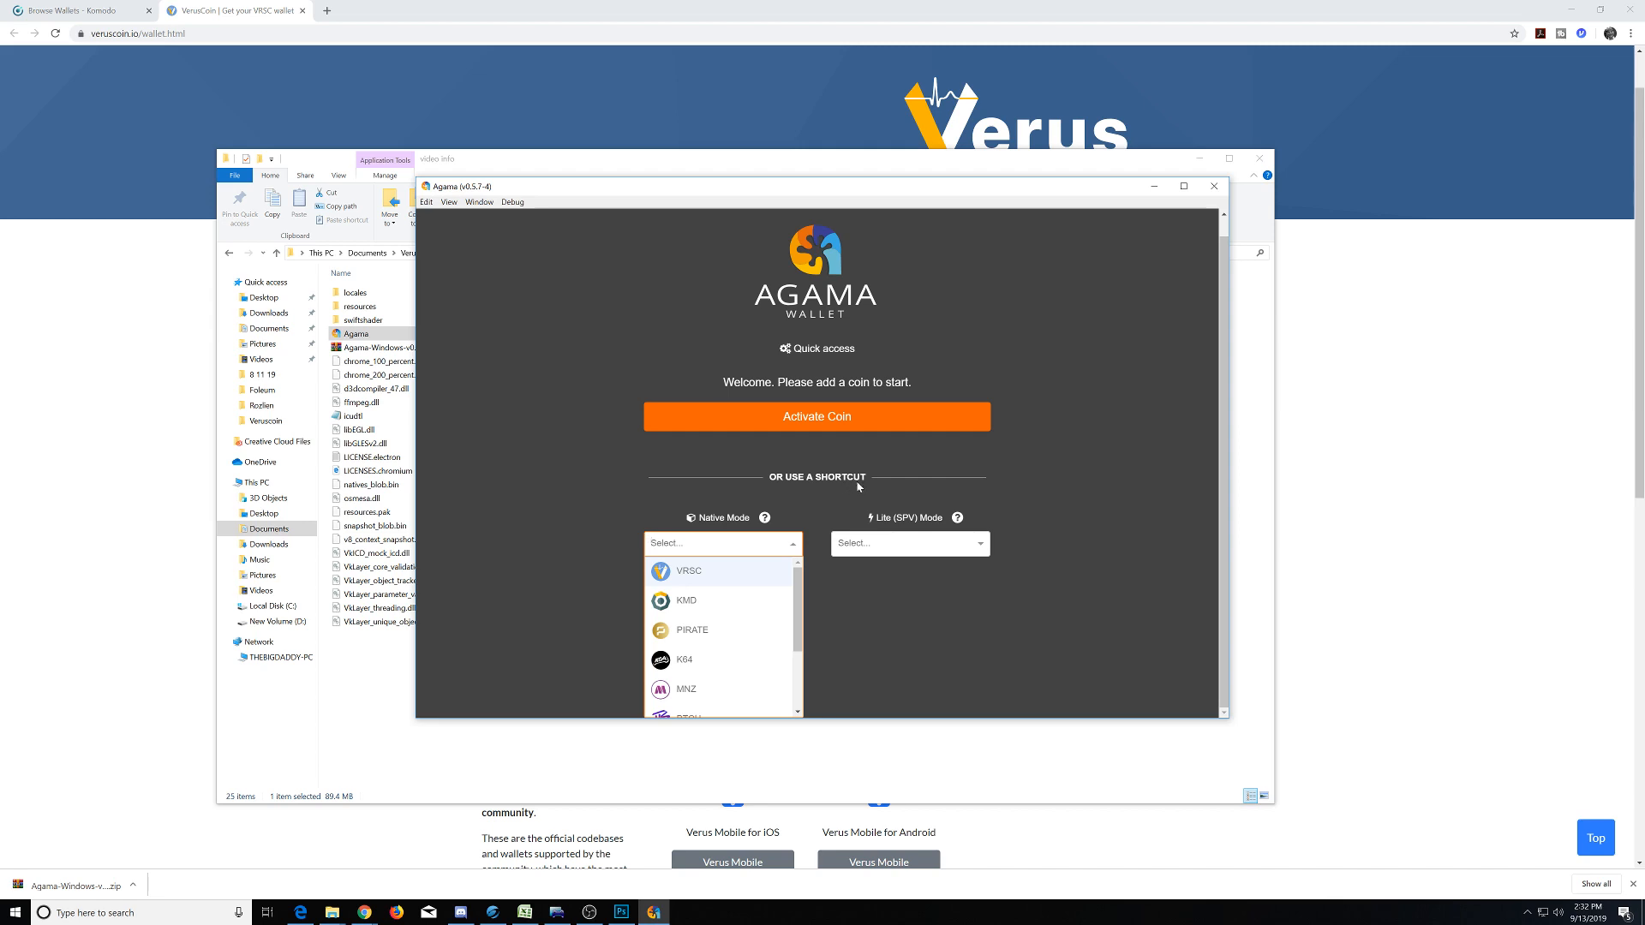
mouse_move(810, 501)
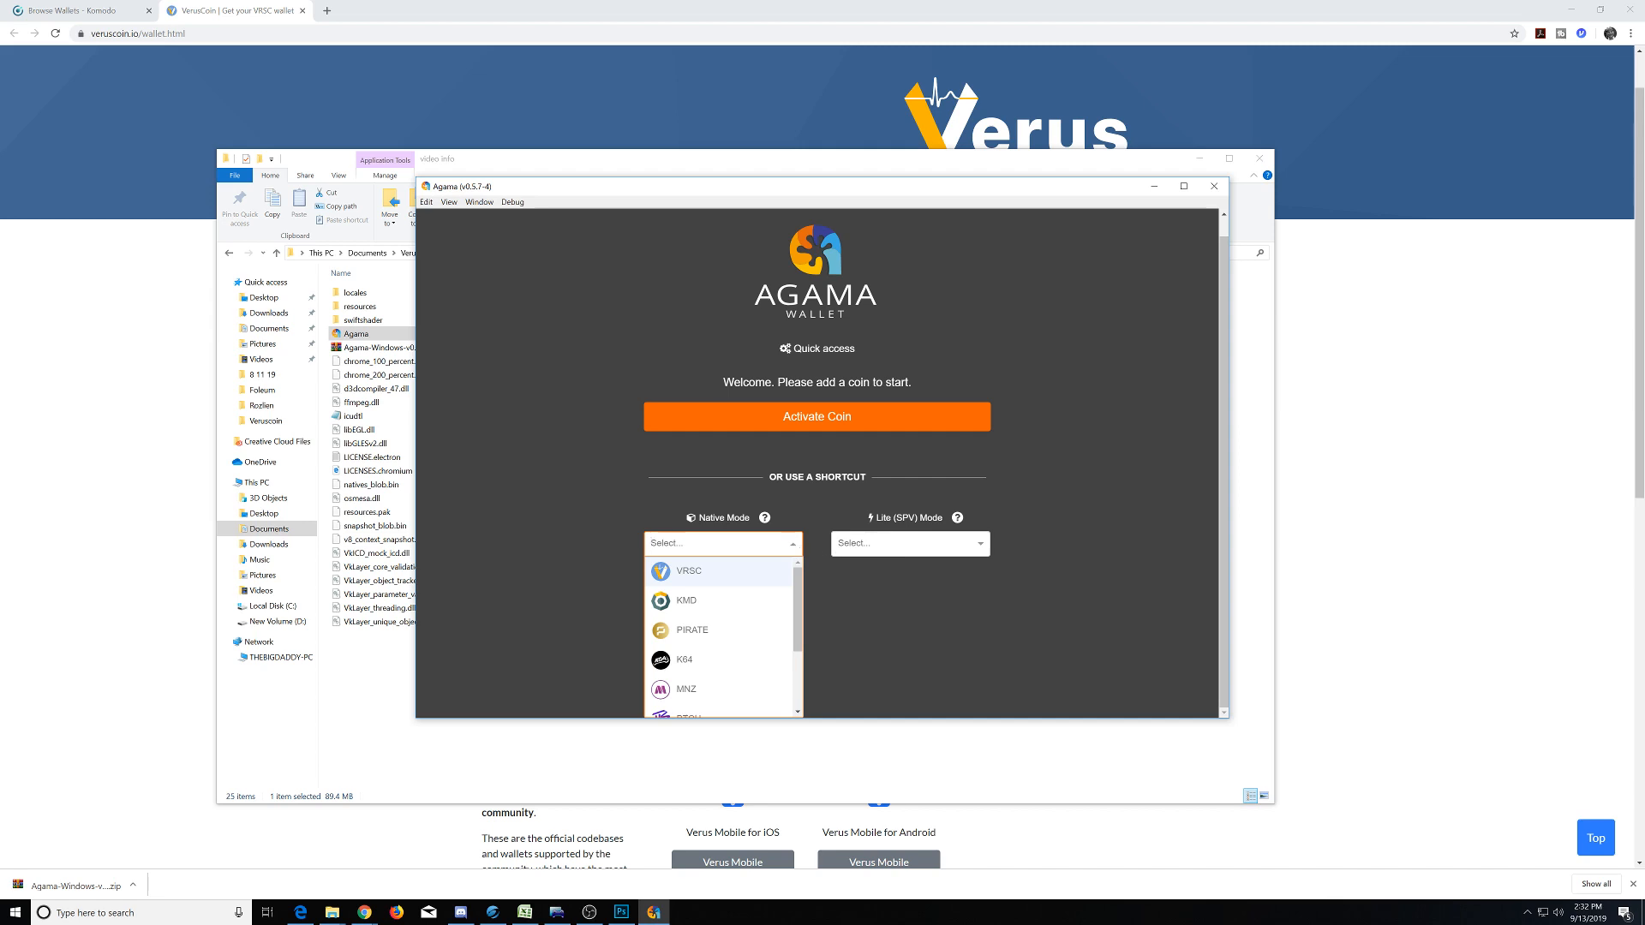
mouse_move(728, 589)
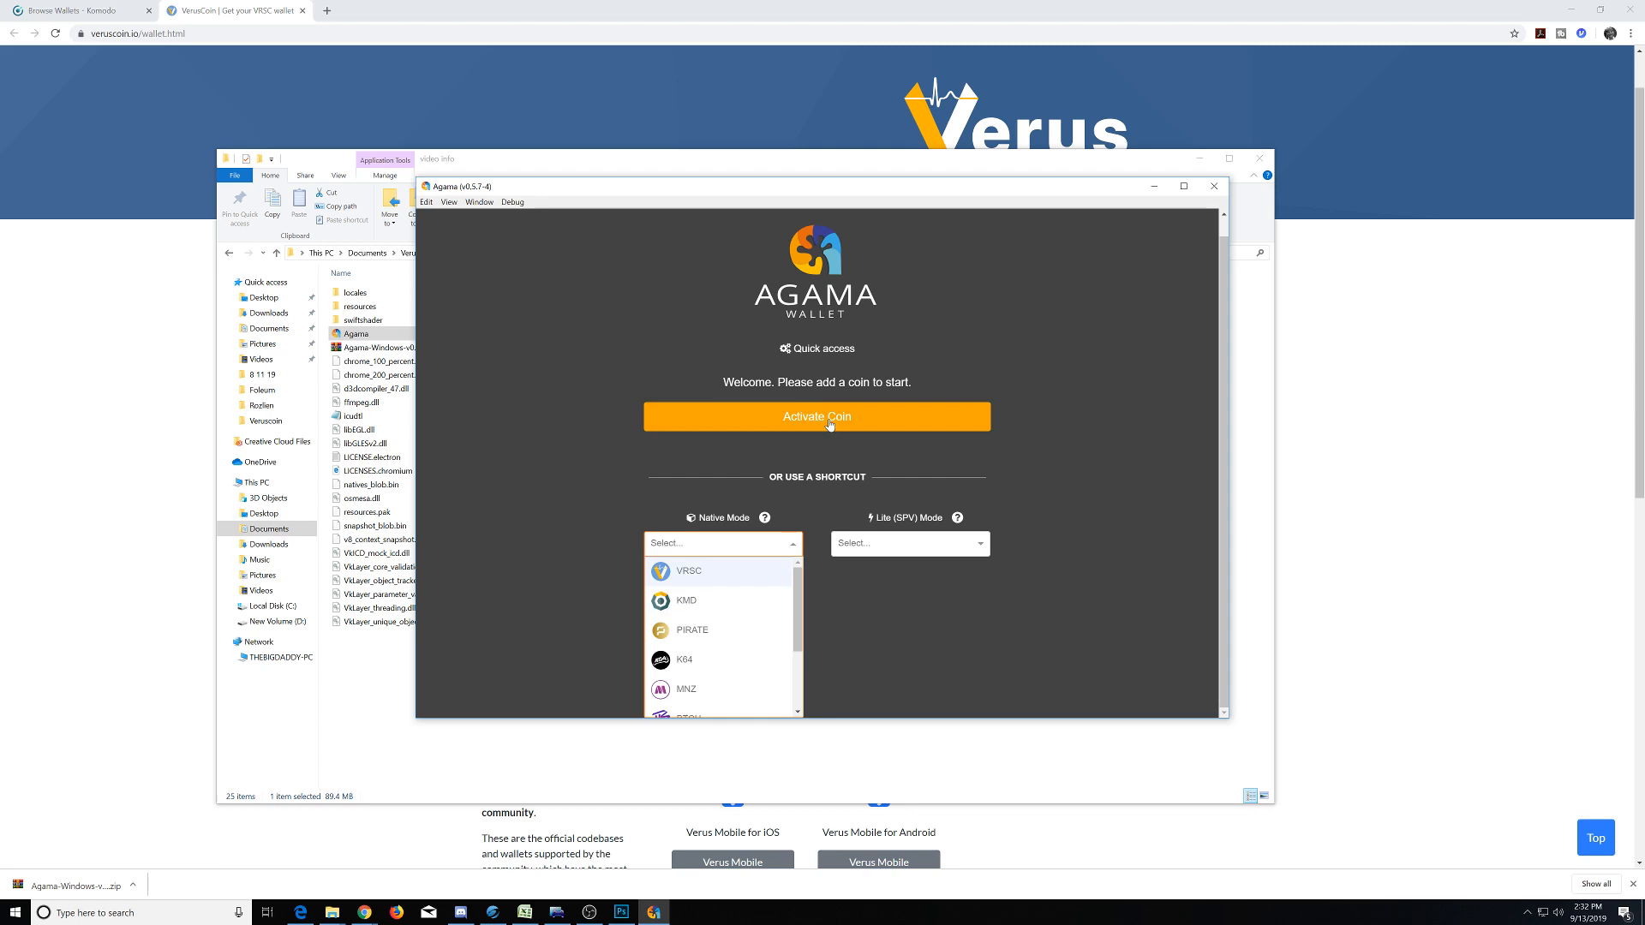
mouse_move(1025, 401)
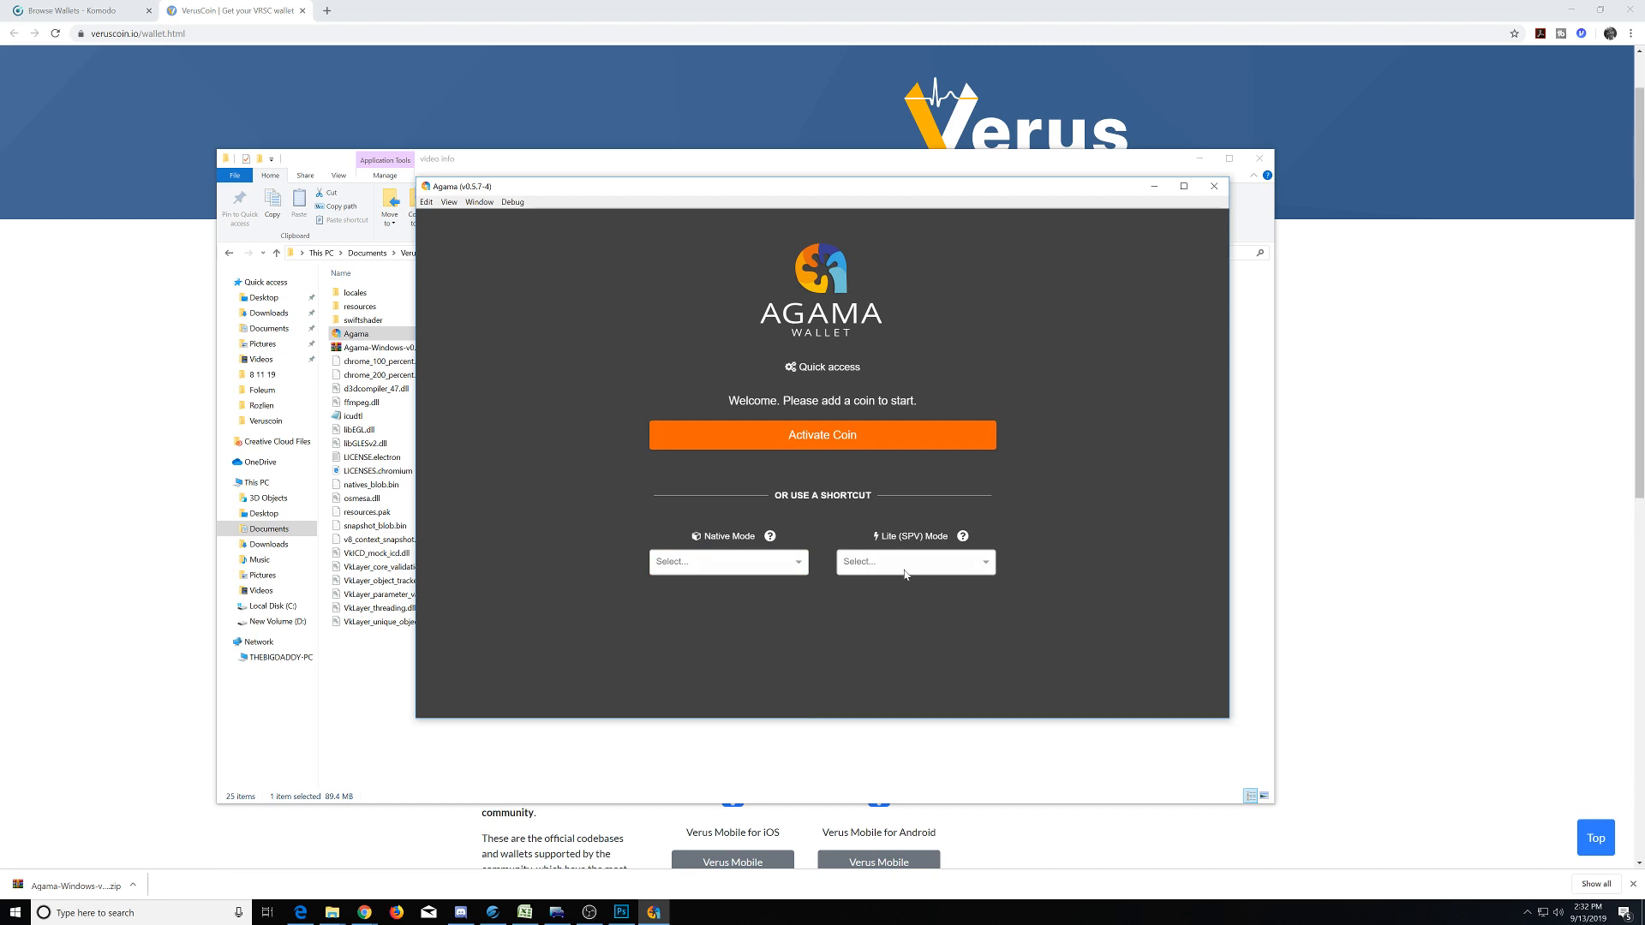
mouse_move(763, 536)
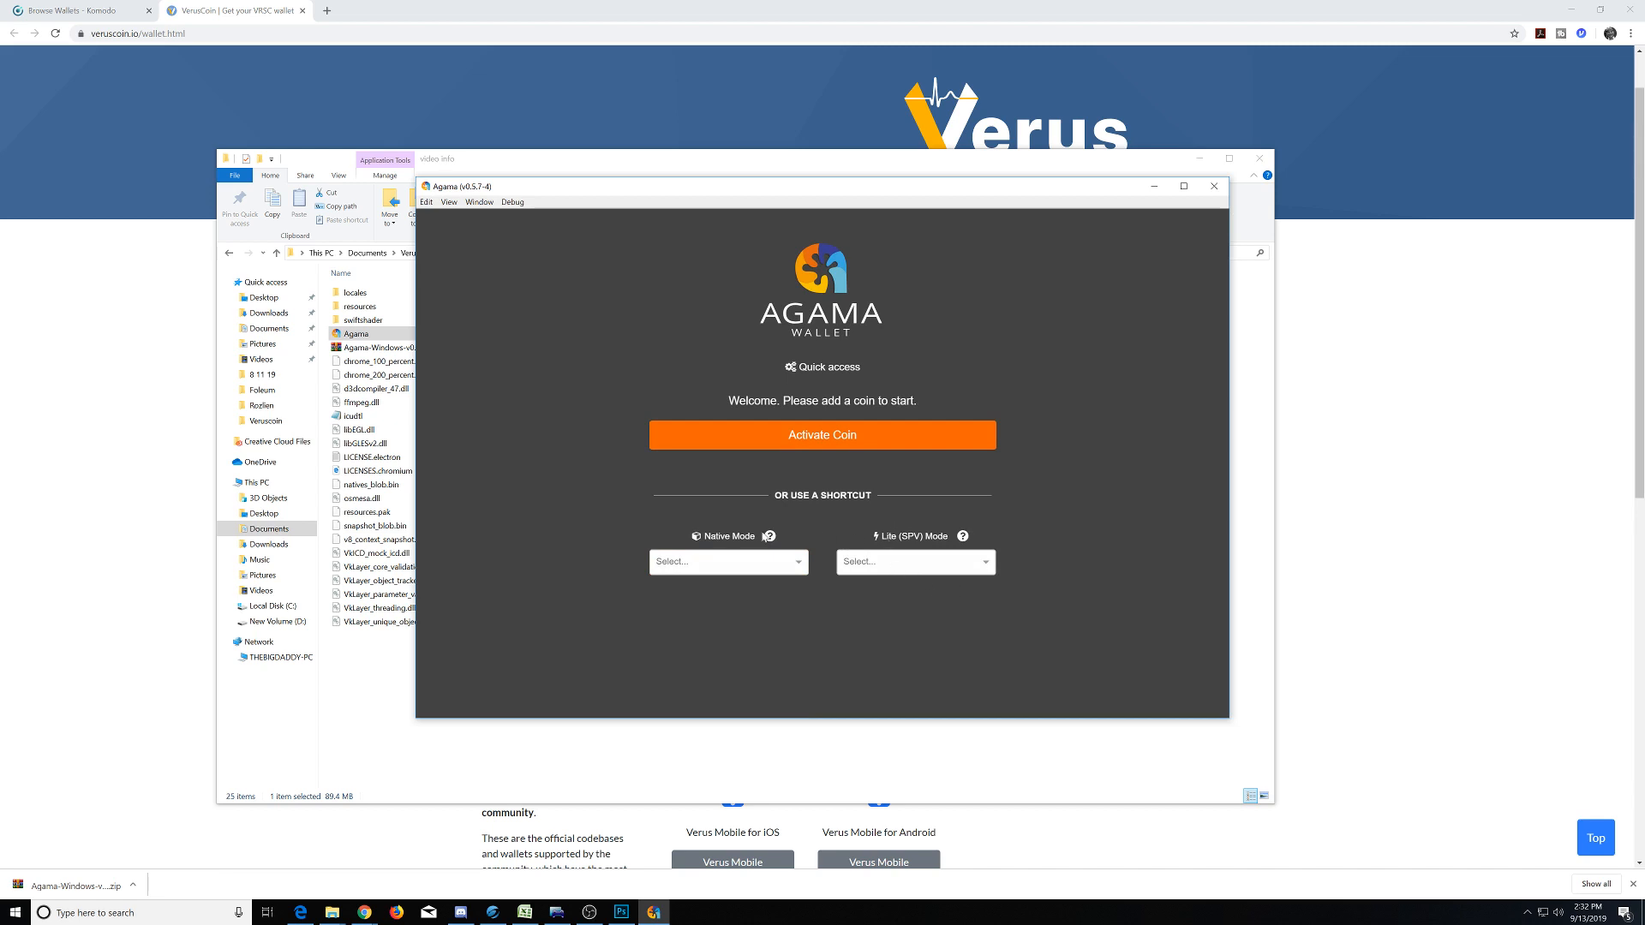
Activate a new coin, picking Verus (VRSC) from the list and toggling Native Mode on.
left_click(821, 433)
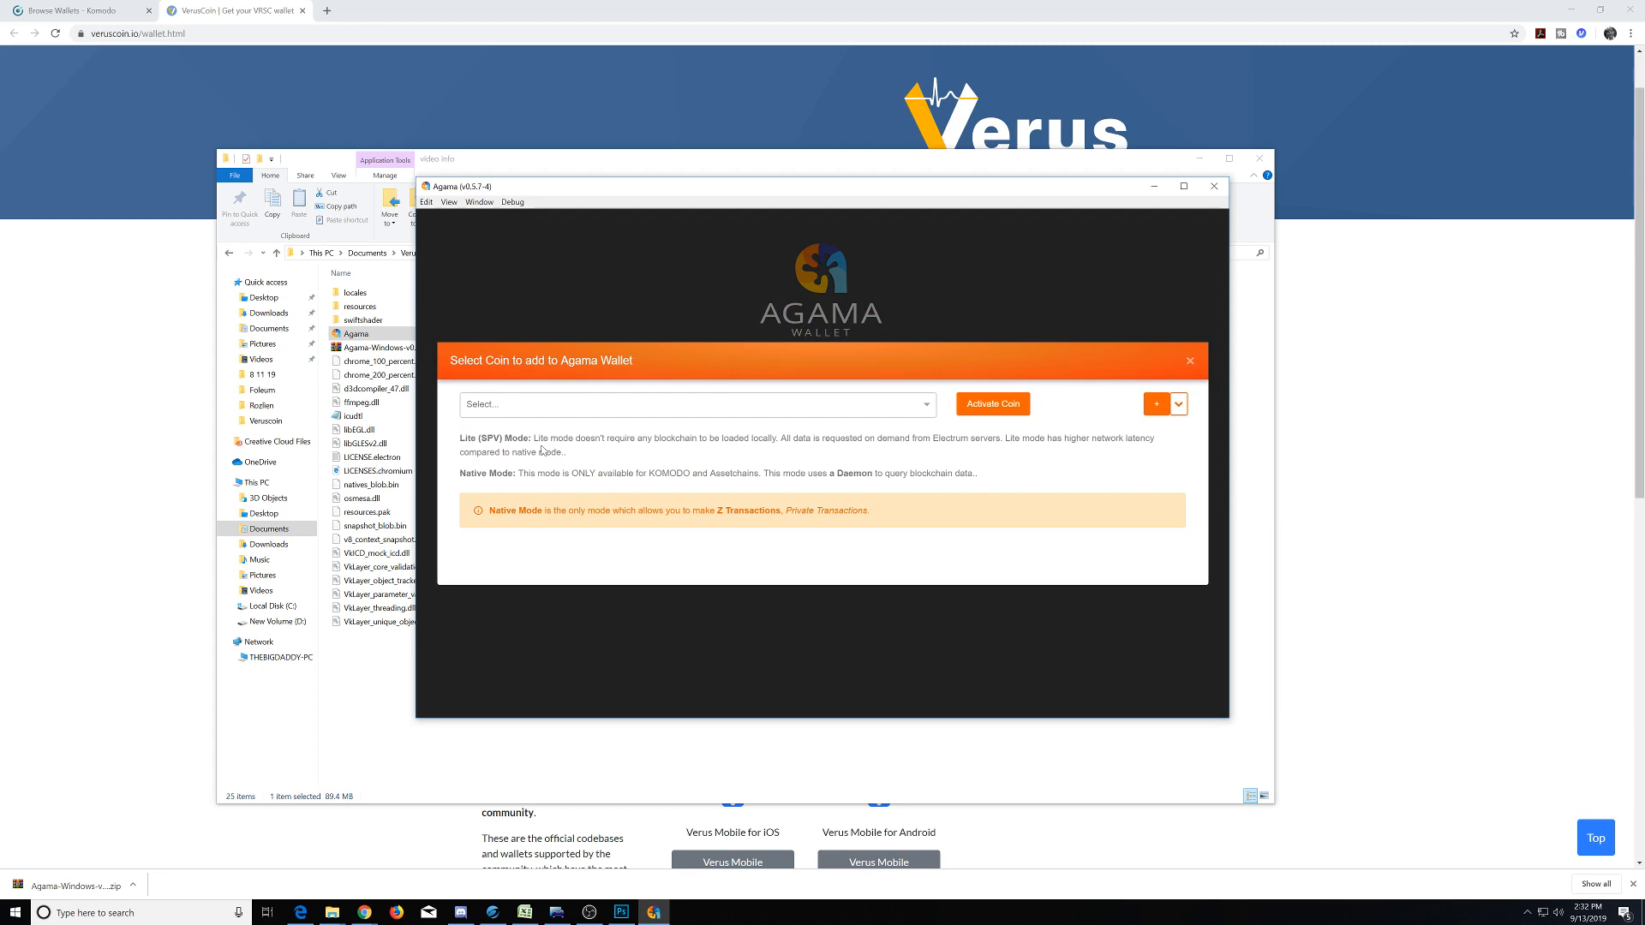
mouse_move(502, 449)
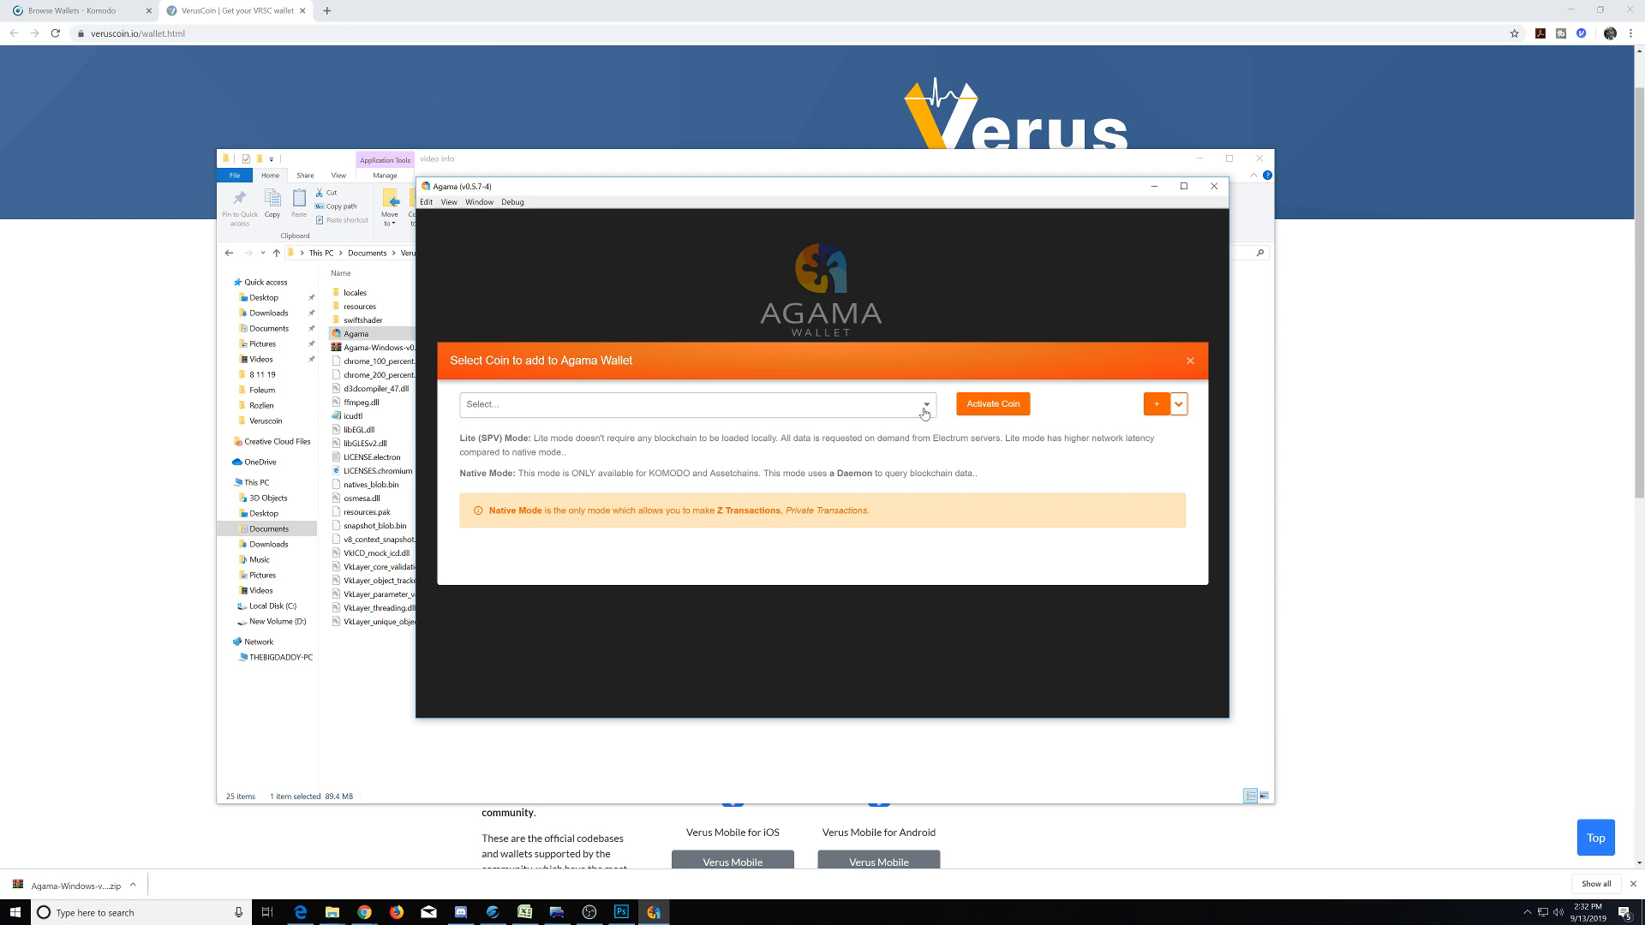
left_click(695, 405)
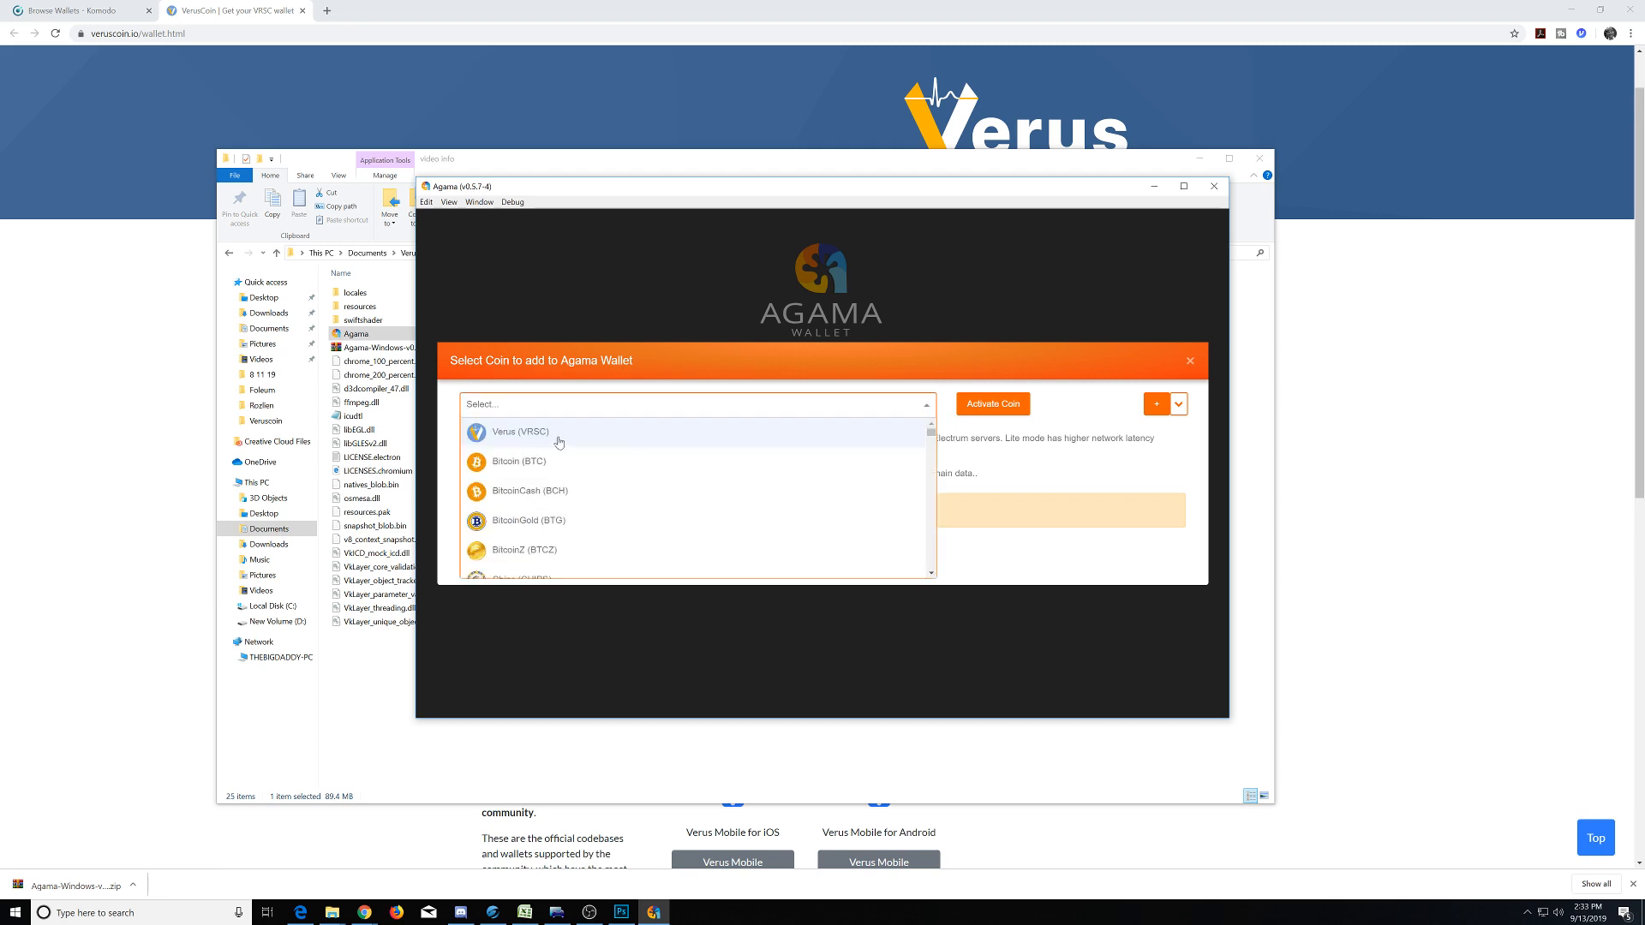
left_click(518, 432)
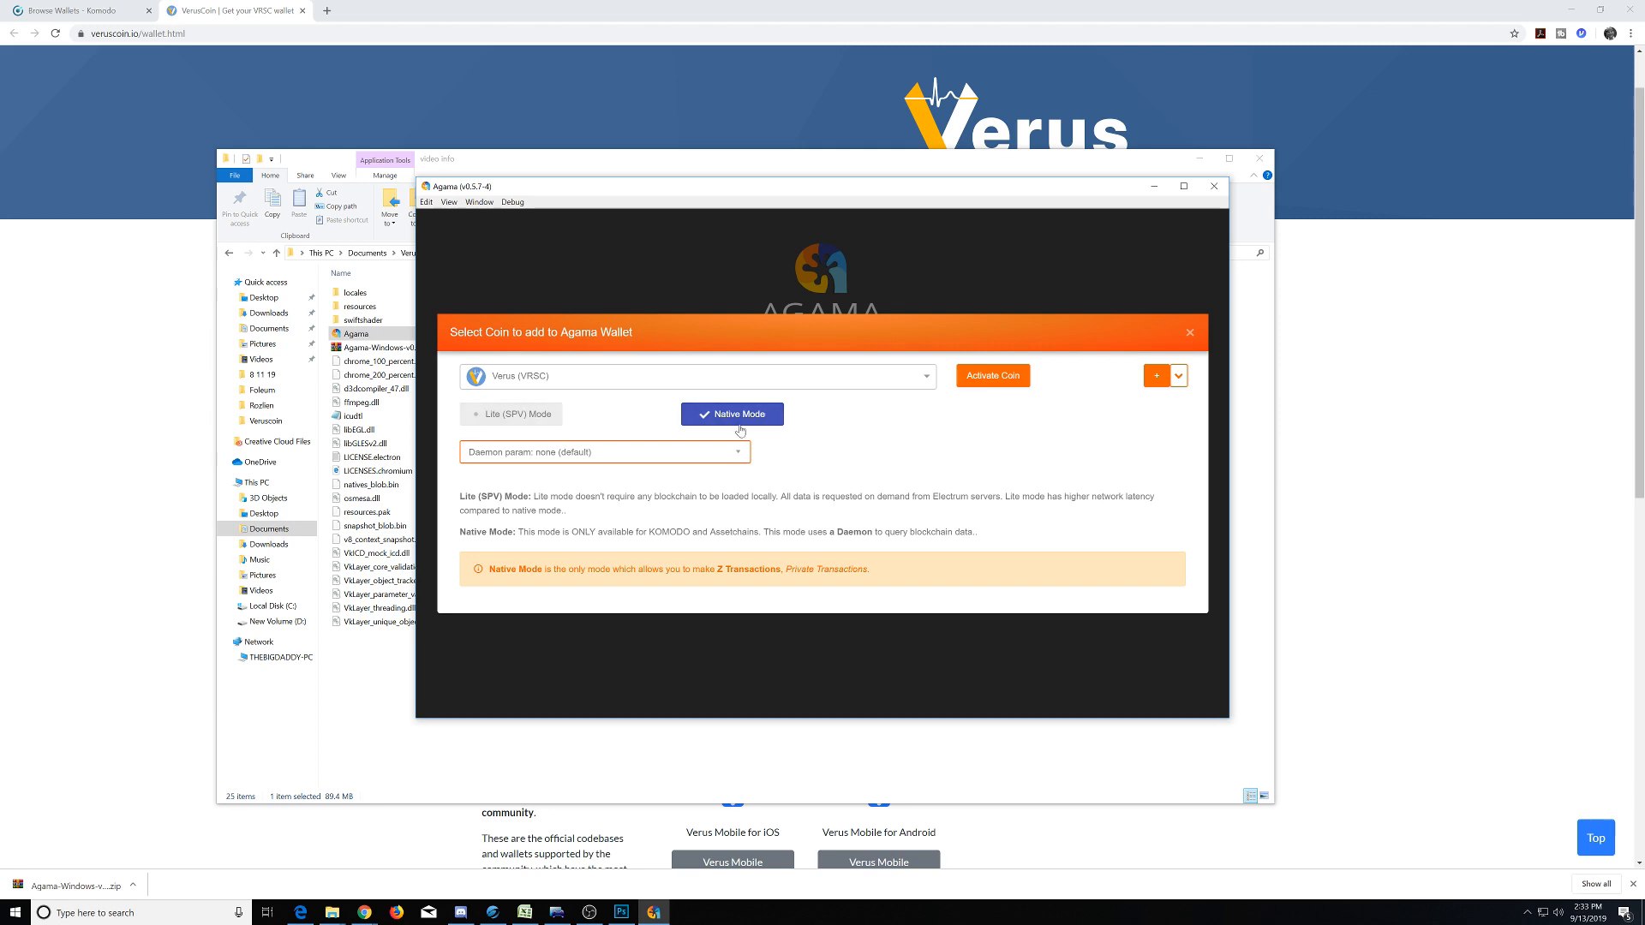
left_click(1189, 332)
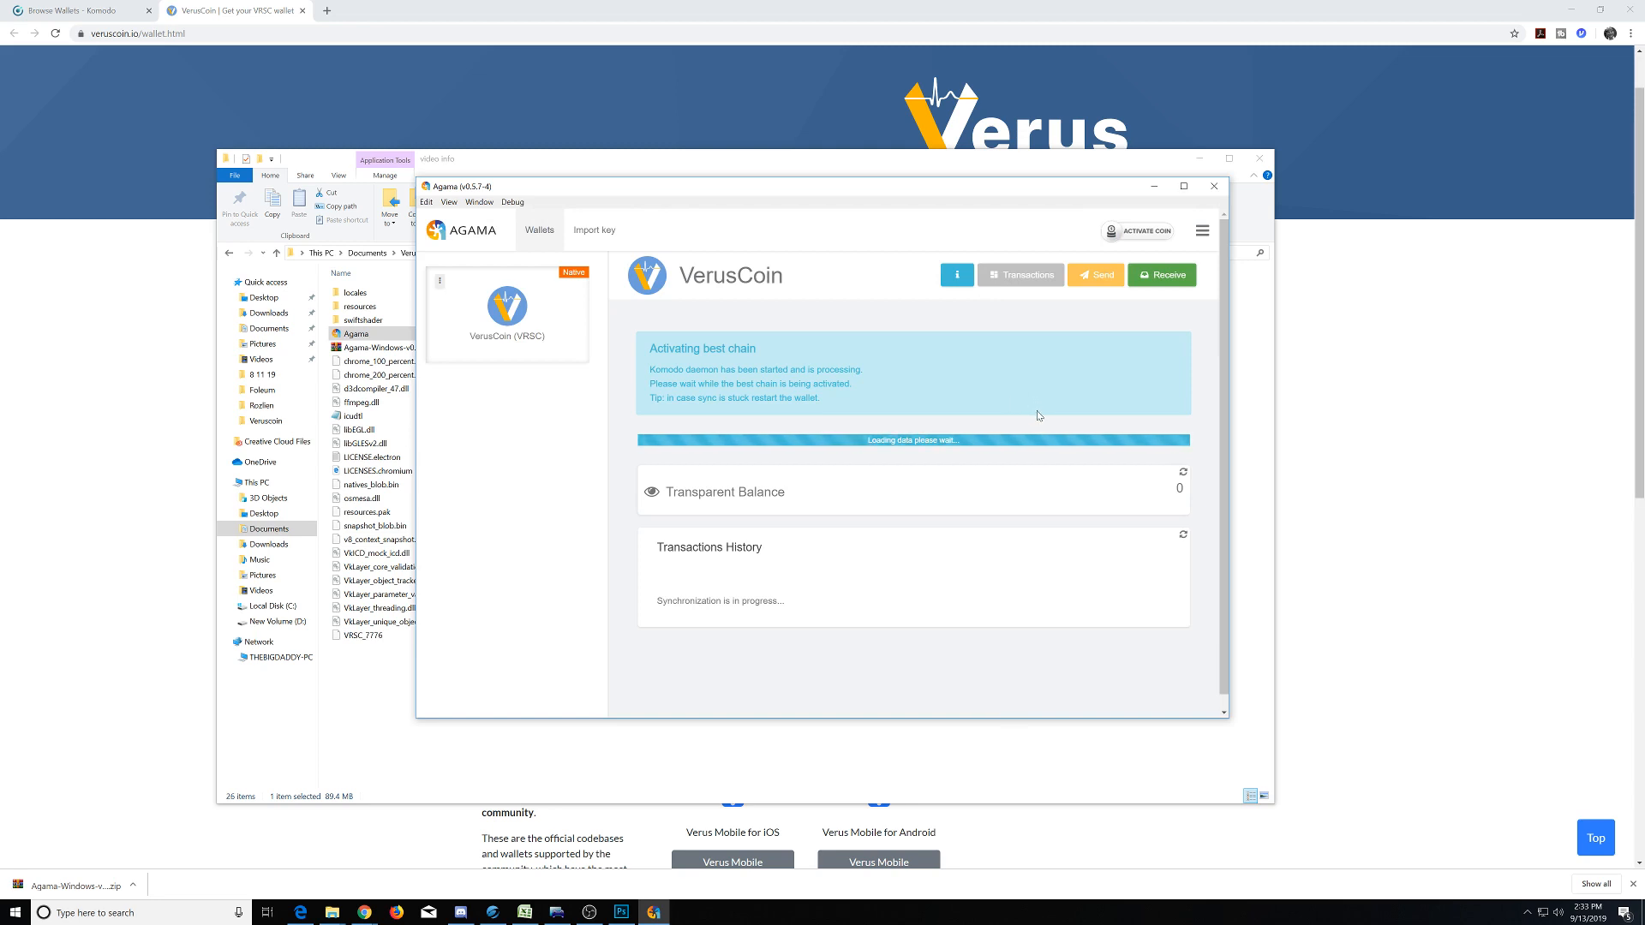
mouse_move(1043, 422)
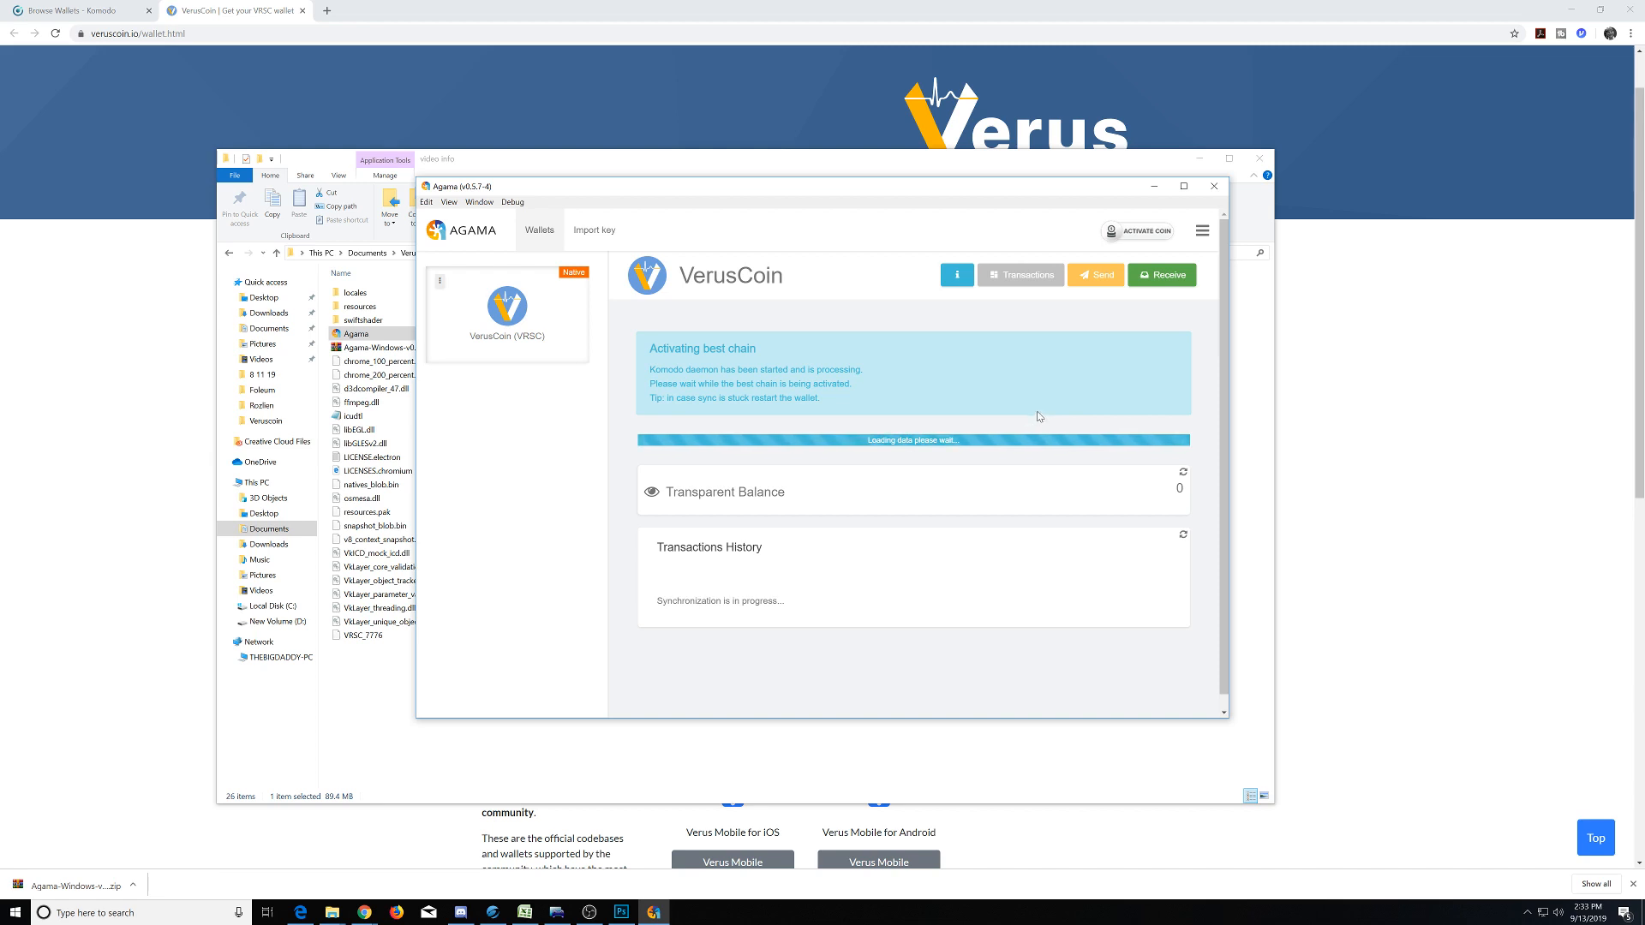
mouse_move(1034, 409)
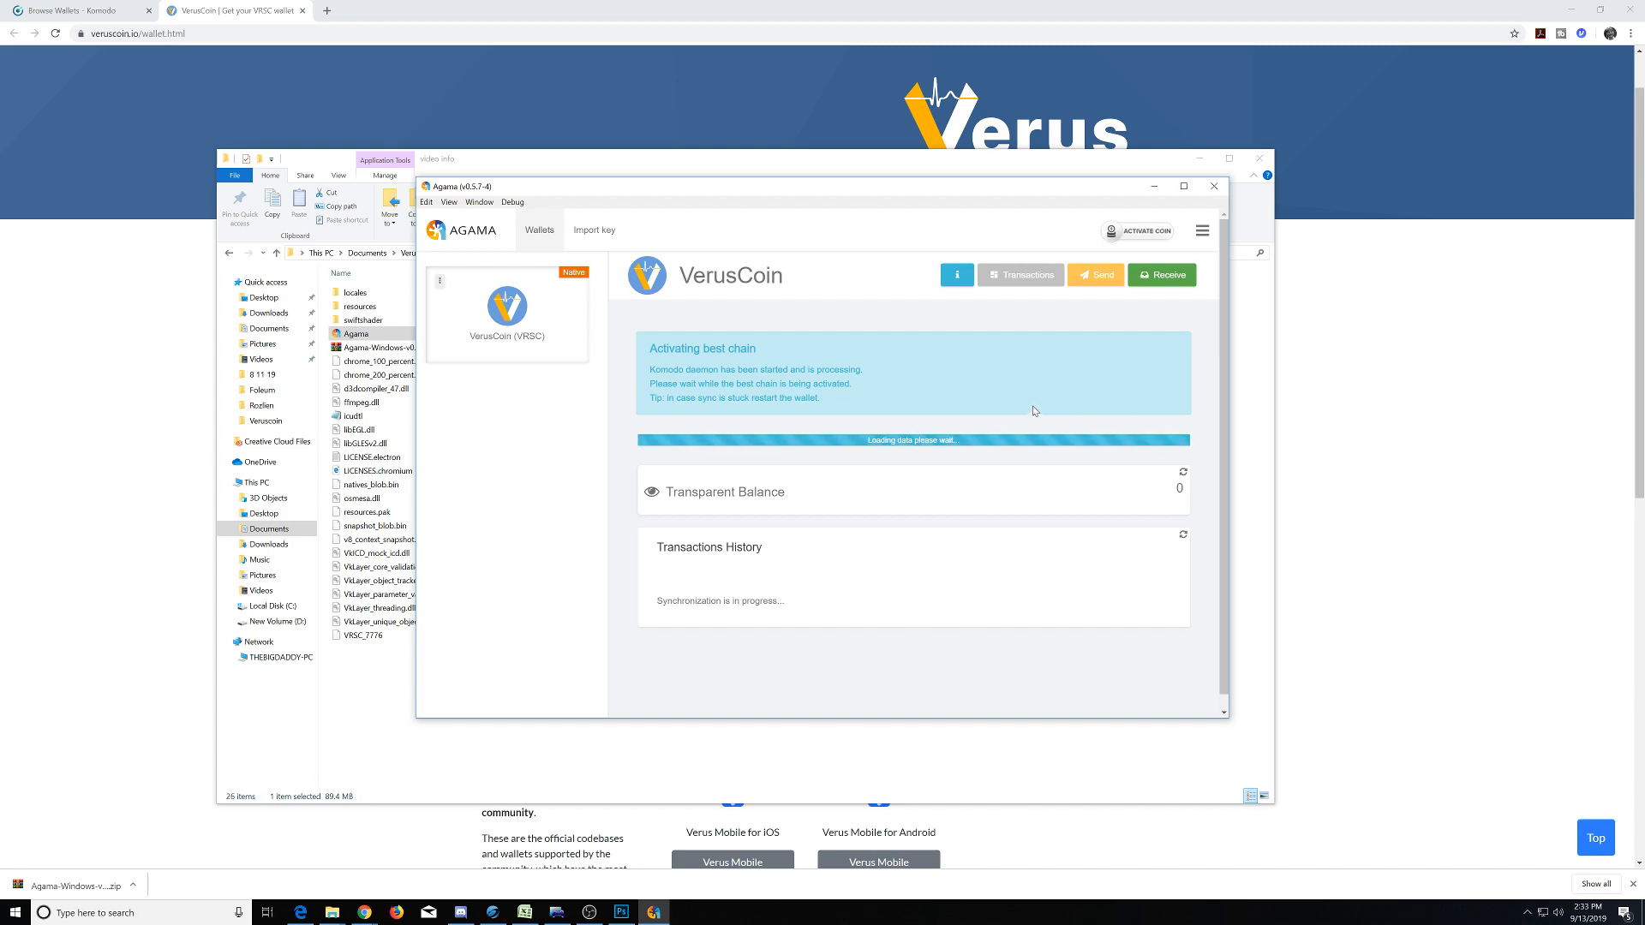
mouse_move(1006, 425)
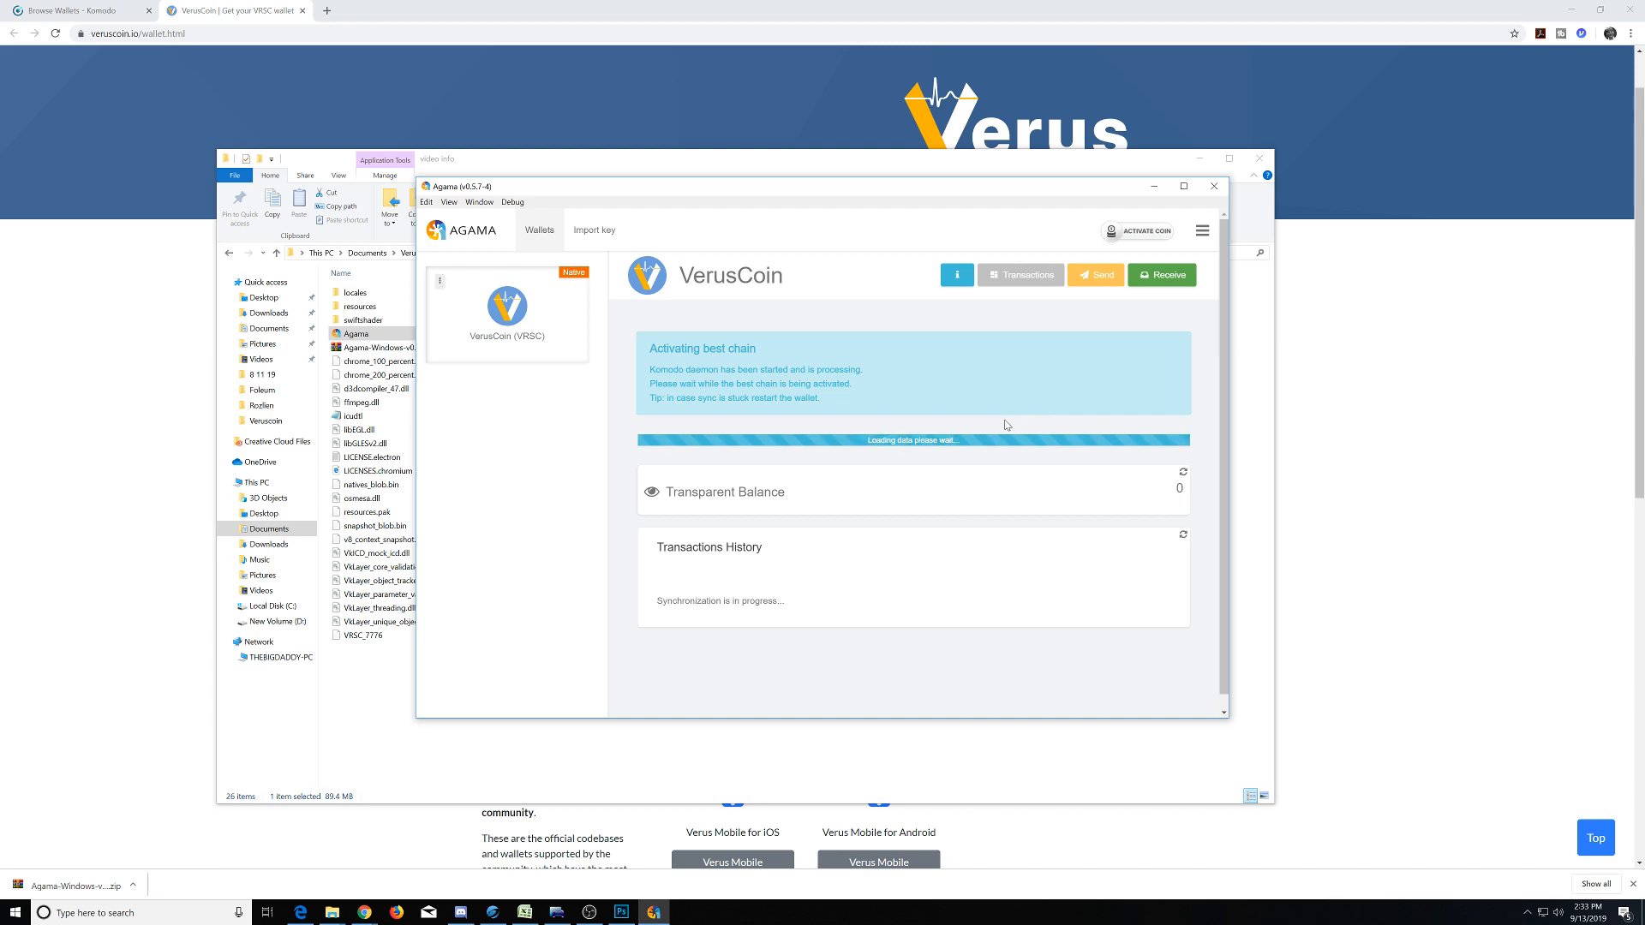
mouse_move(1027, 423)
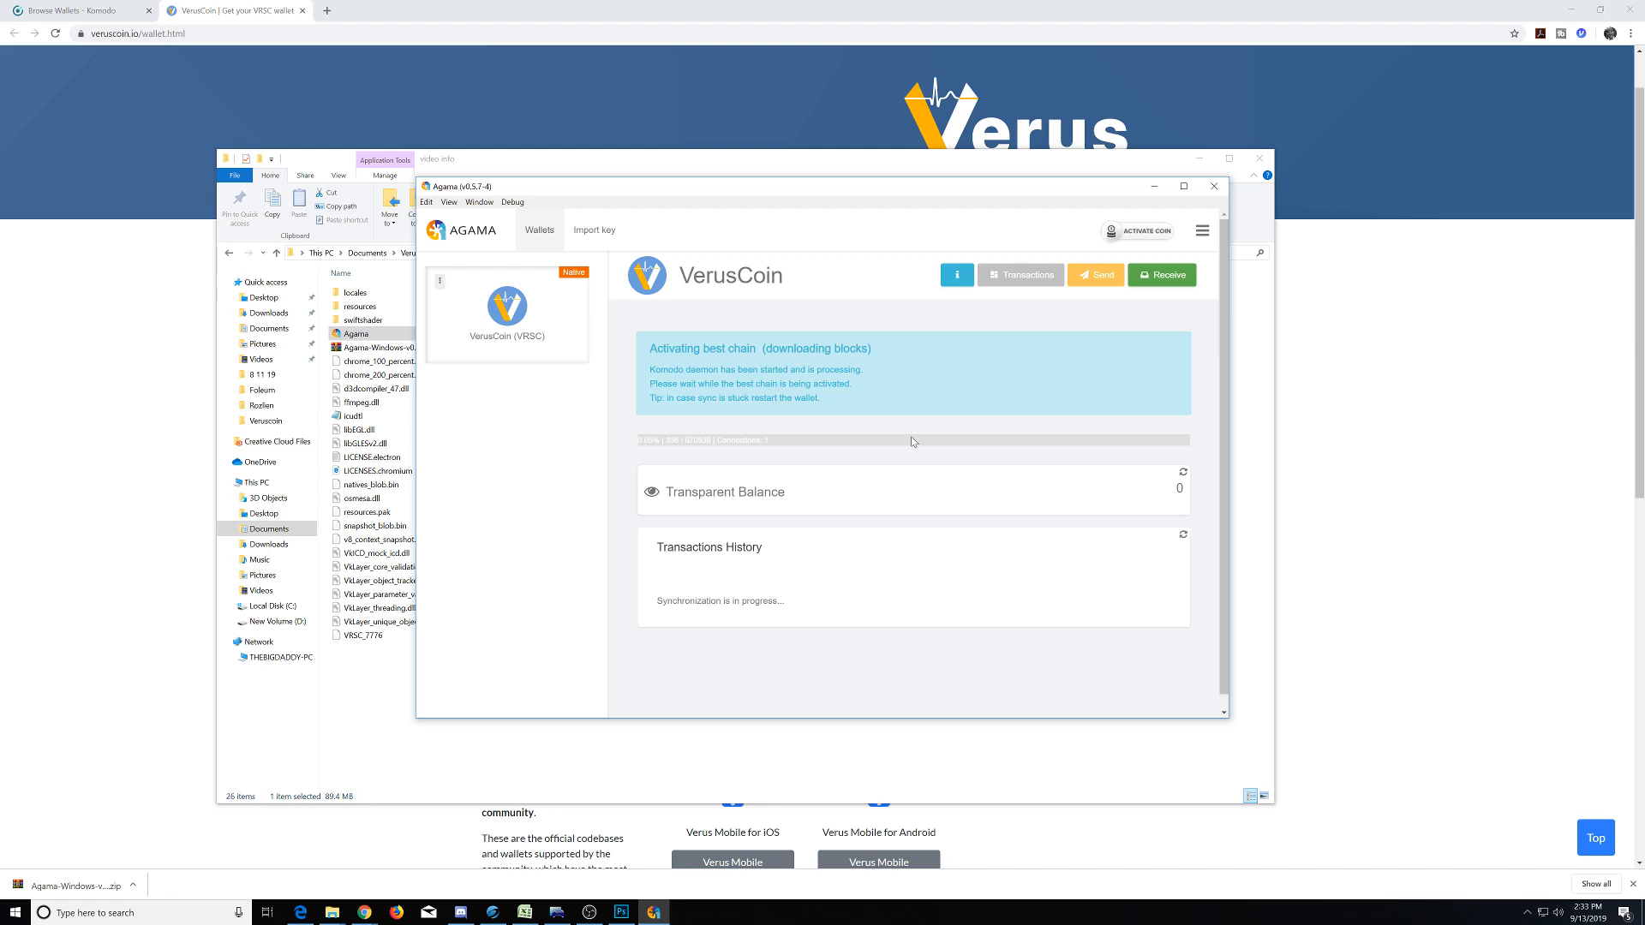
mouse_move(945, 471)
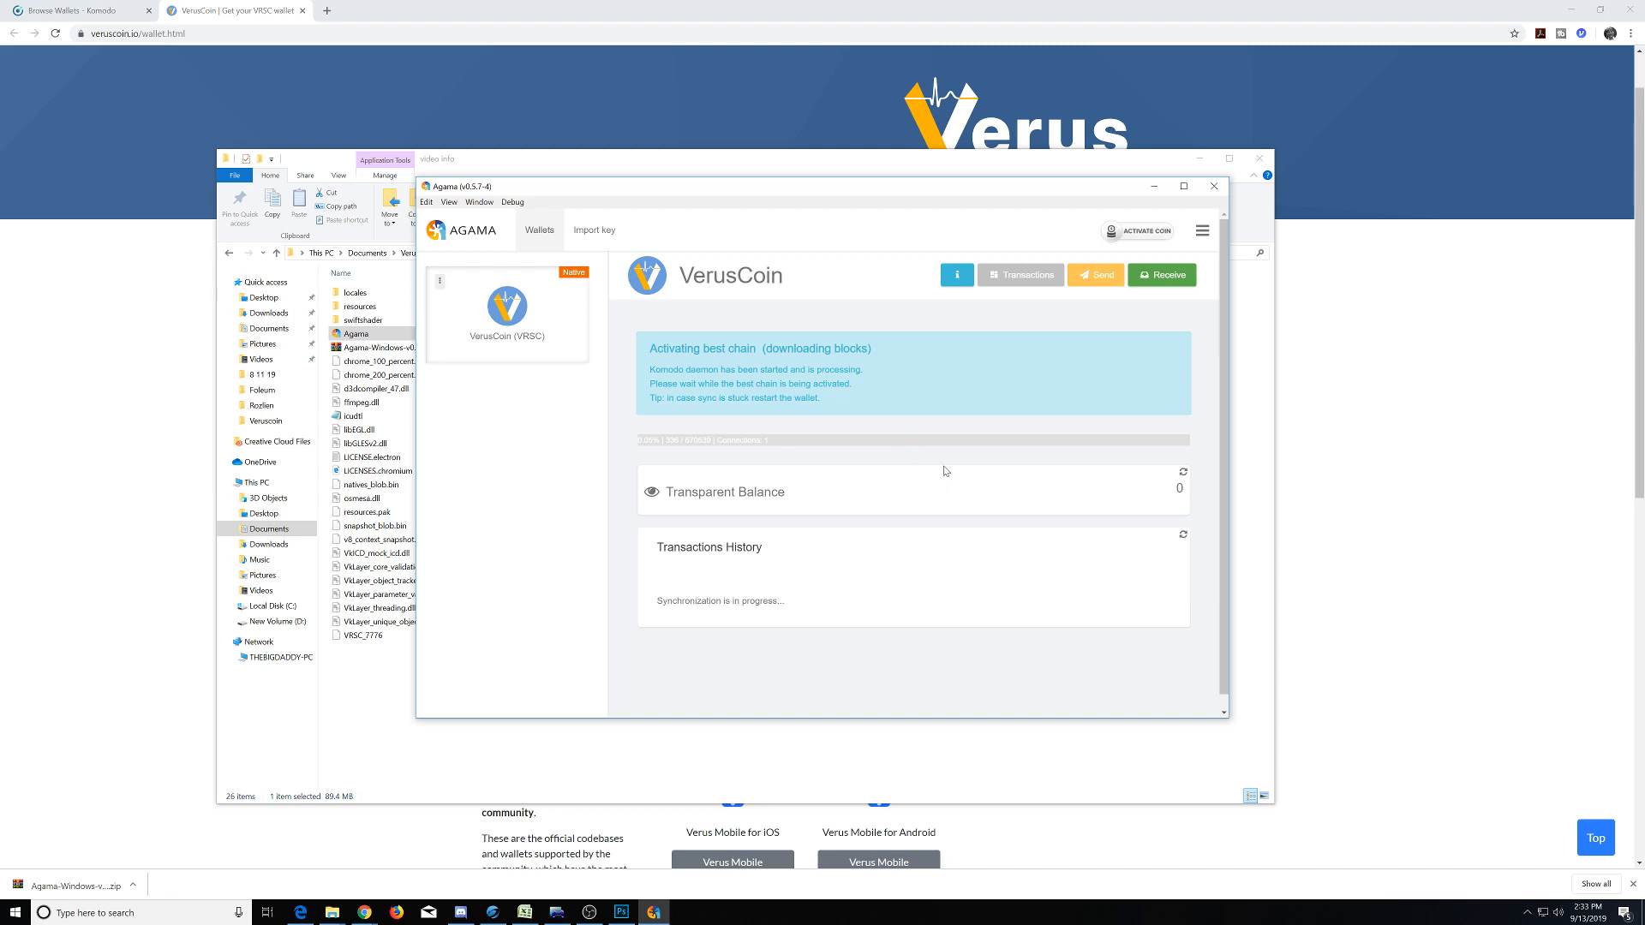
mouse_move(1095, 389)
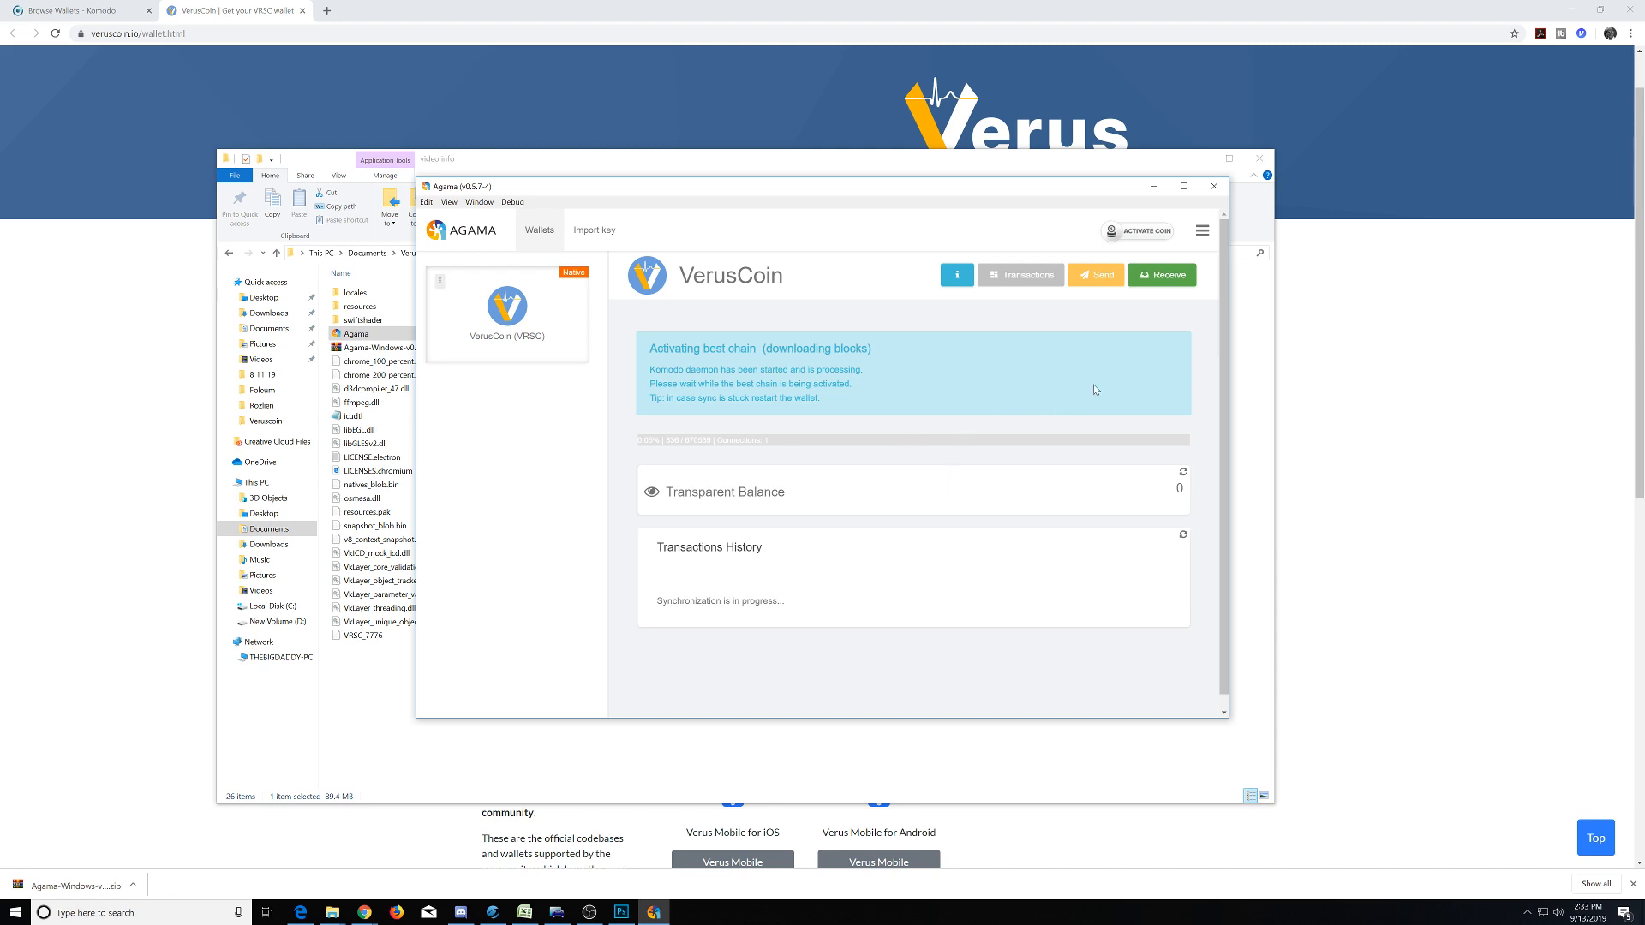
mouse_move(1107, 260)
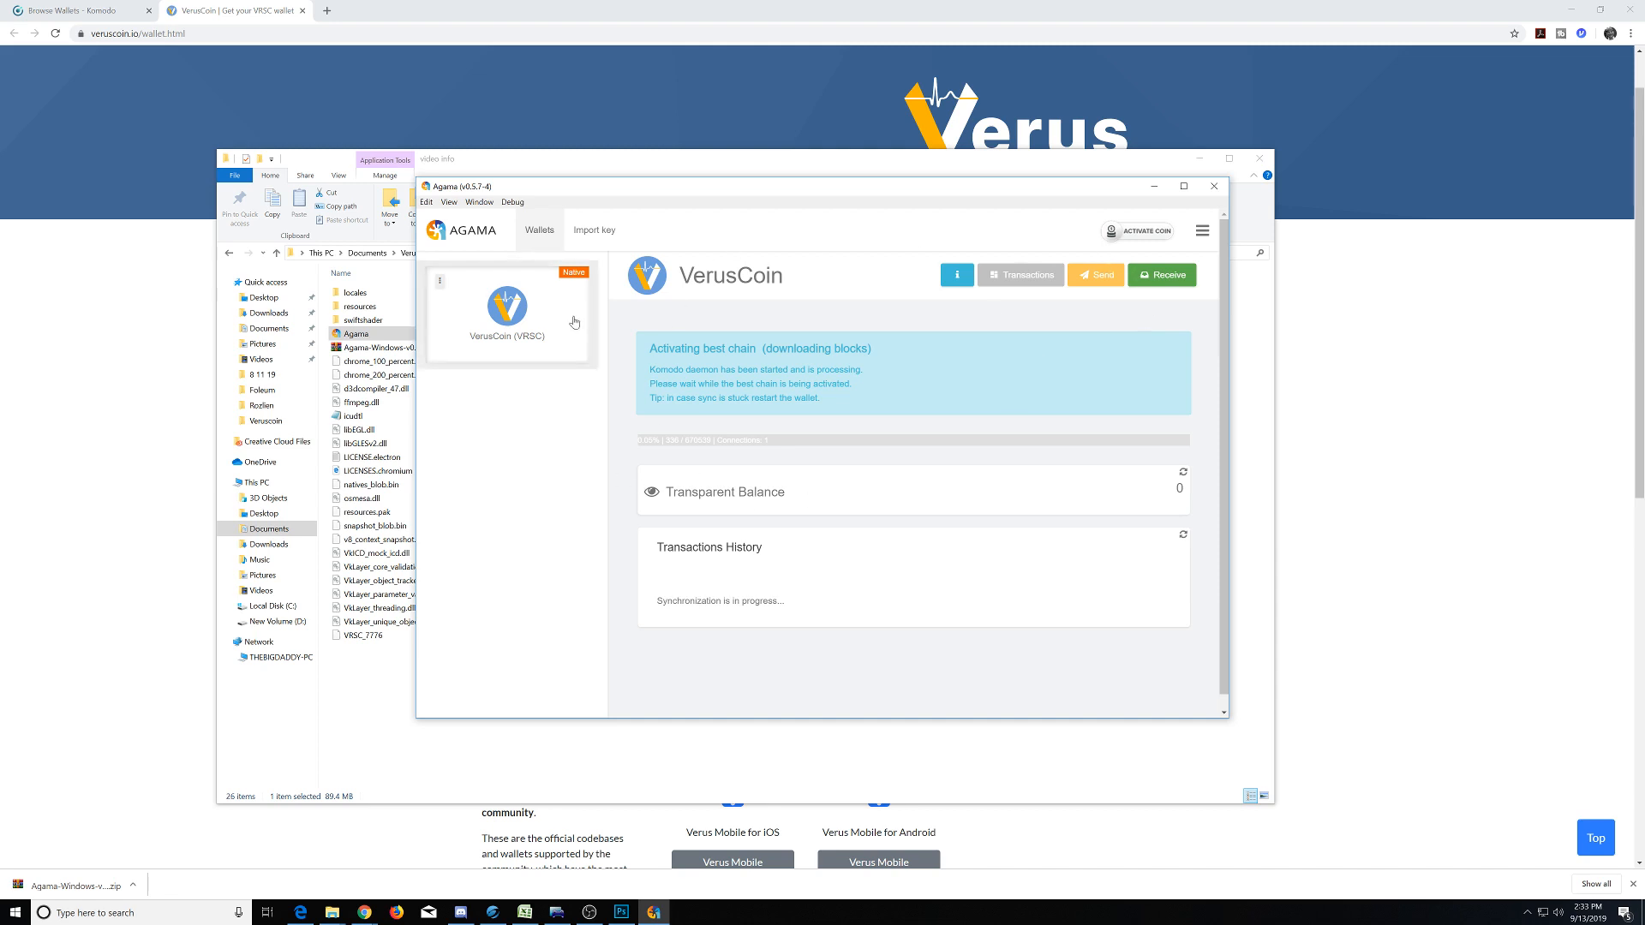
left_click(1162, 274)
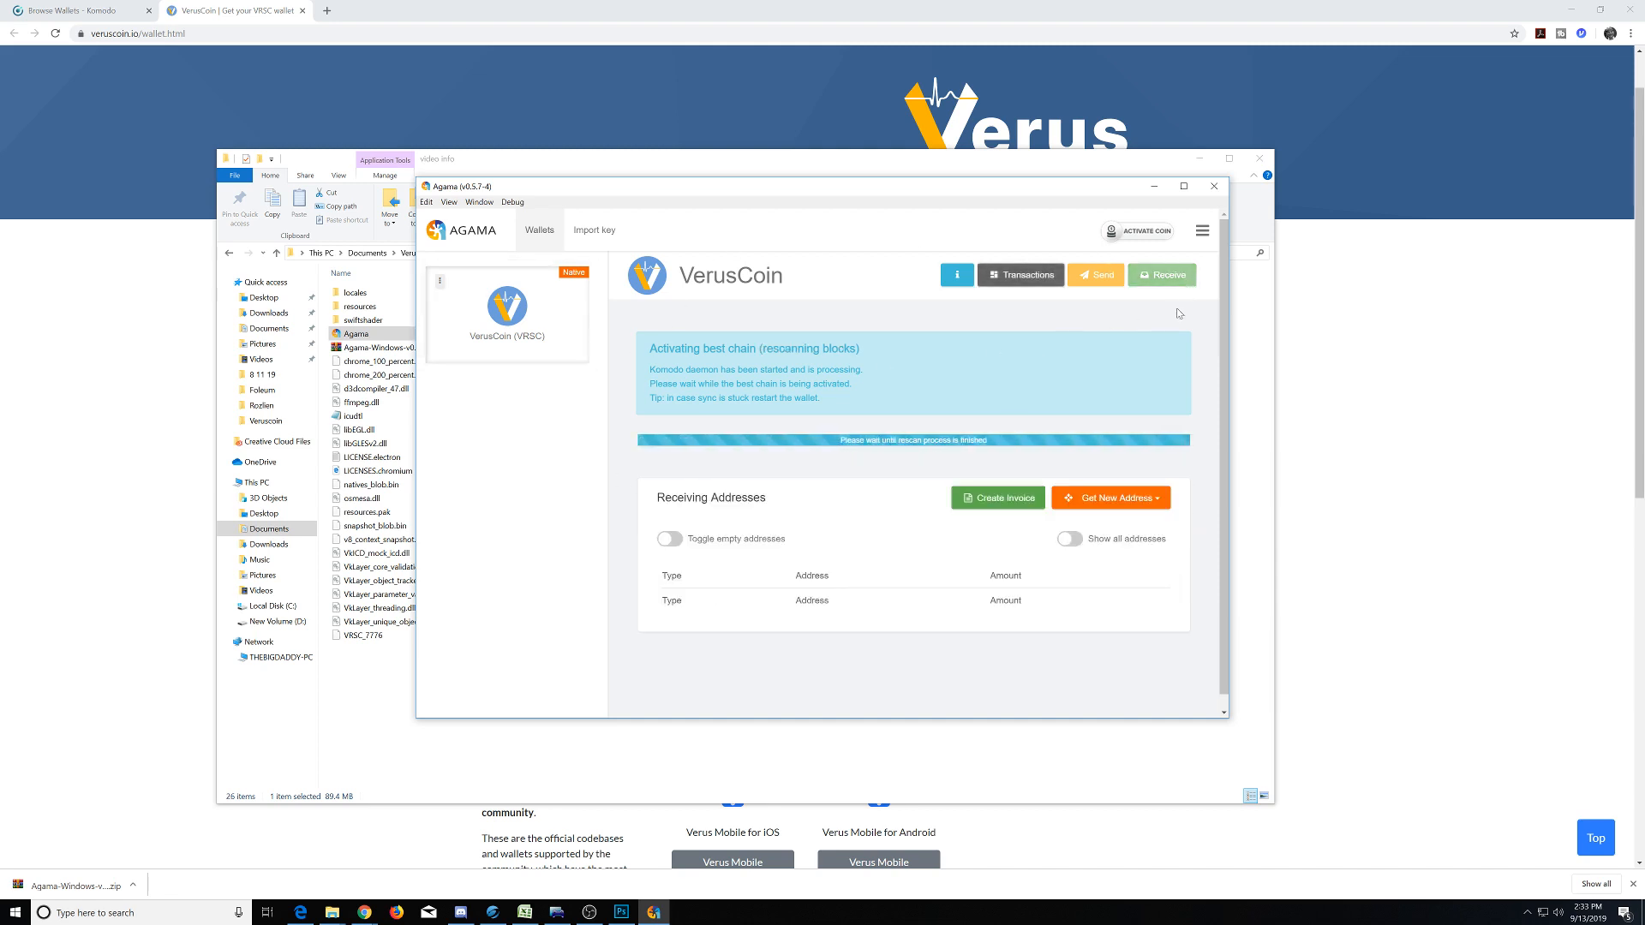
mouse_move(934, 583)
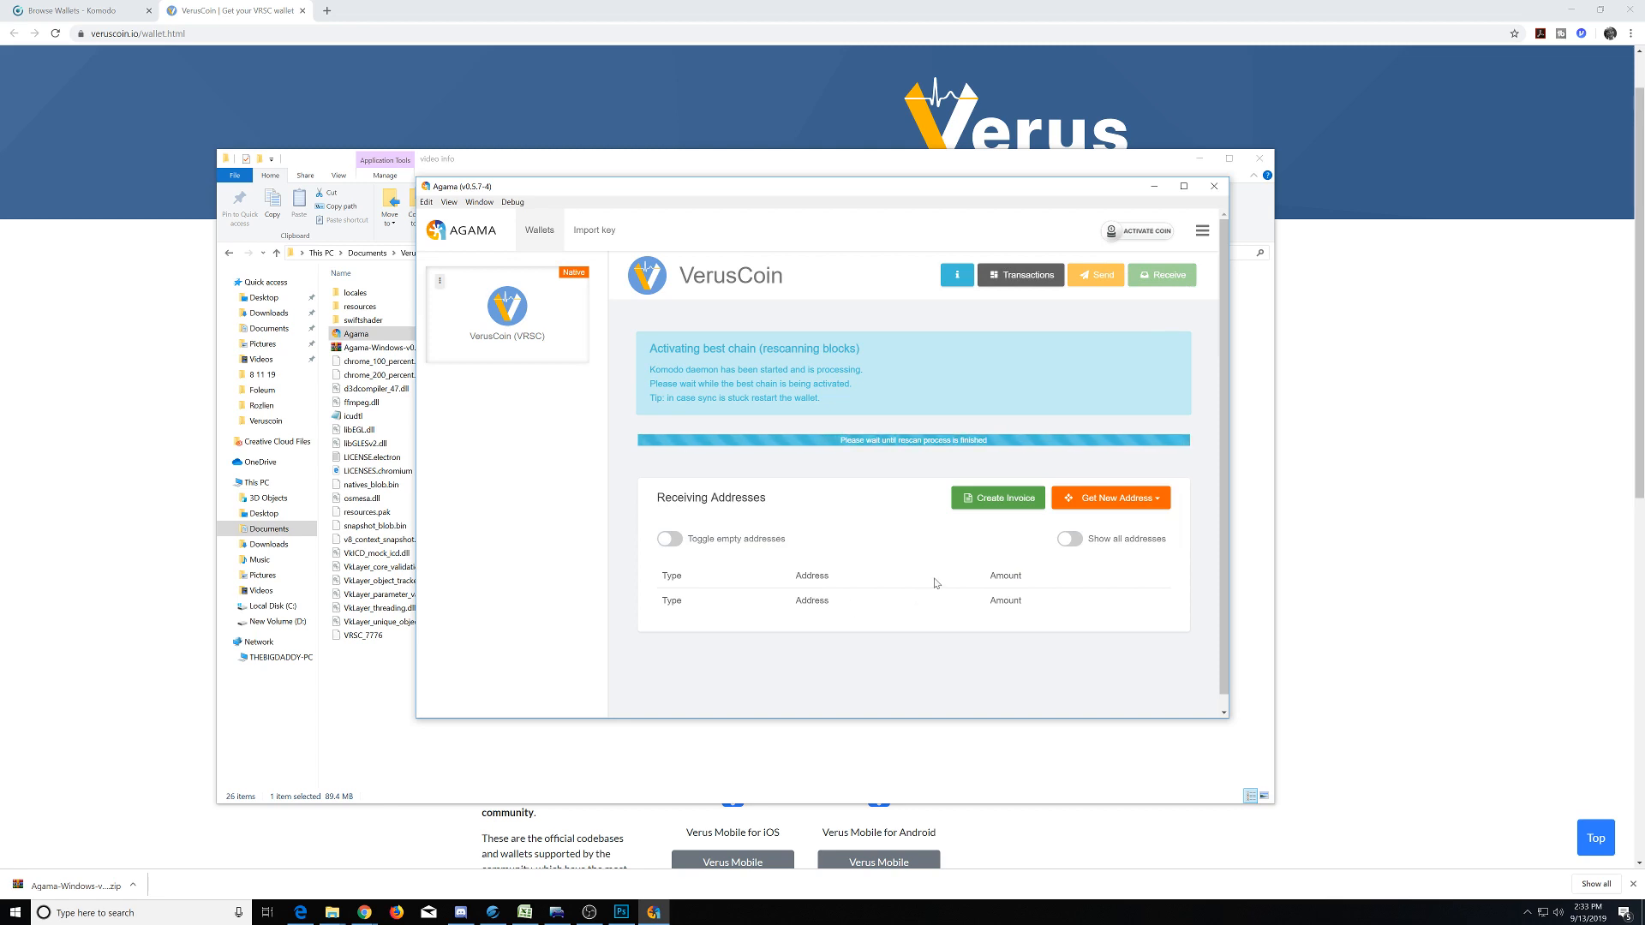
mouse_move(922, 595)
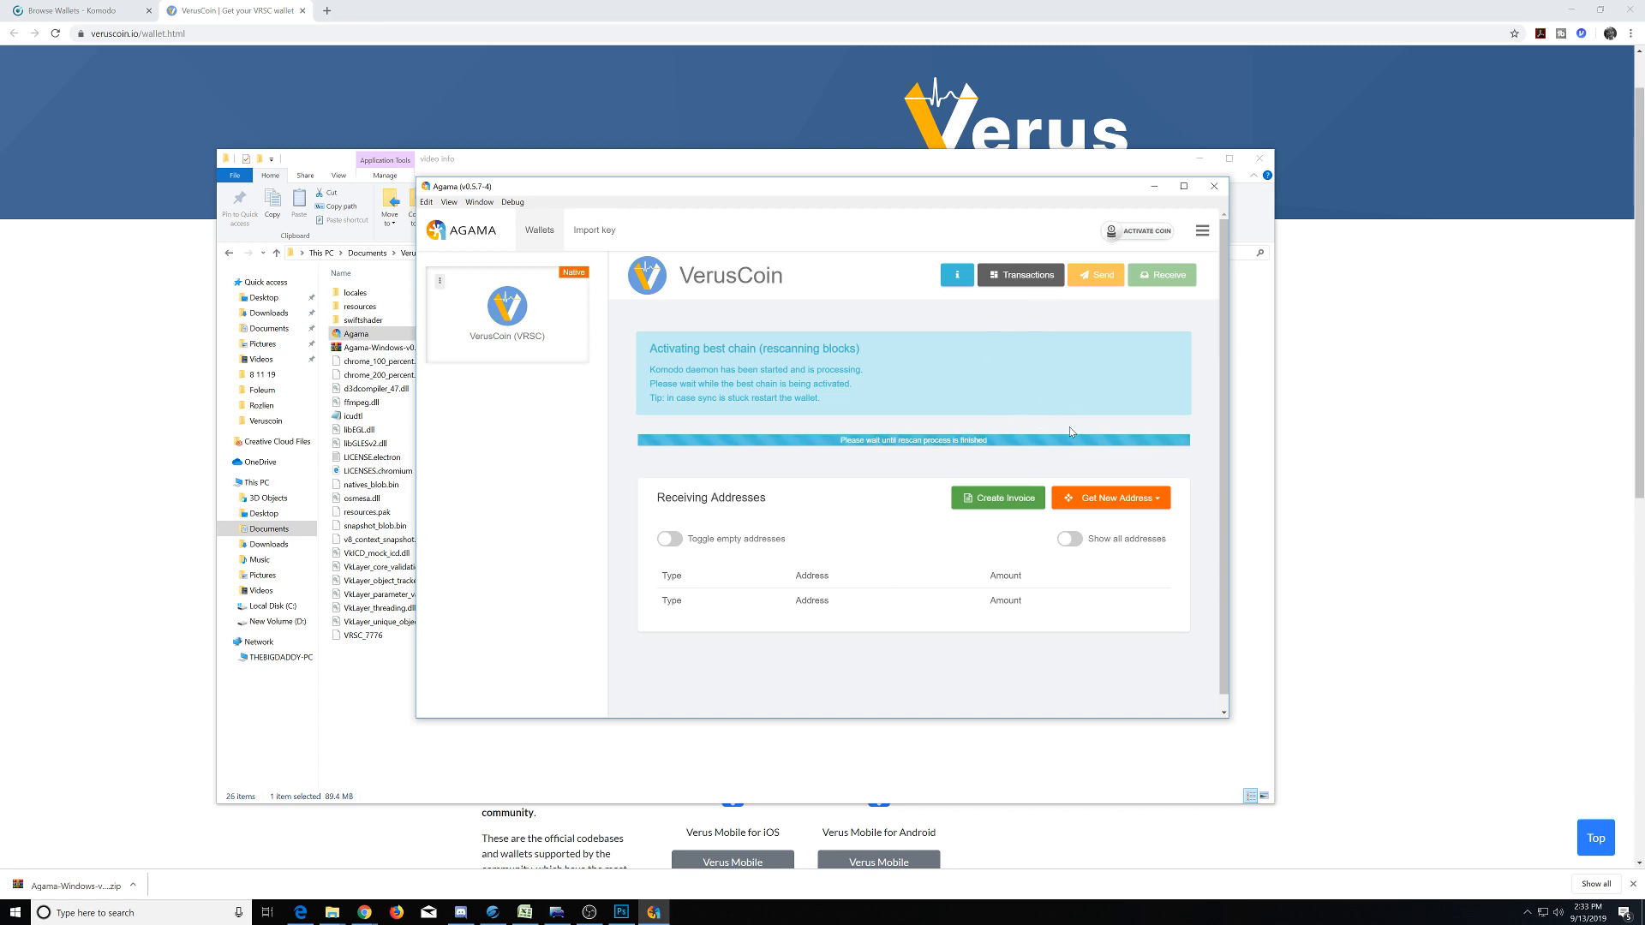
mouse_move(1059, 456)
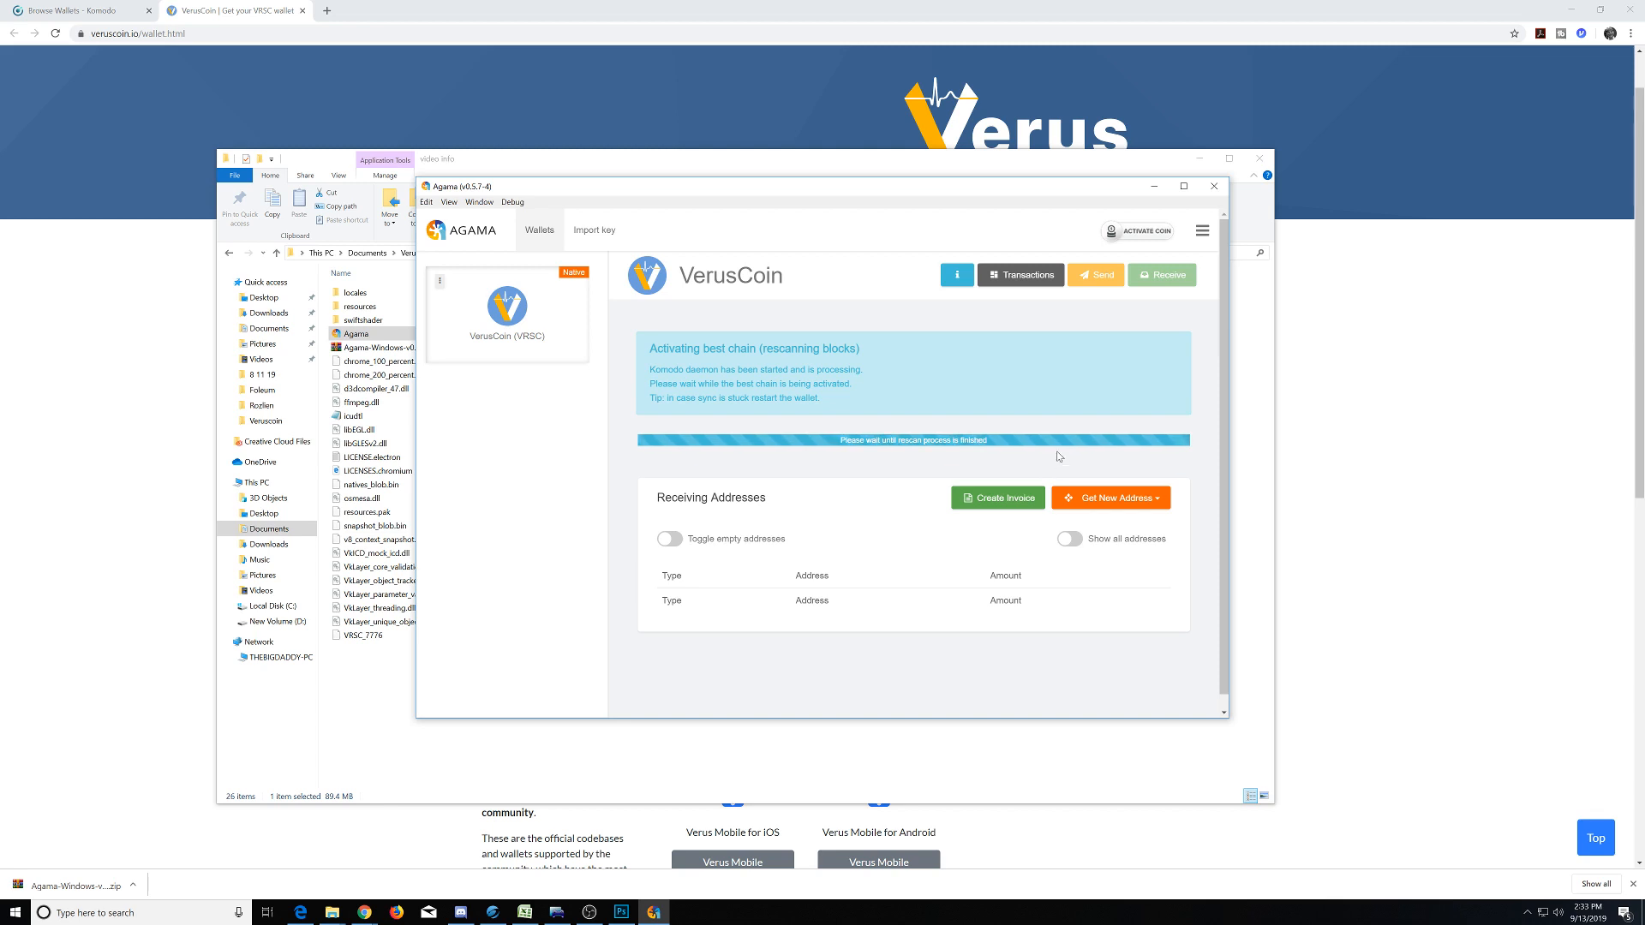
mouse_move(970, 385)
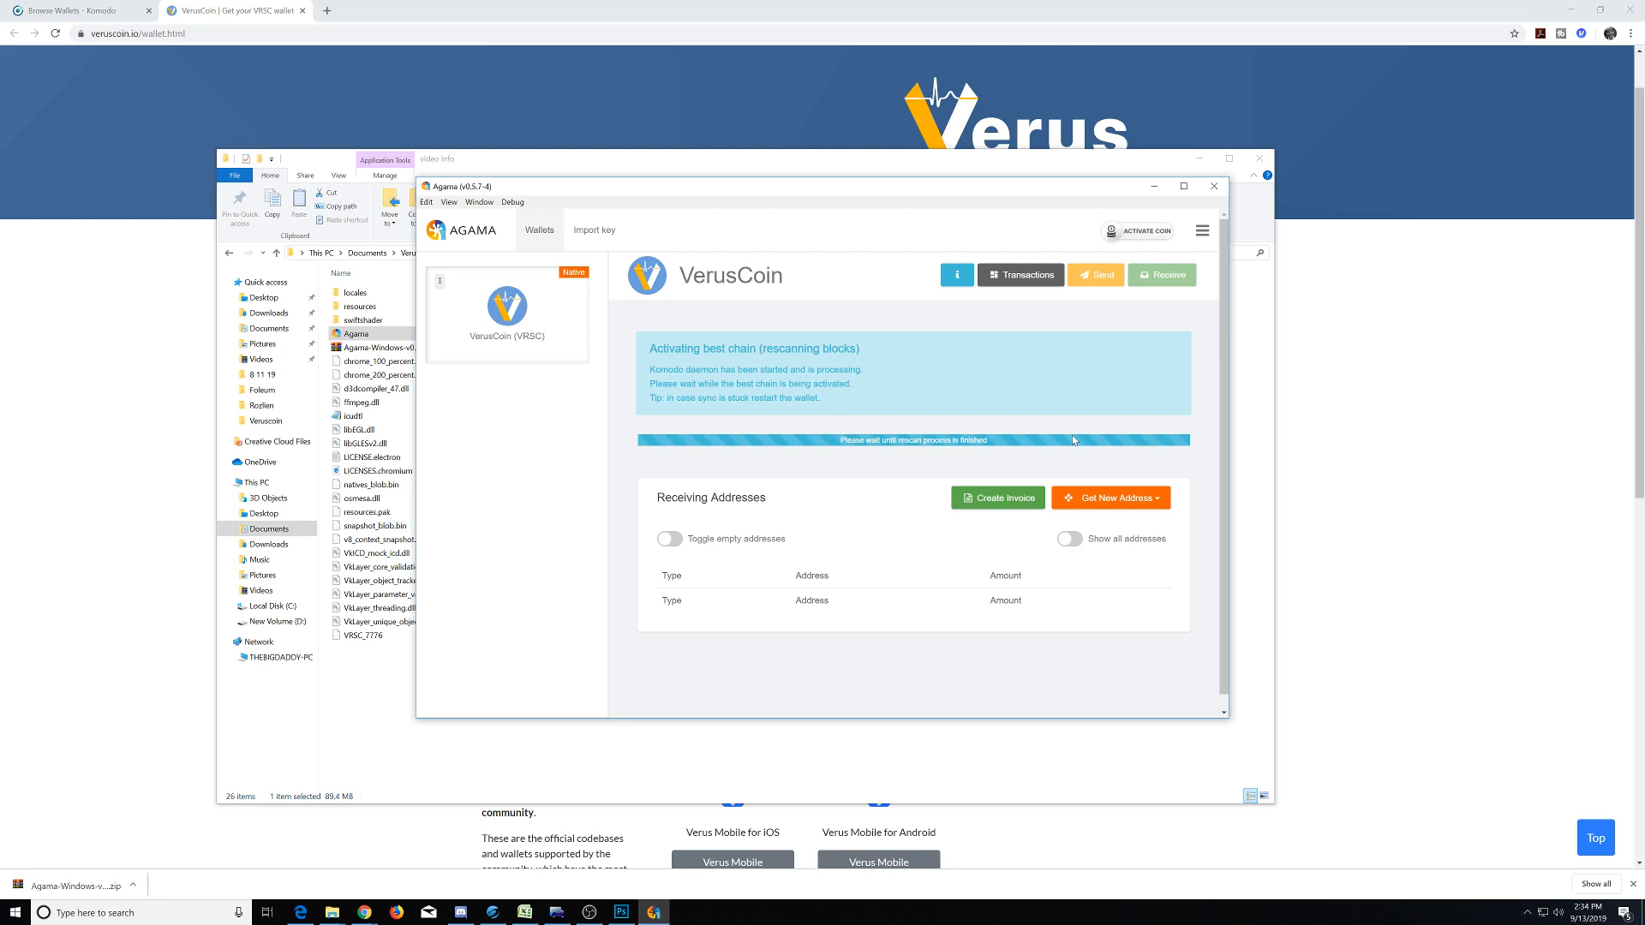
mouse_move(929, 481)
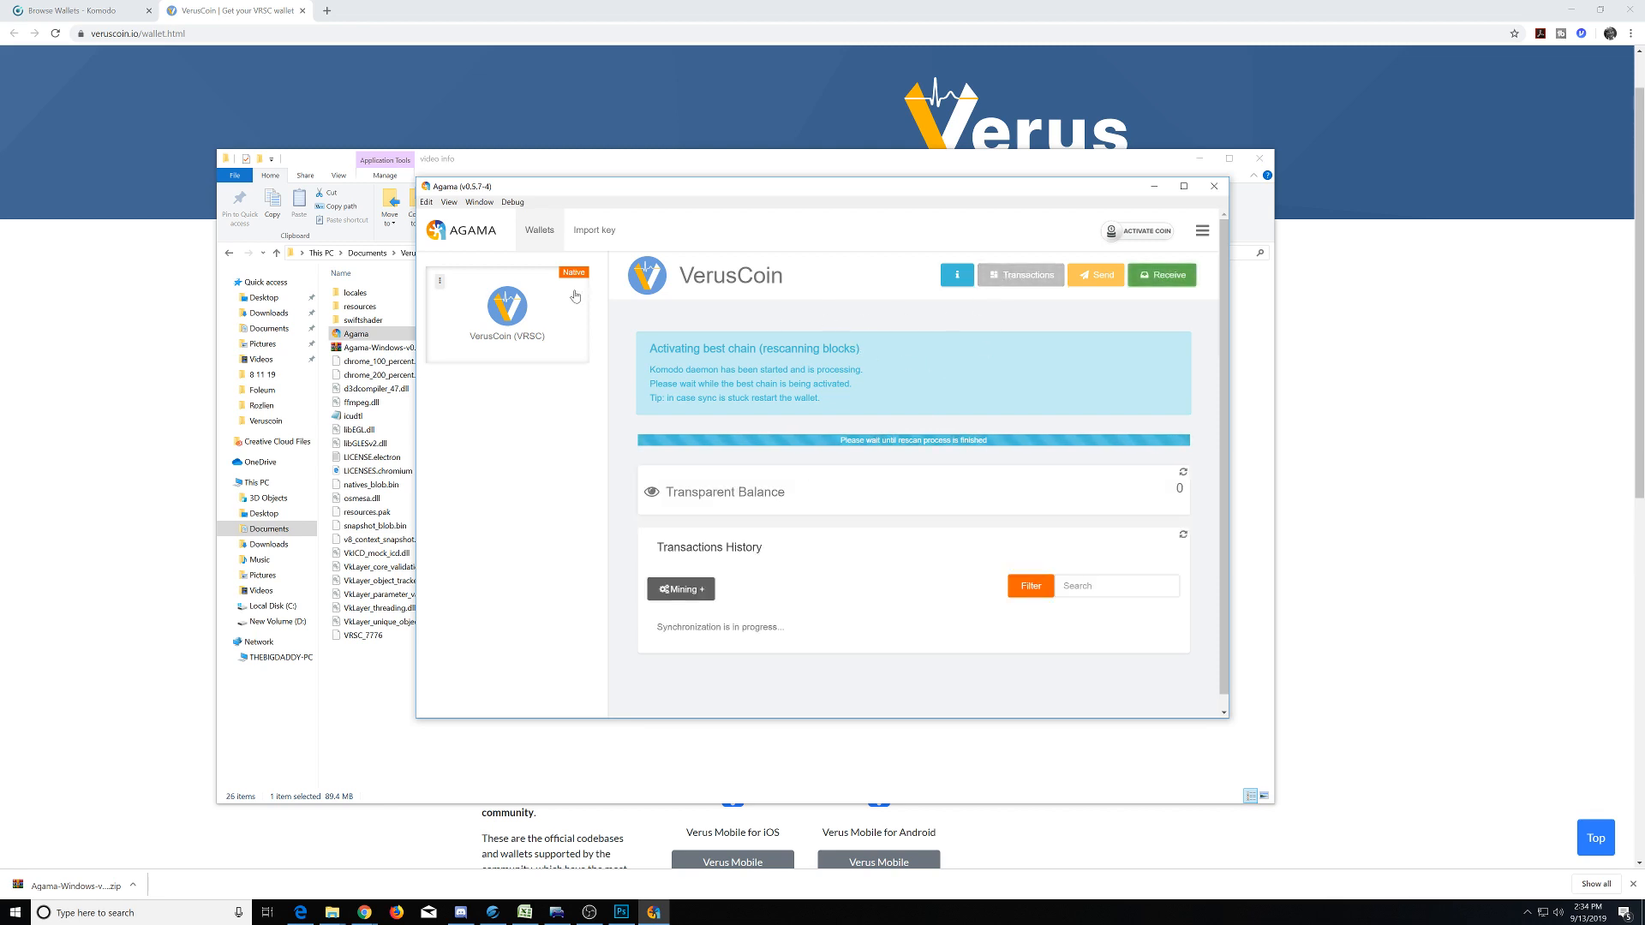
mouse_move(533, 530)
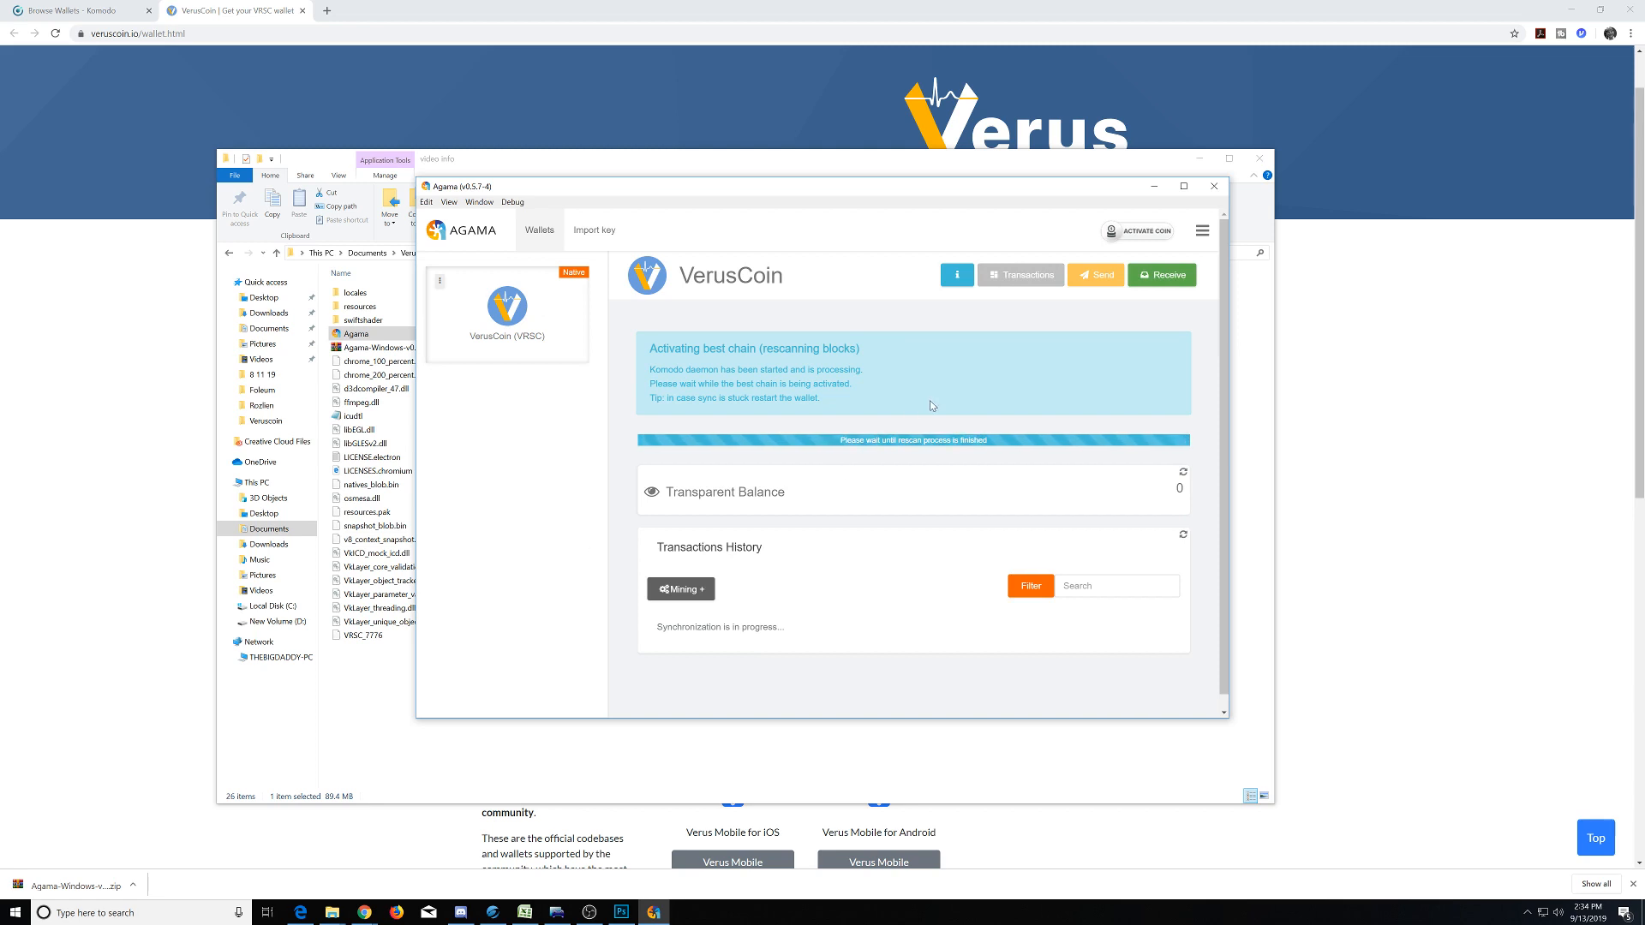
mouse_move(802, 350)
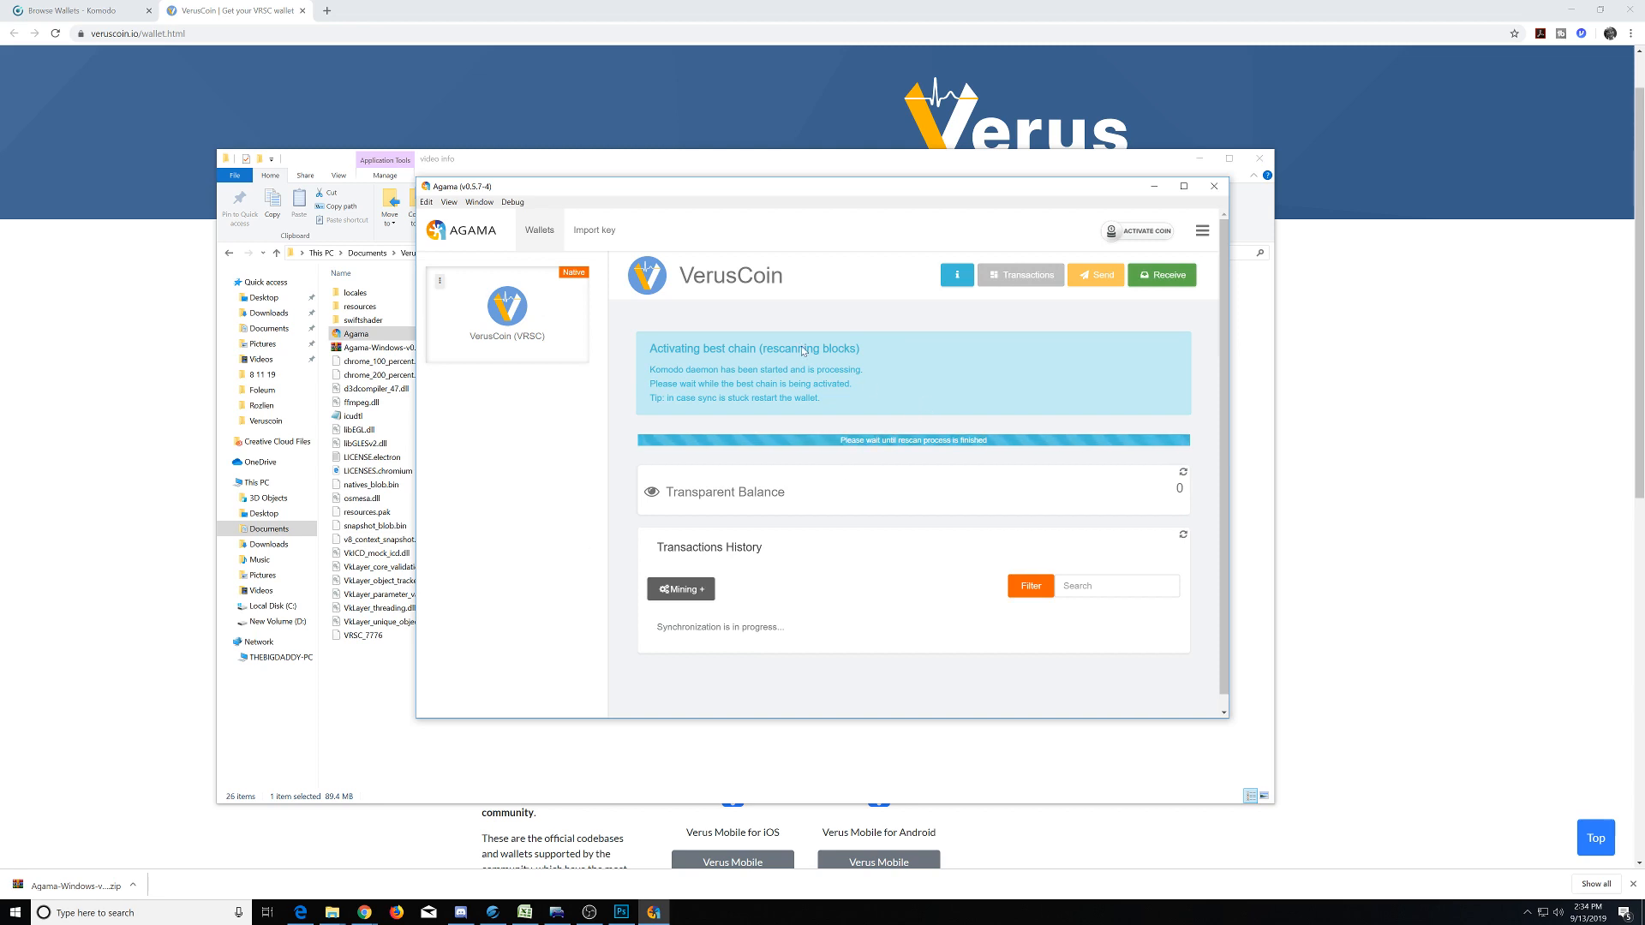
Switch to Import key and place the cursor in the Seed field.
left_click(595, 229)
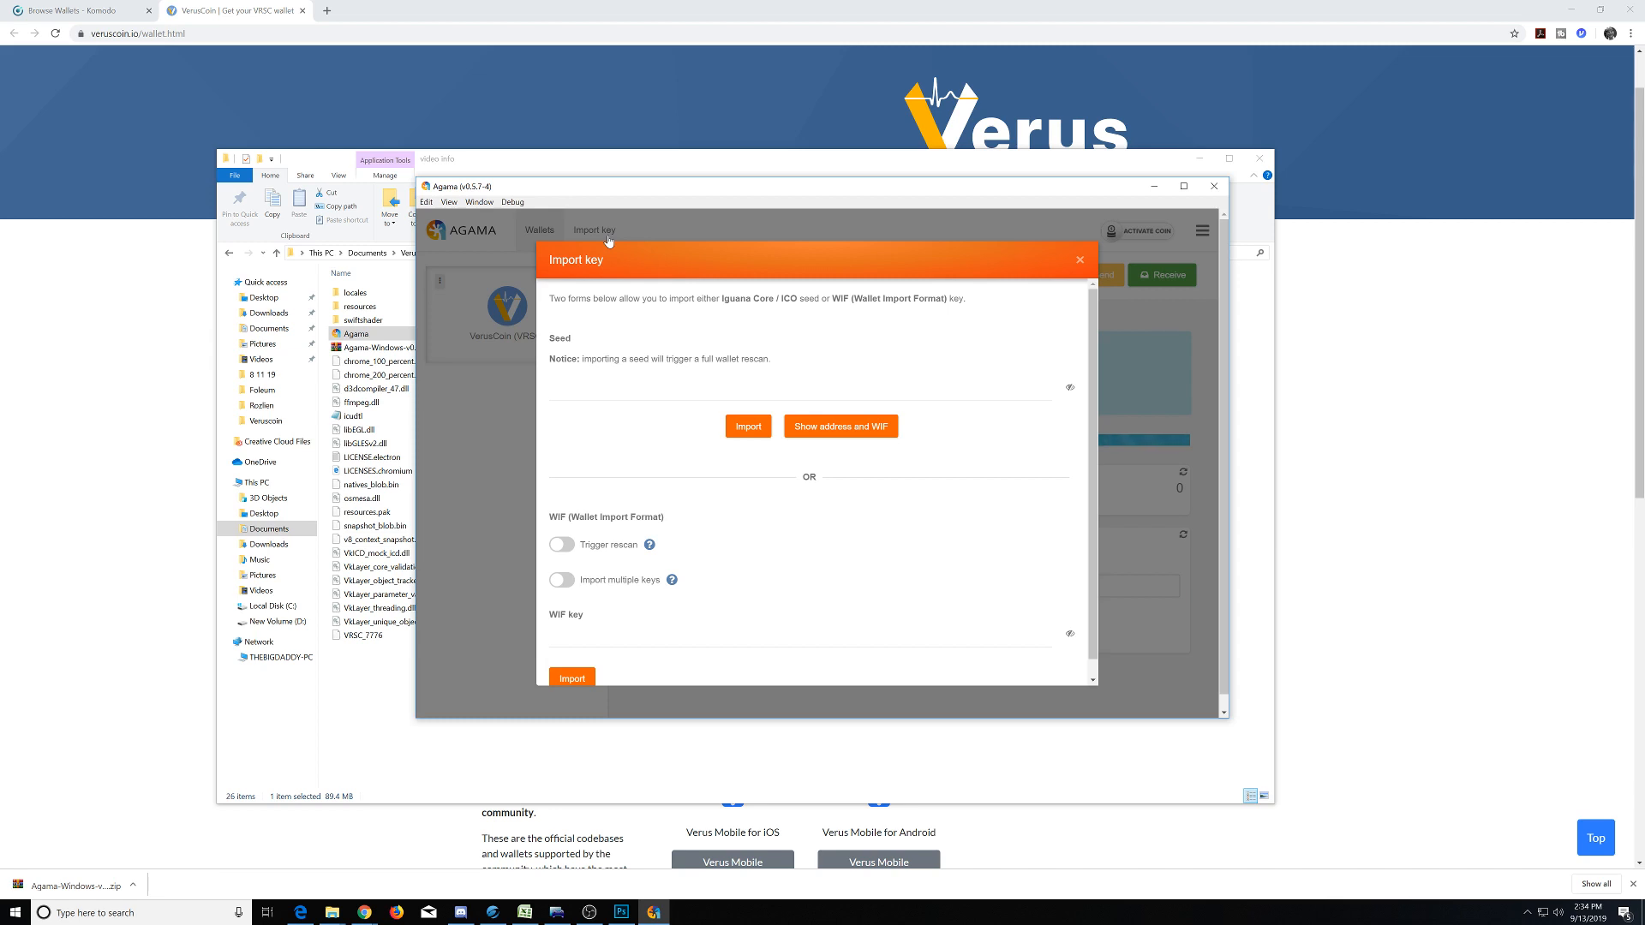
mouse_move(619, 247)
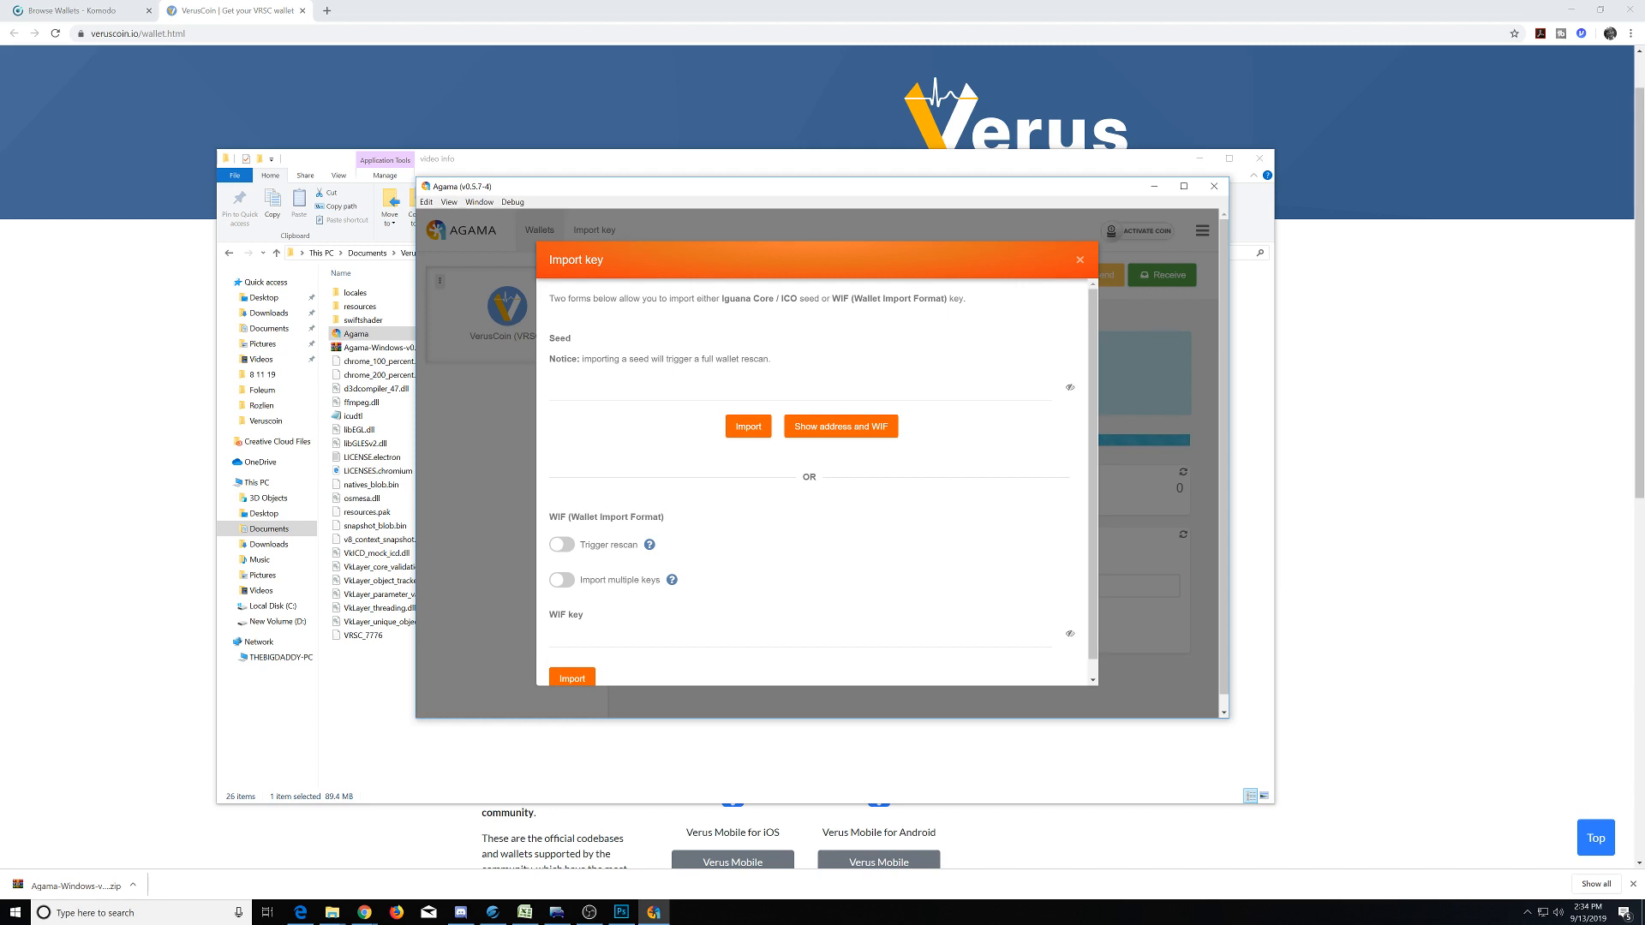
left_click(797, 395)
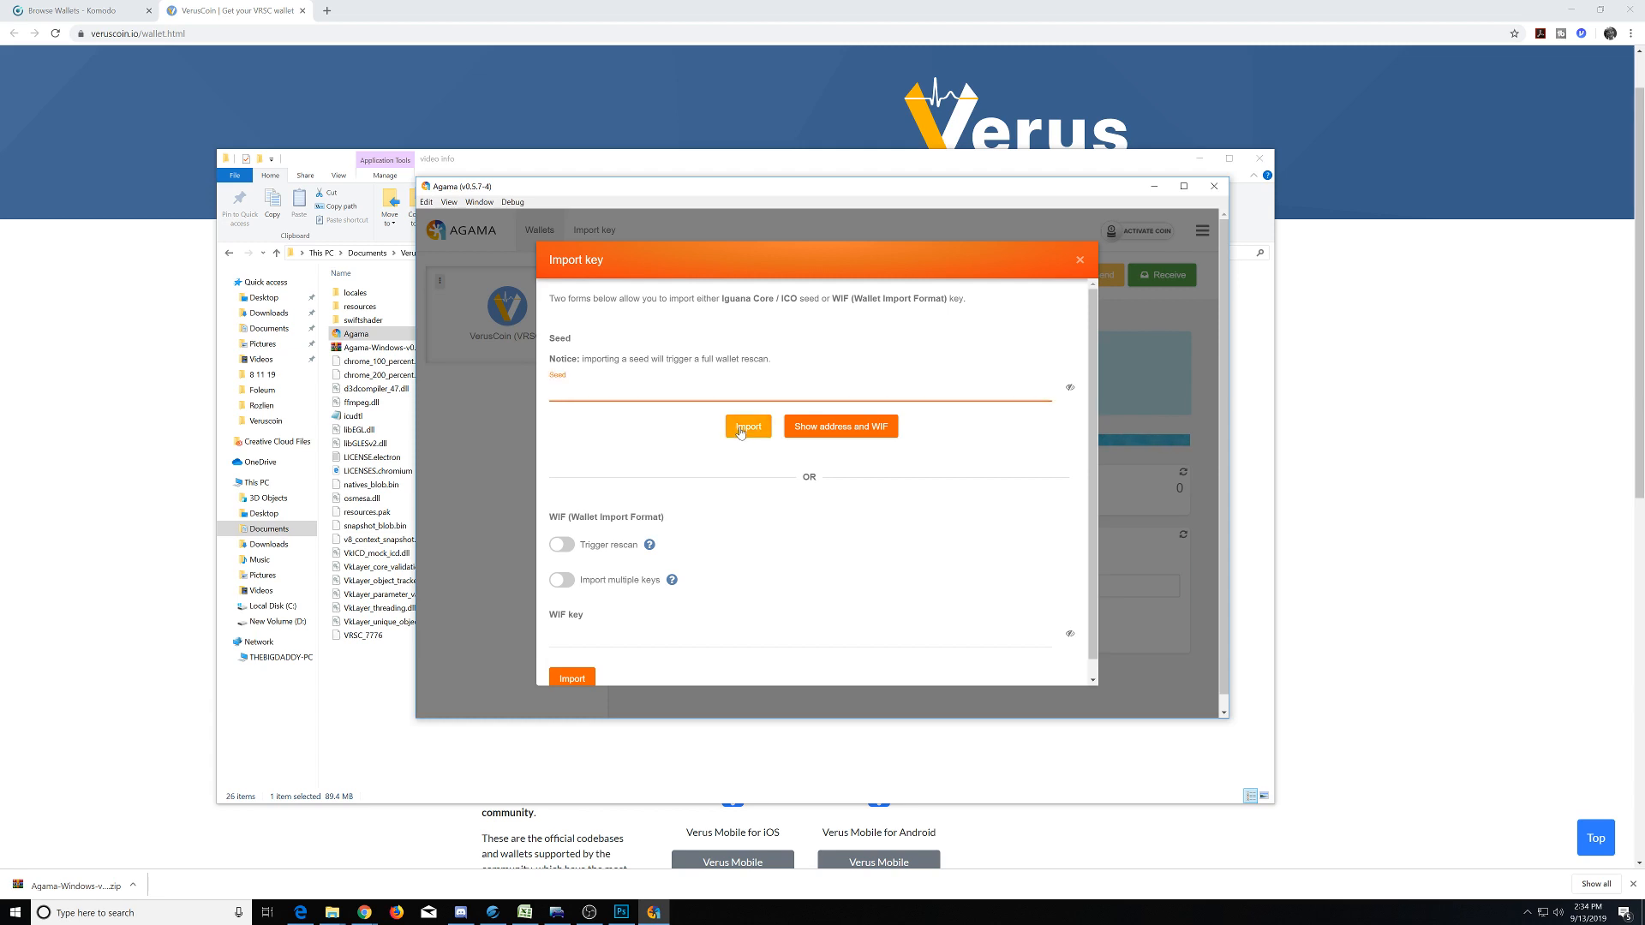
mouse_move(727, 456)
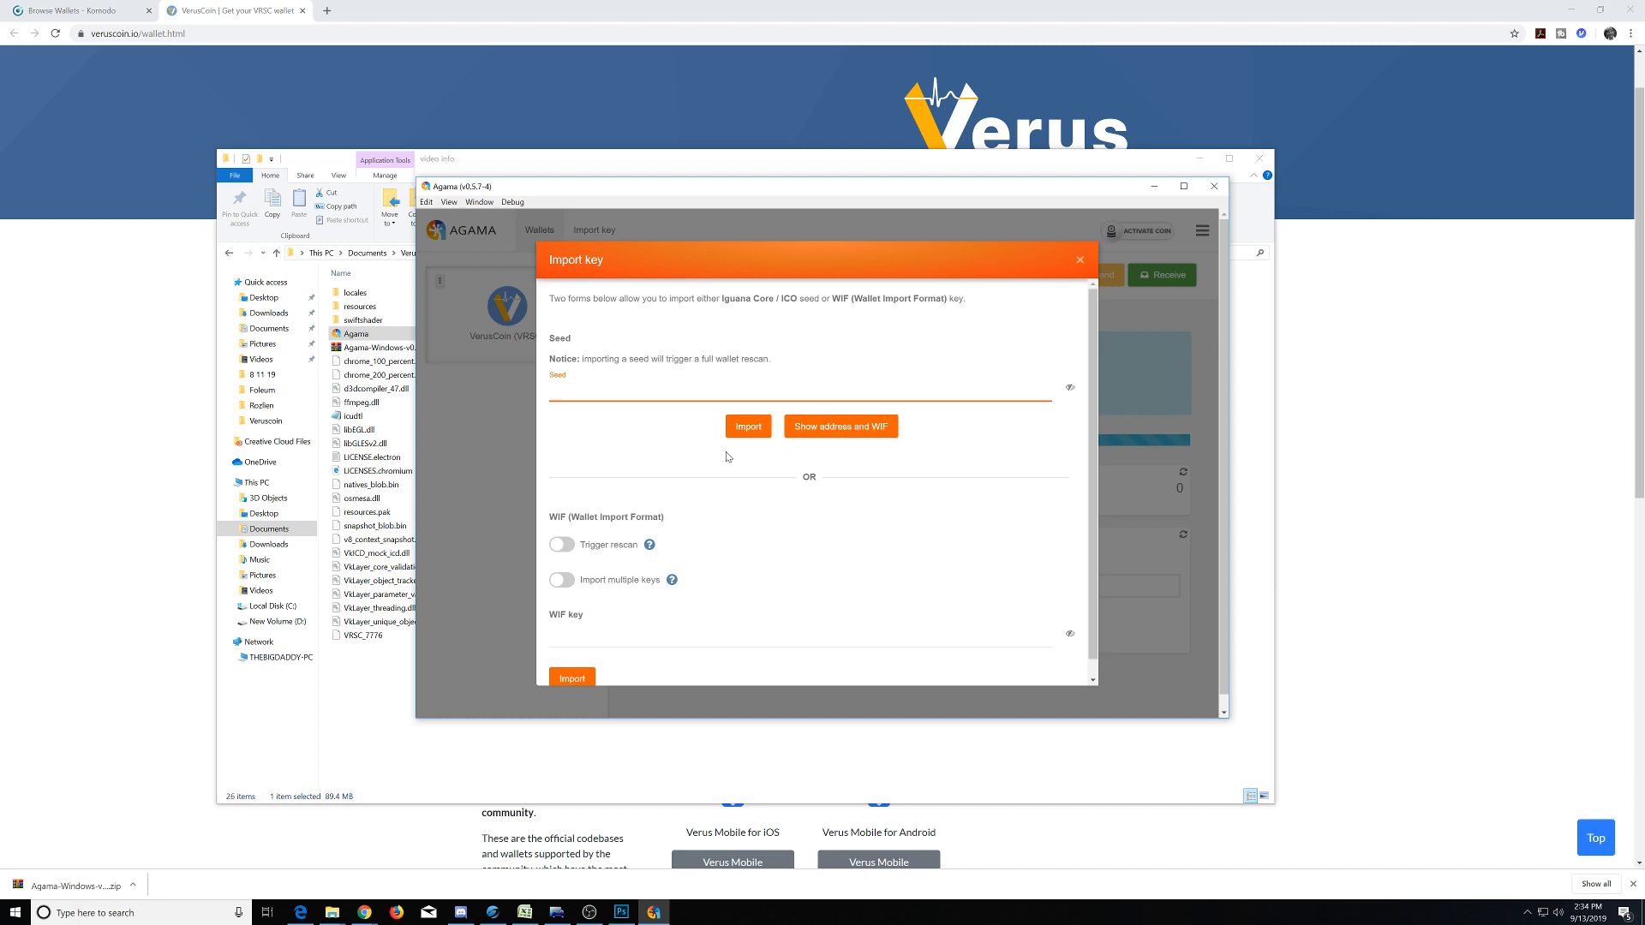
mouse_move(721, 456)
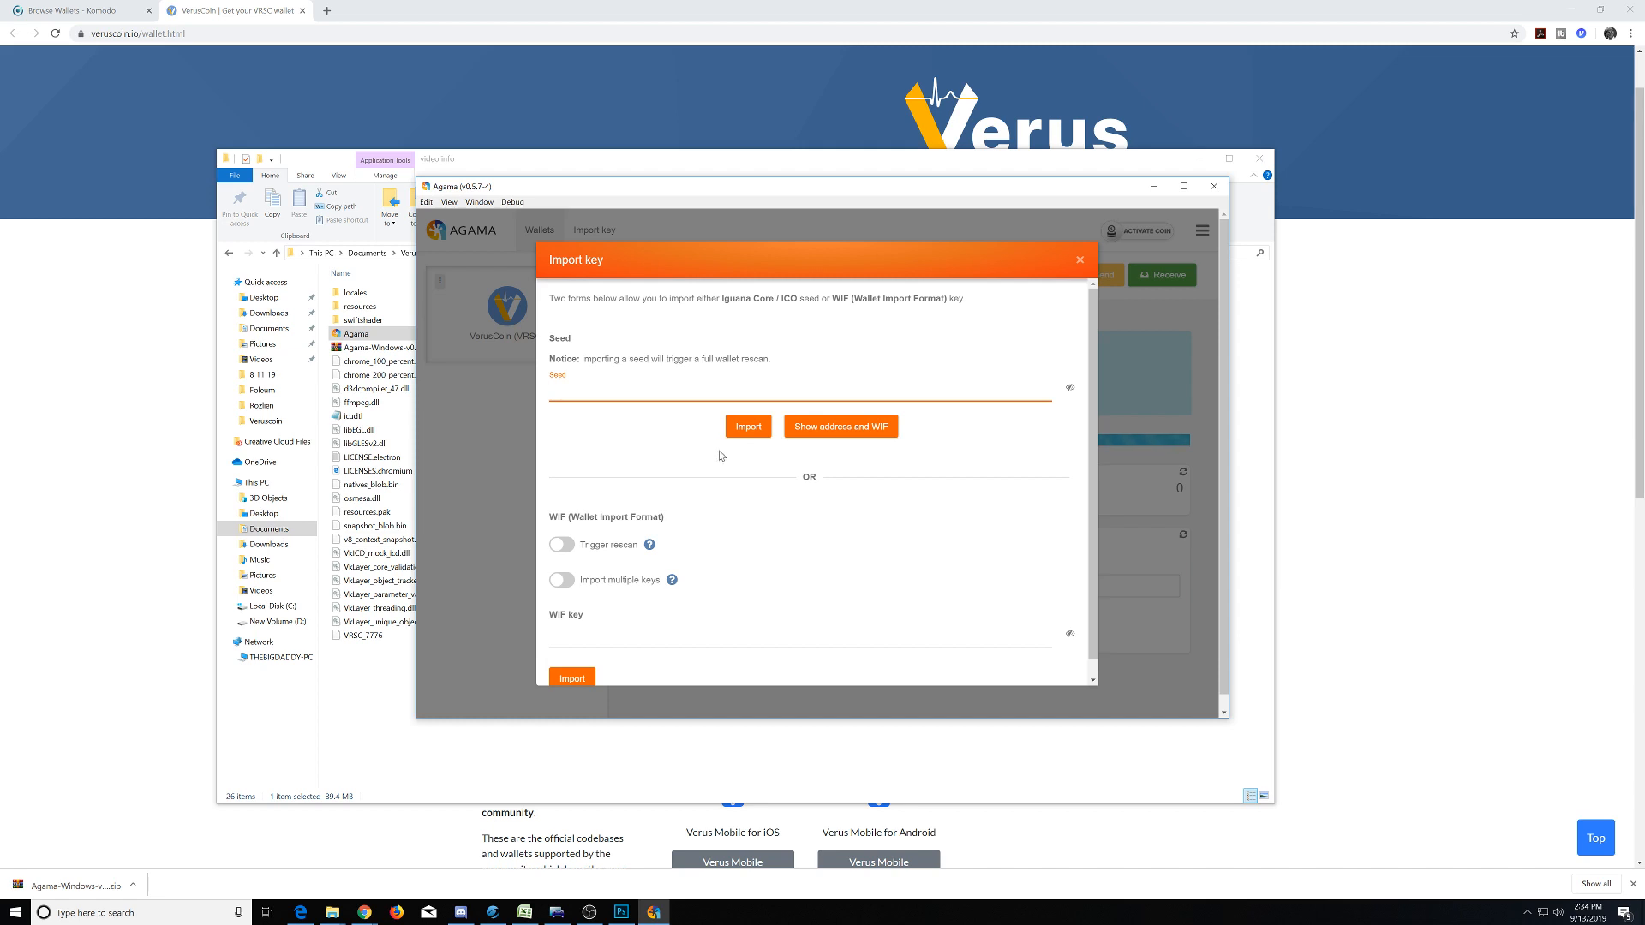
mouse_move(689, 620)
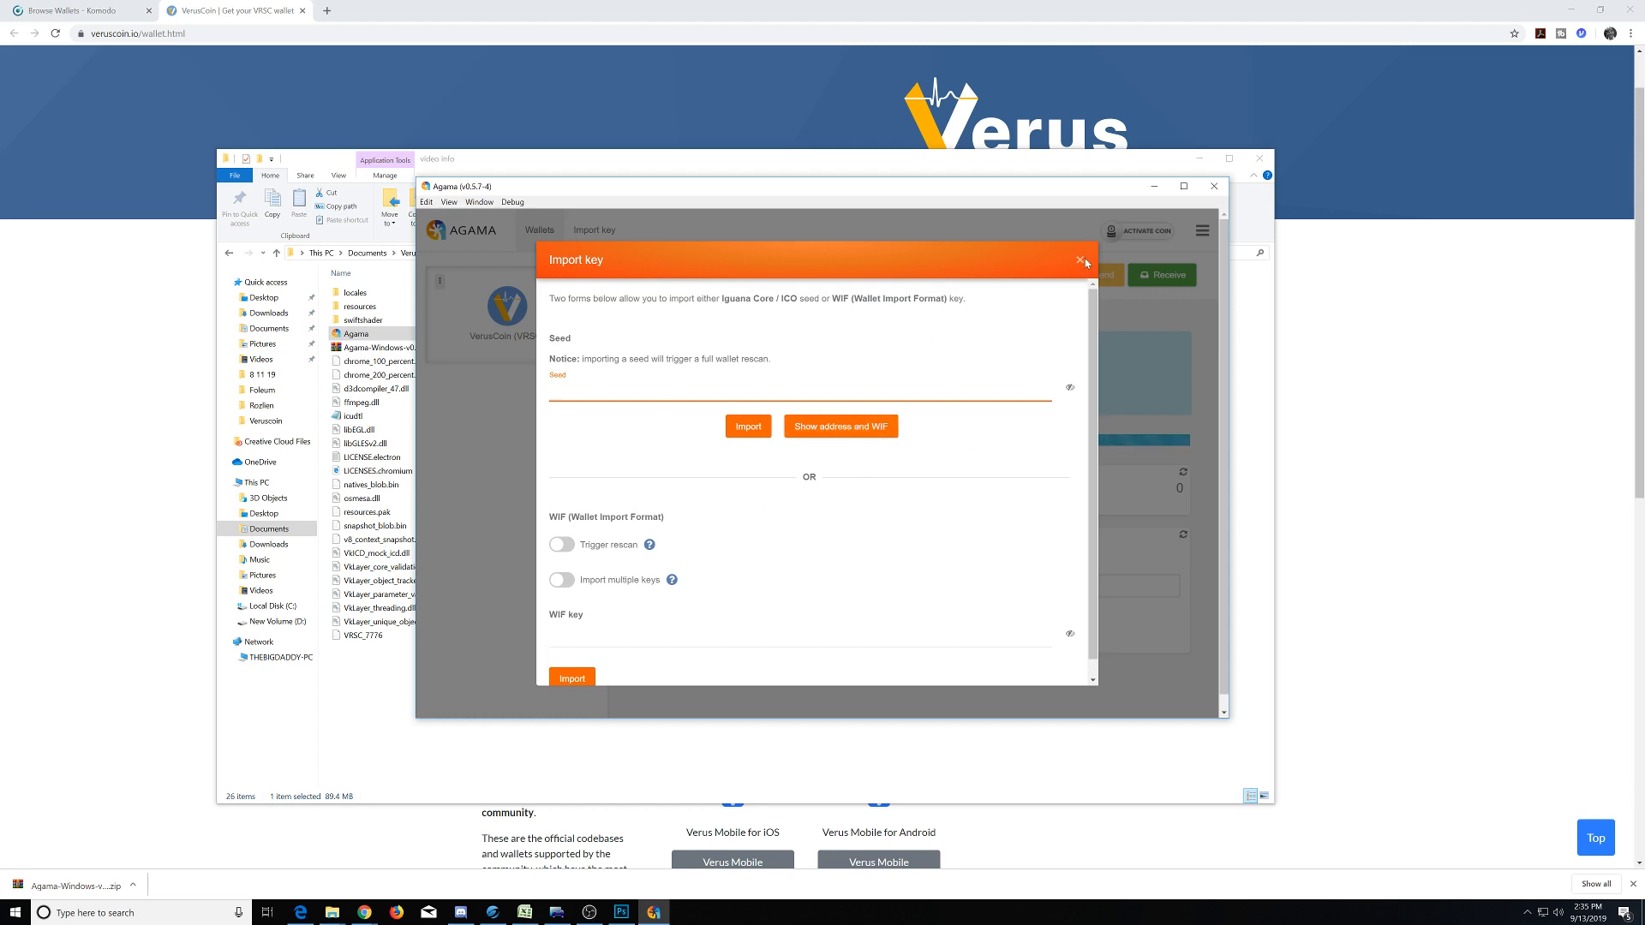
Close key import and scroll through the add-coin dropdown's full list of available coins.
left_click(1080, 260)
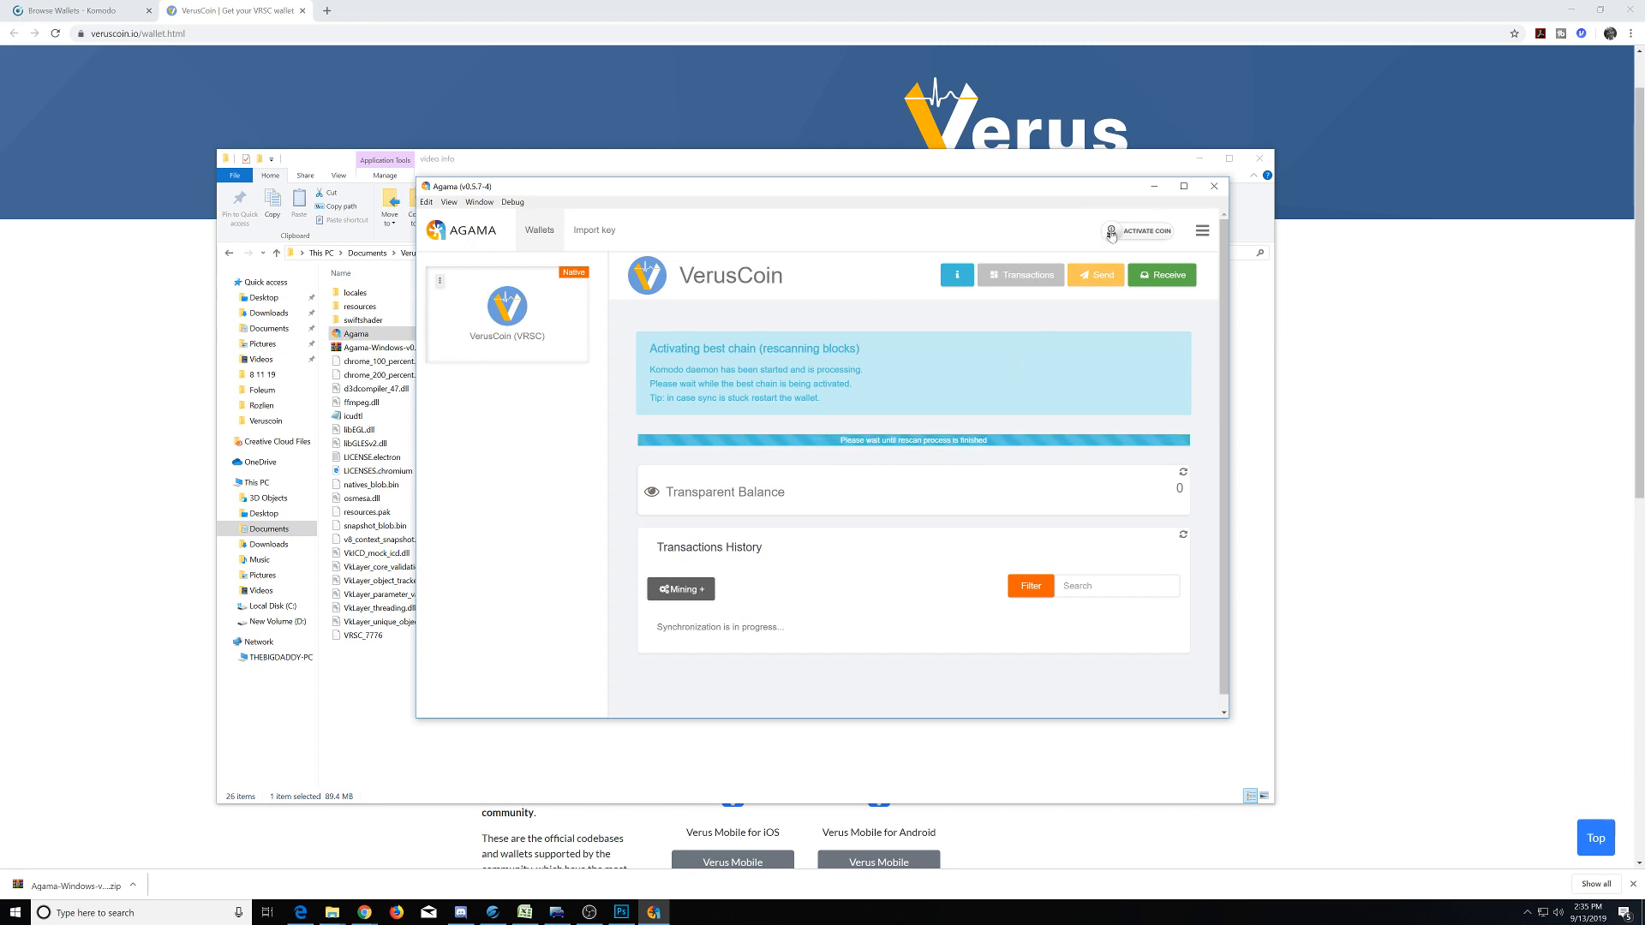
left_click(1147, 232)
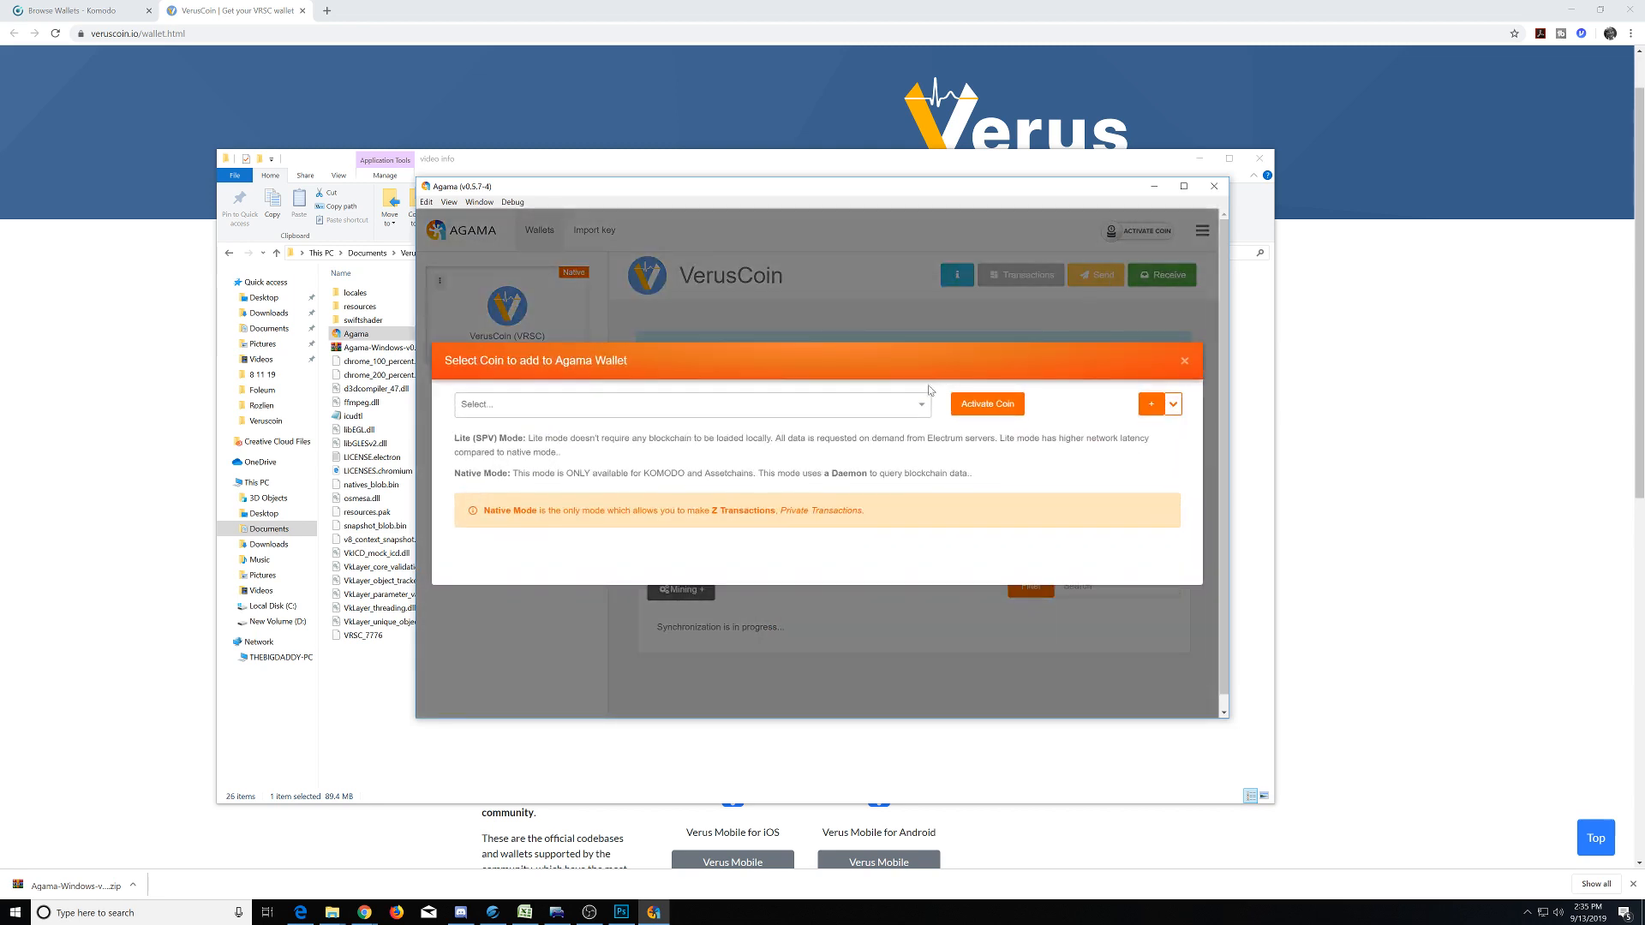
left_click(691, 405)
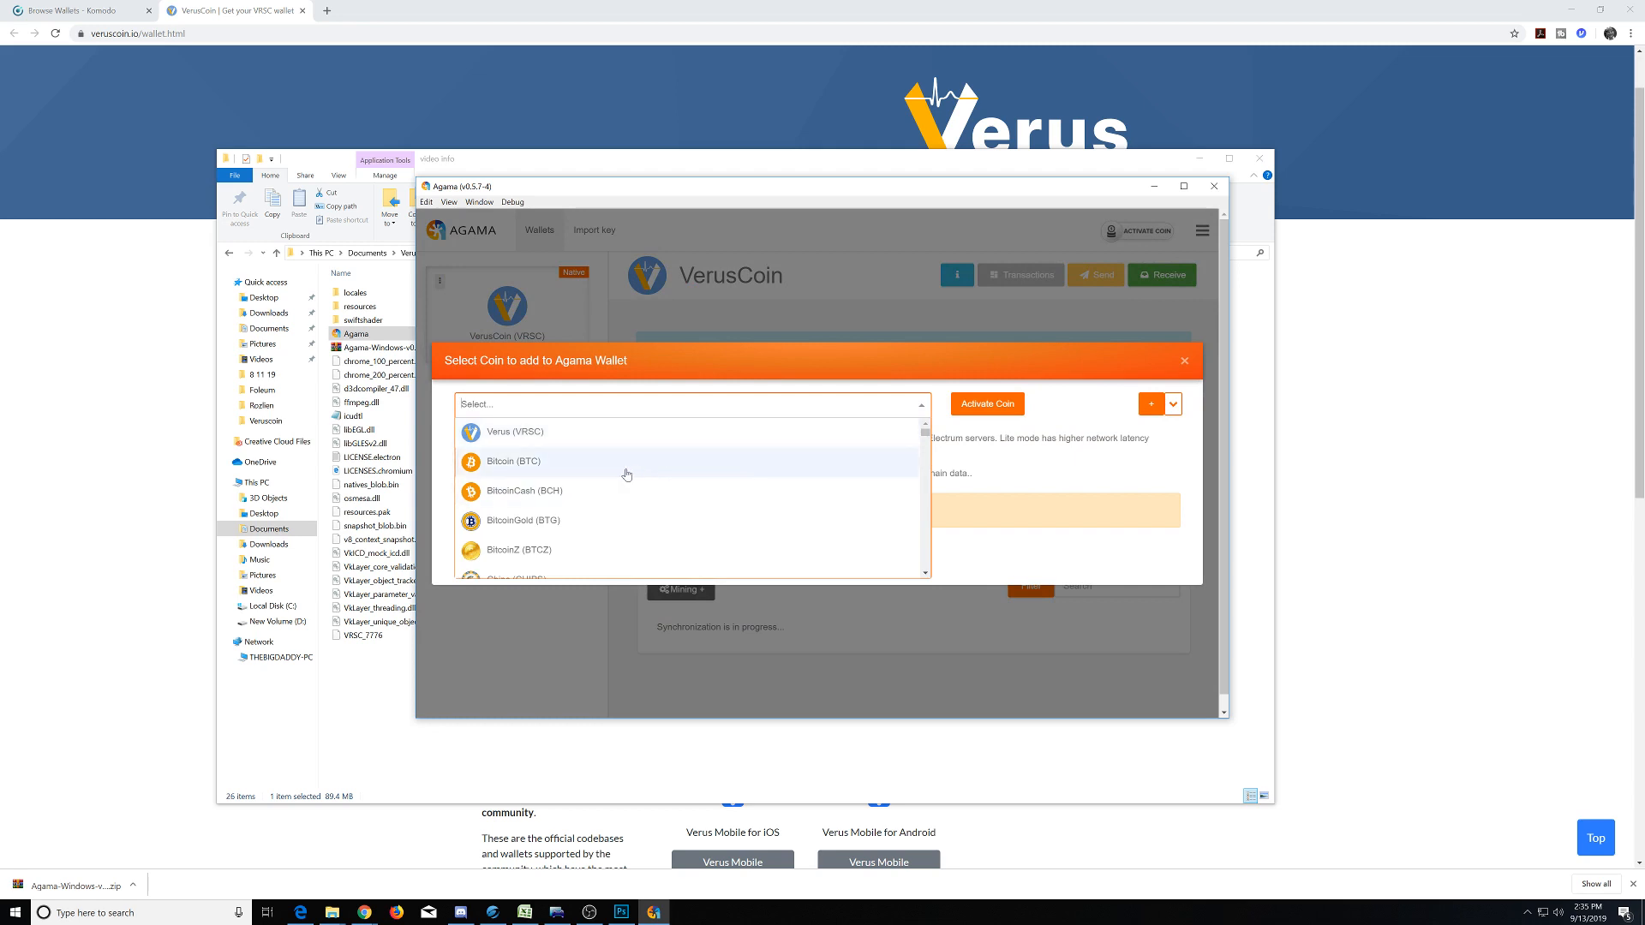
scroll("down", 3)
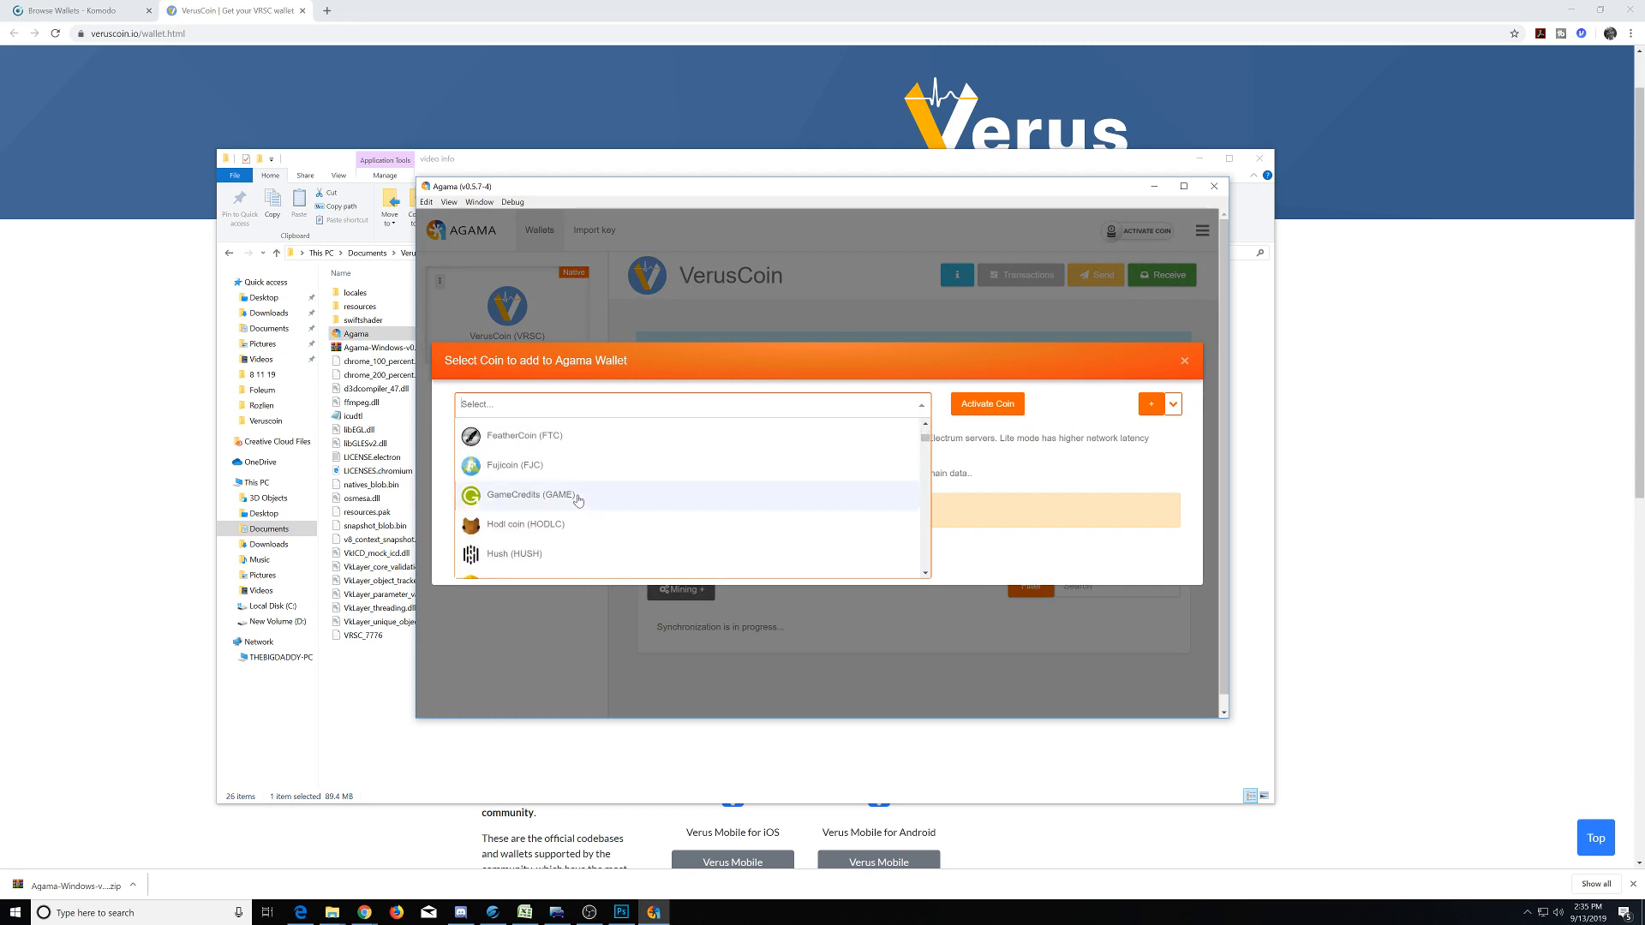
mouse_move(592, 500)
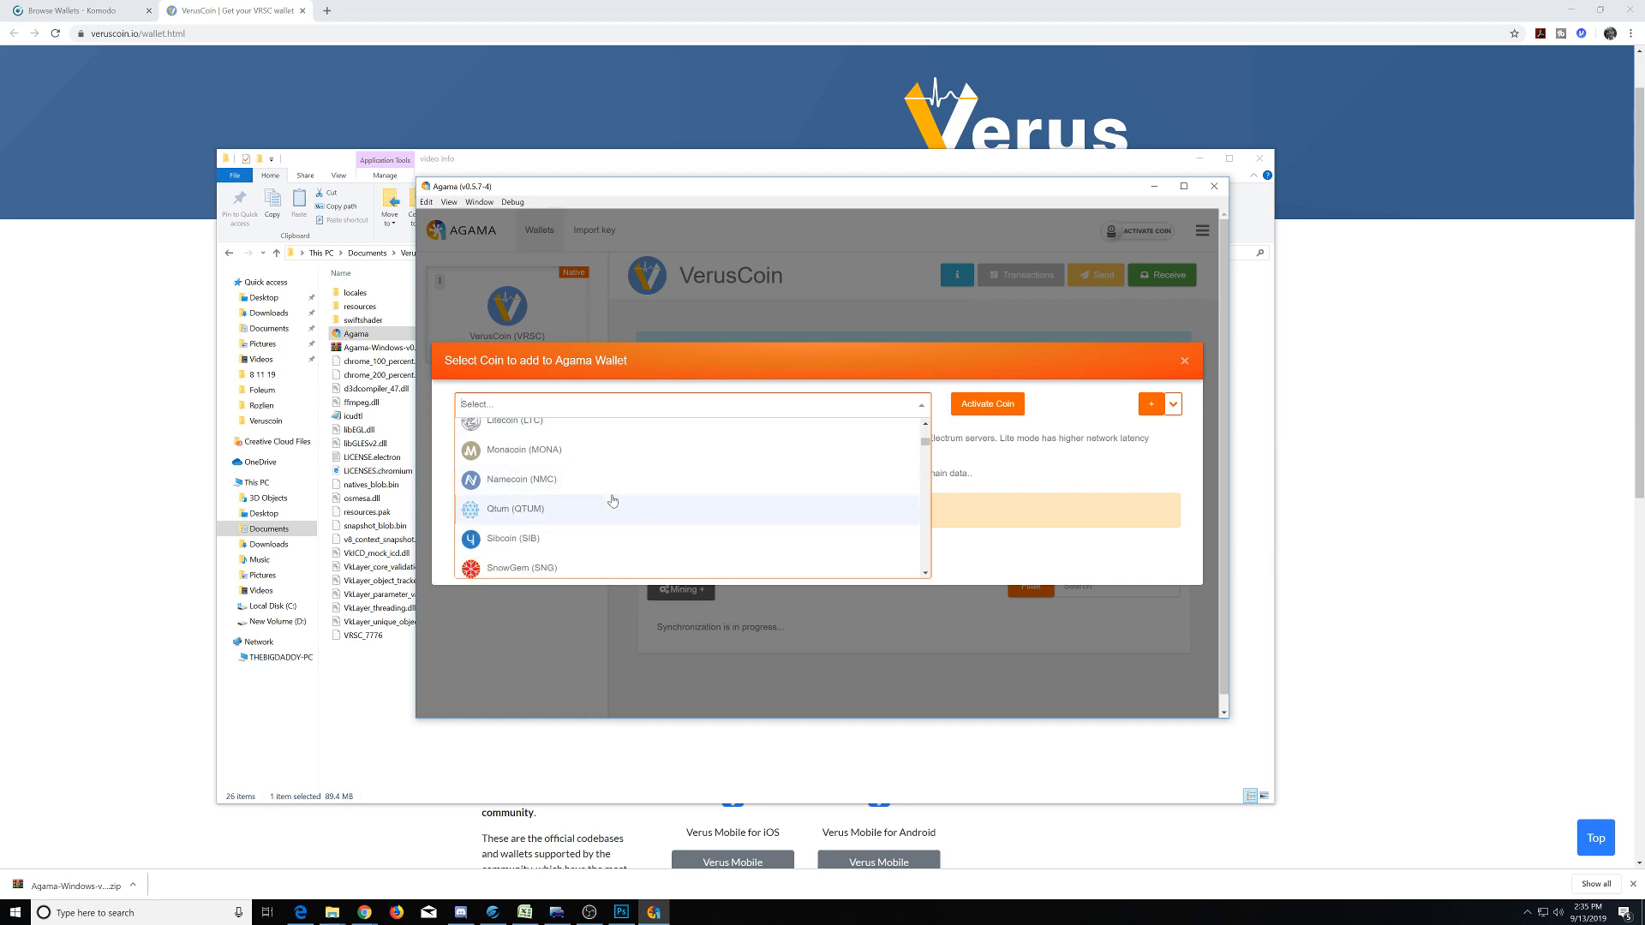
scroll("down", 3)
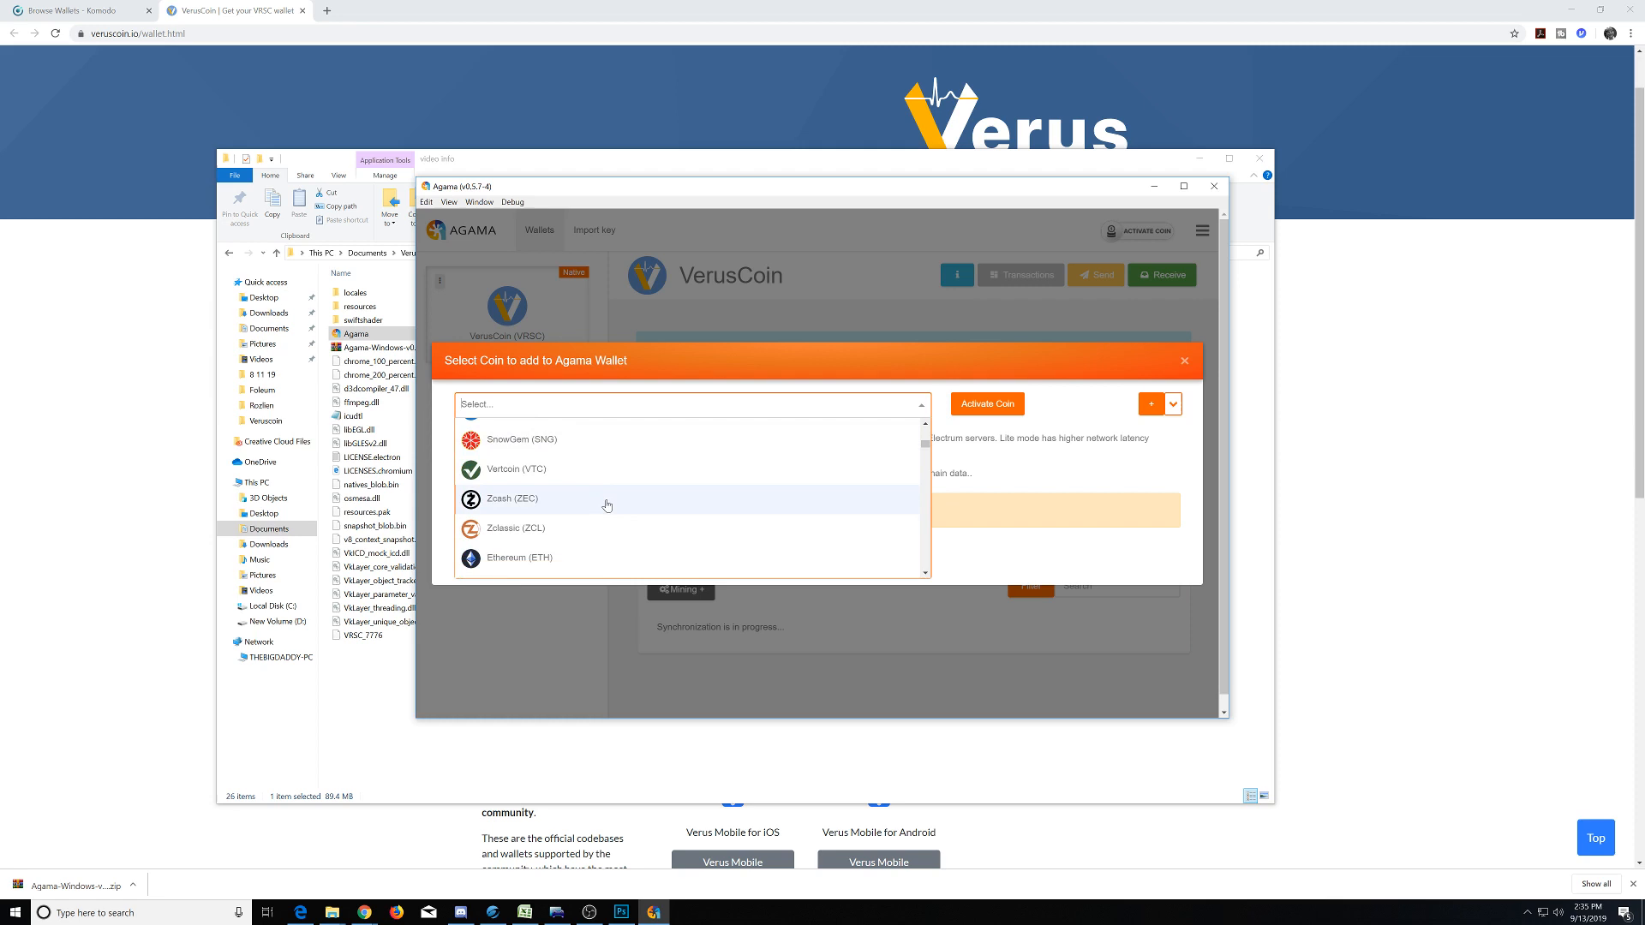
scroll("down", 3)
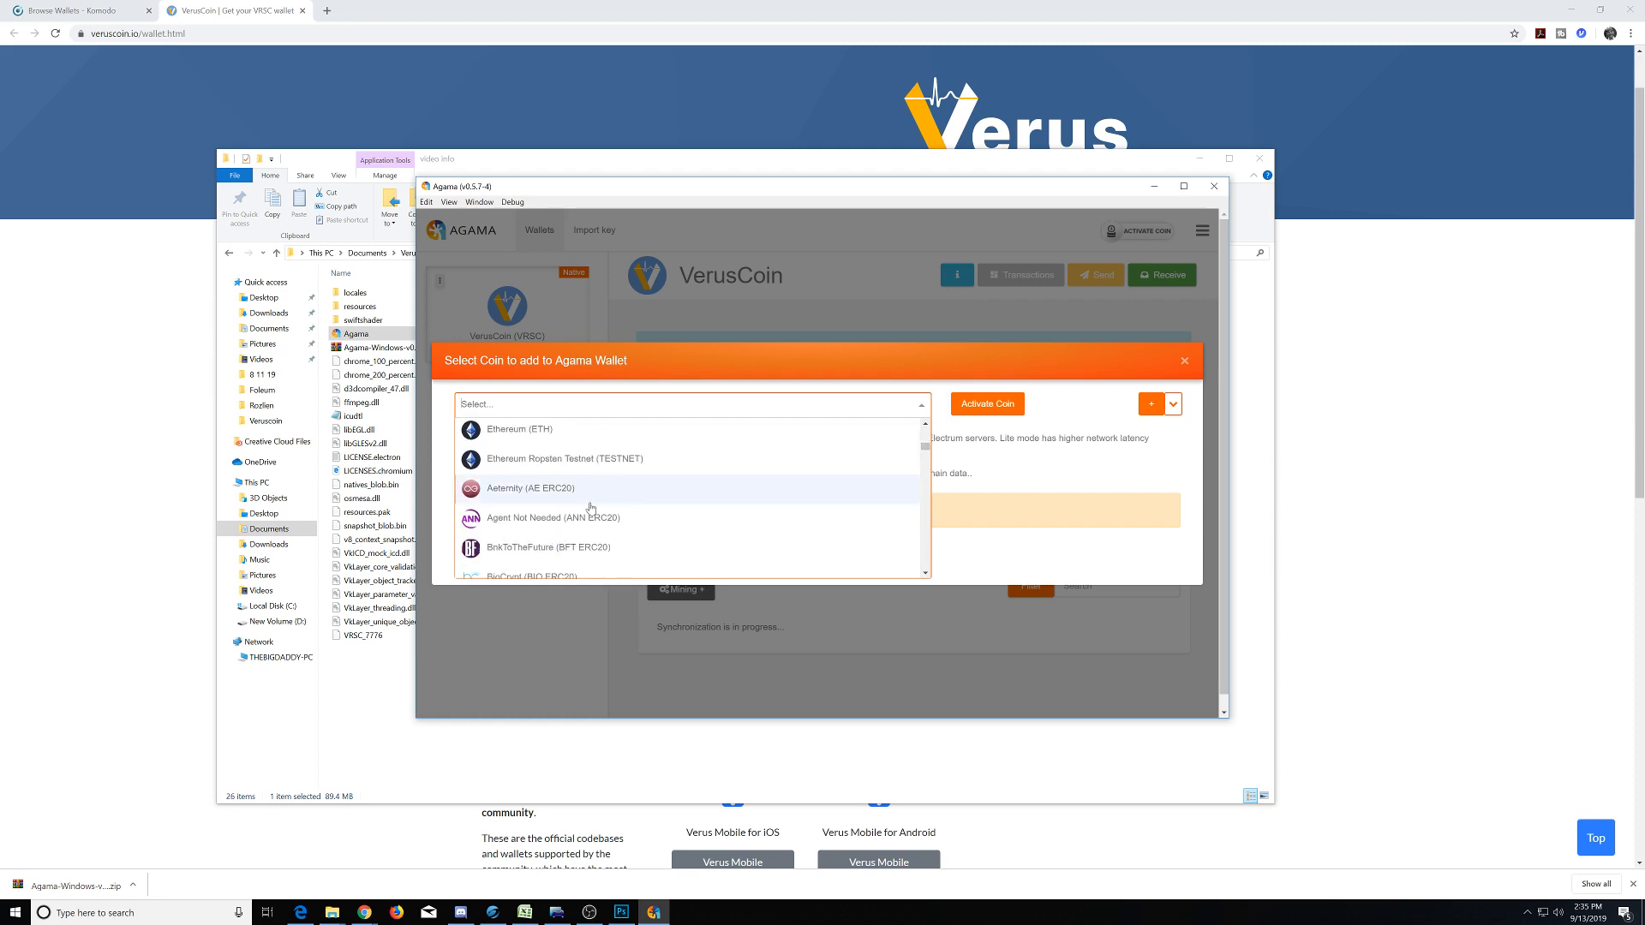
scroll("down", 3)
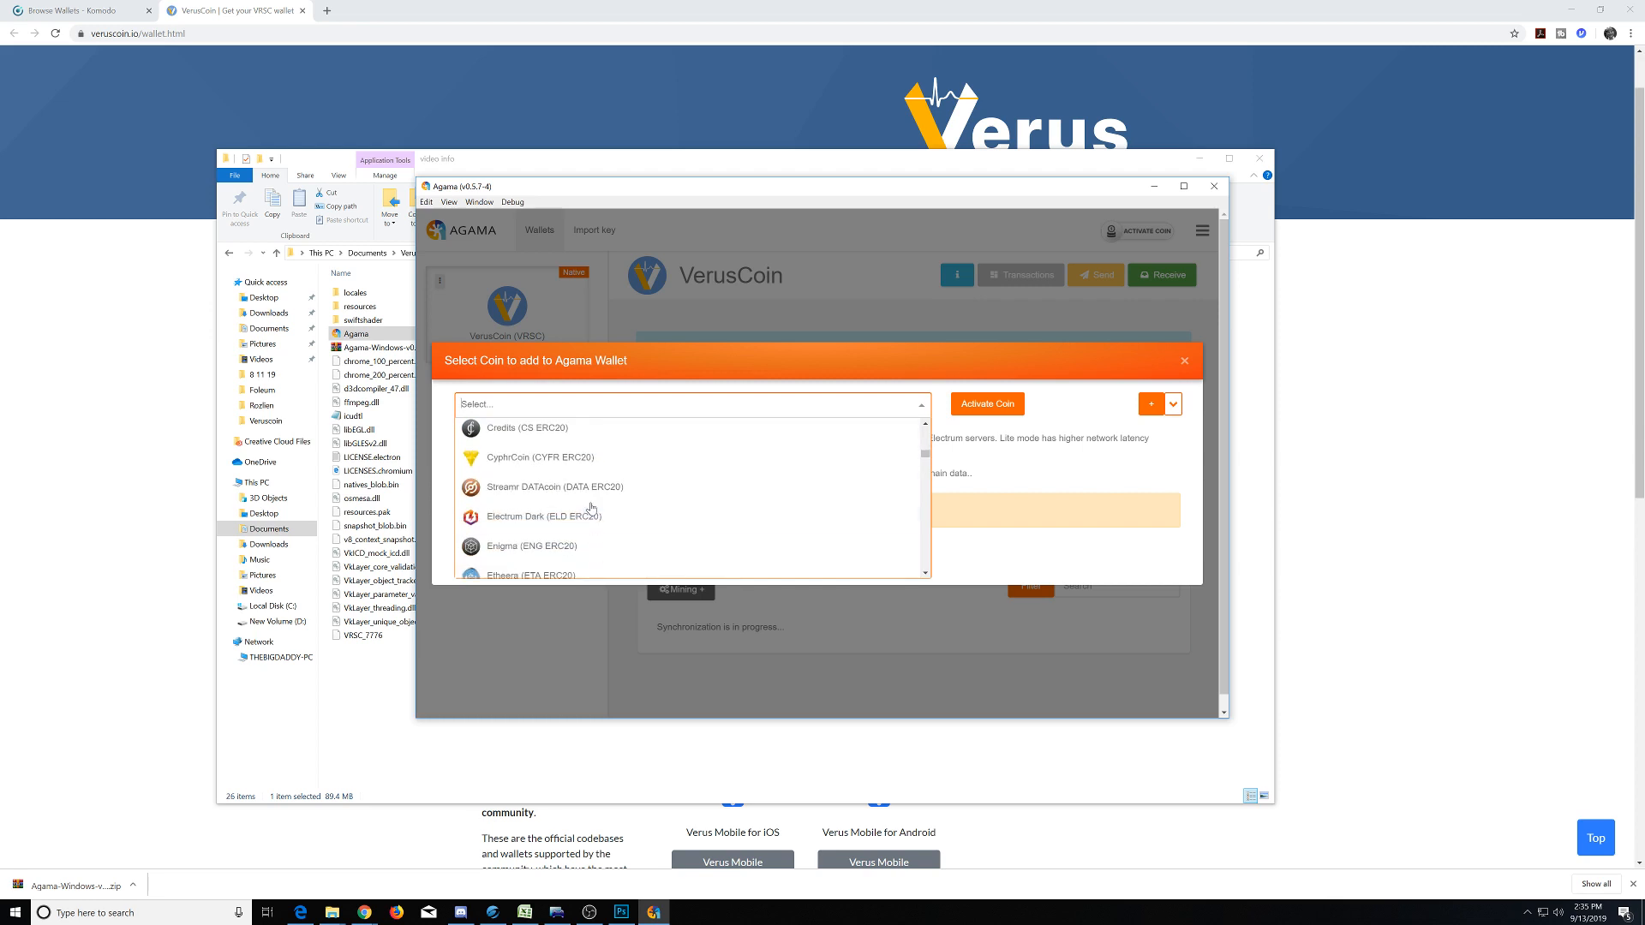
scroll("down", 3)
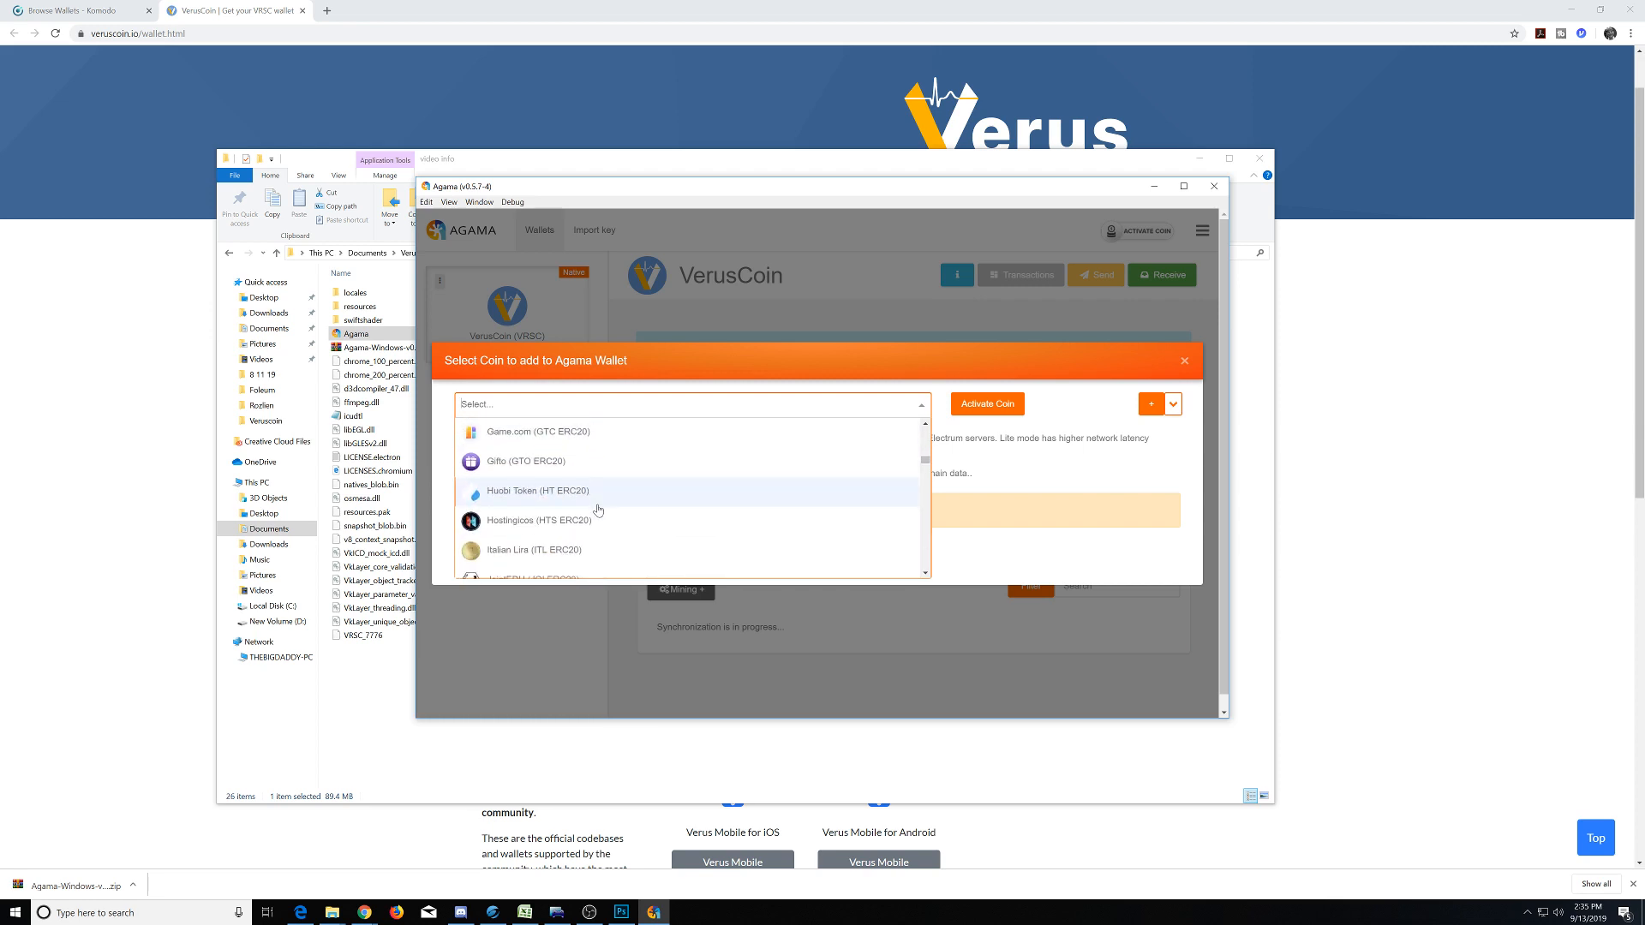
scroll("down", 3)
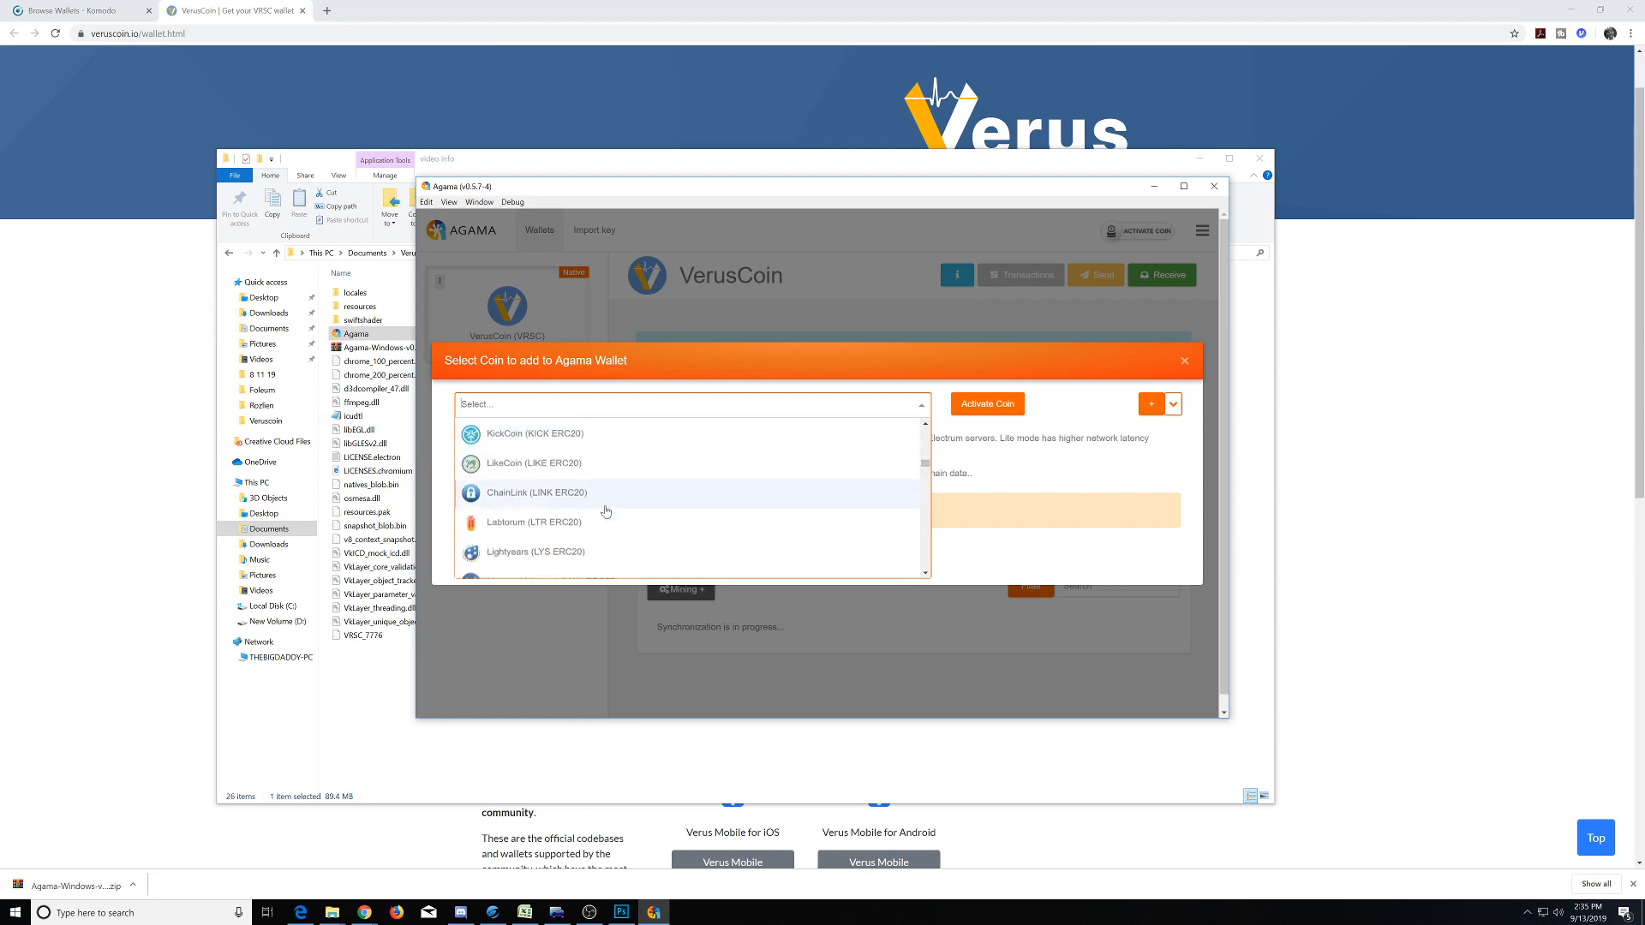
scroll("down", 3)
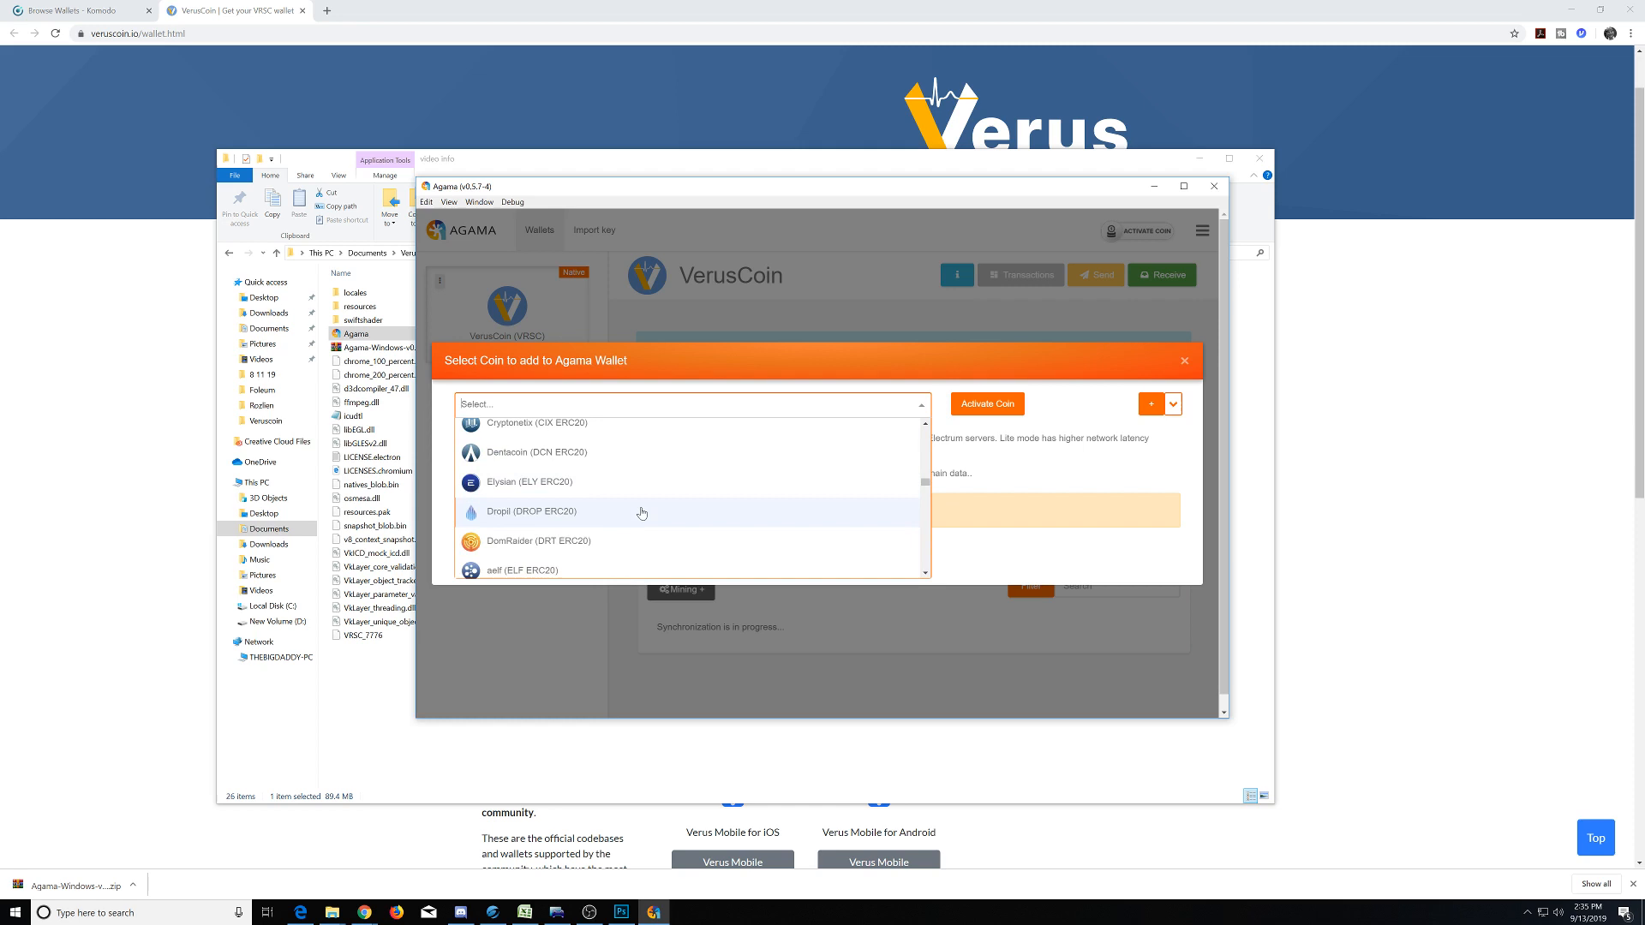
scroll("down", 3)
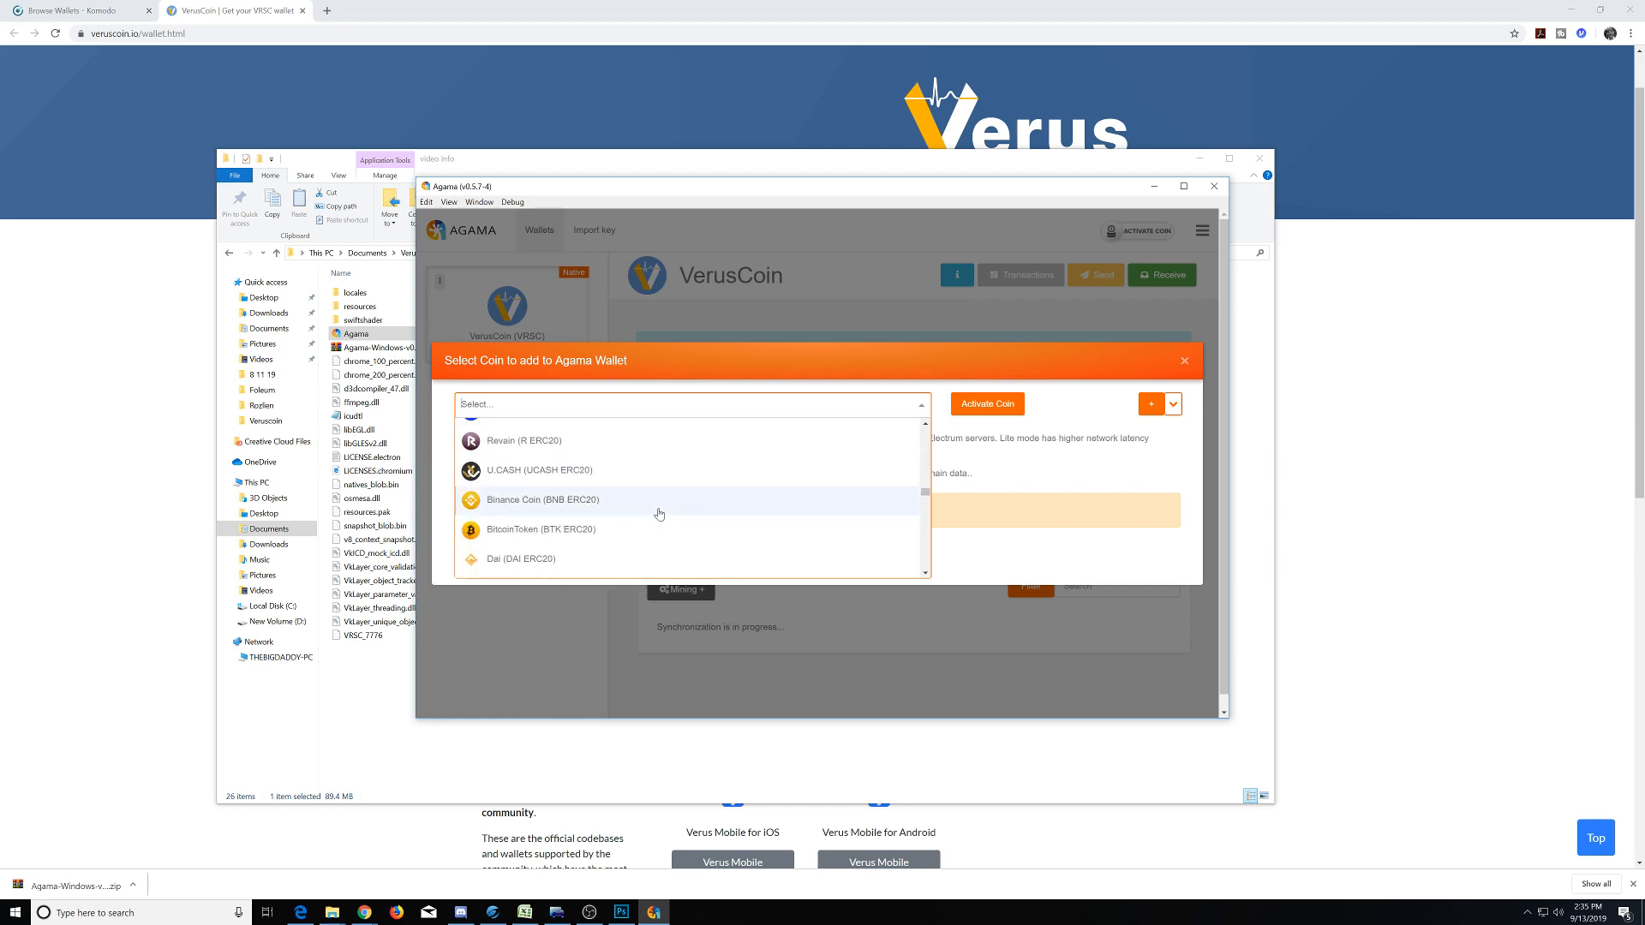
scroll("down", 3)
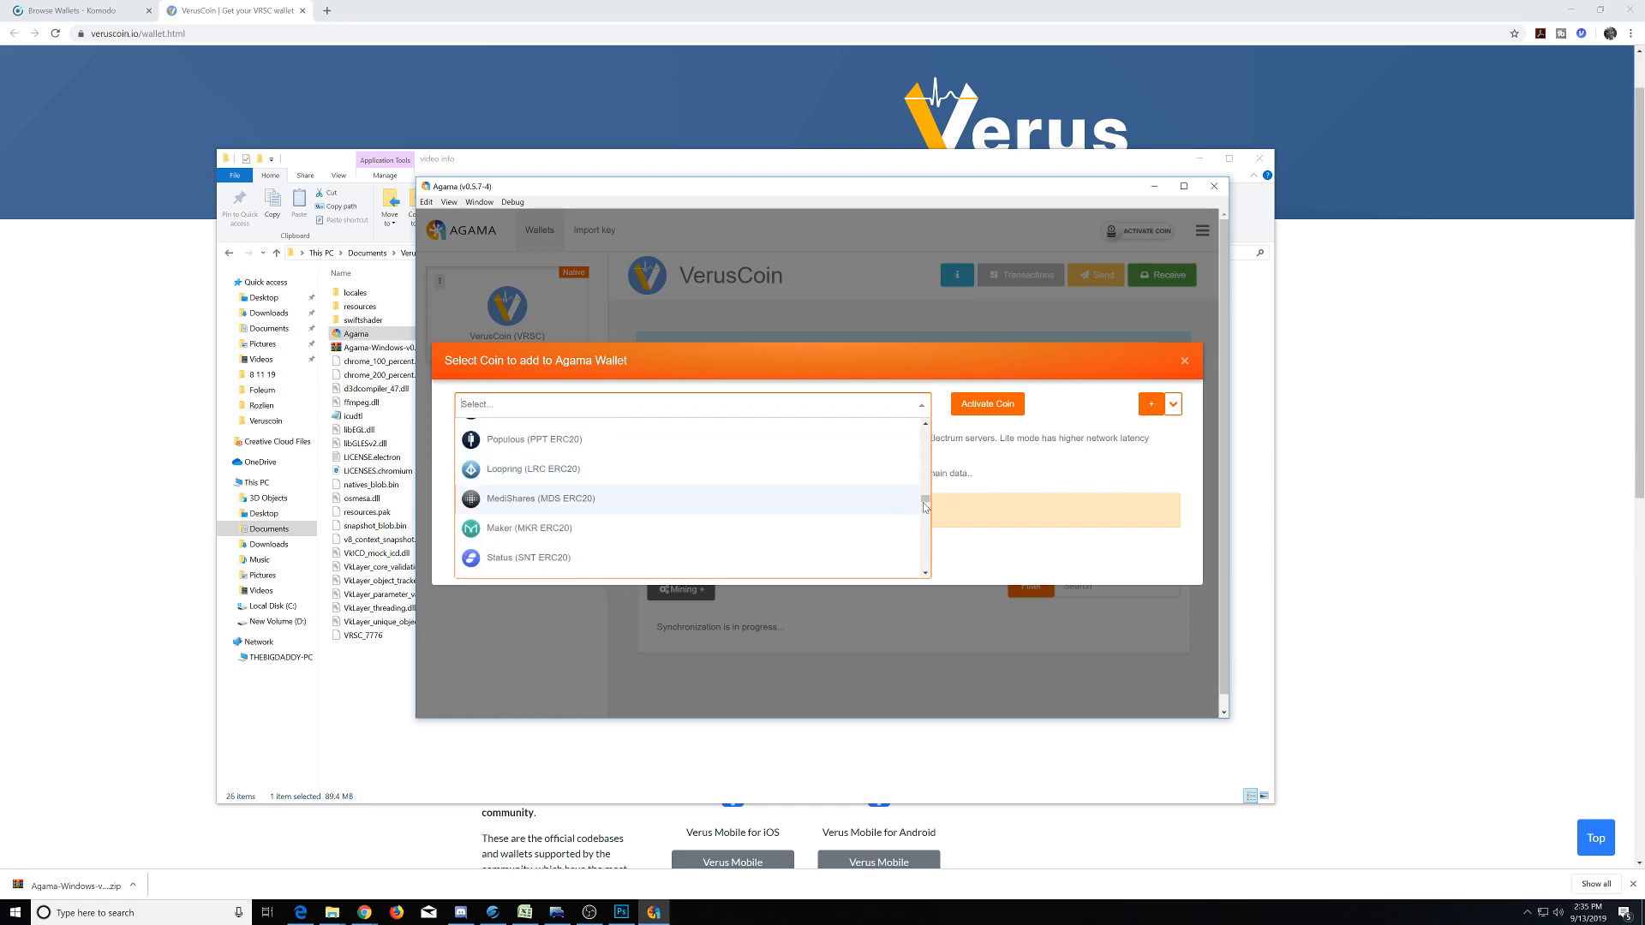
scroll("down", 3)
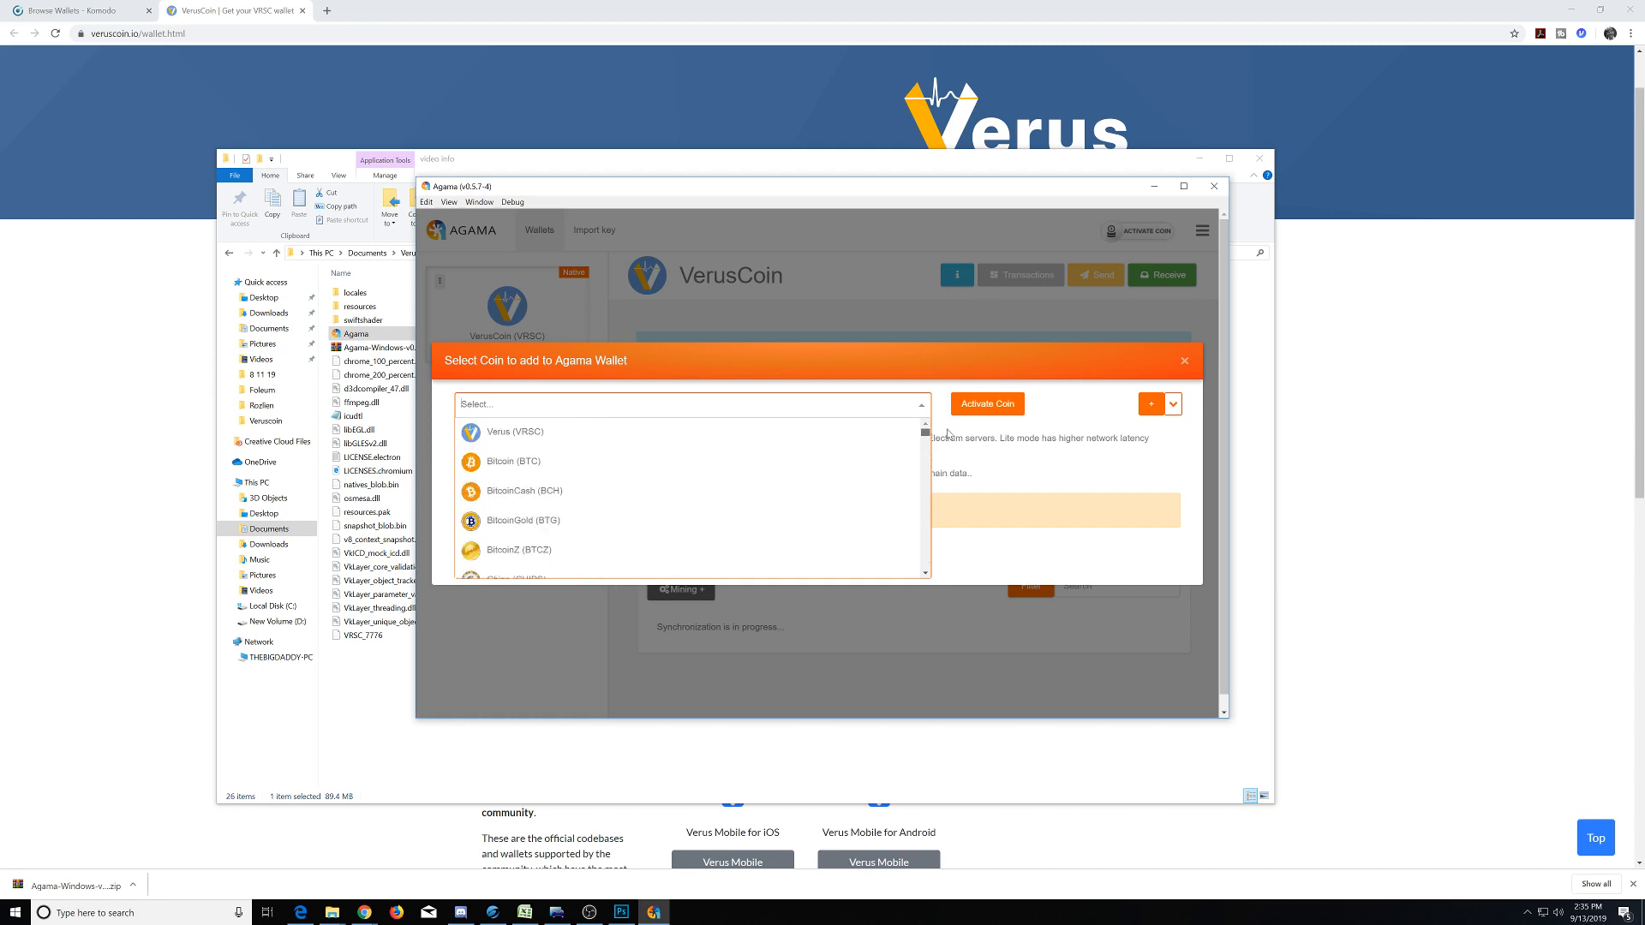
mouse_move(551, 491)
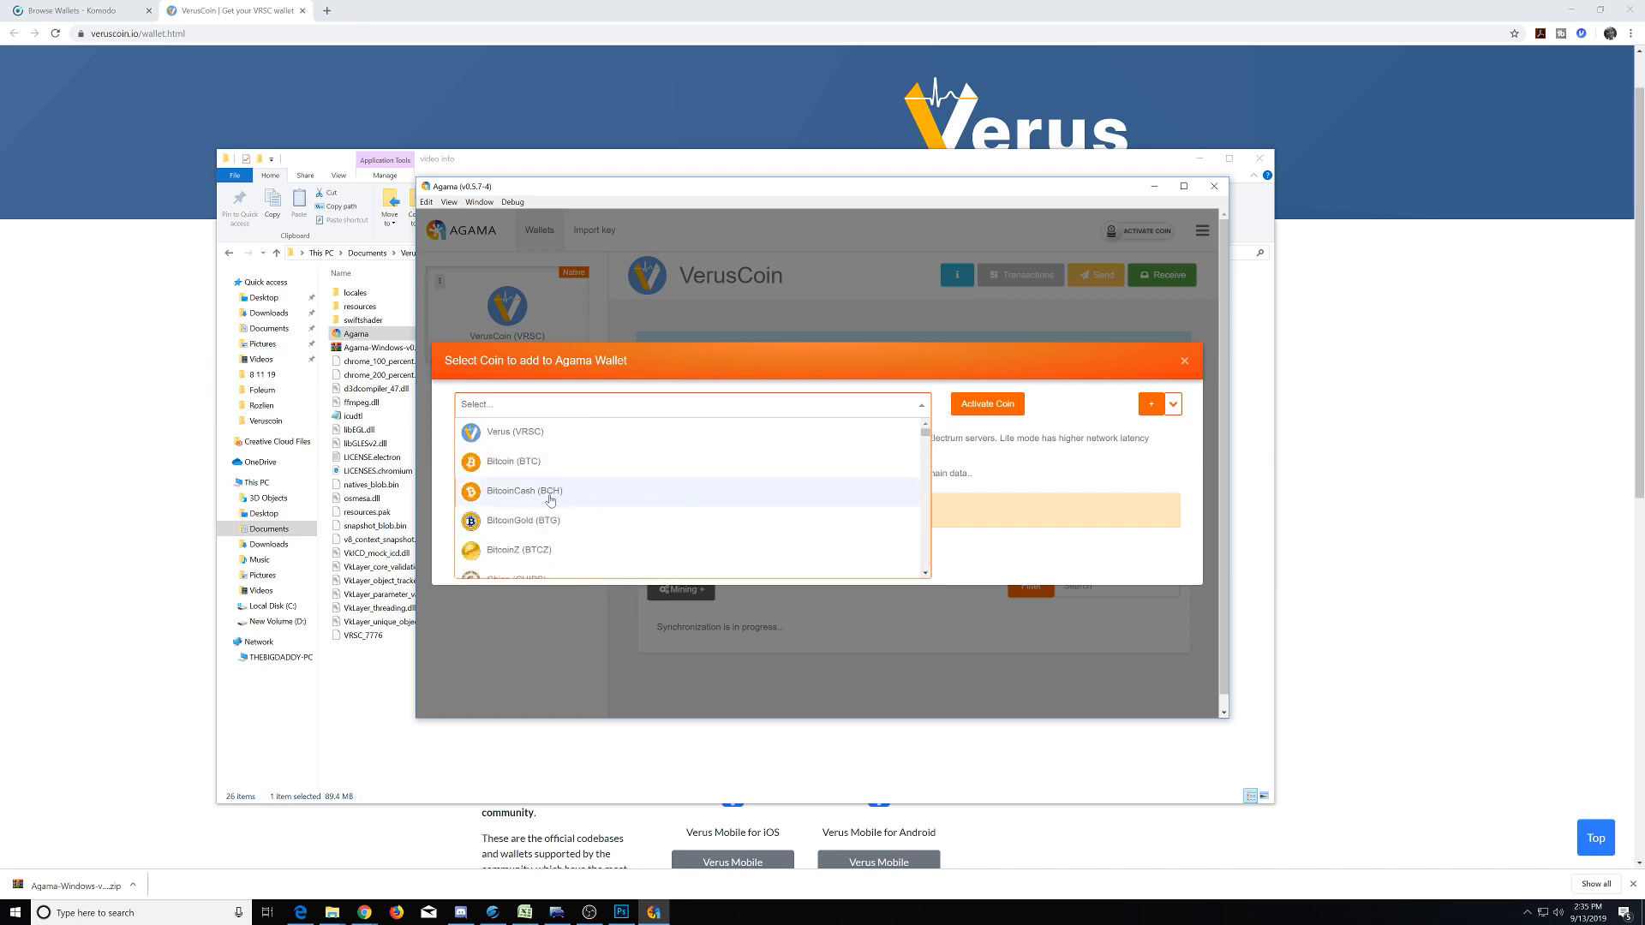
scroll("down", 3)
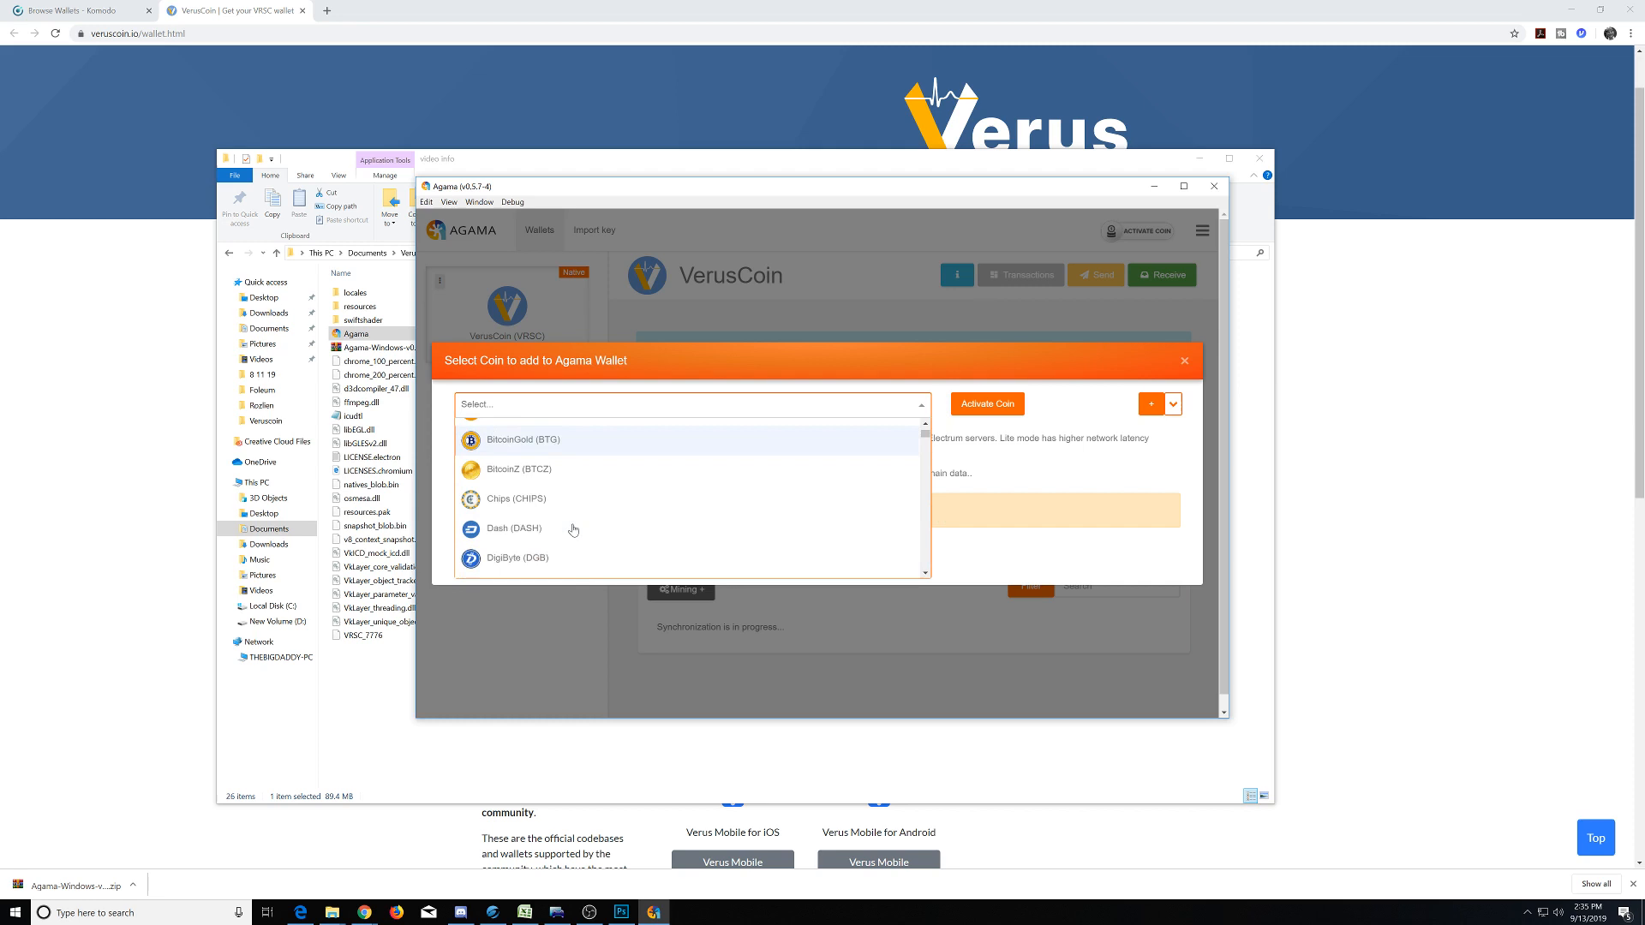
scroll("down", 3)
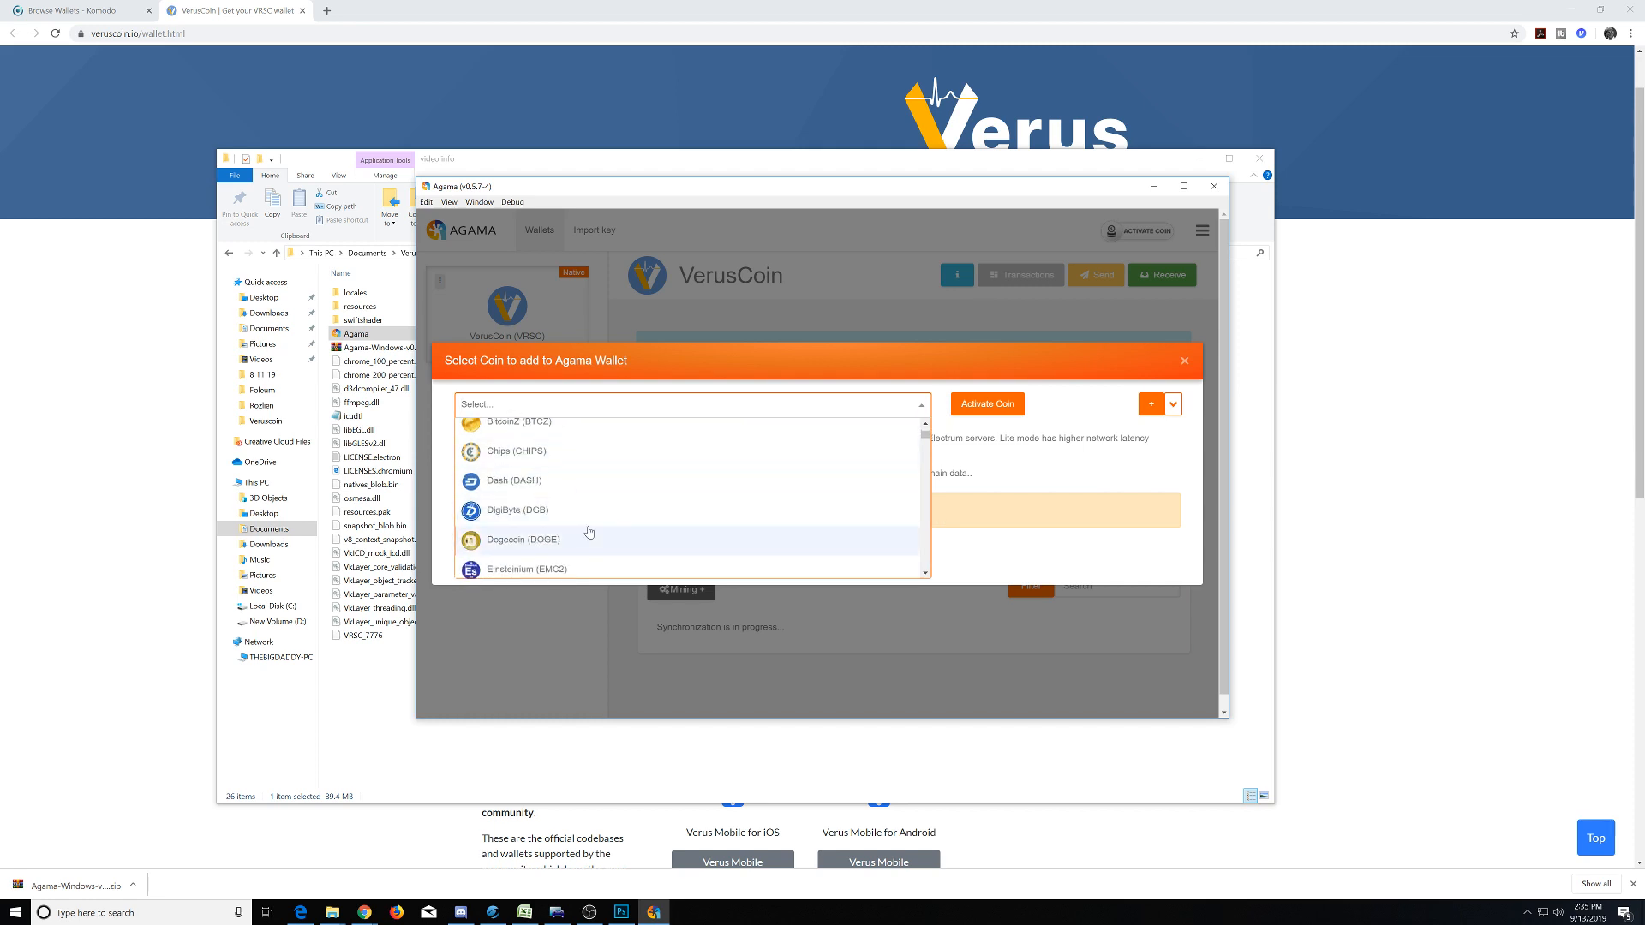
scroll("down", 3)
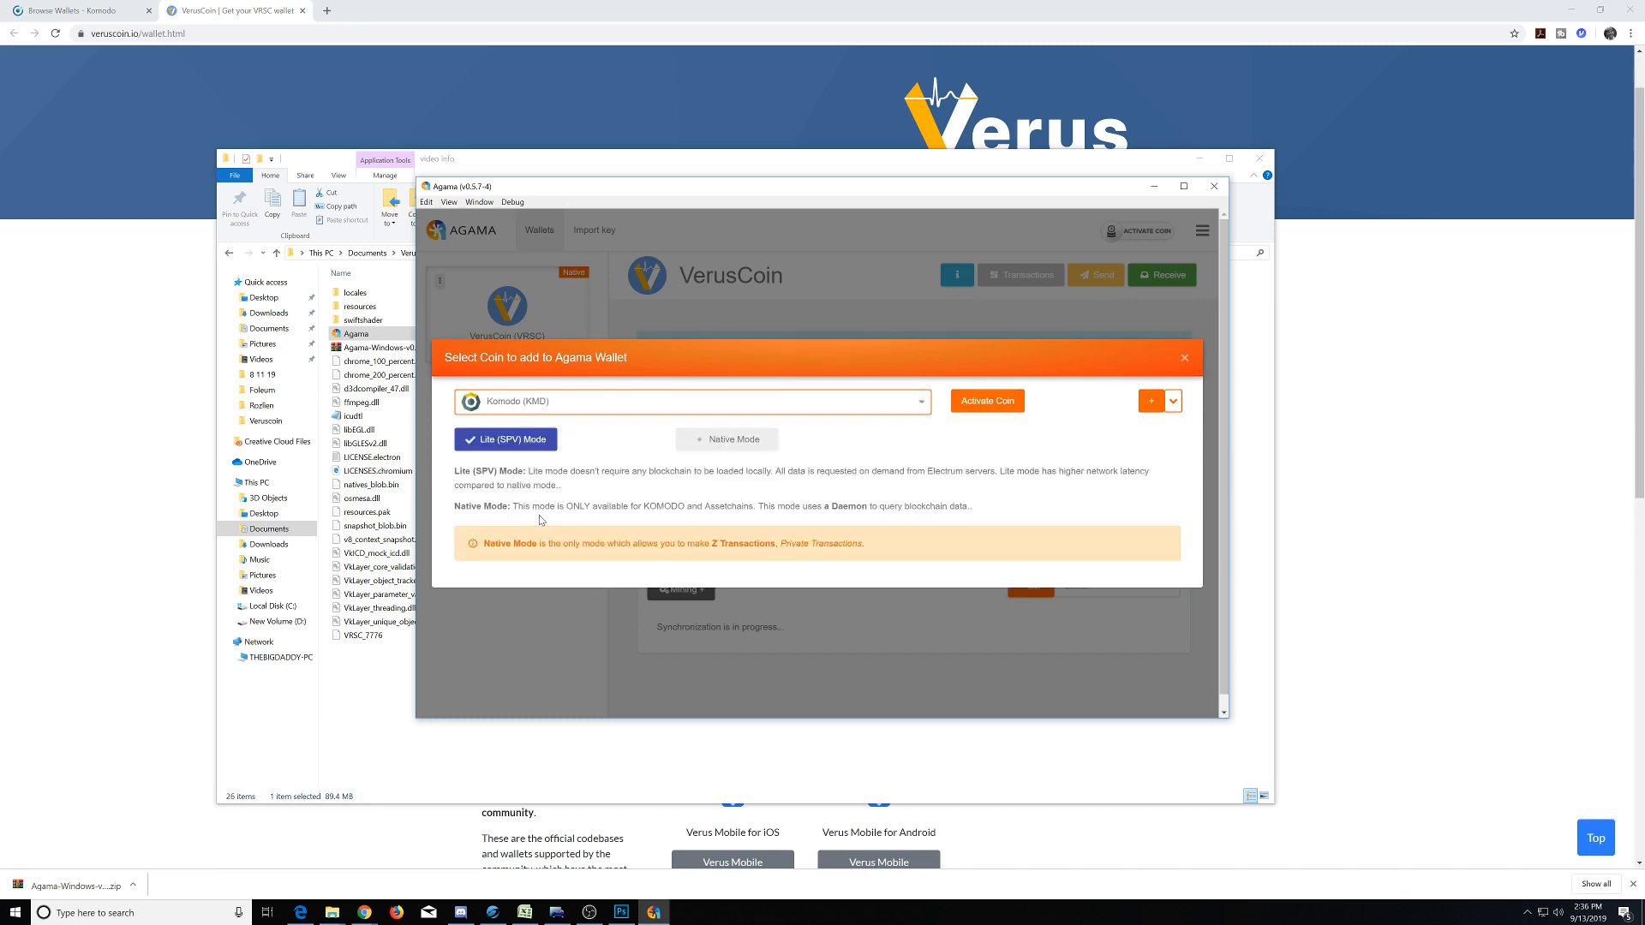
mouse_move(749, 483)
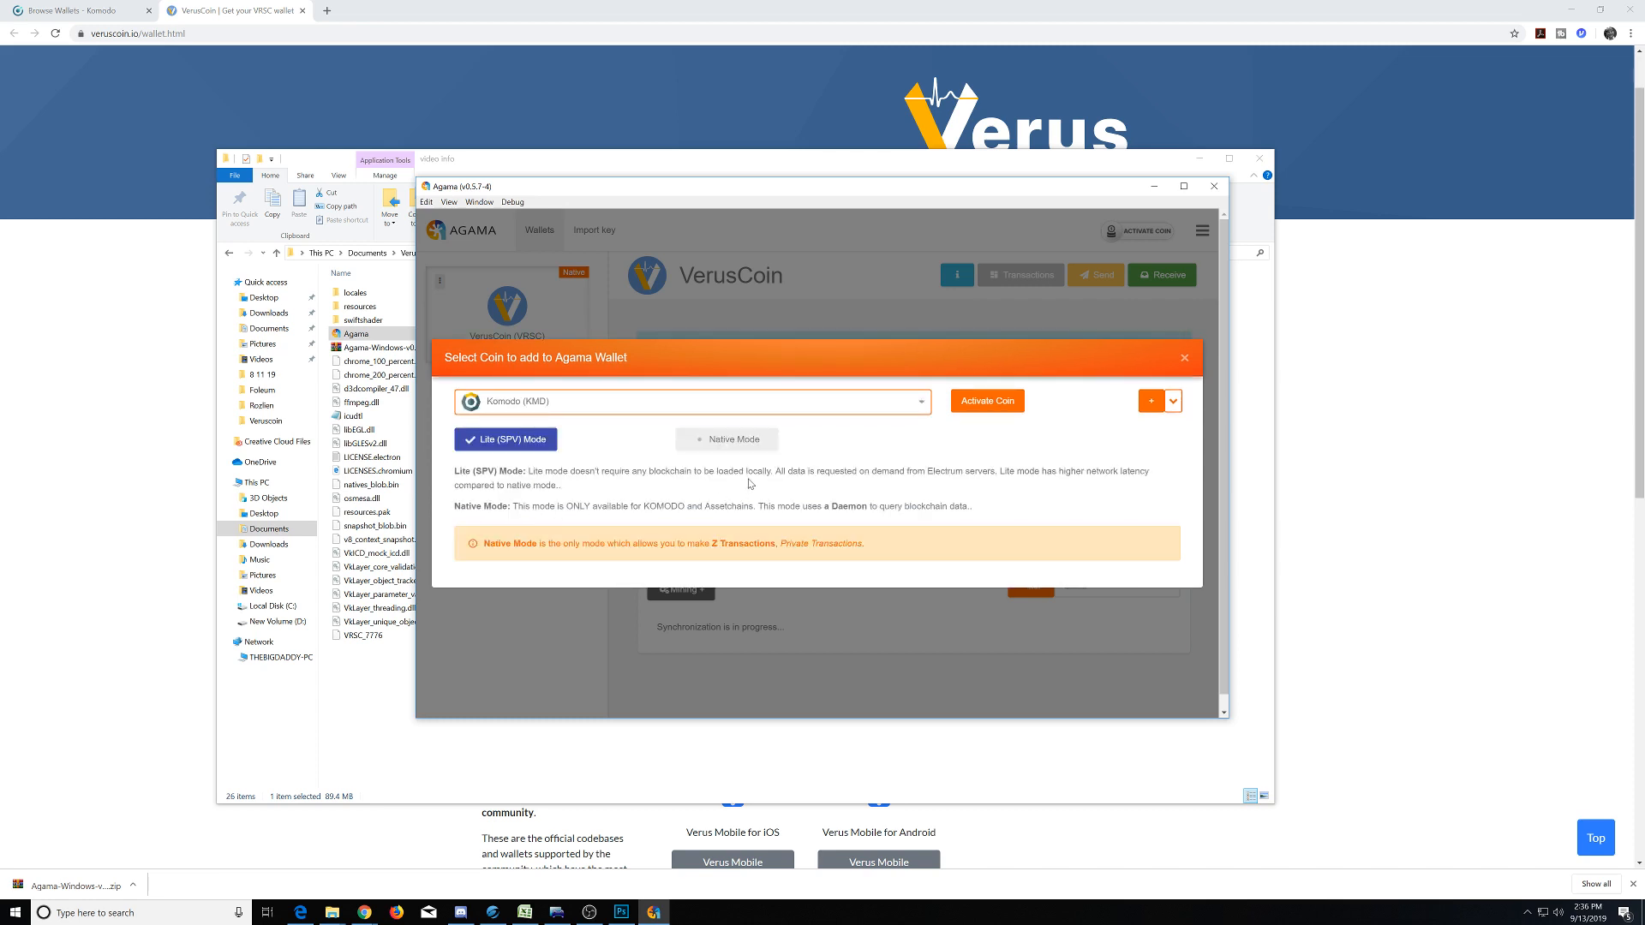
mouse_move(583, 456)
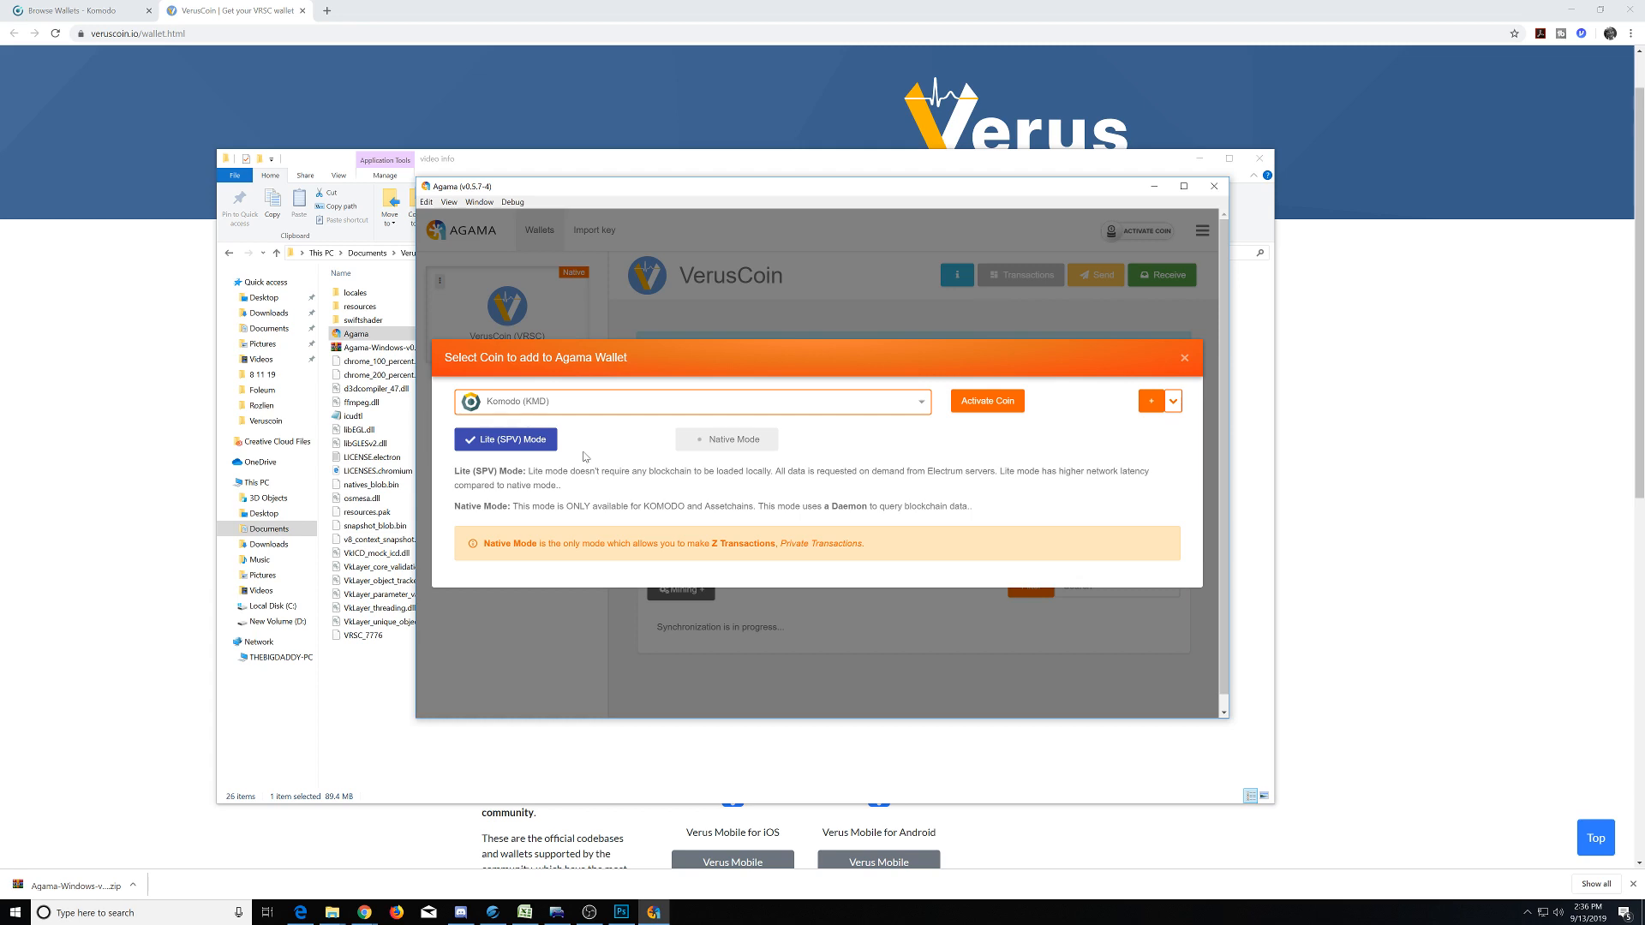
mouse_move(756, 382)
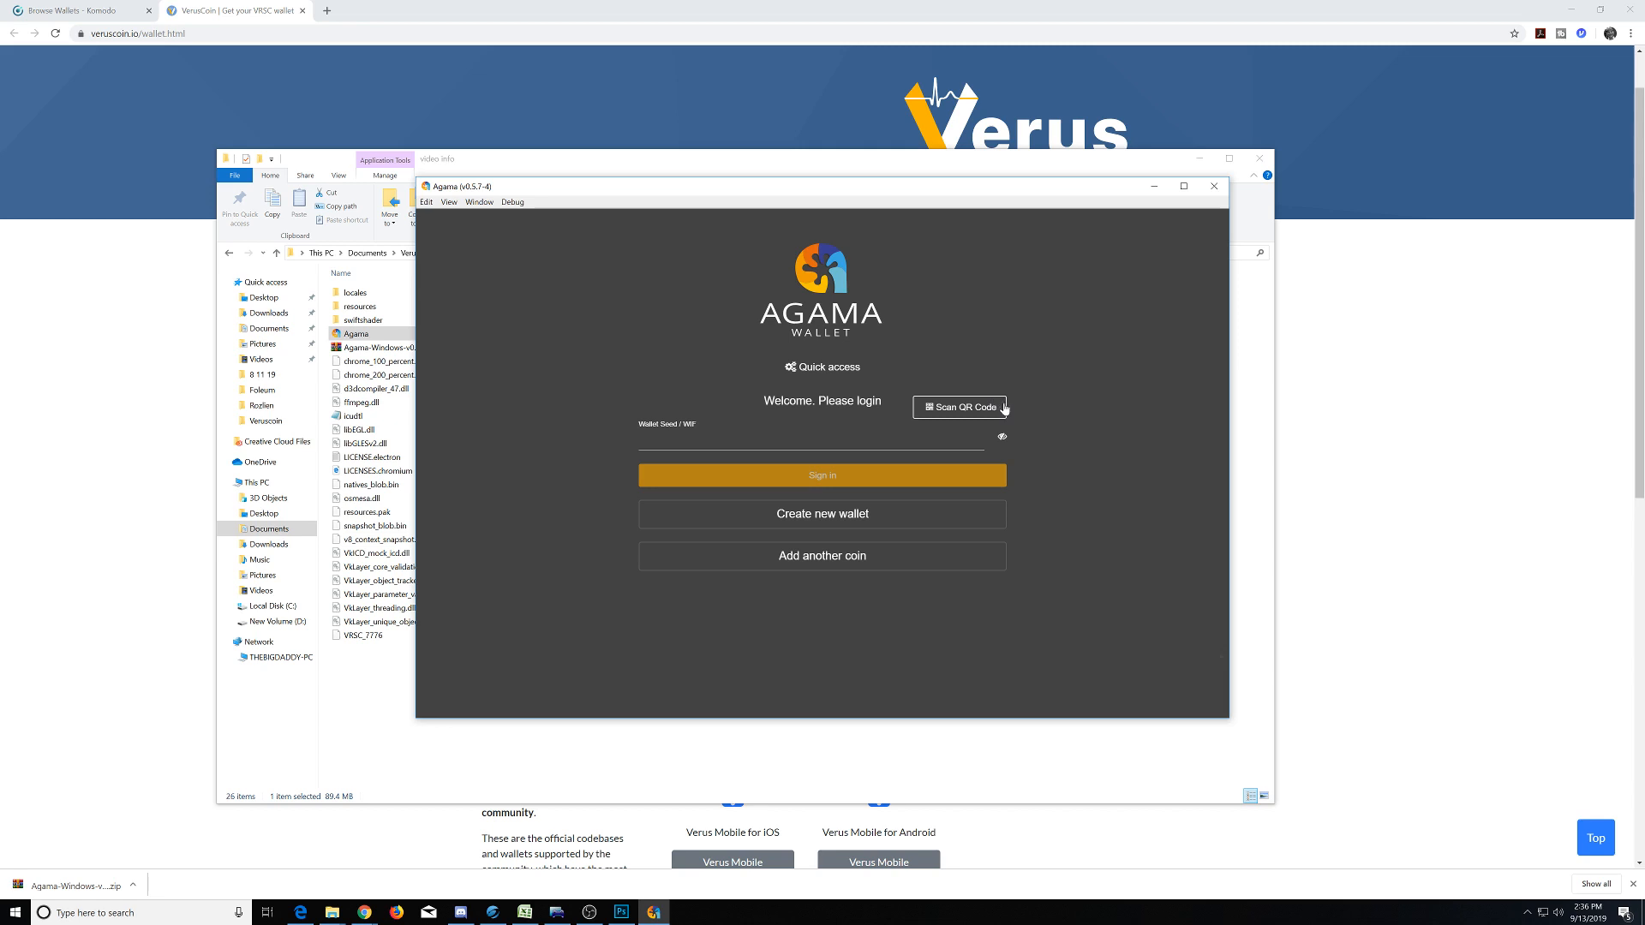
mouse_move(1004, 409)
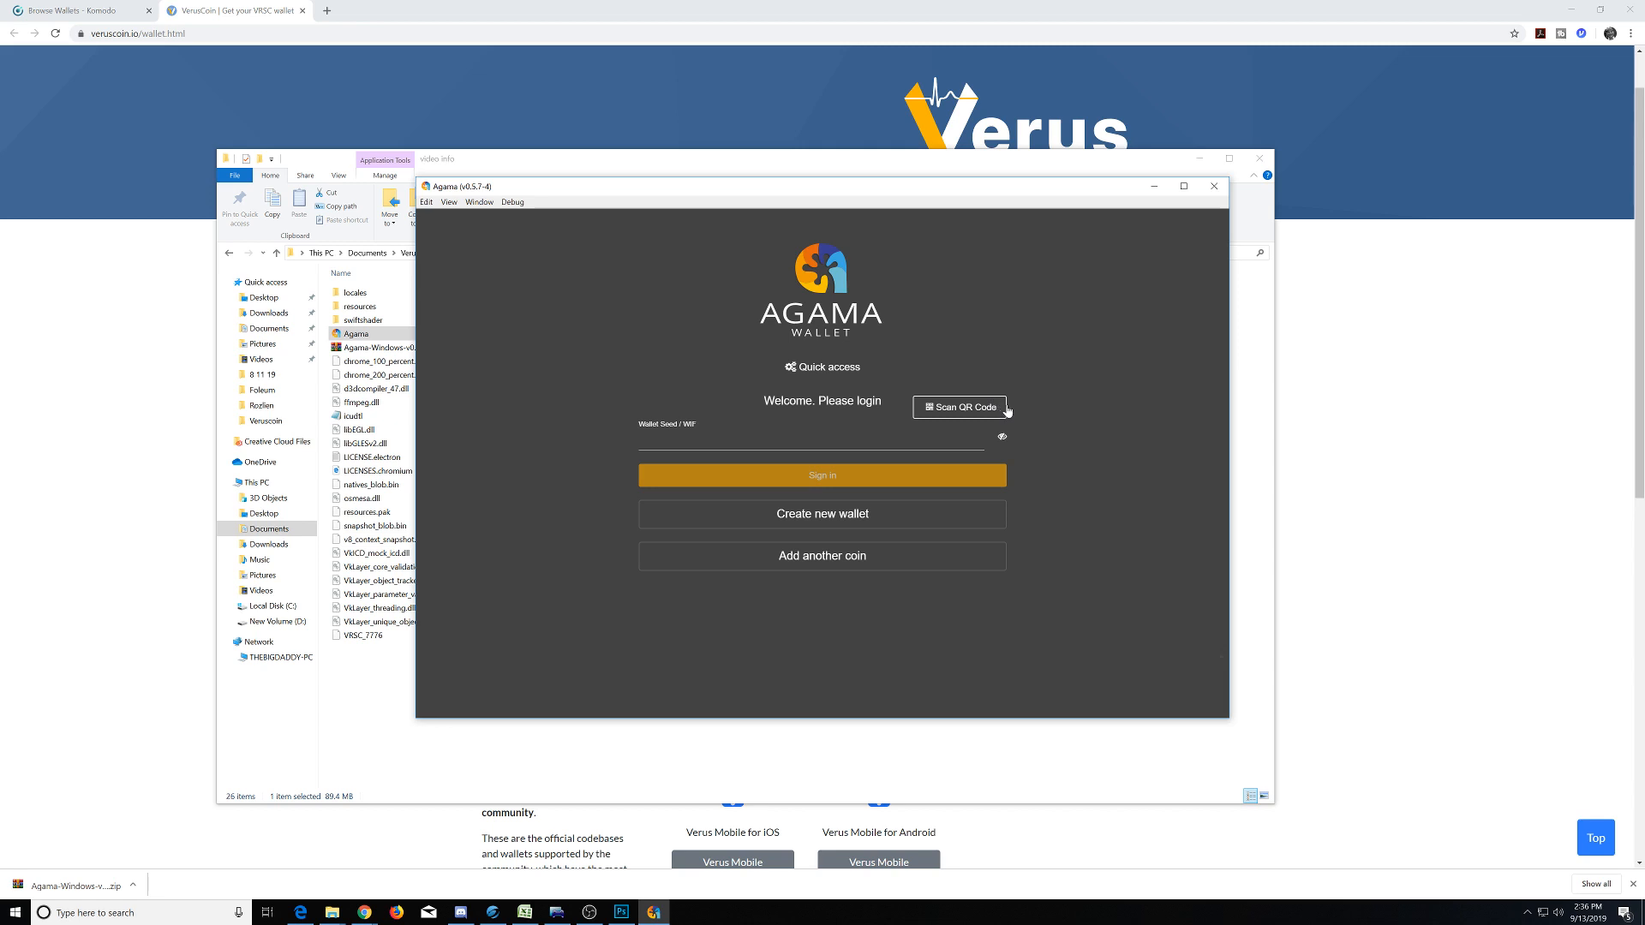
mouse_move(1064, 493)
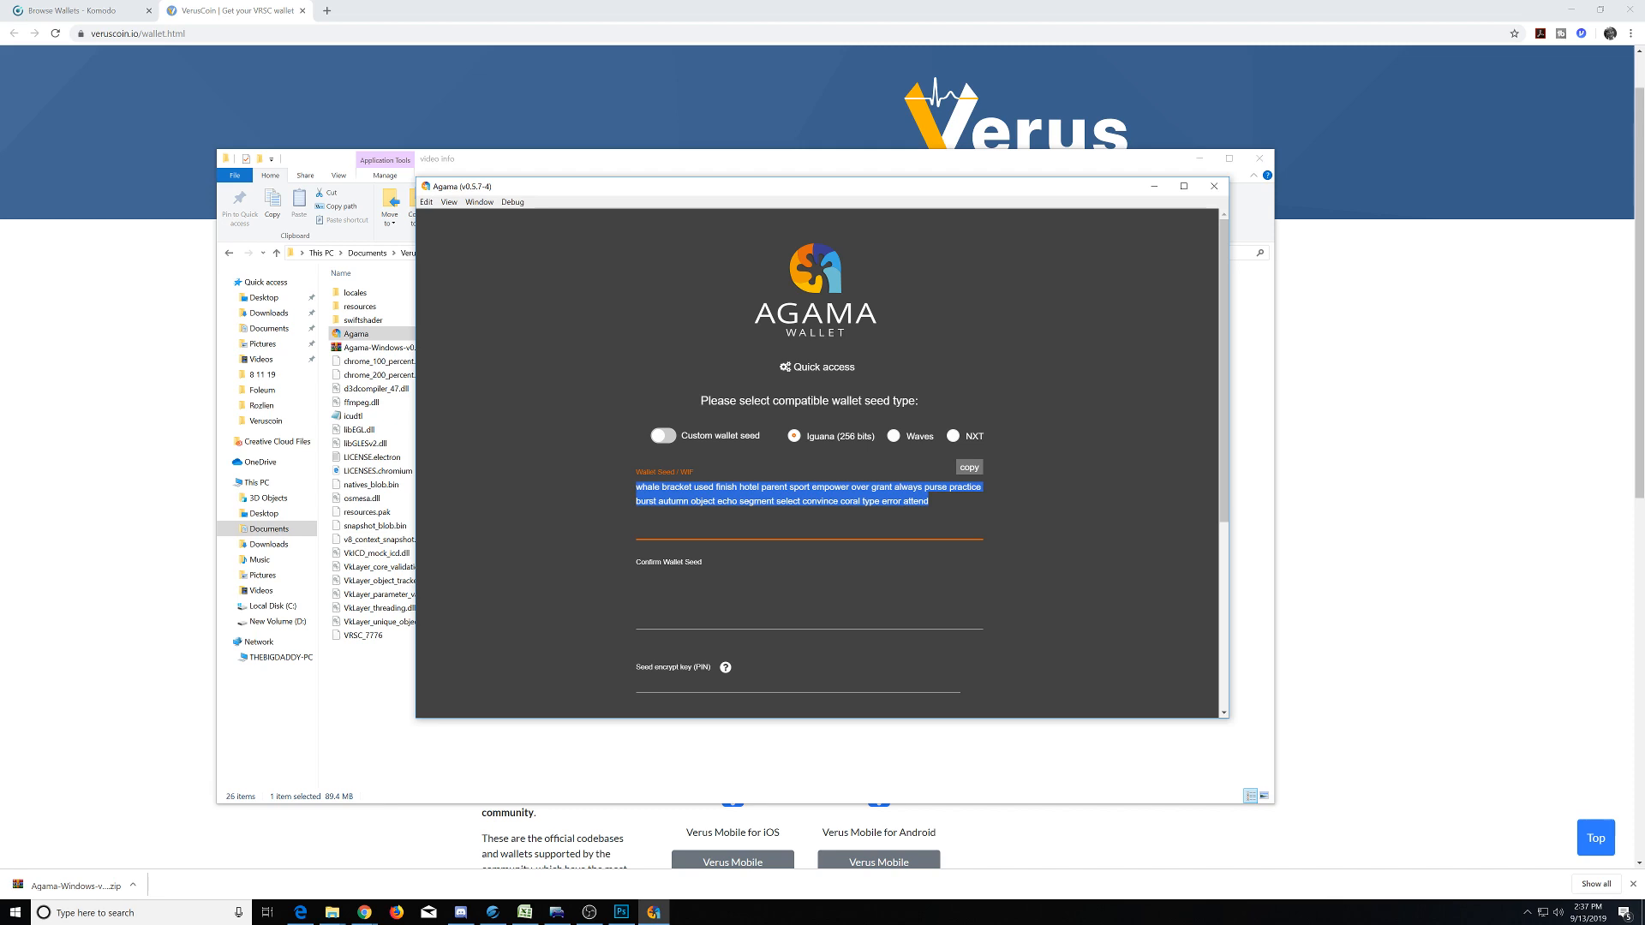
mouse_move(989, 494)
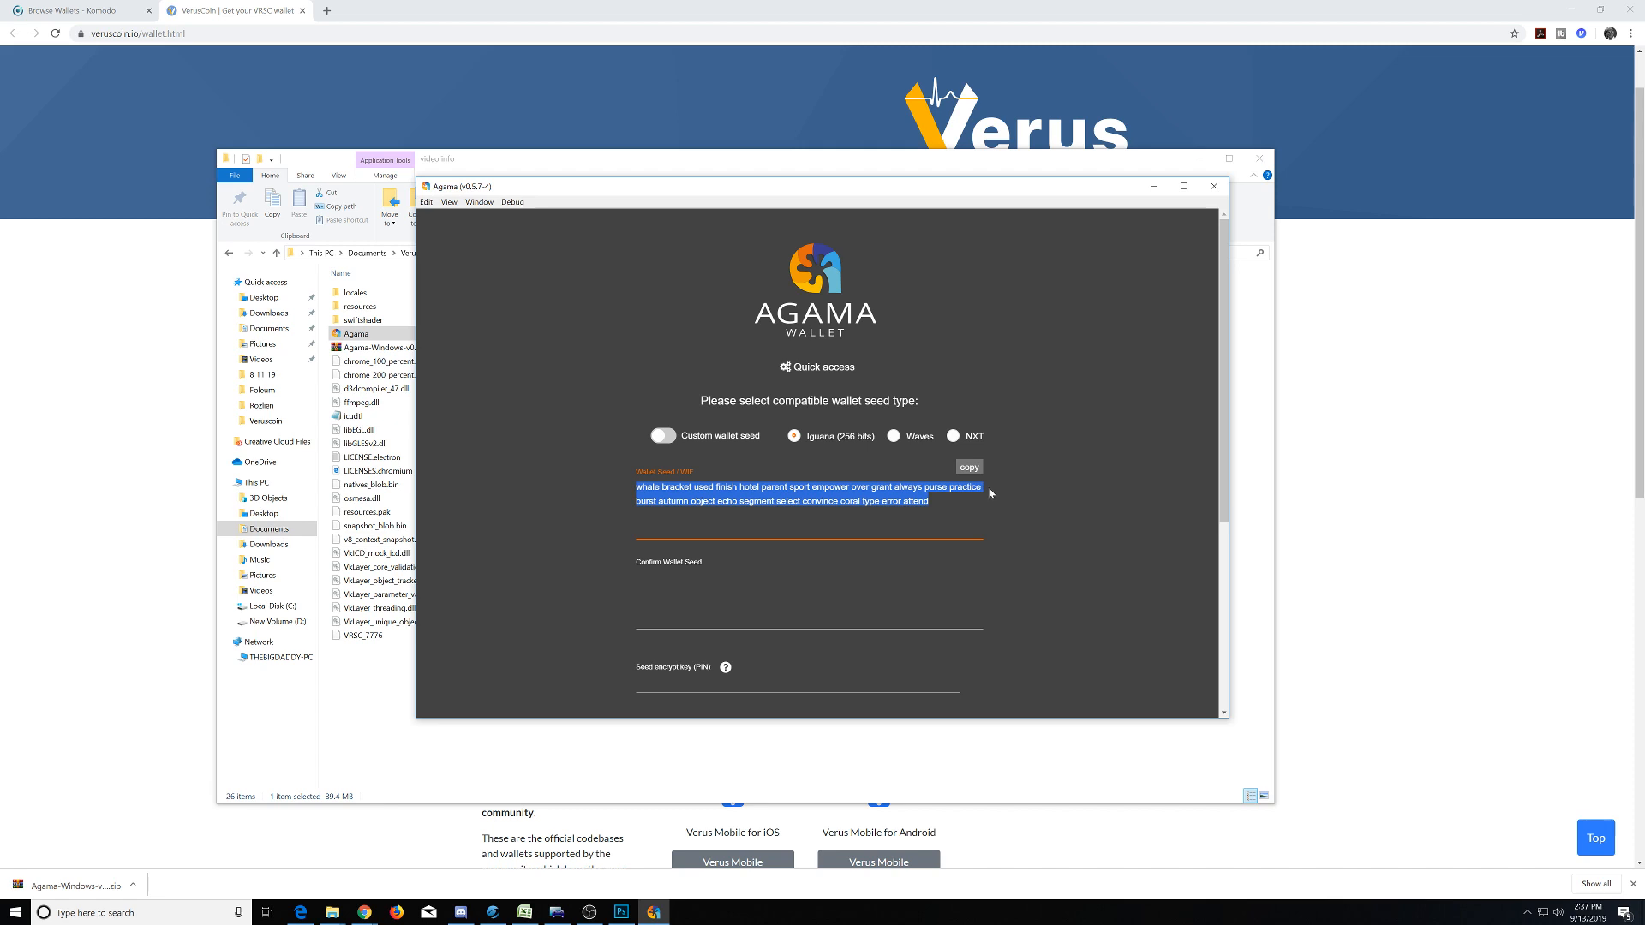
mouse_move(989, 493)
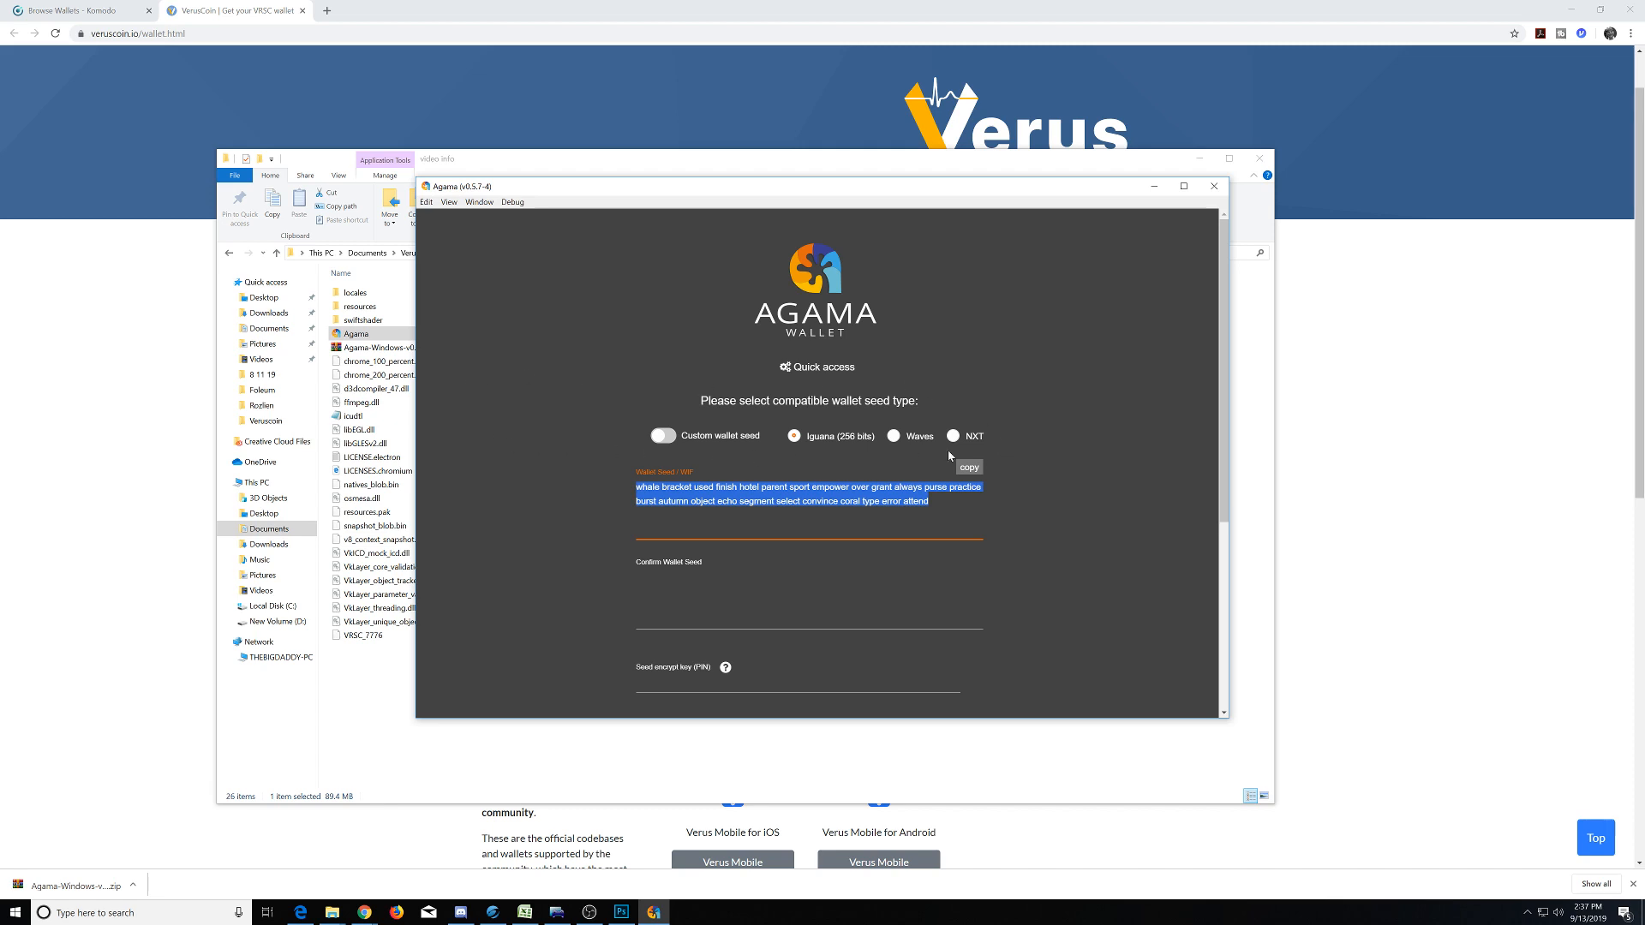
mouse_move(947, 455)
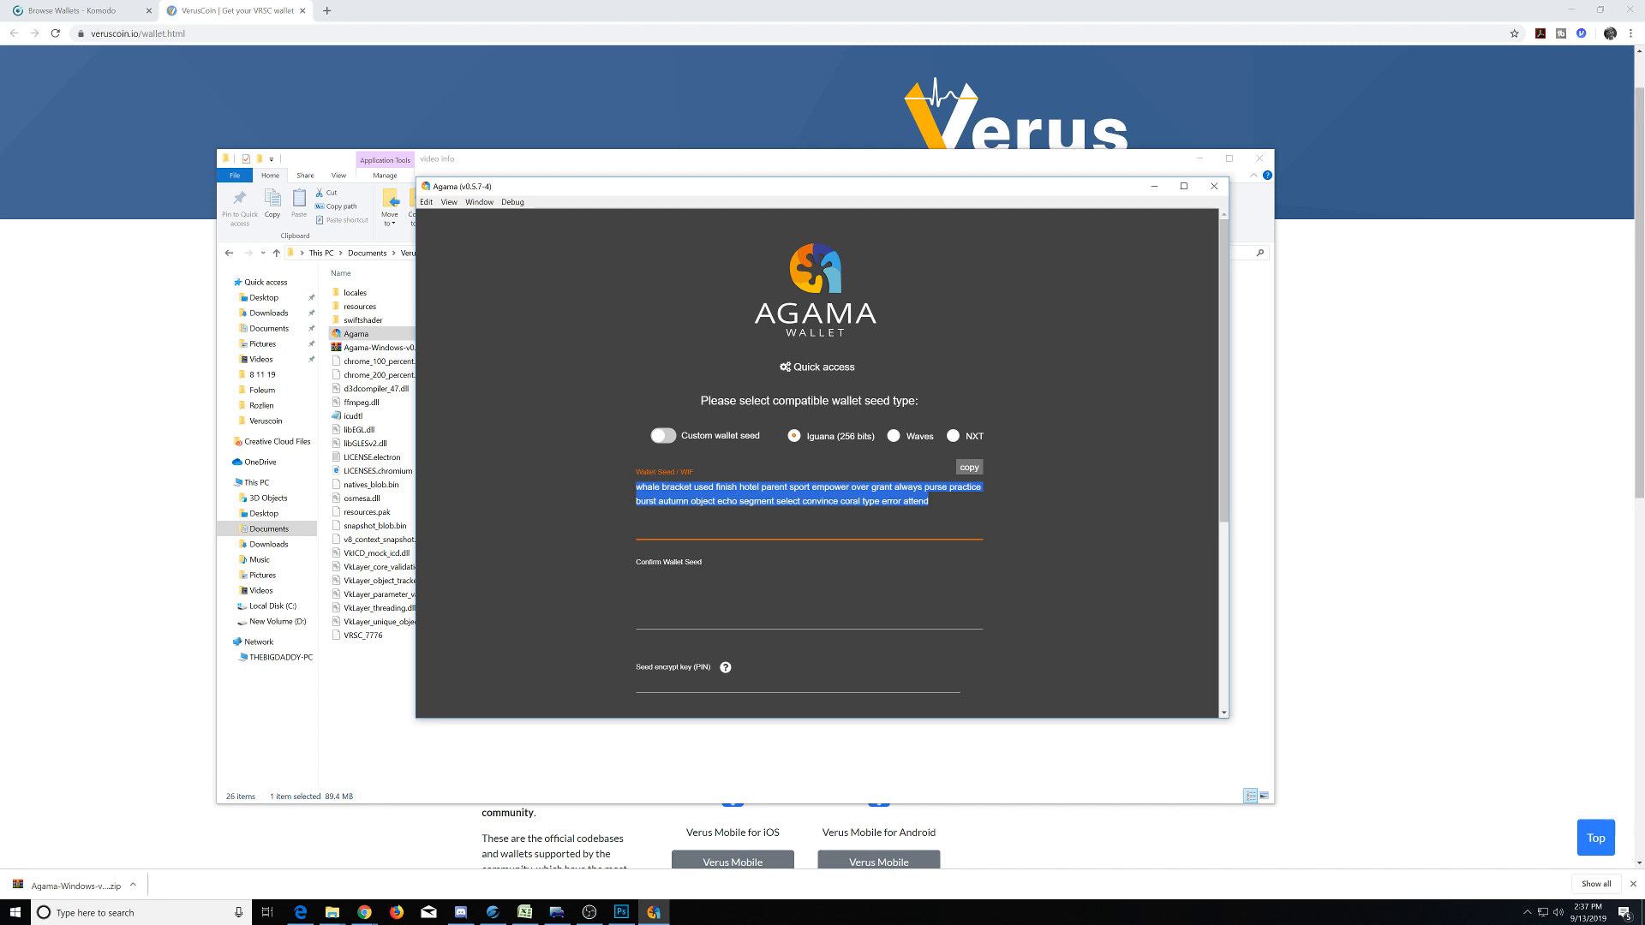
Paste the generated wallet seed into the Confirm Wallet Seed field.
left_click(967, 468)
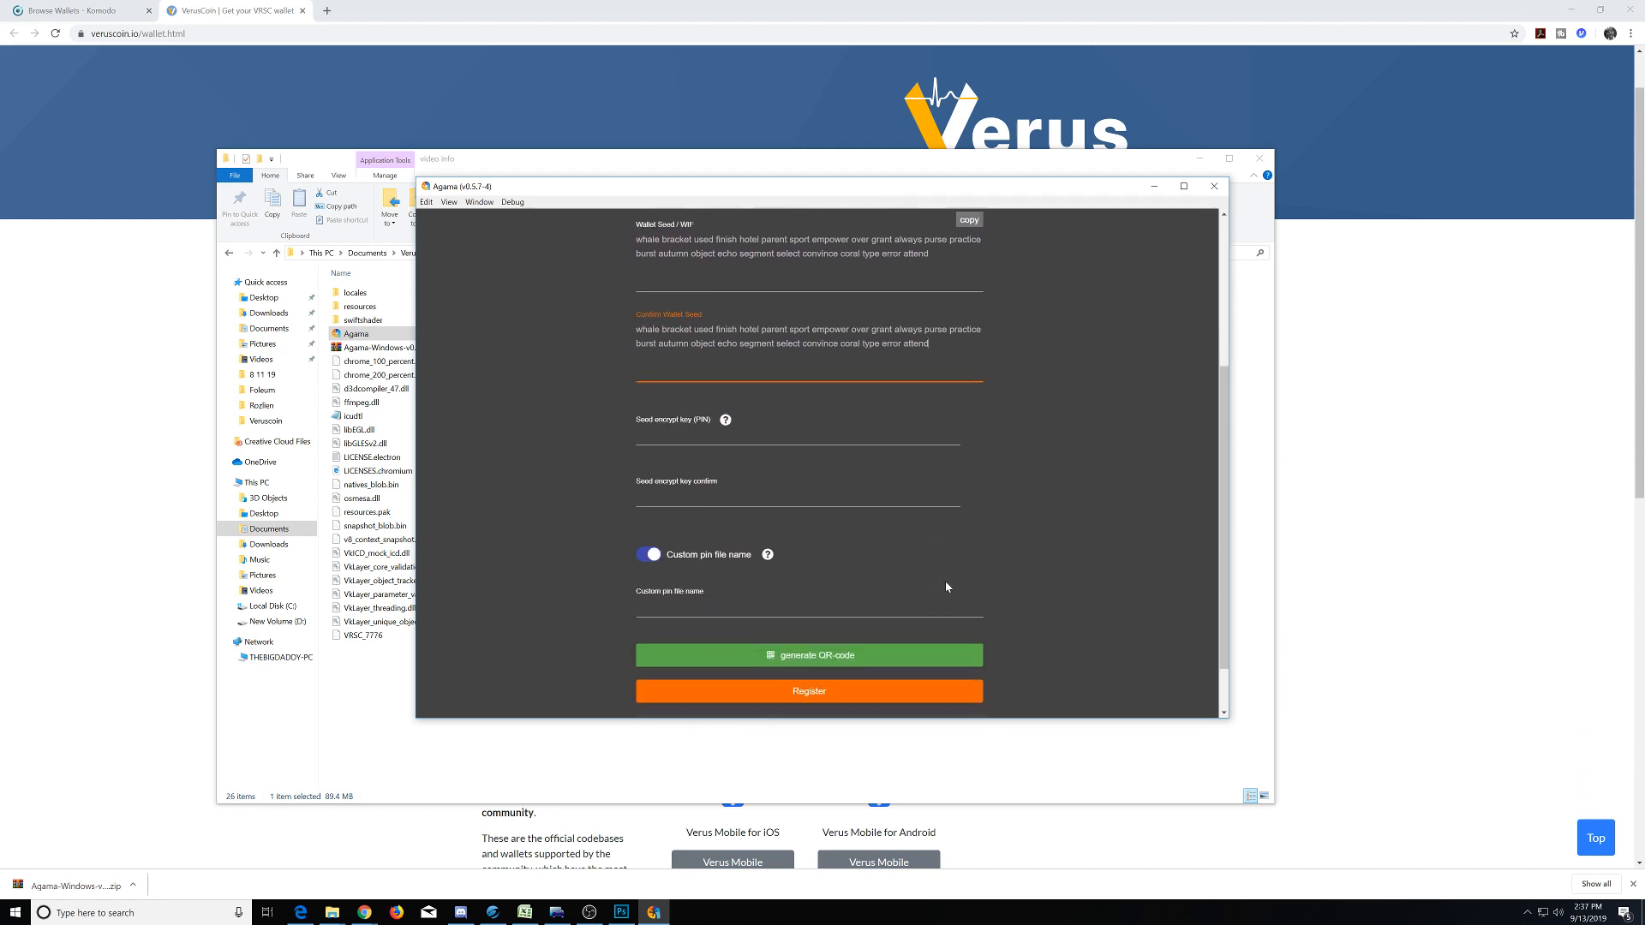
Try the Custom pin file name switch, leave it off, and move to the PIN field.
scroll("down", 3)
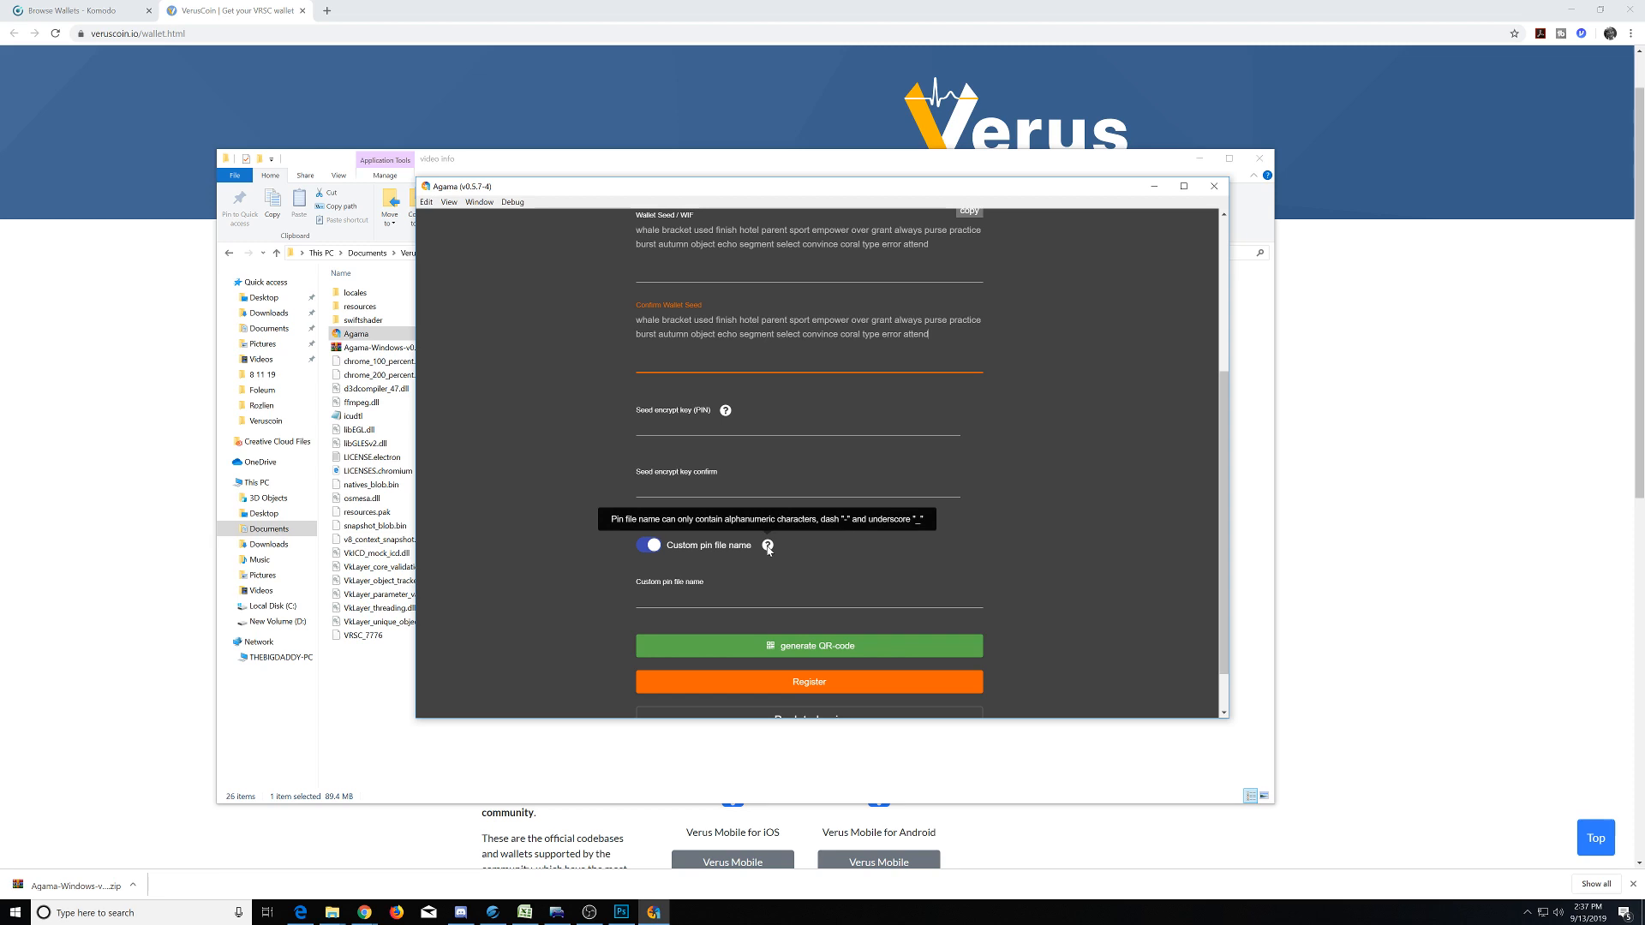
mouse_move(768, 545)
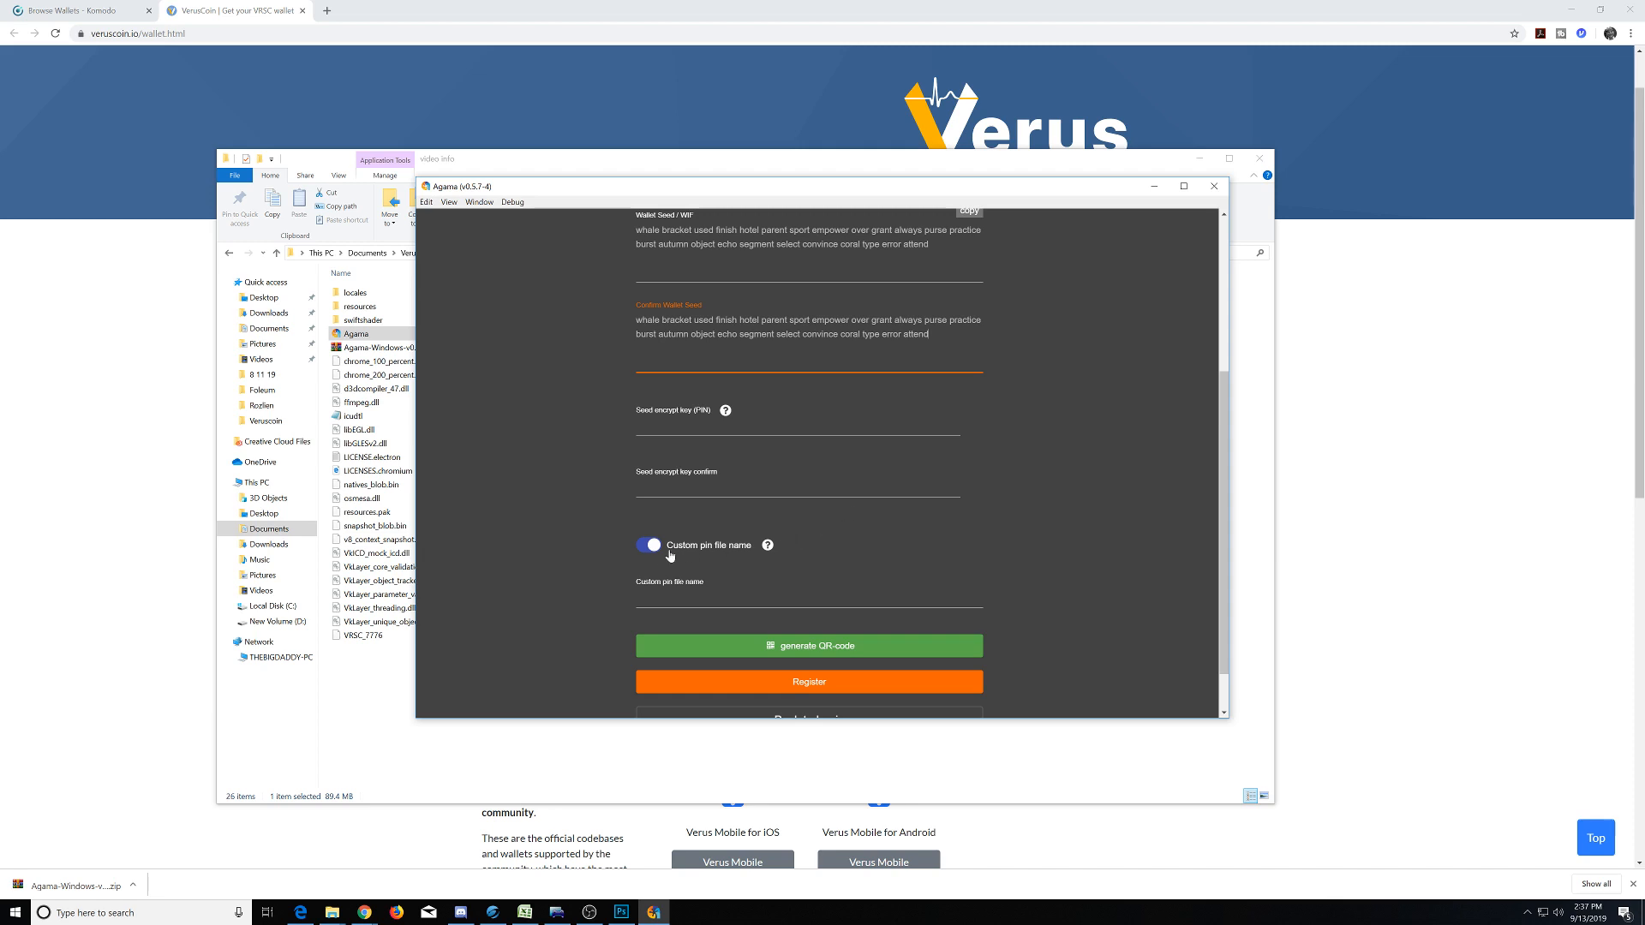
left_click(648, 545)
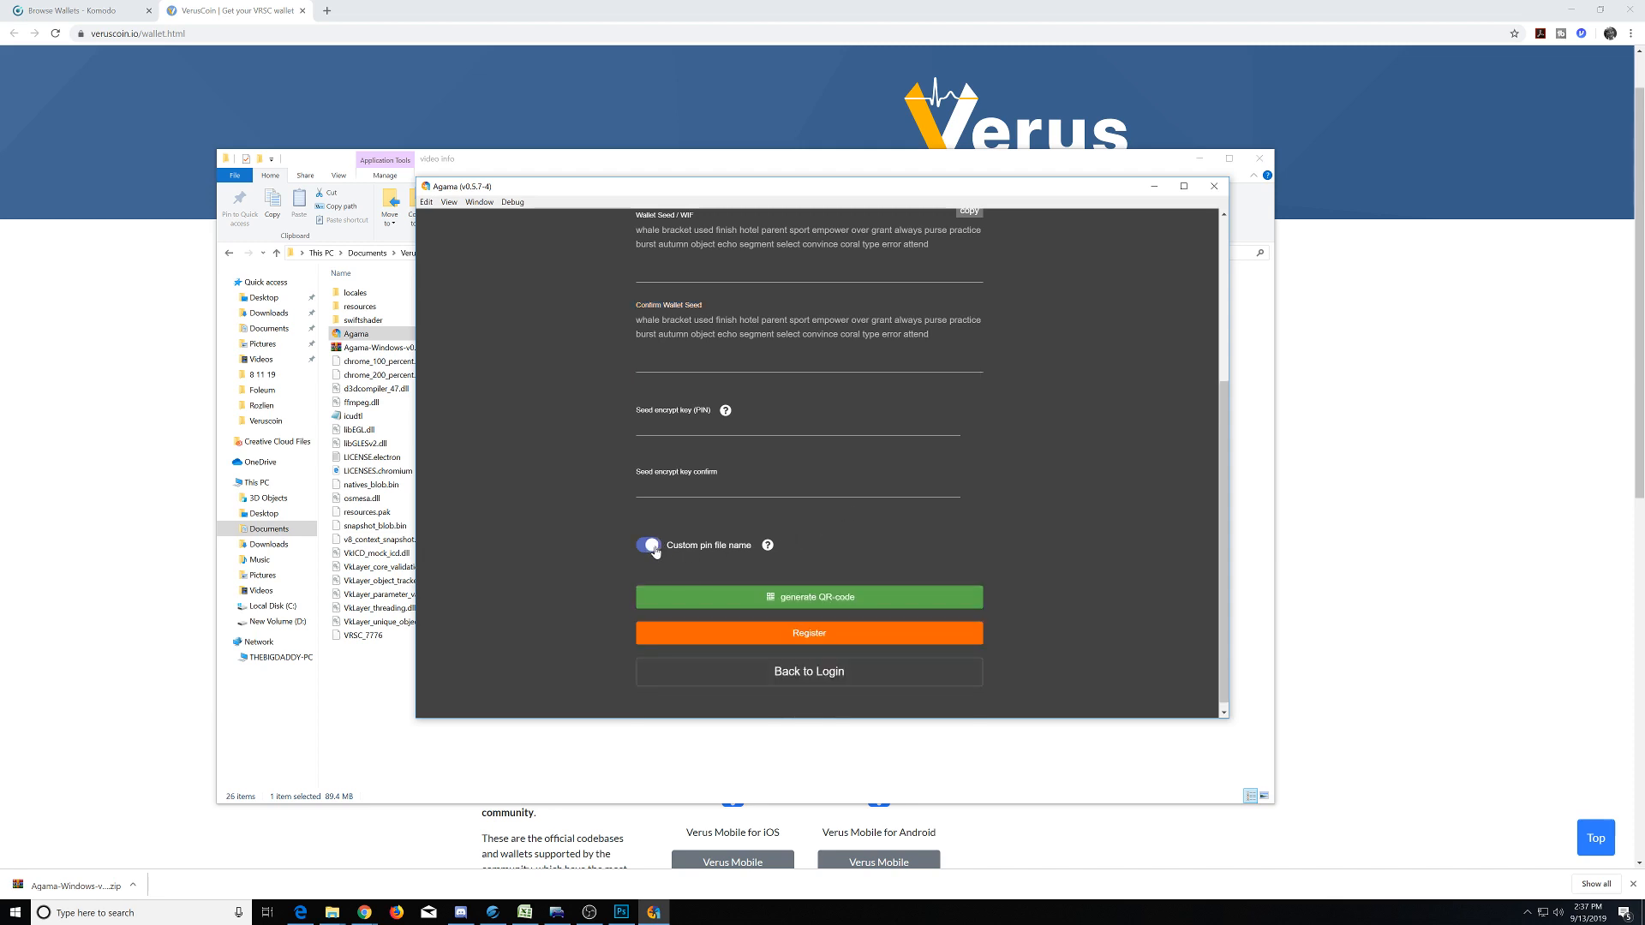
left_click(648, 545)
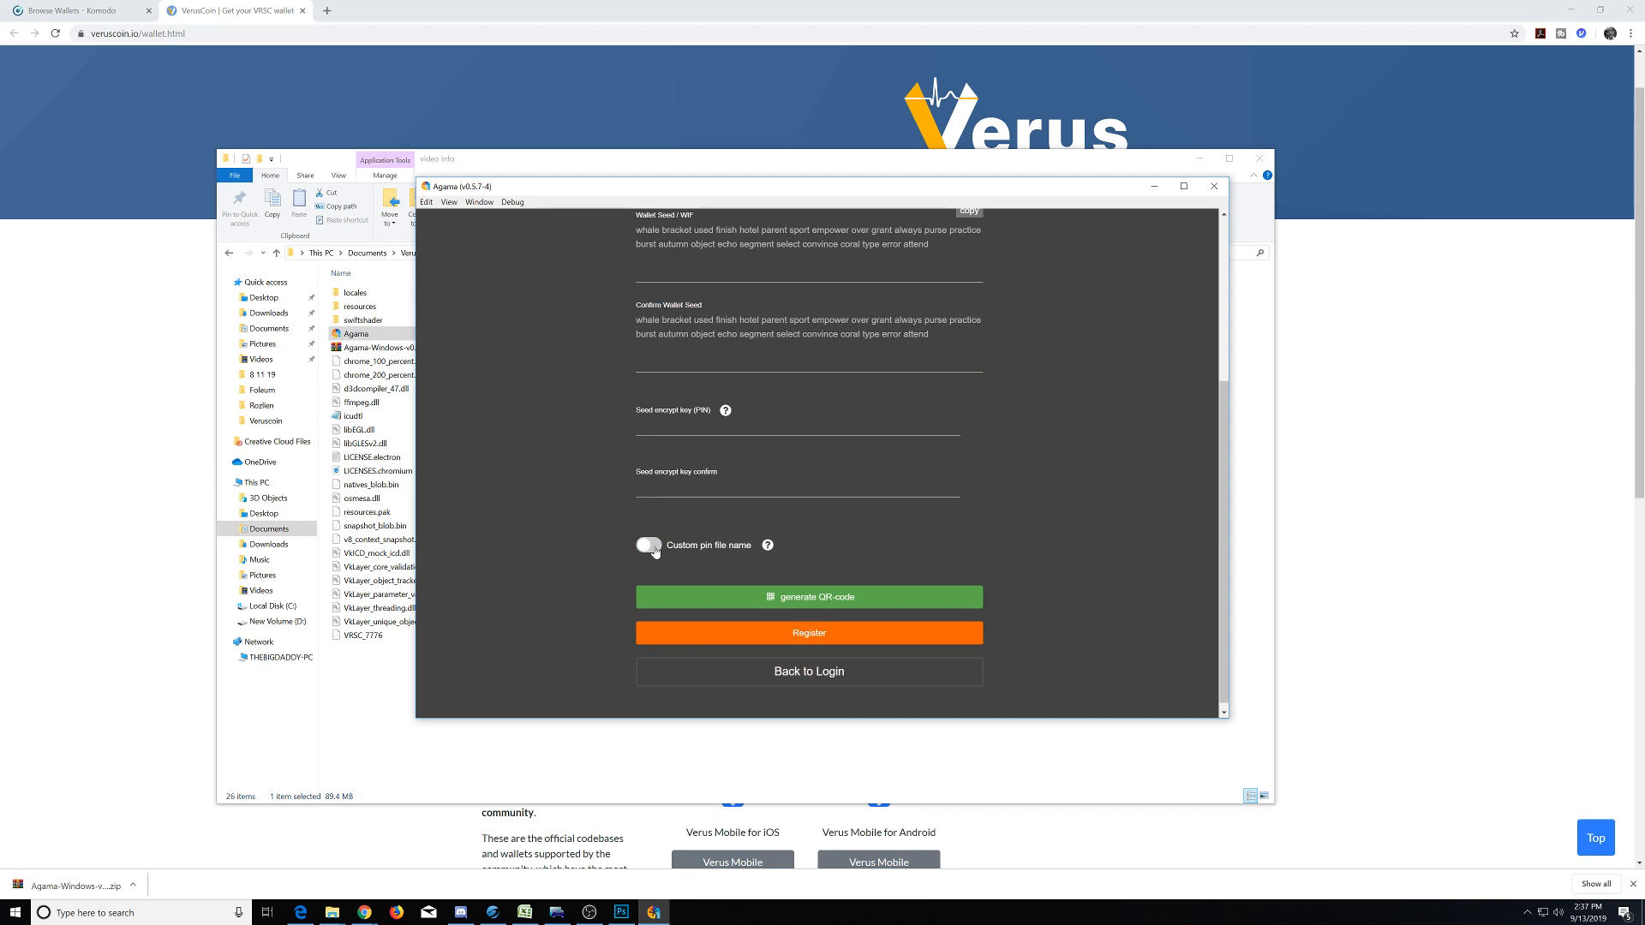
mouse_move(721, 554)
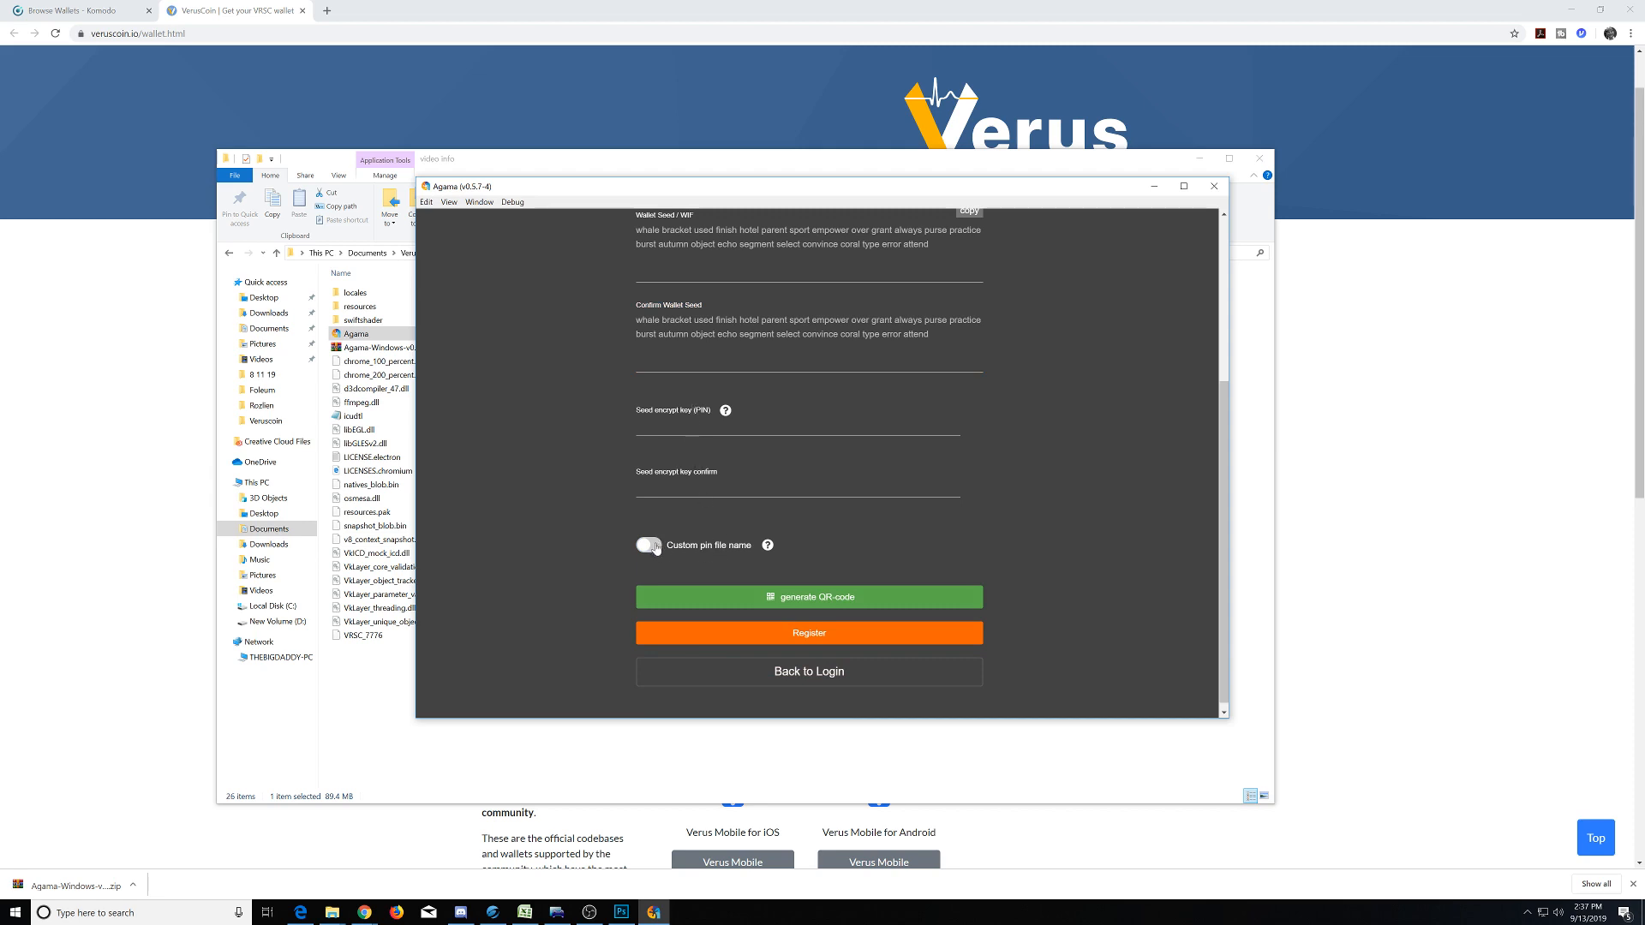
left_click(648, 545)
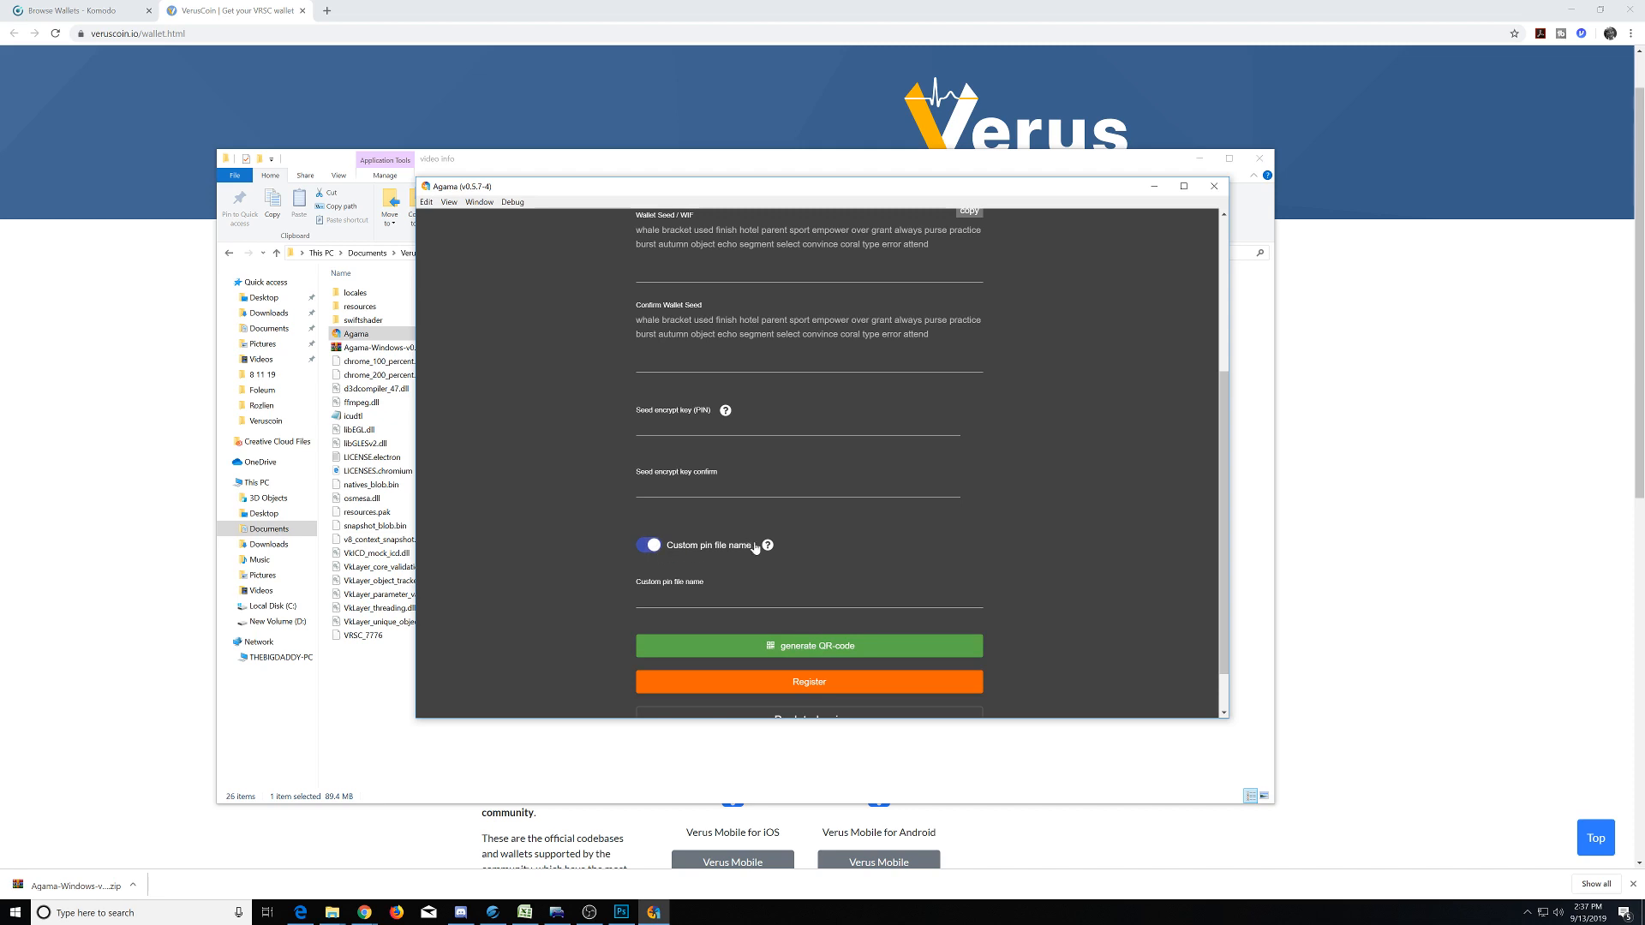
mouse_move(768, 545)
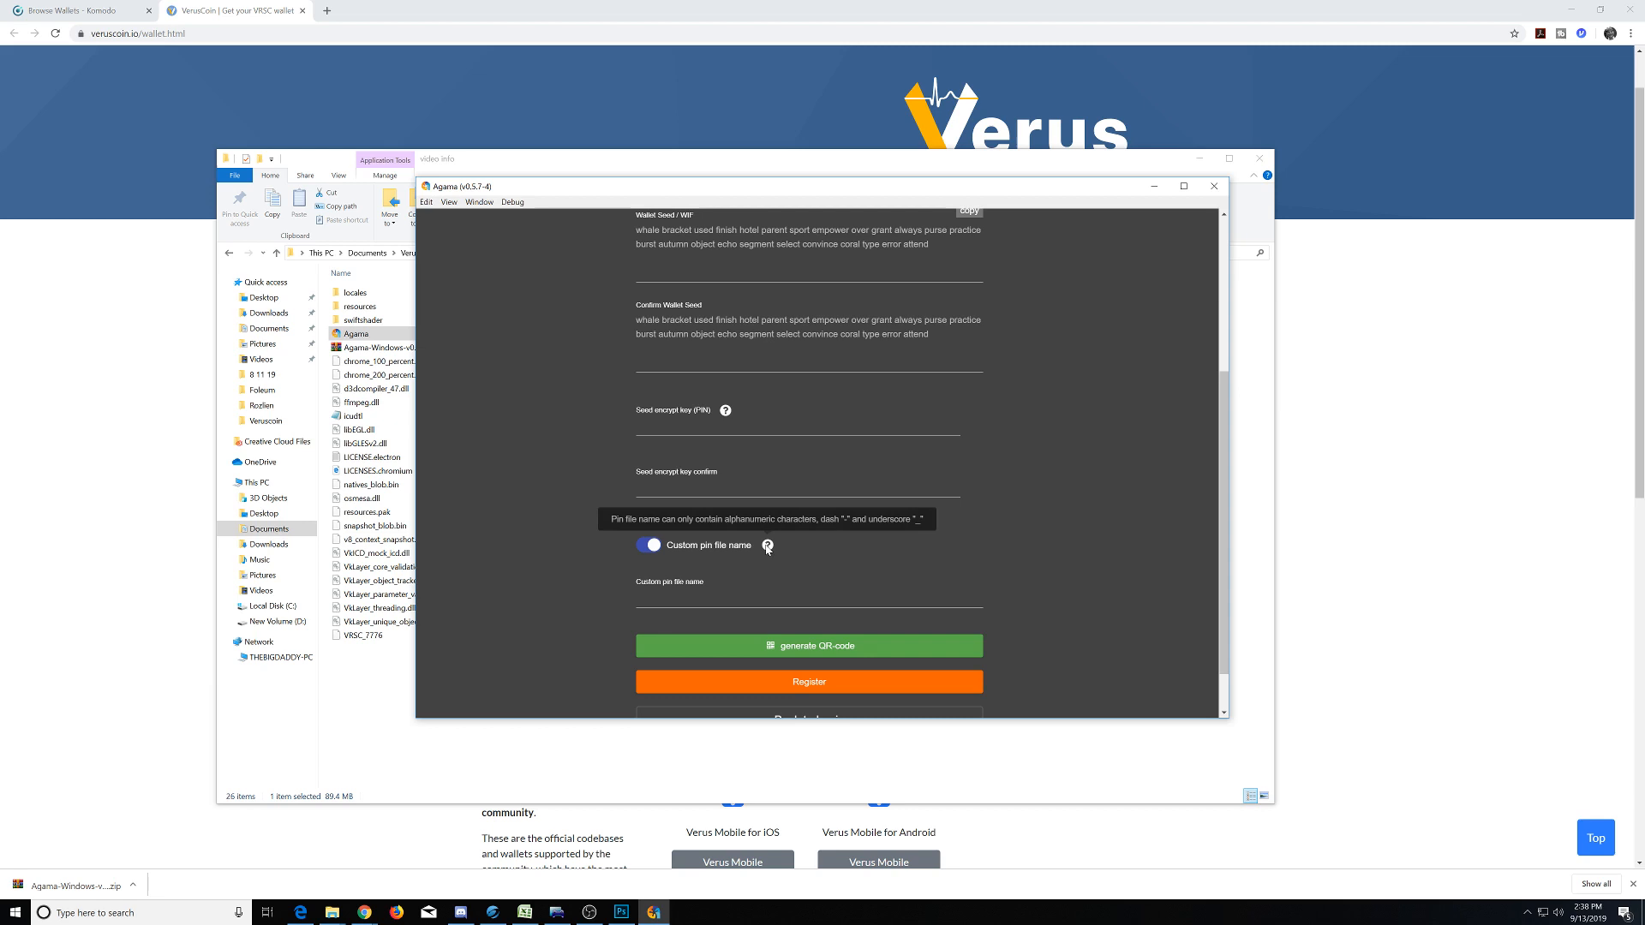
left_click(648, 545)
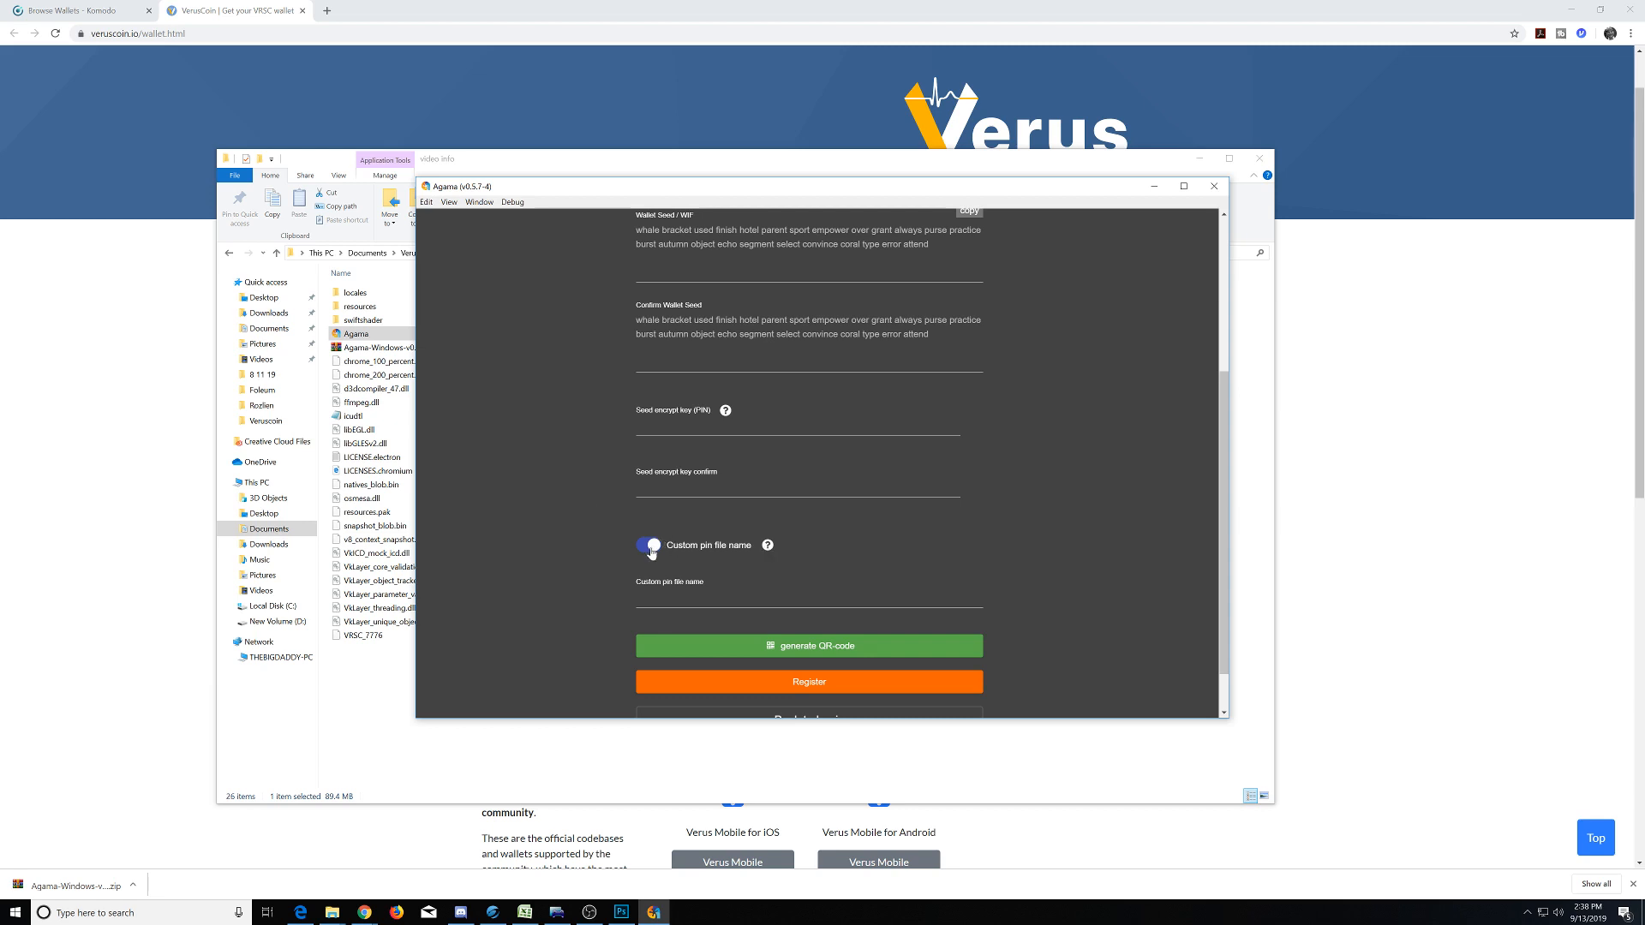
left_click(648, 545)
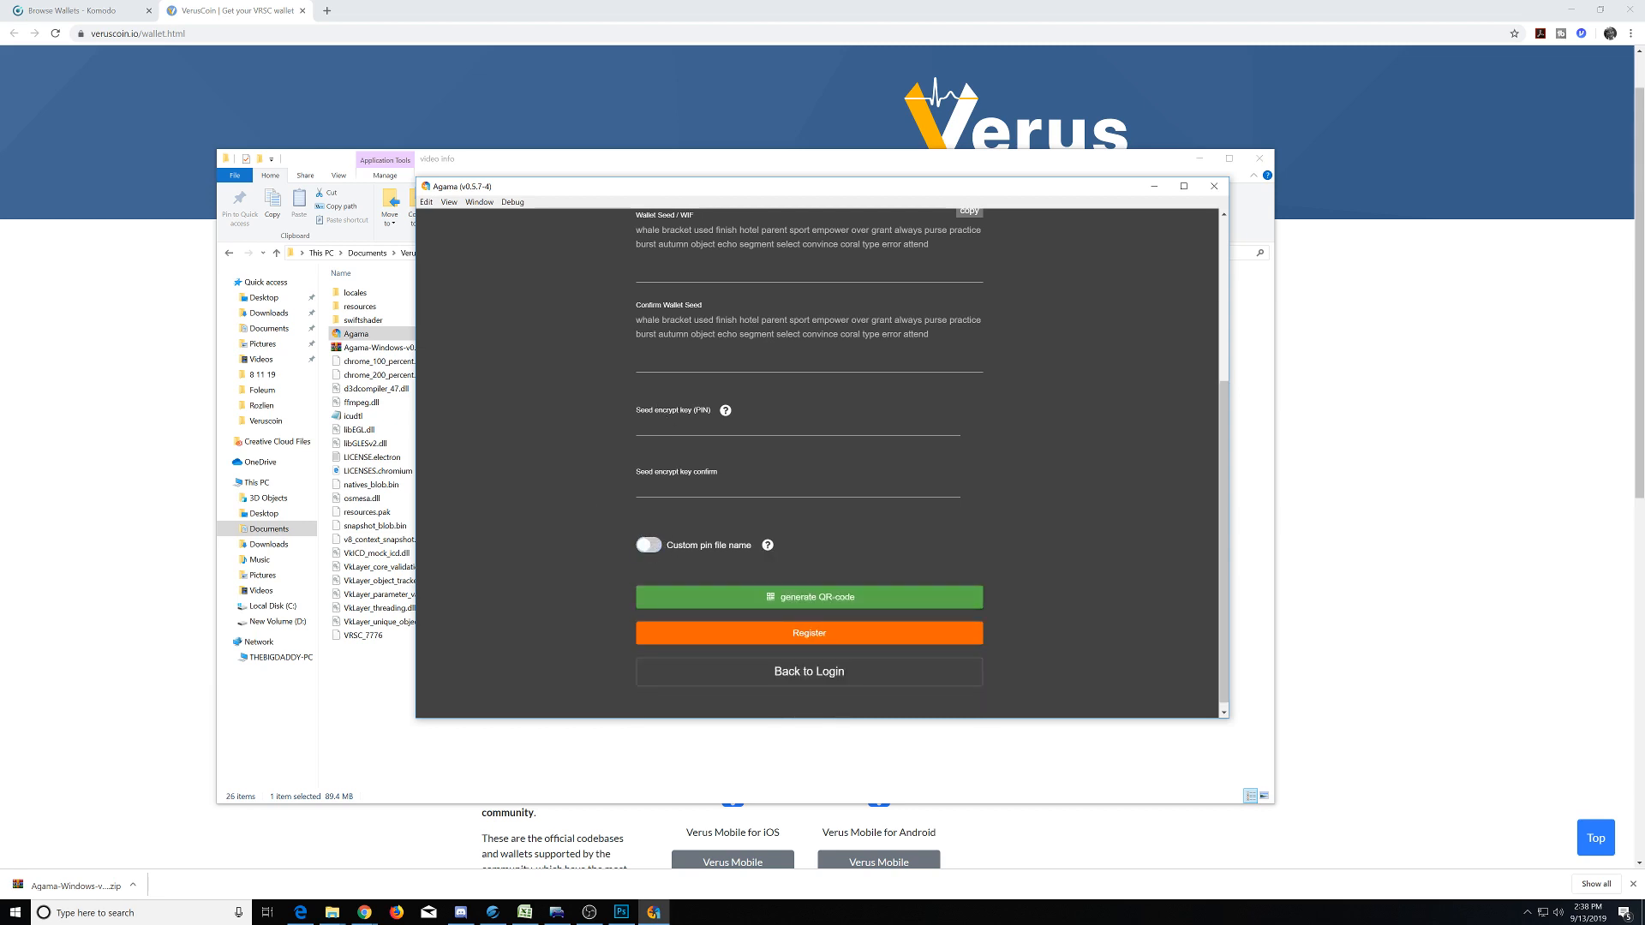
left_click(797, 433)
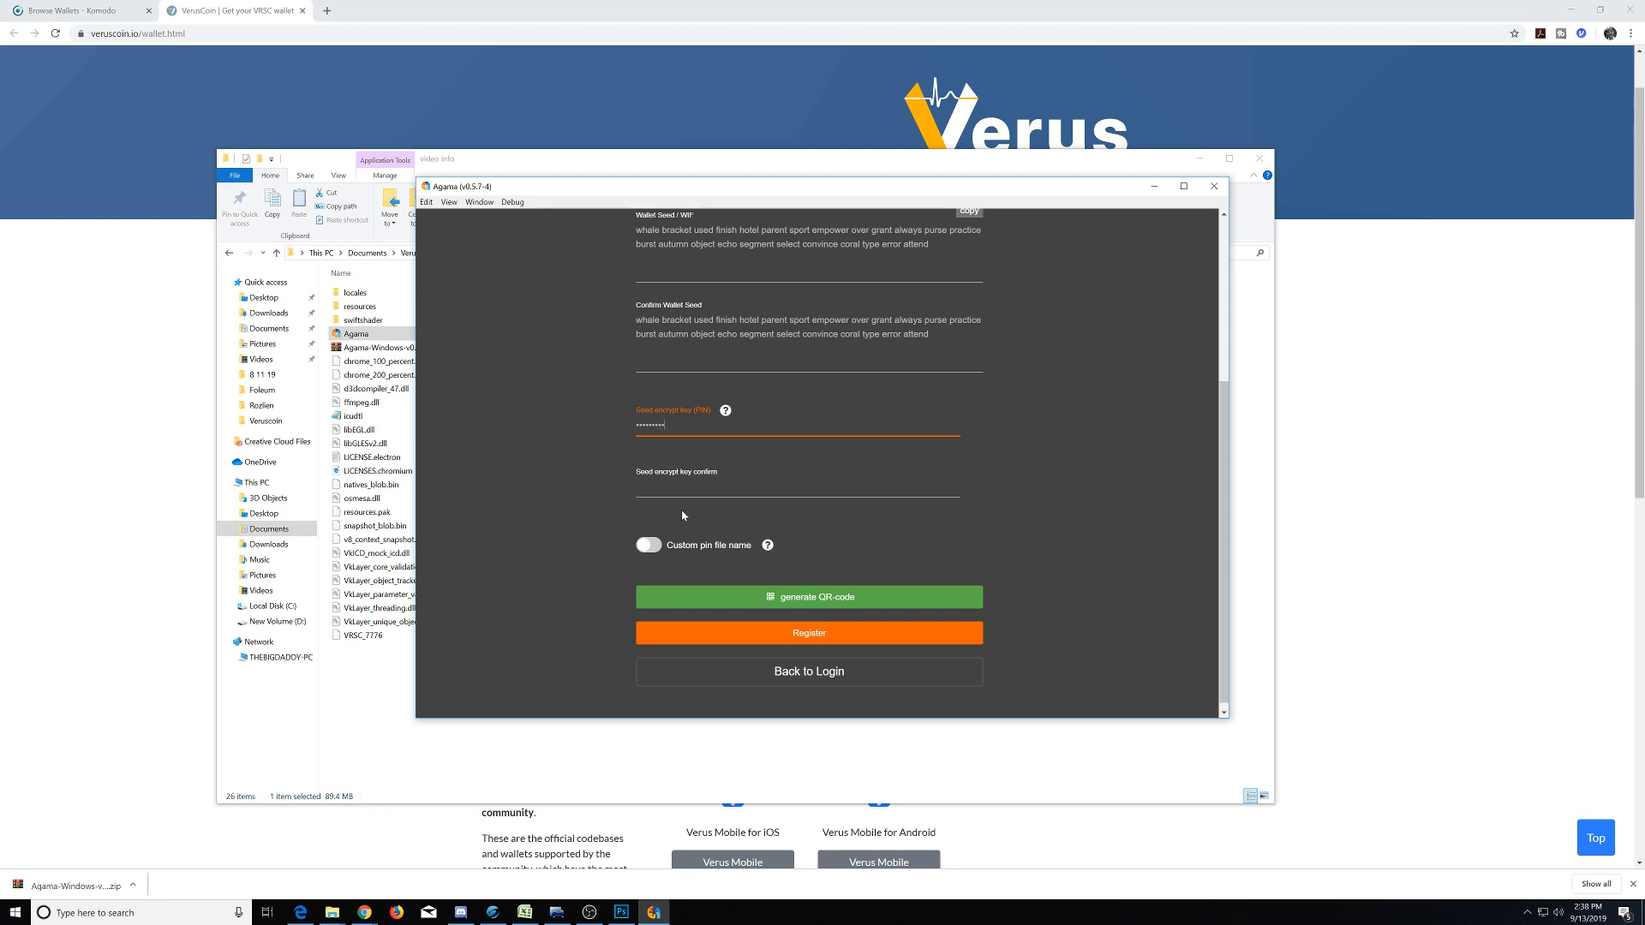
Enter and confirm the seed encryption PIN, then Register the new wallet.
left_click(797, 488)
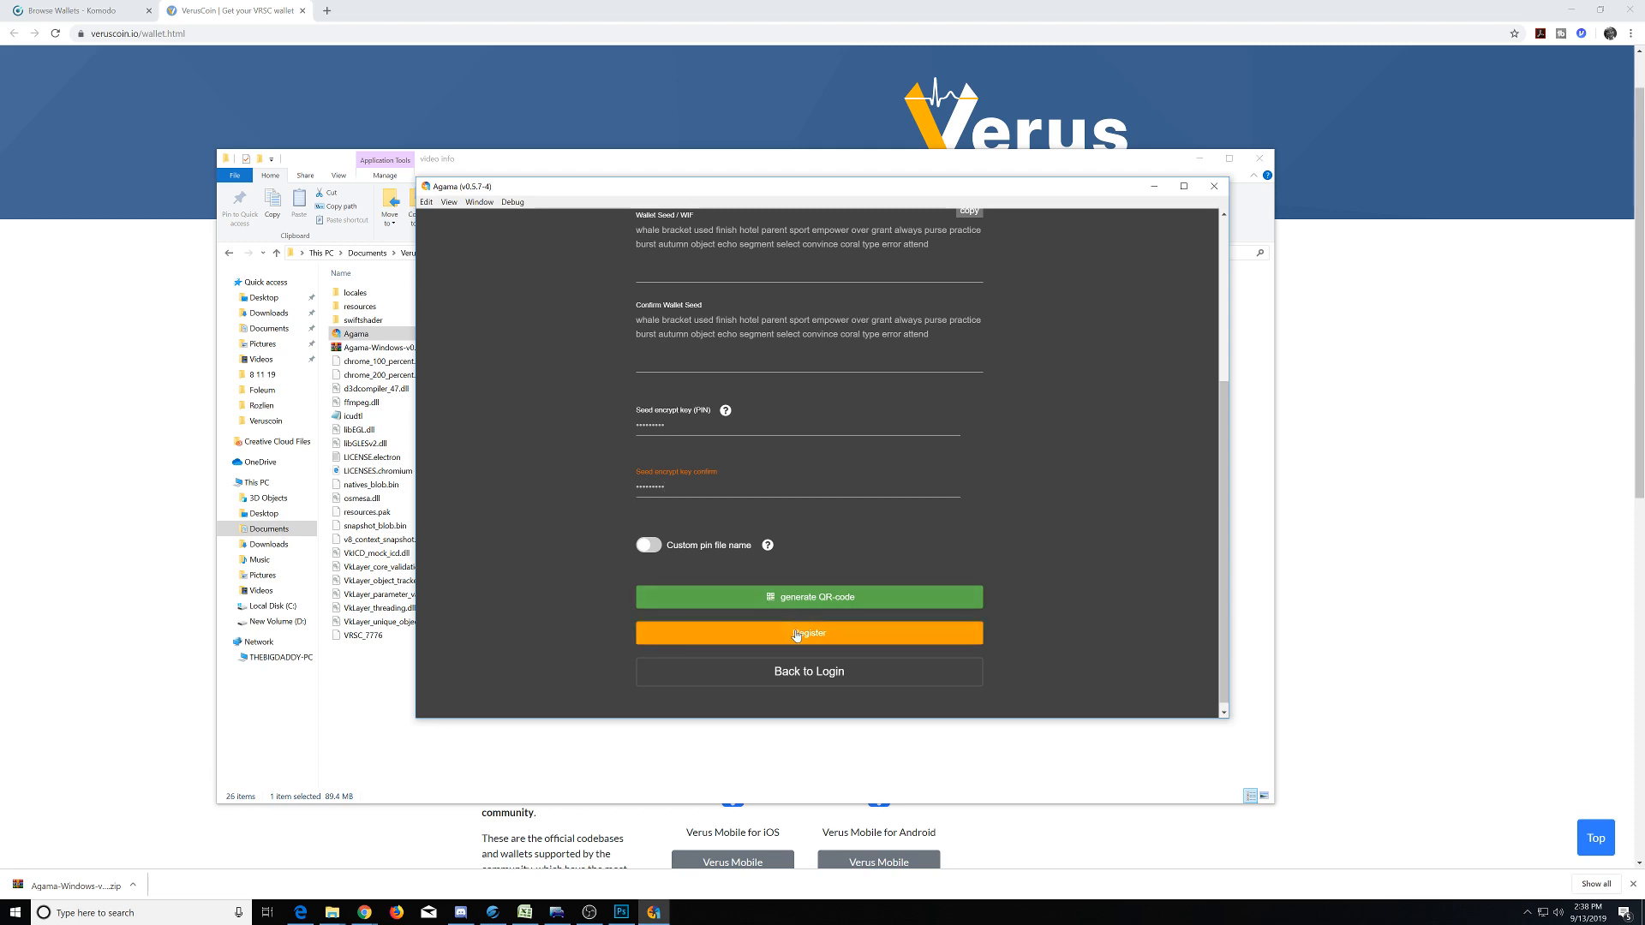
left_click(807, 633)
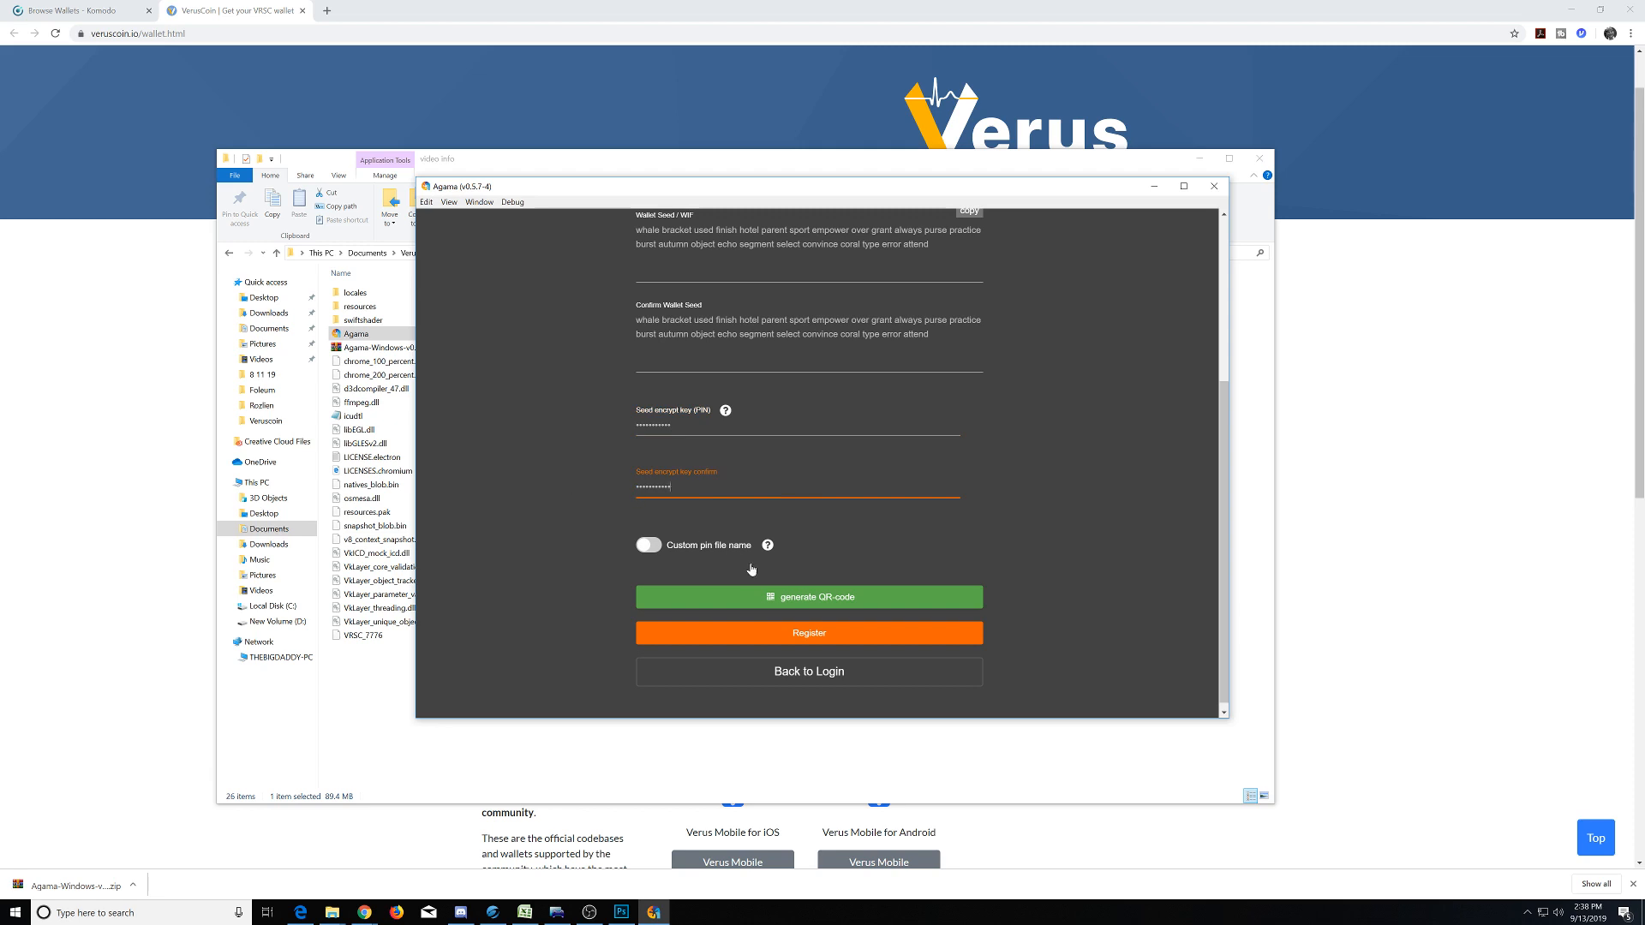
left_click(807, 633)
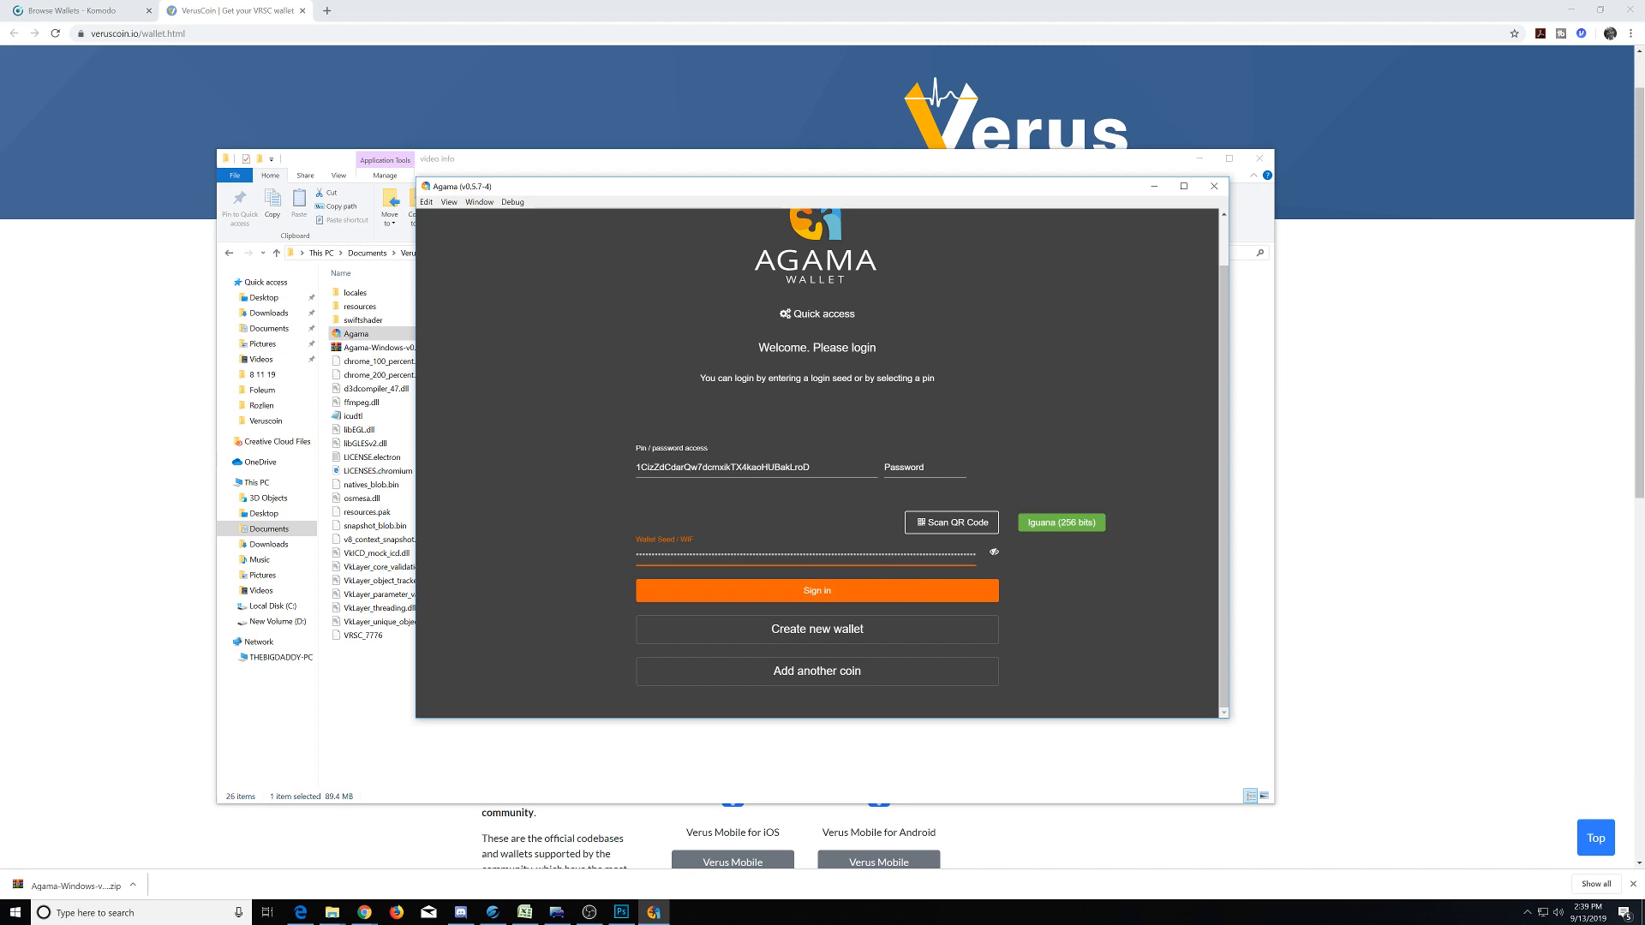
mouse_move(920, 588)
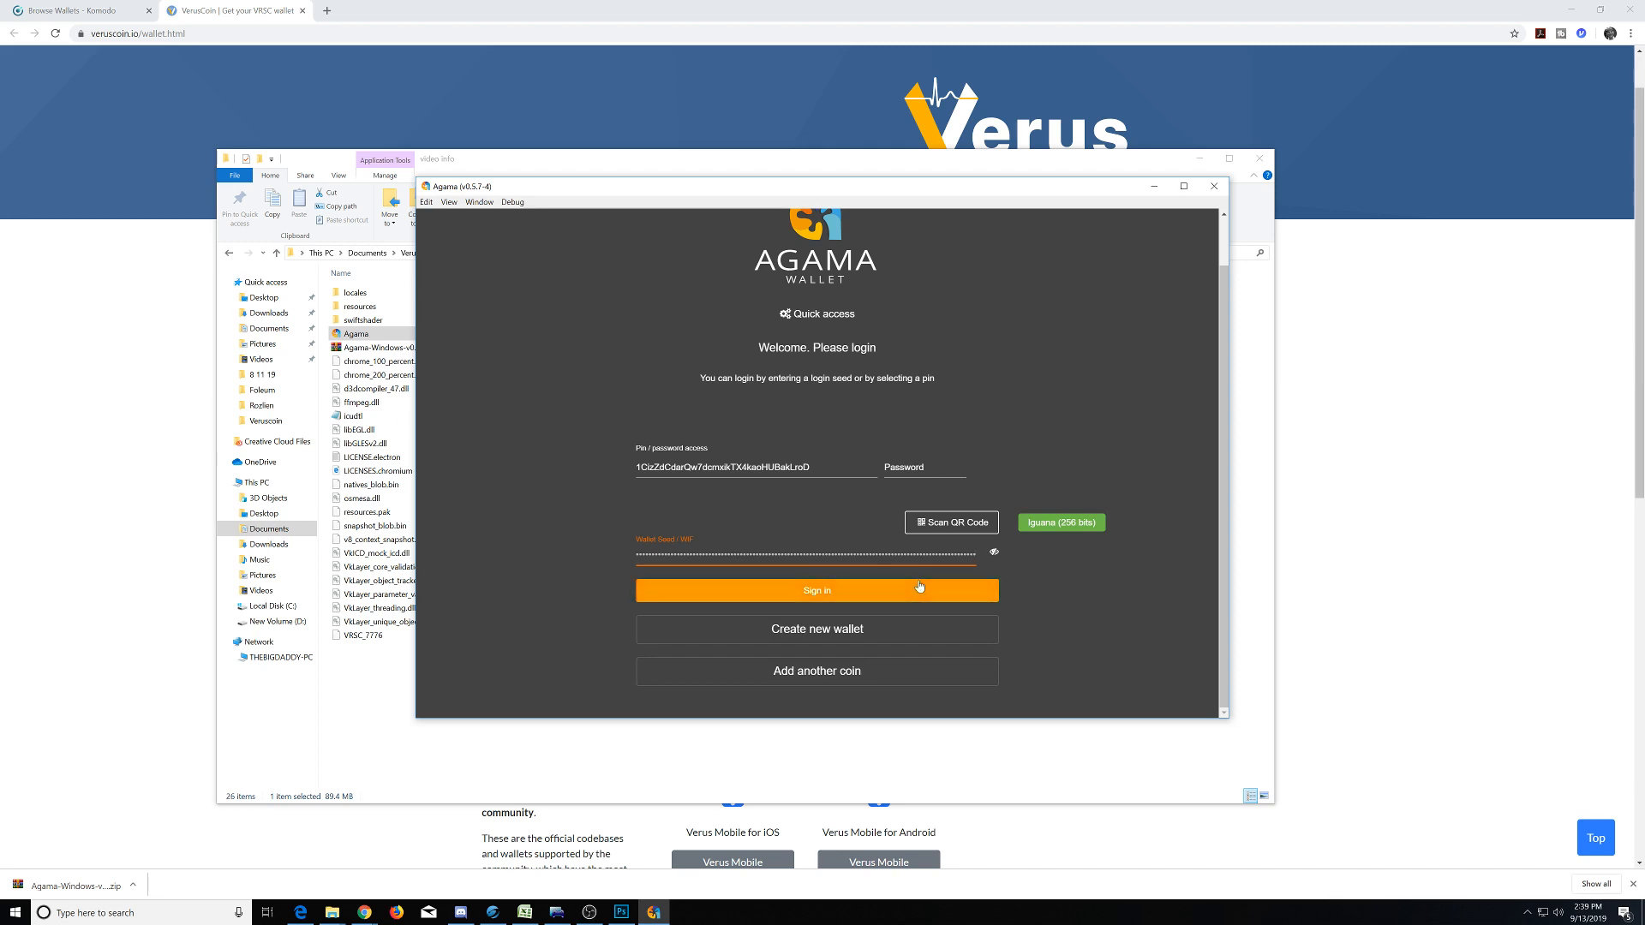
Sign in with the filled-in login seed to reach the KMD lite dashboard.
left_click(816, 589)
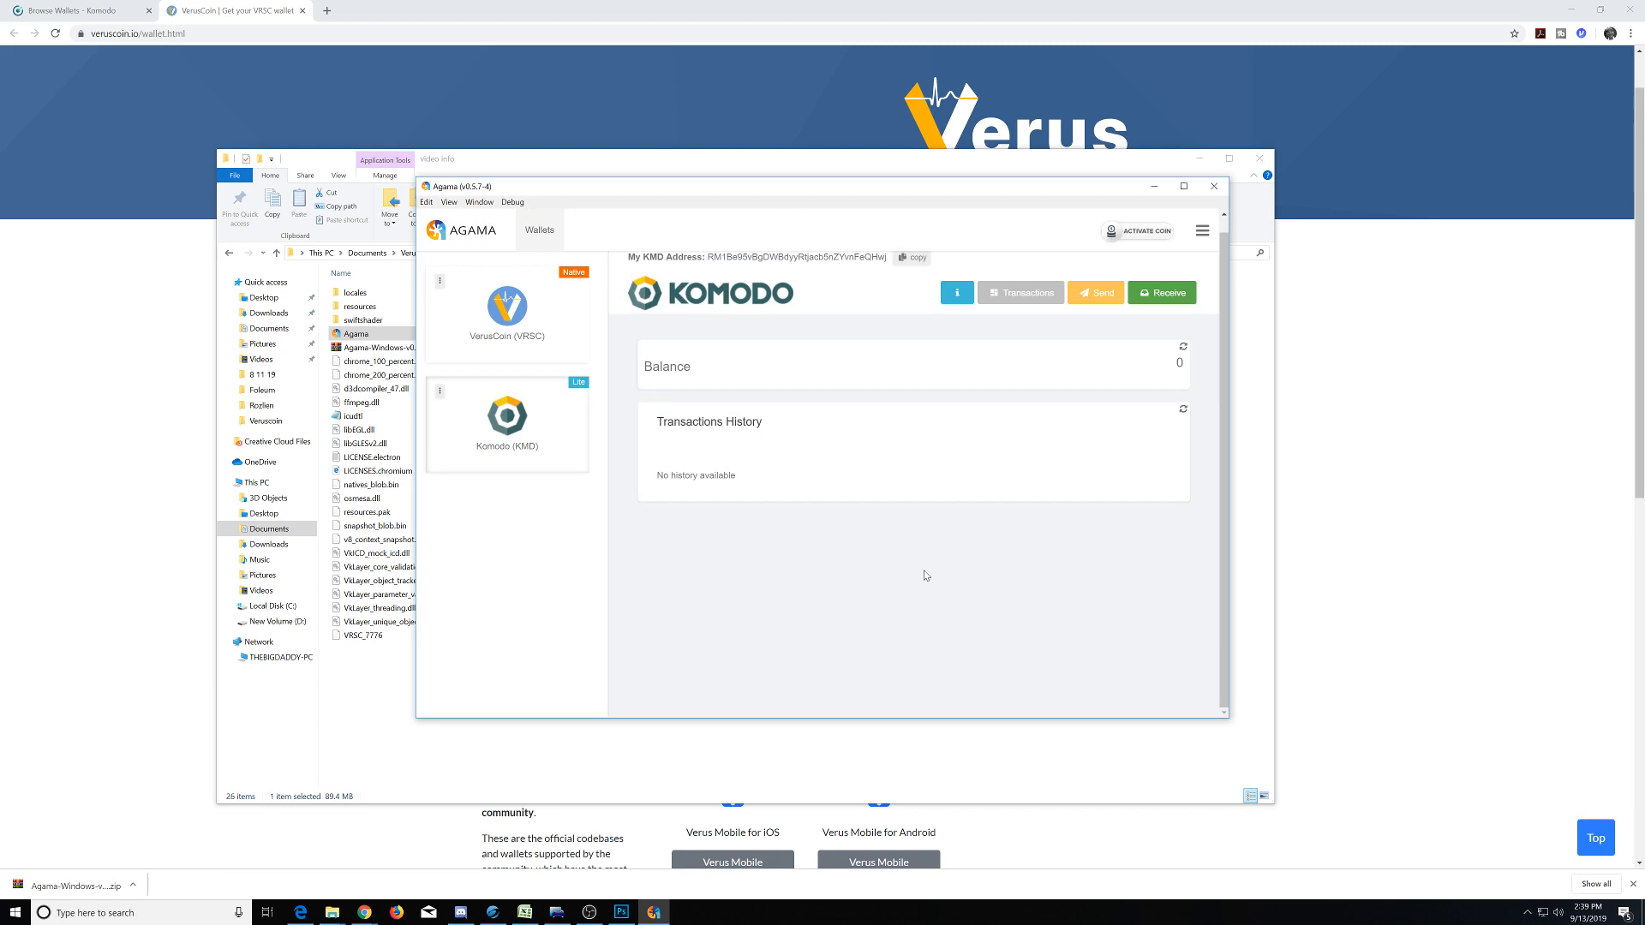
mouse_move(782, 525)
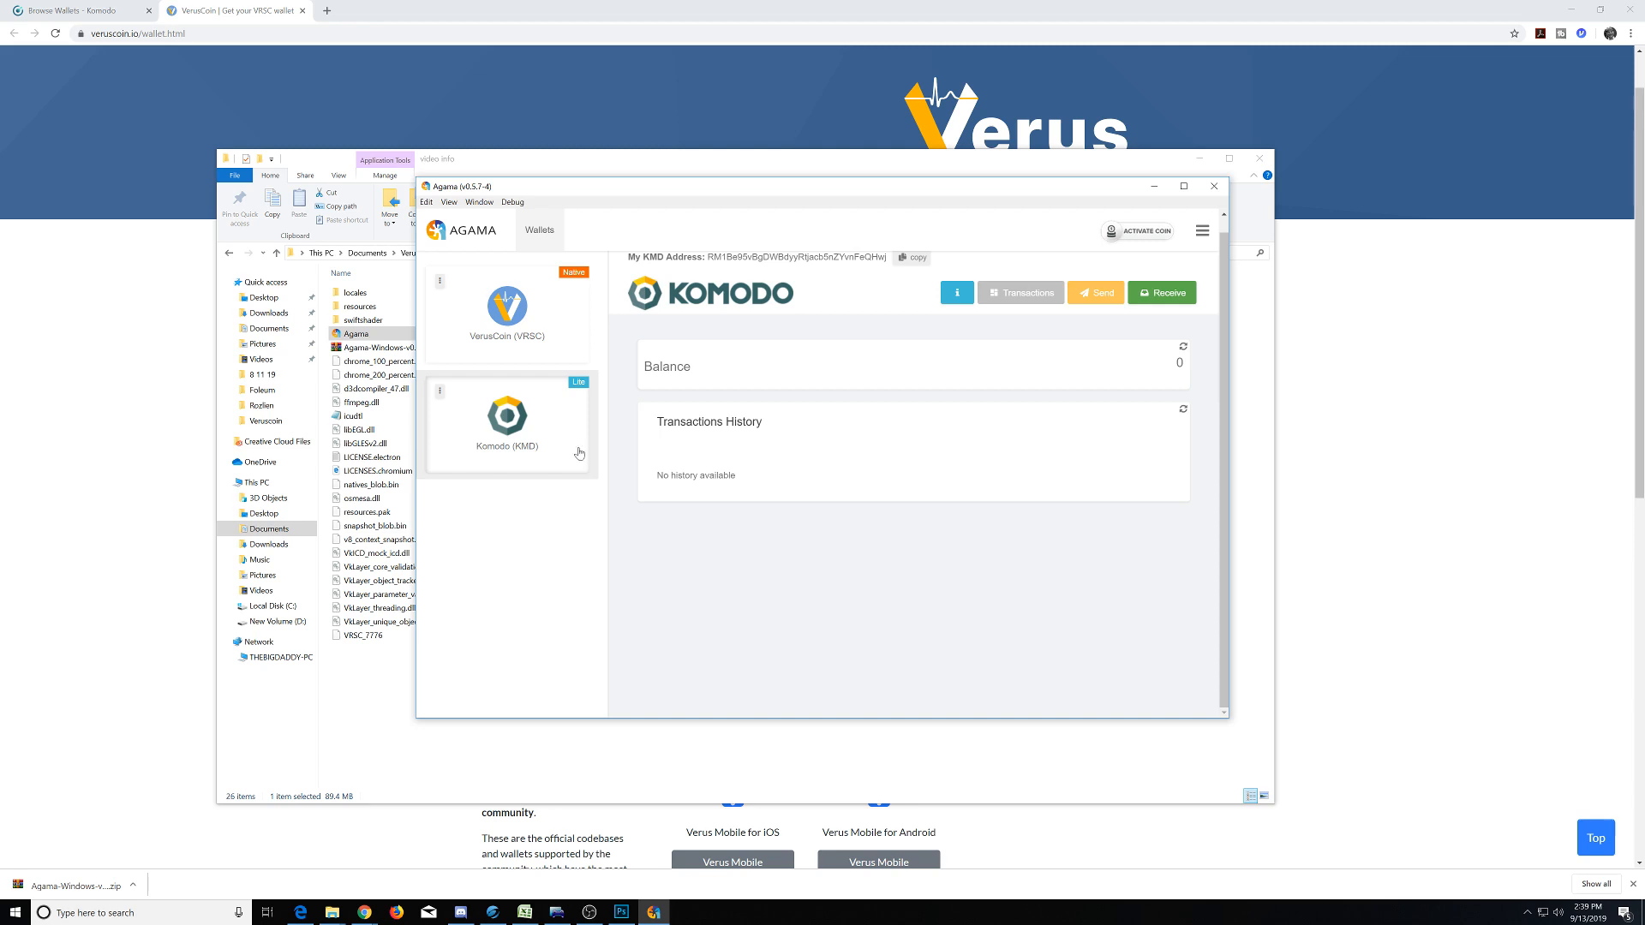
Show the Komodo Receive addresses and start a Create Invoice QR code with amount 0.
left_click(1160, 305)
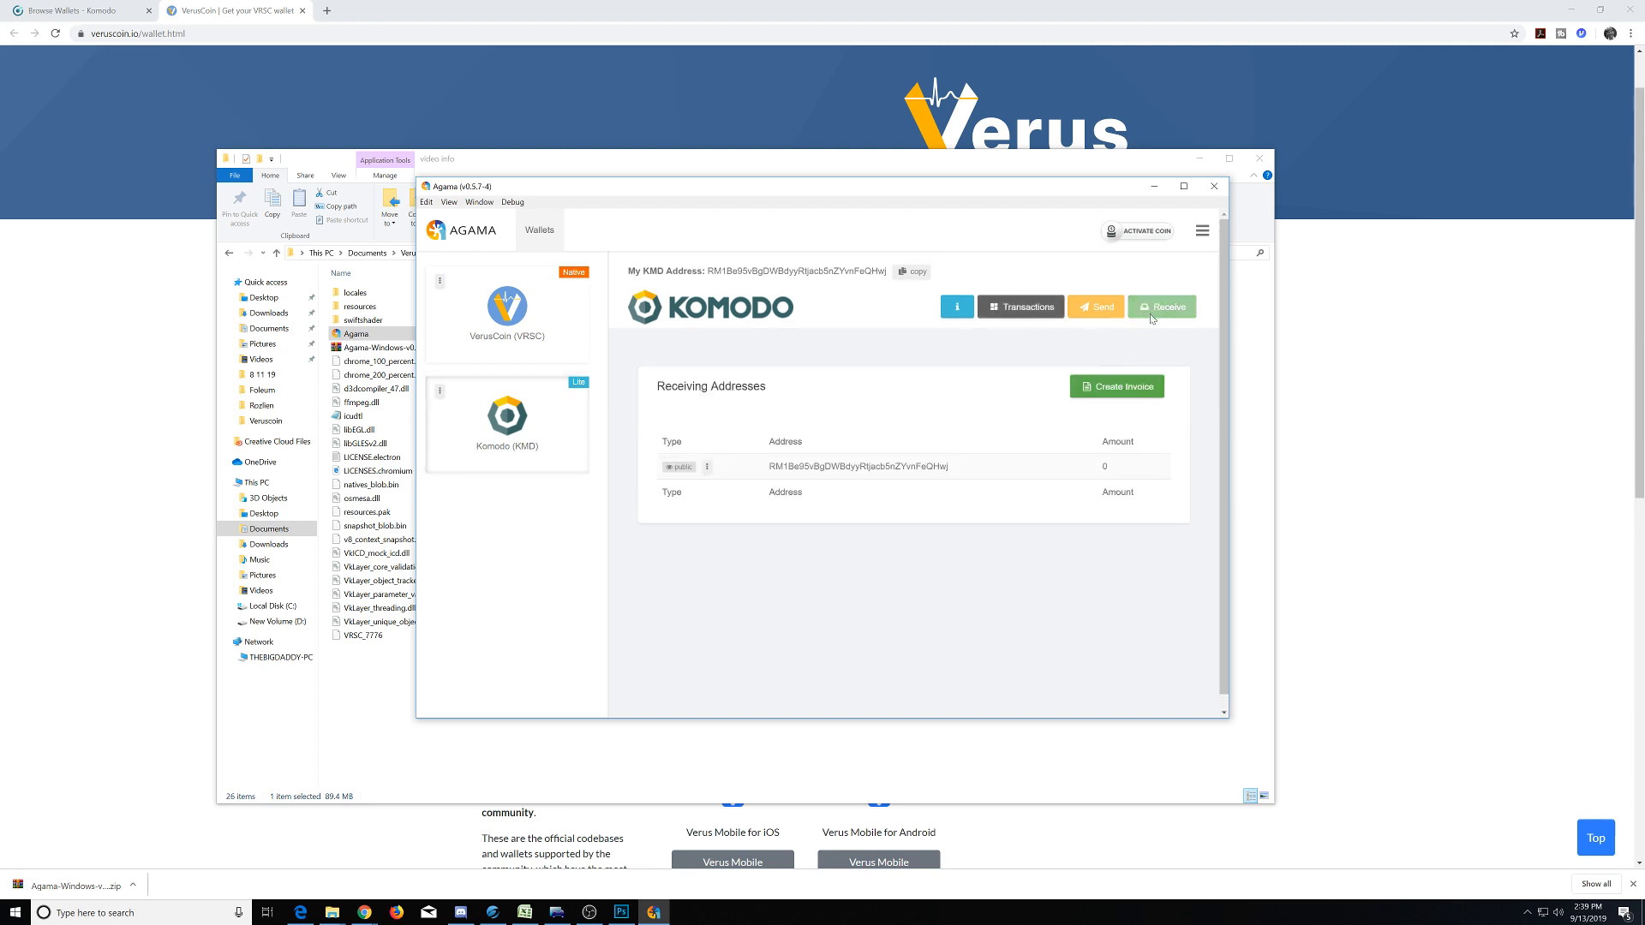
left_click(1019, 307)
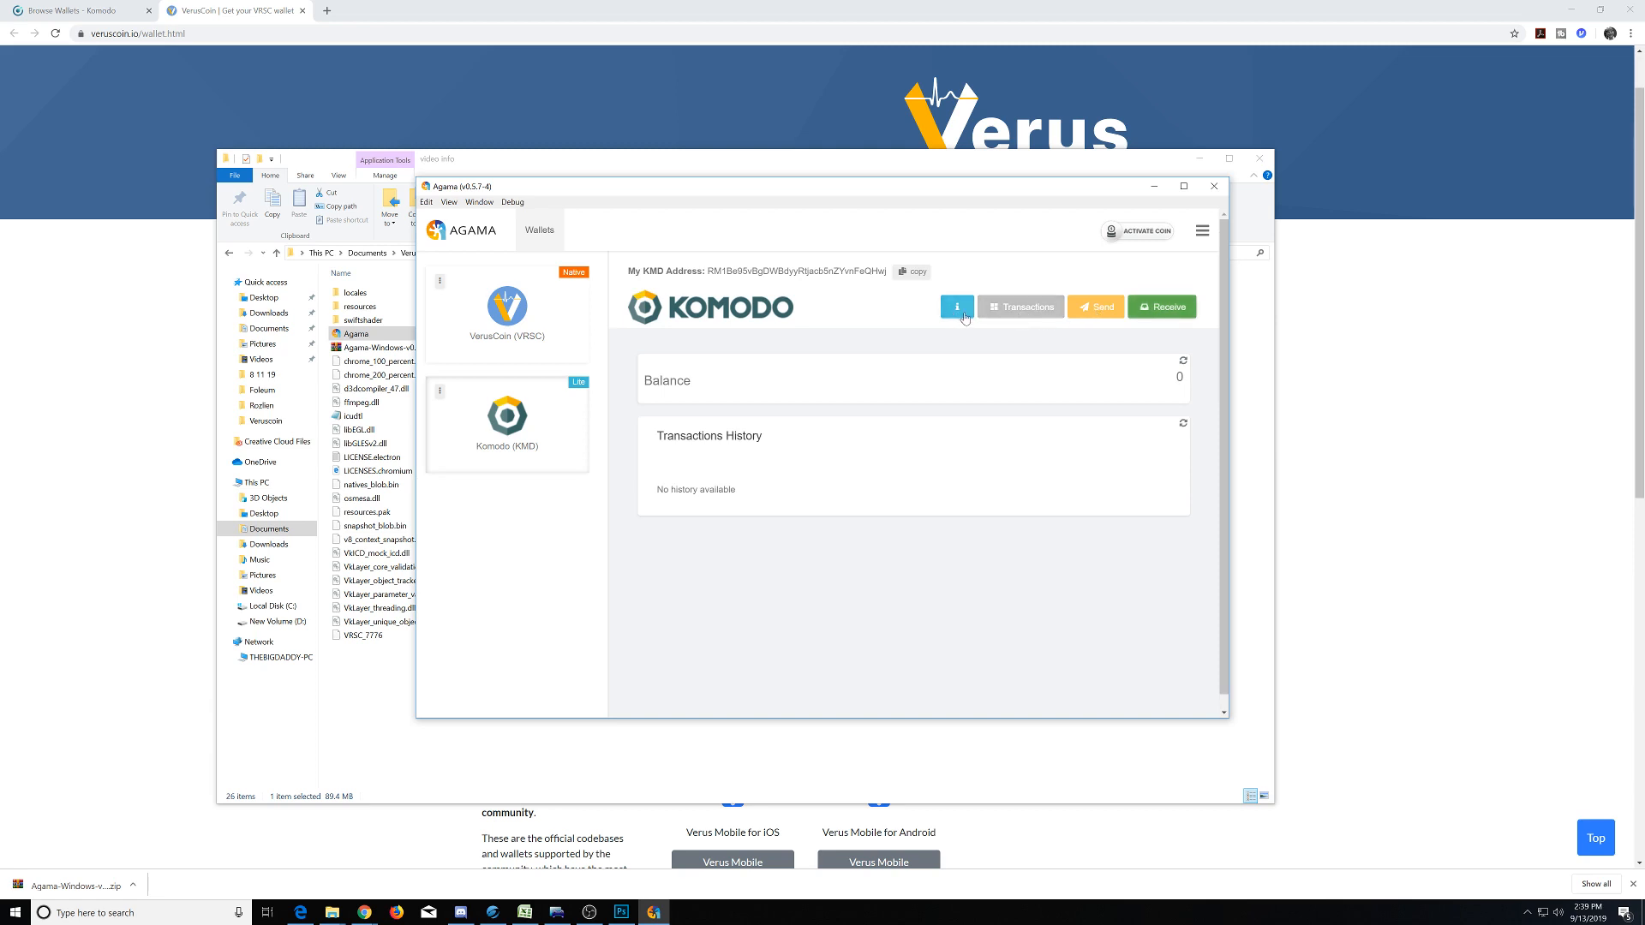
left_click(1162, 307)
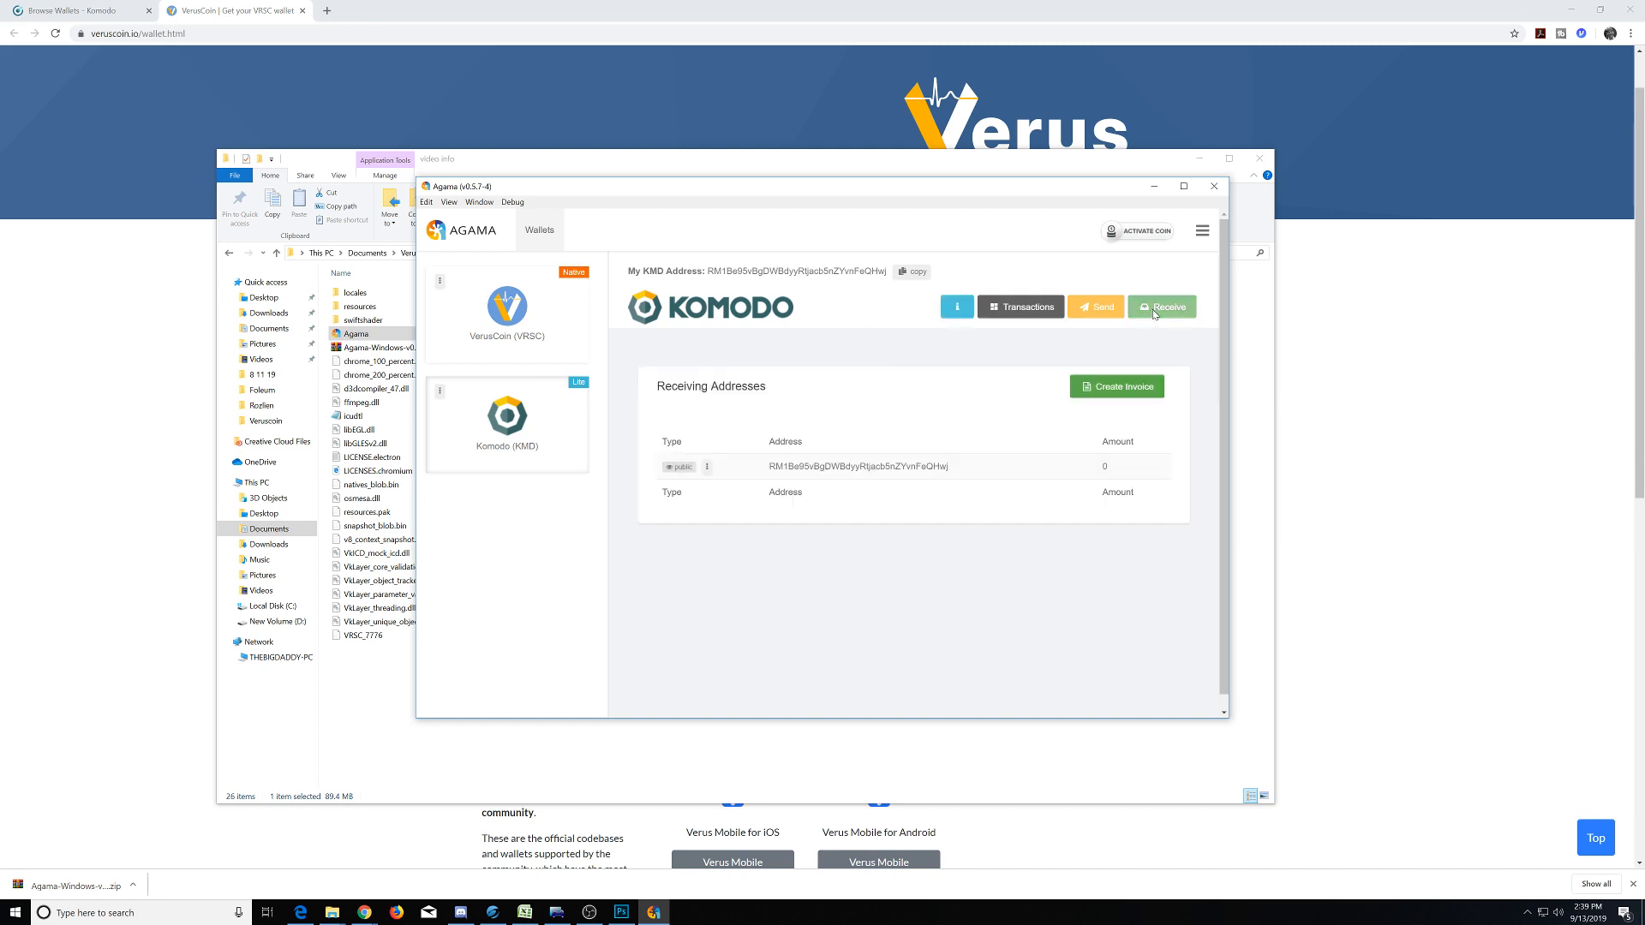
left_click(1116, 385)
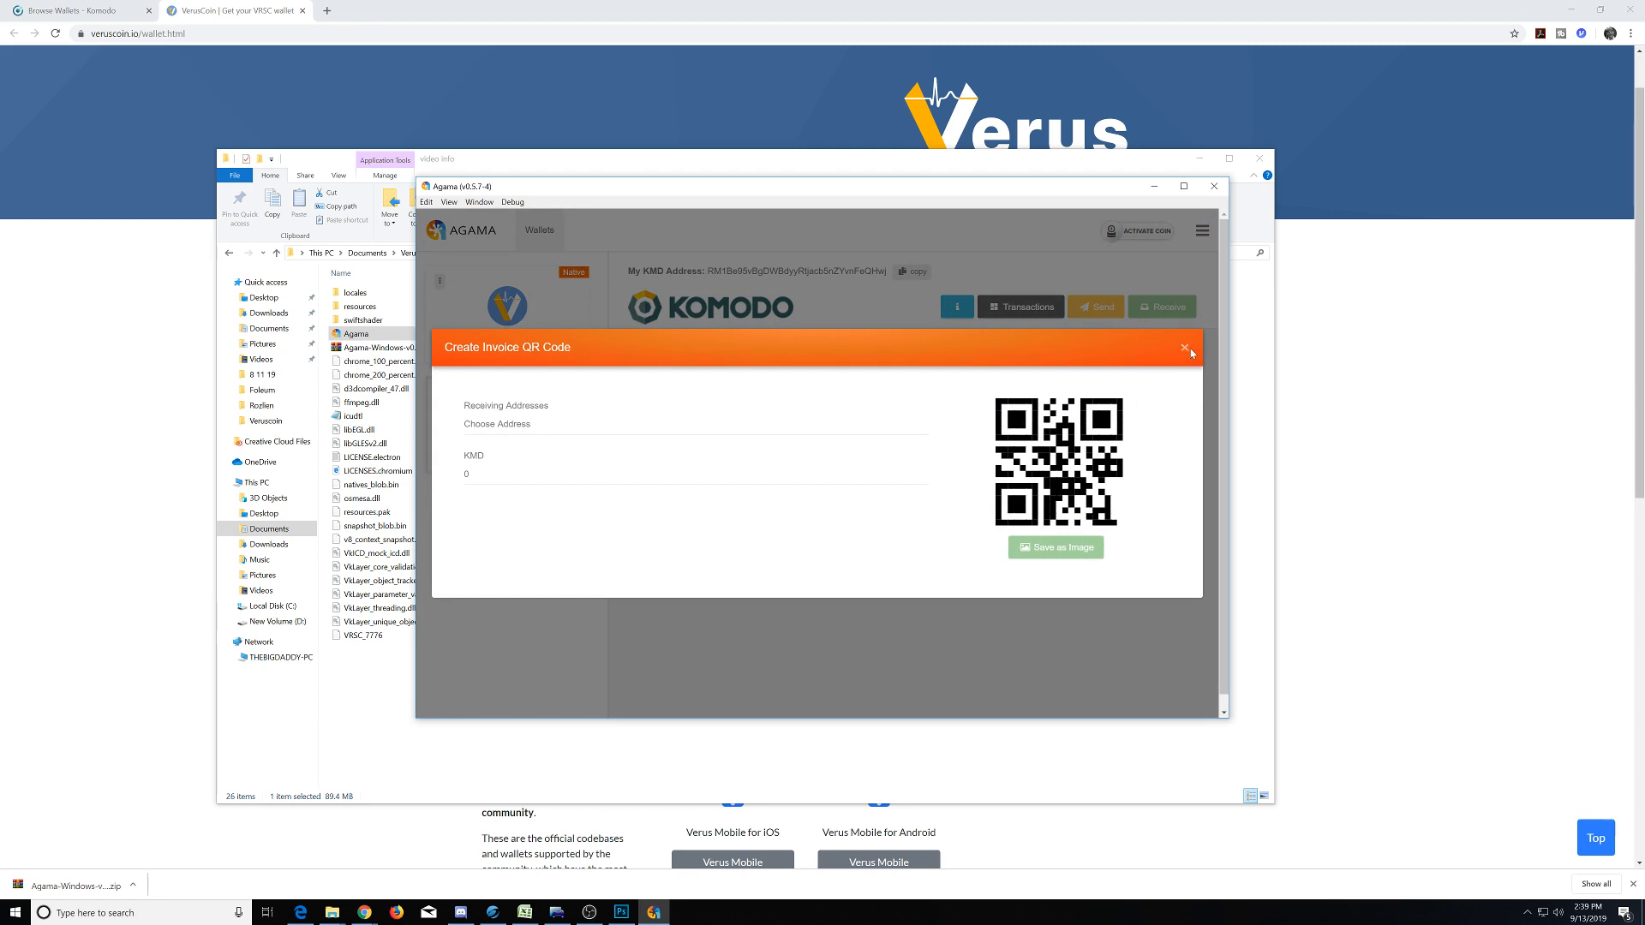
Dismiss the invoice QR code dialog and switch to the VerusCoin (VRSC) wallet.
left_click(1186, 348)
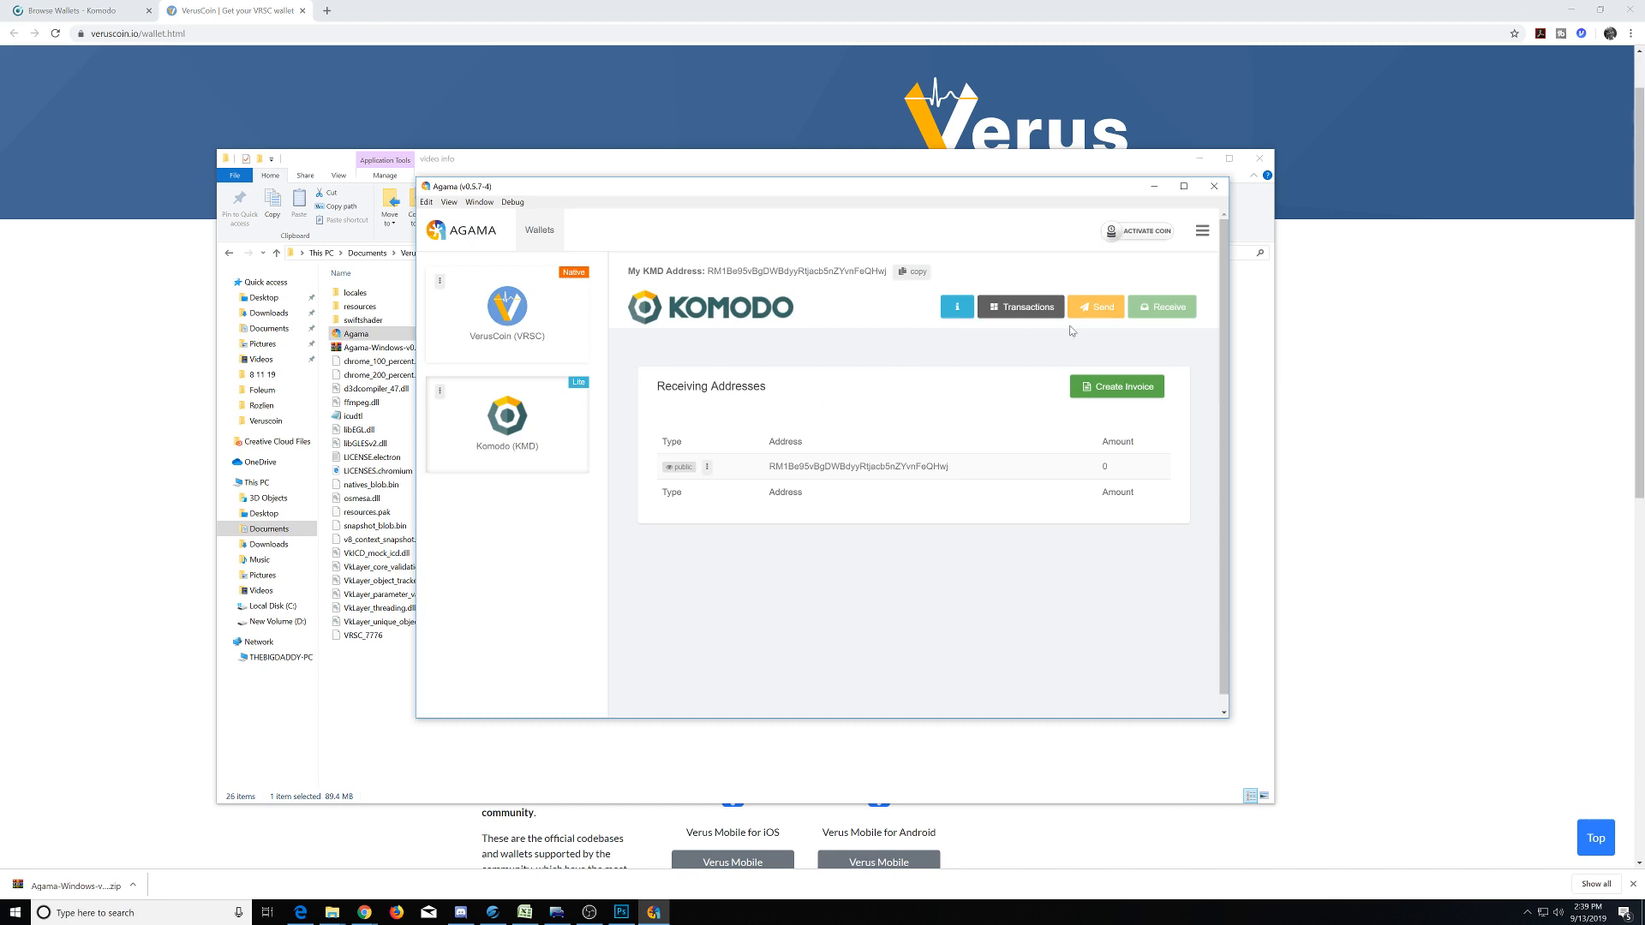
mouse_move(723, 426)
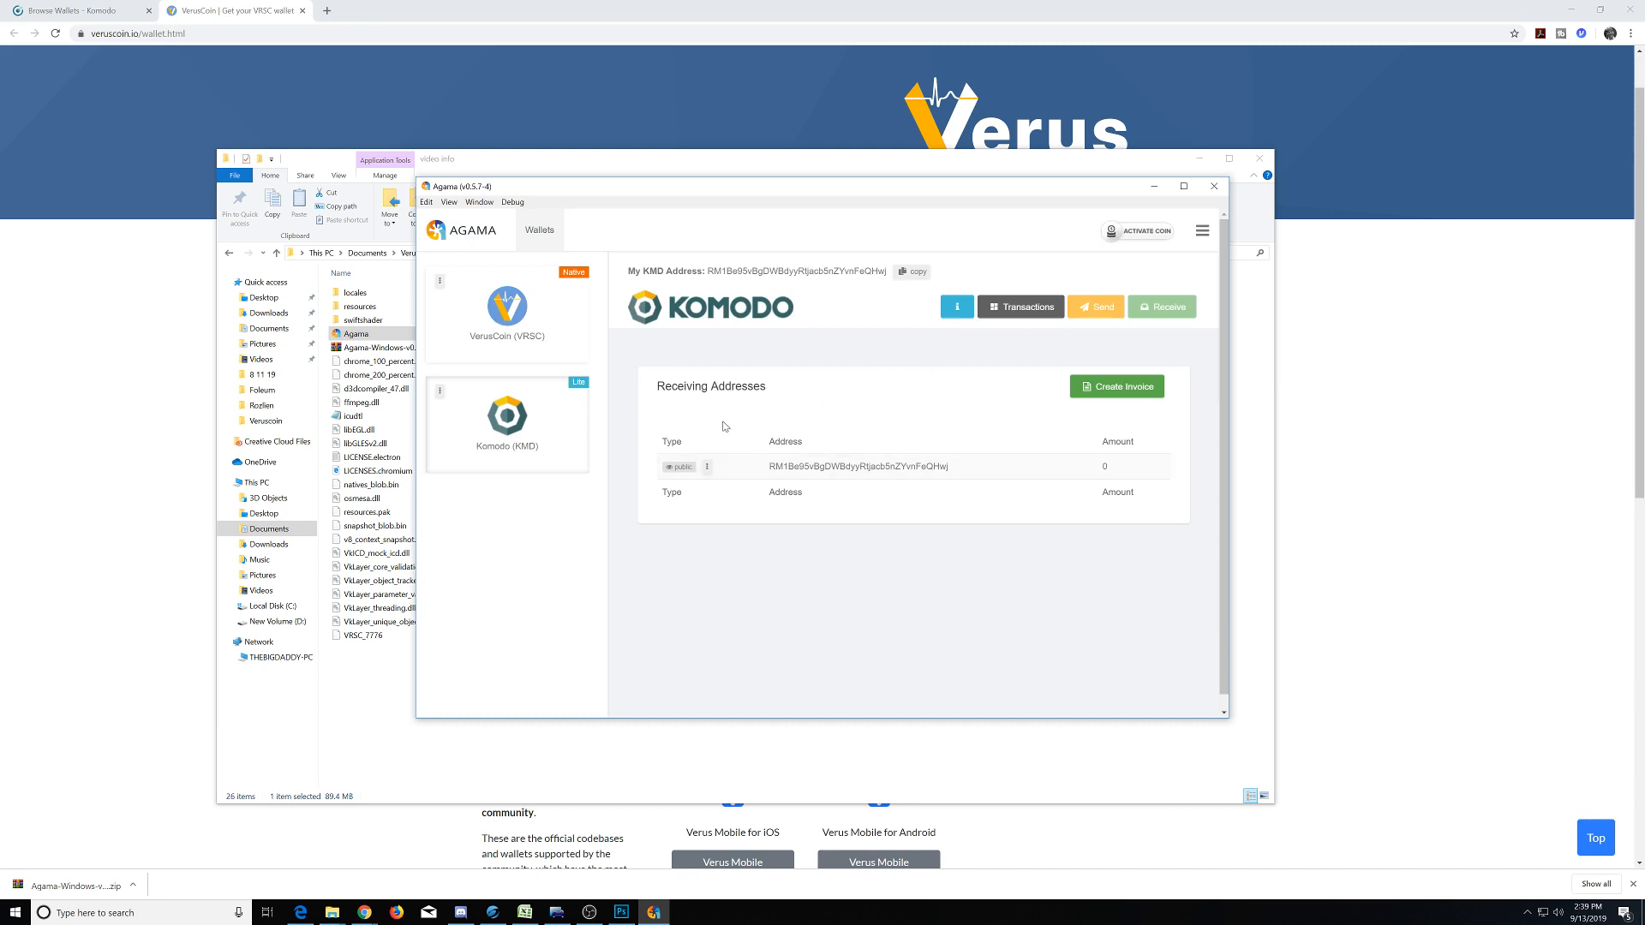
mouse_move(1122, 355)
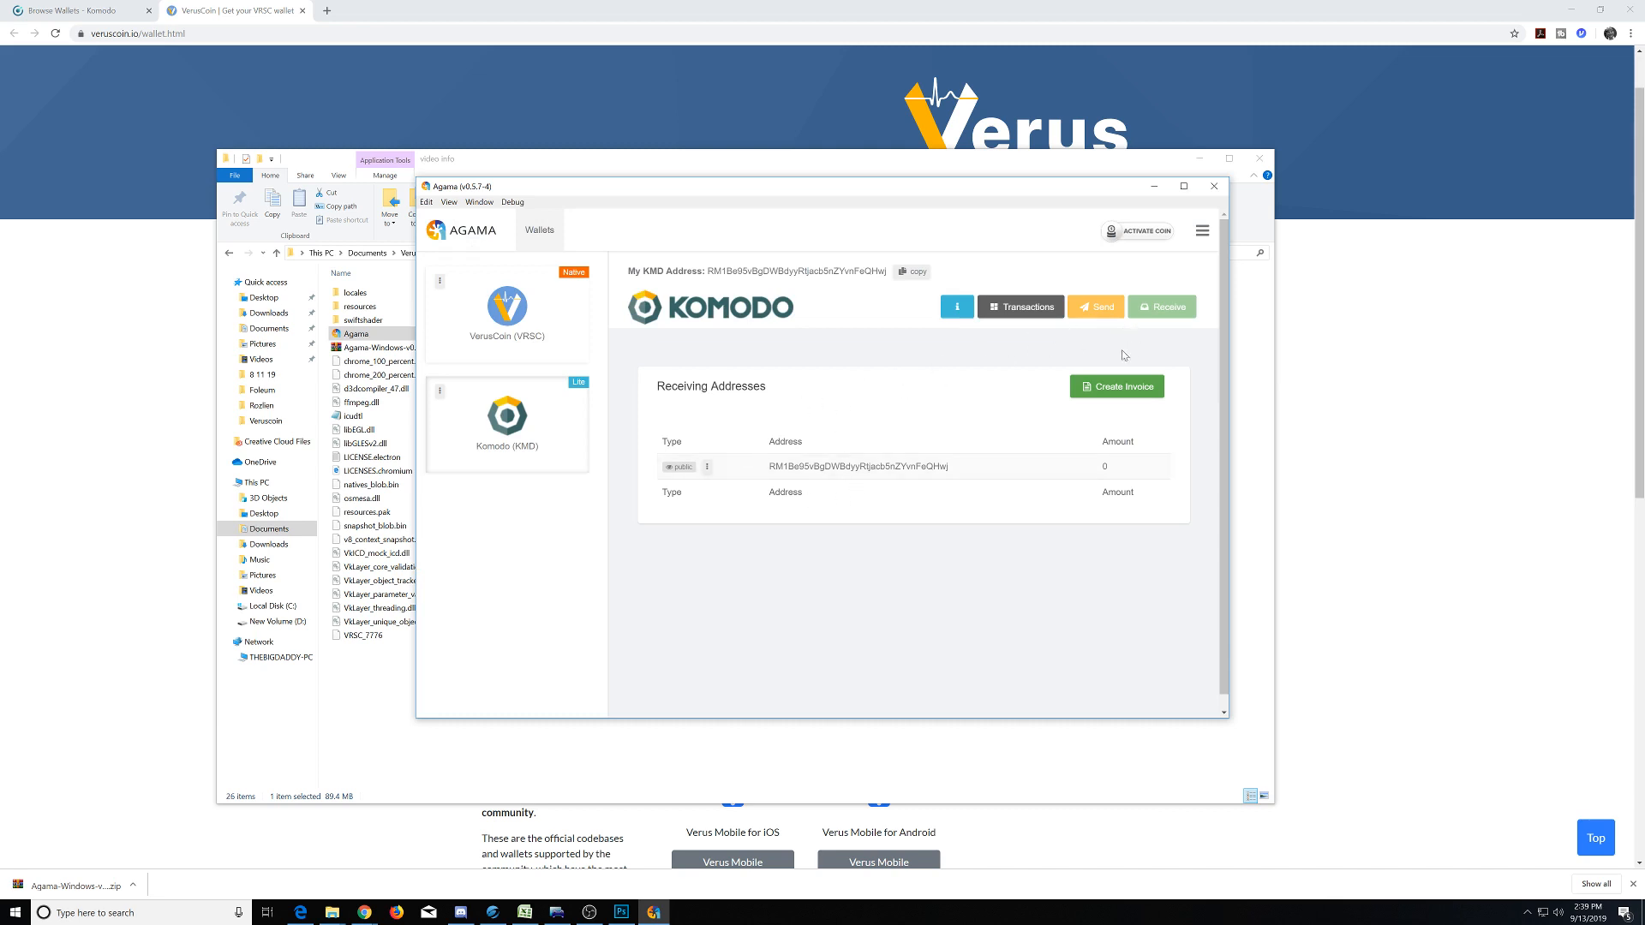
mouse_move(850, 391)
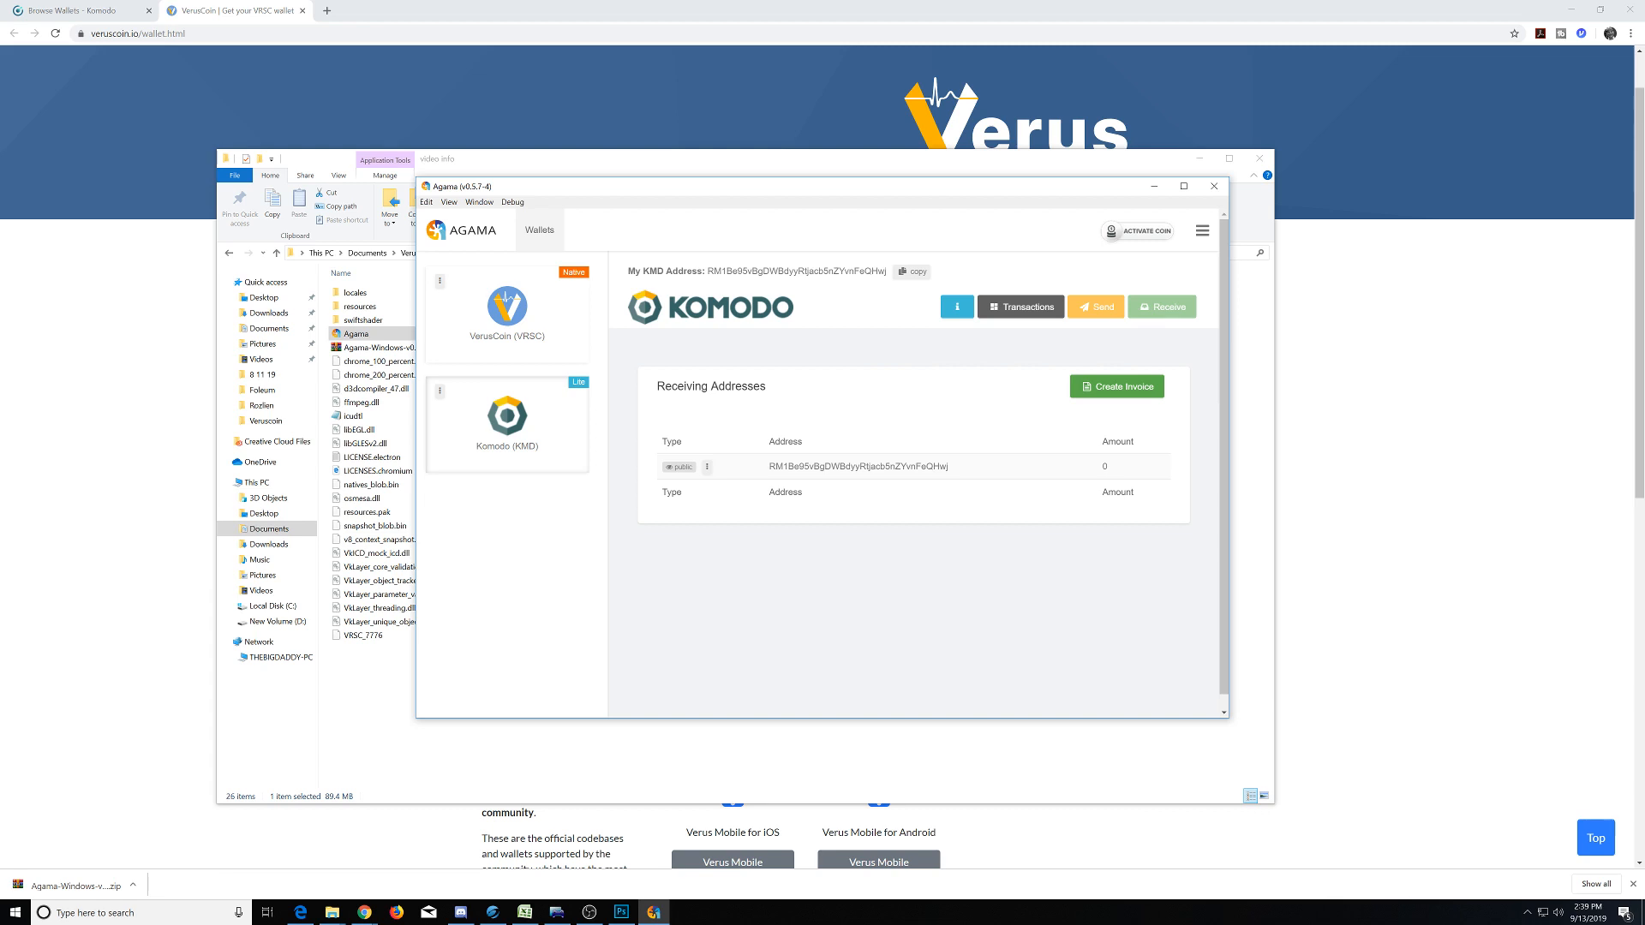
mouse_move(908, 377)
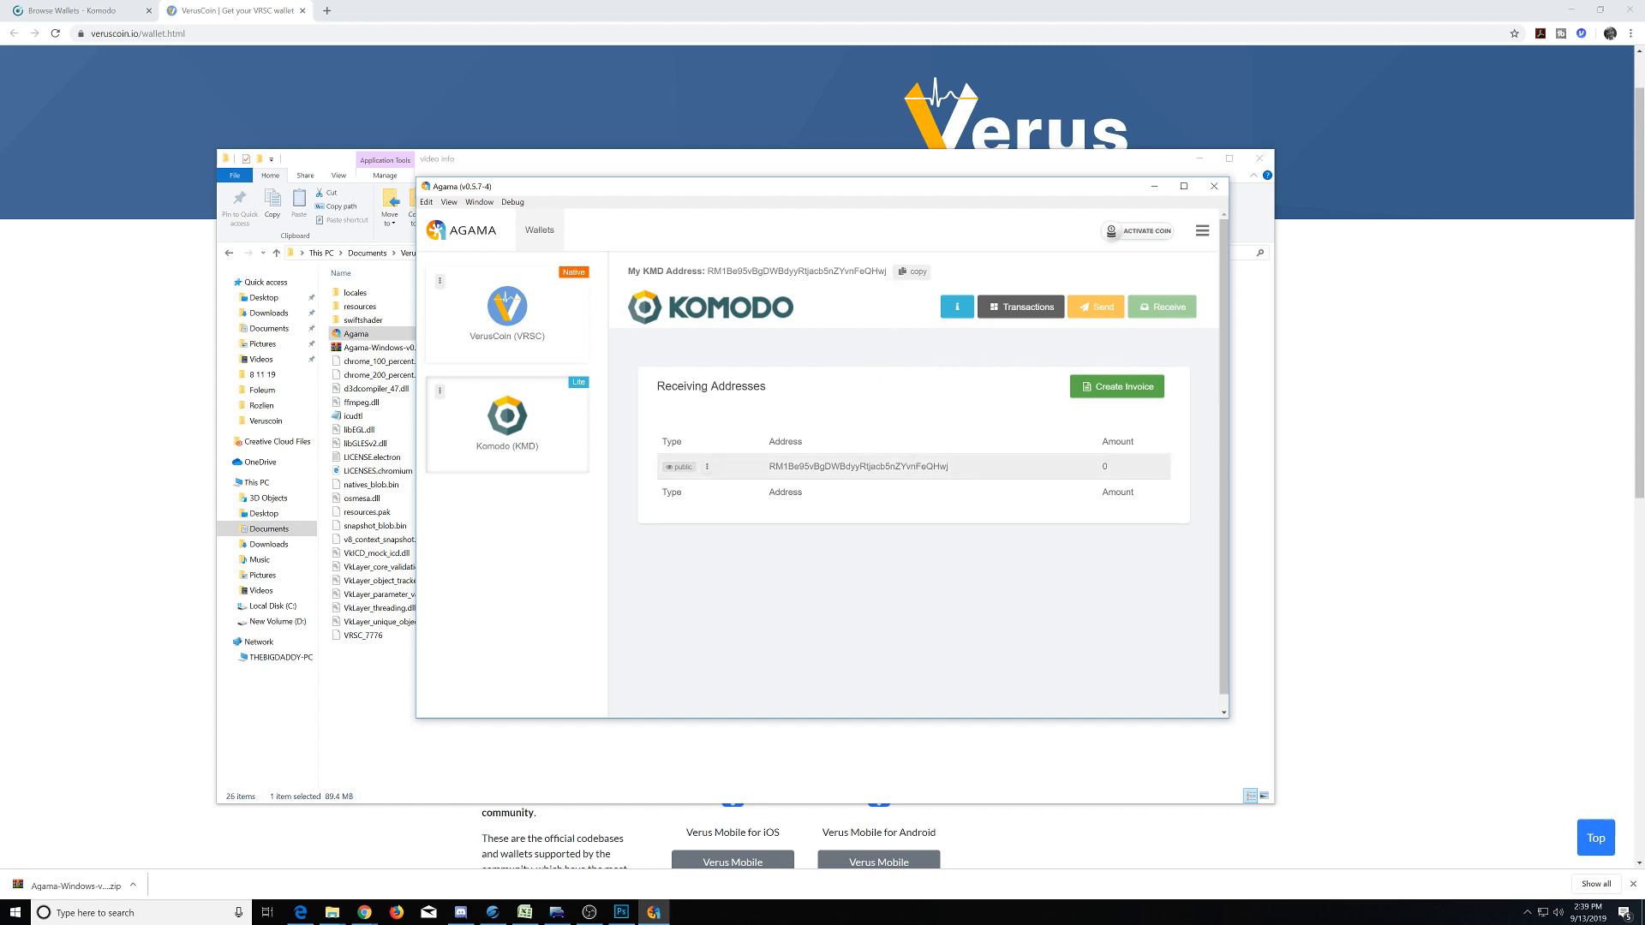
left_click(507, 312)
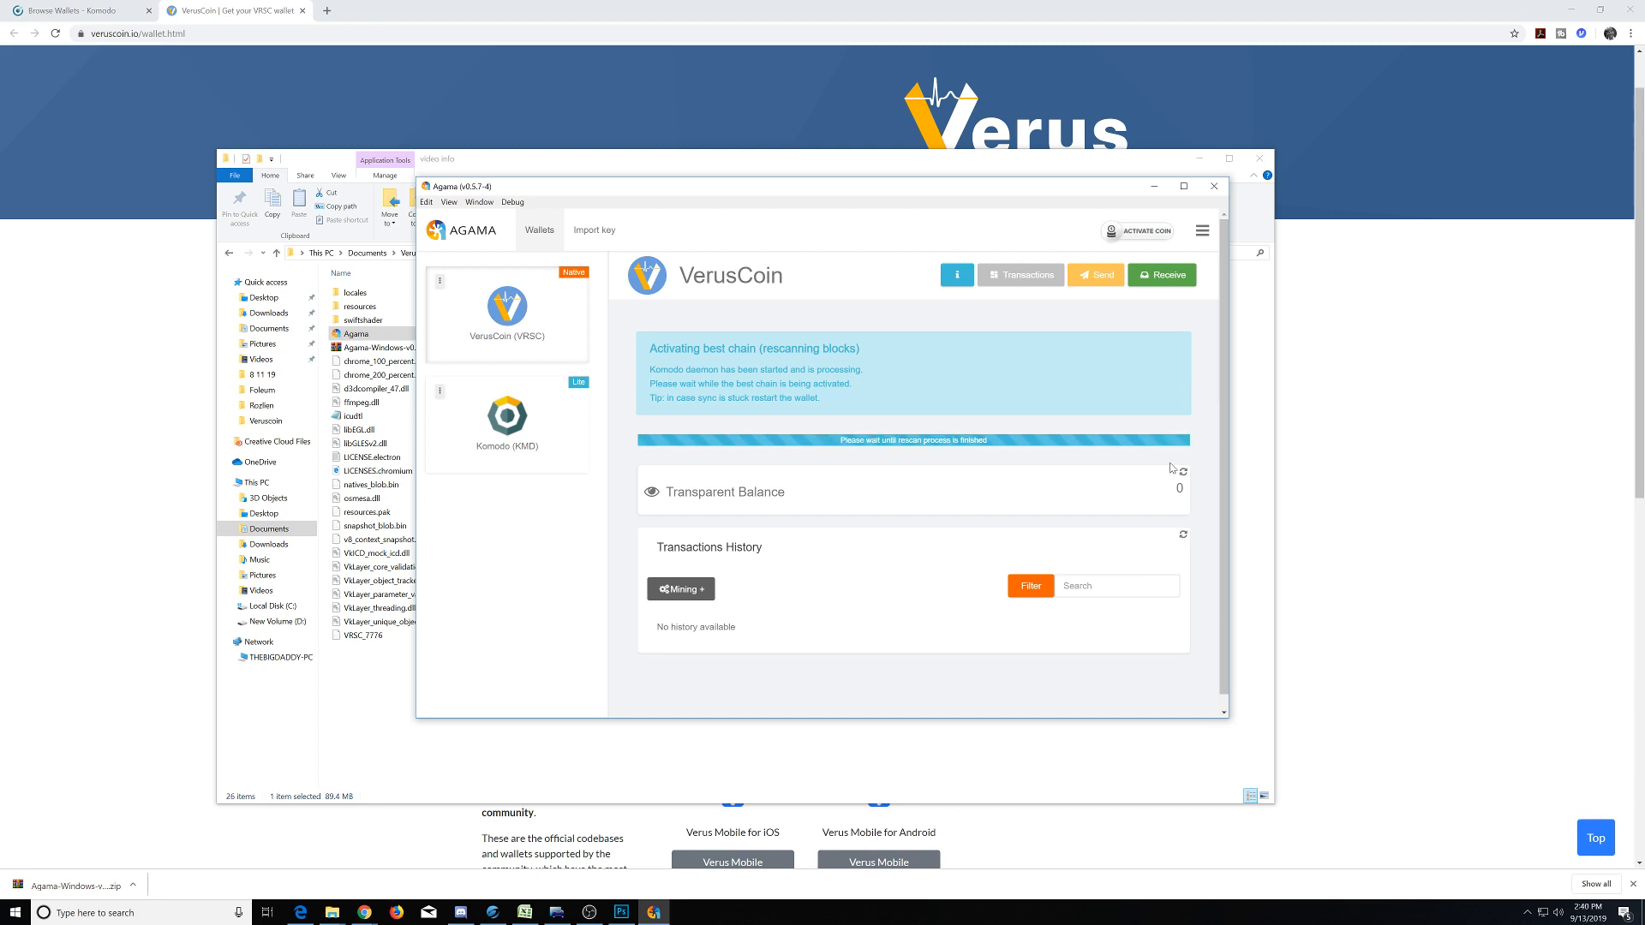
mouse_move(1162, 473)
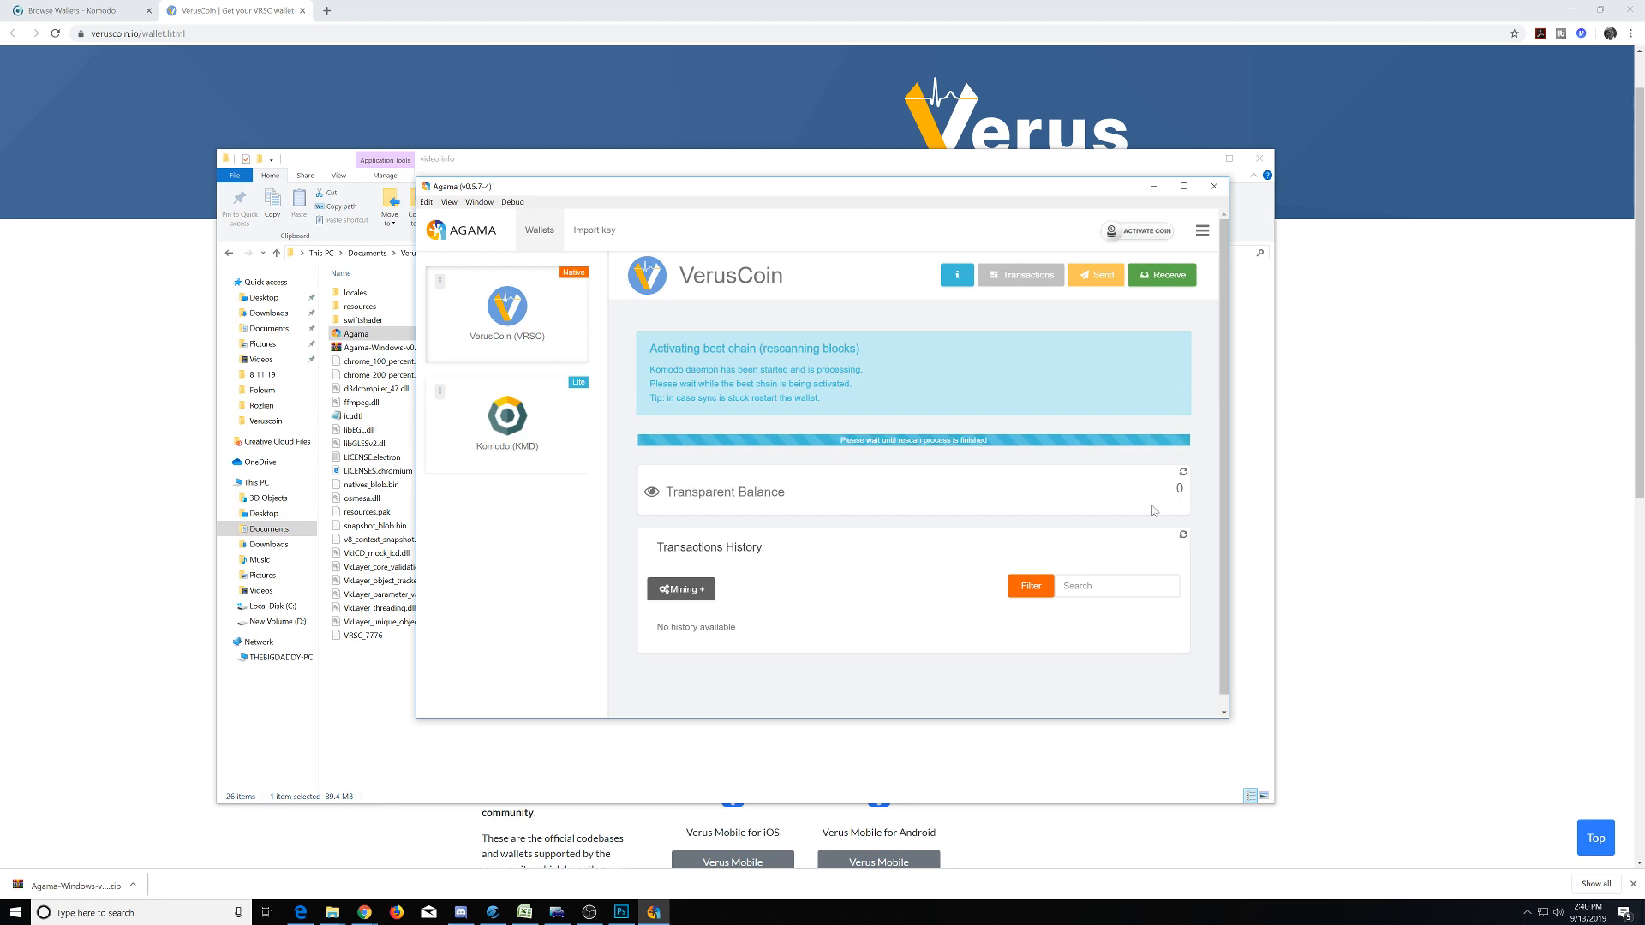
mouse_move(1011, 514)
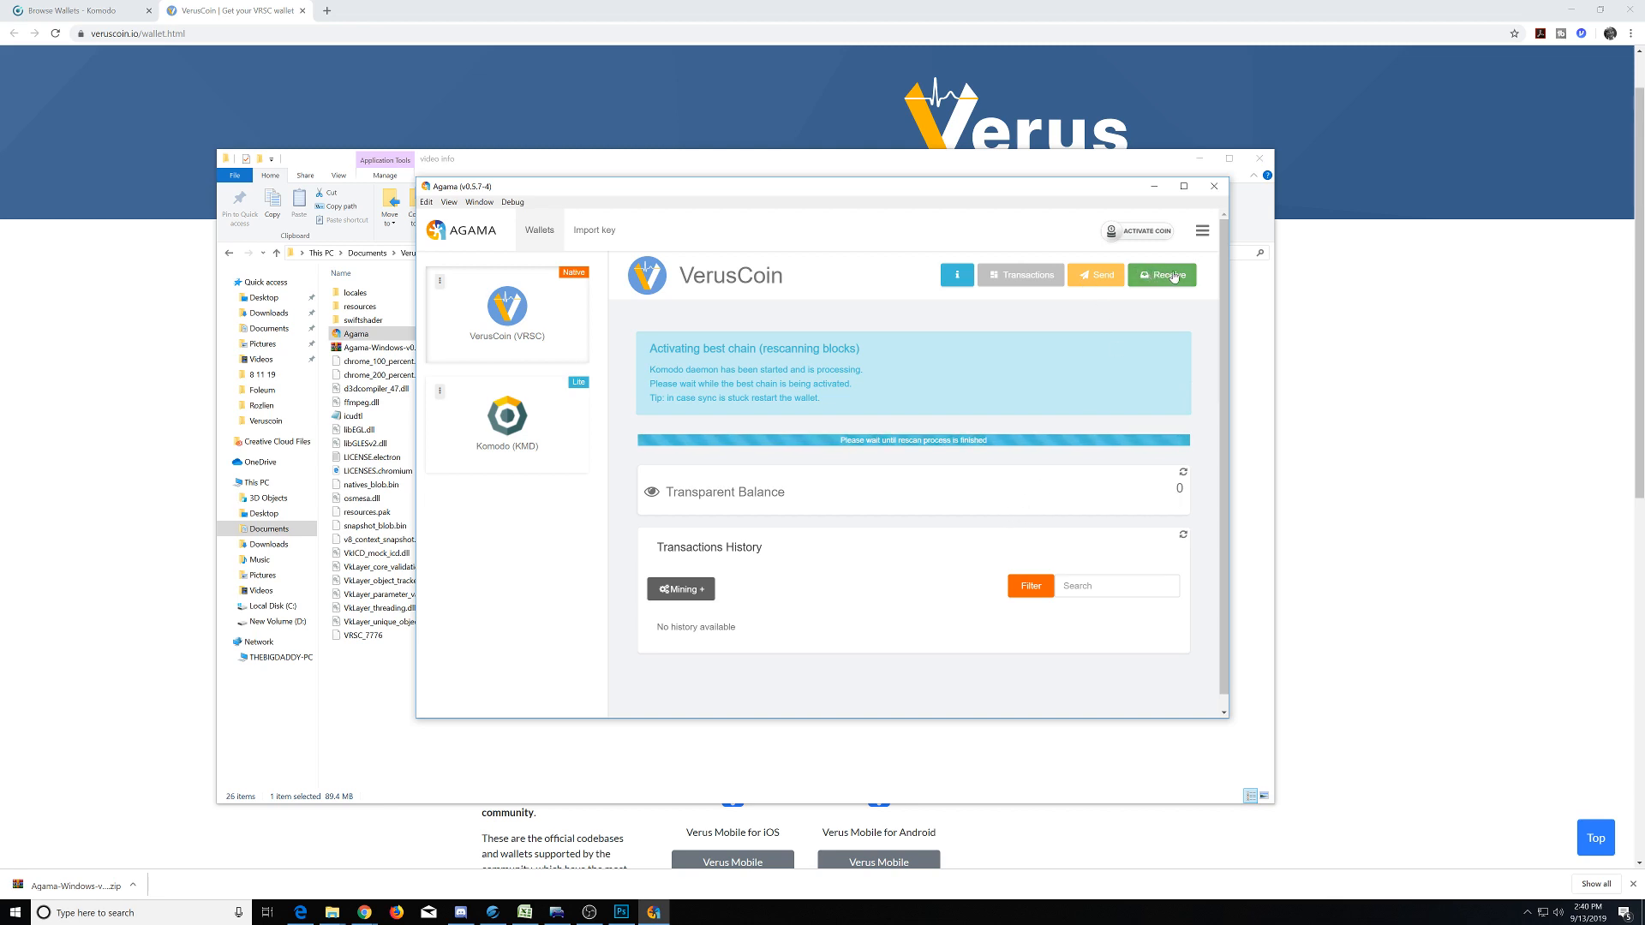
Generate a new transparent and a new private (Z) VerusCoin receiving address, hiding non-wallet addresses.
left_click(1162, 275)
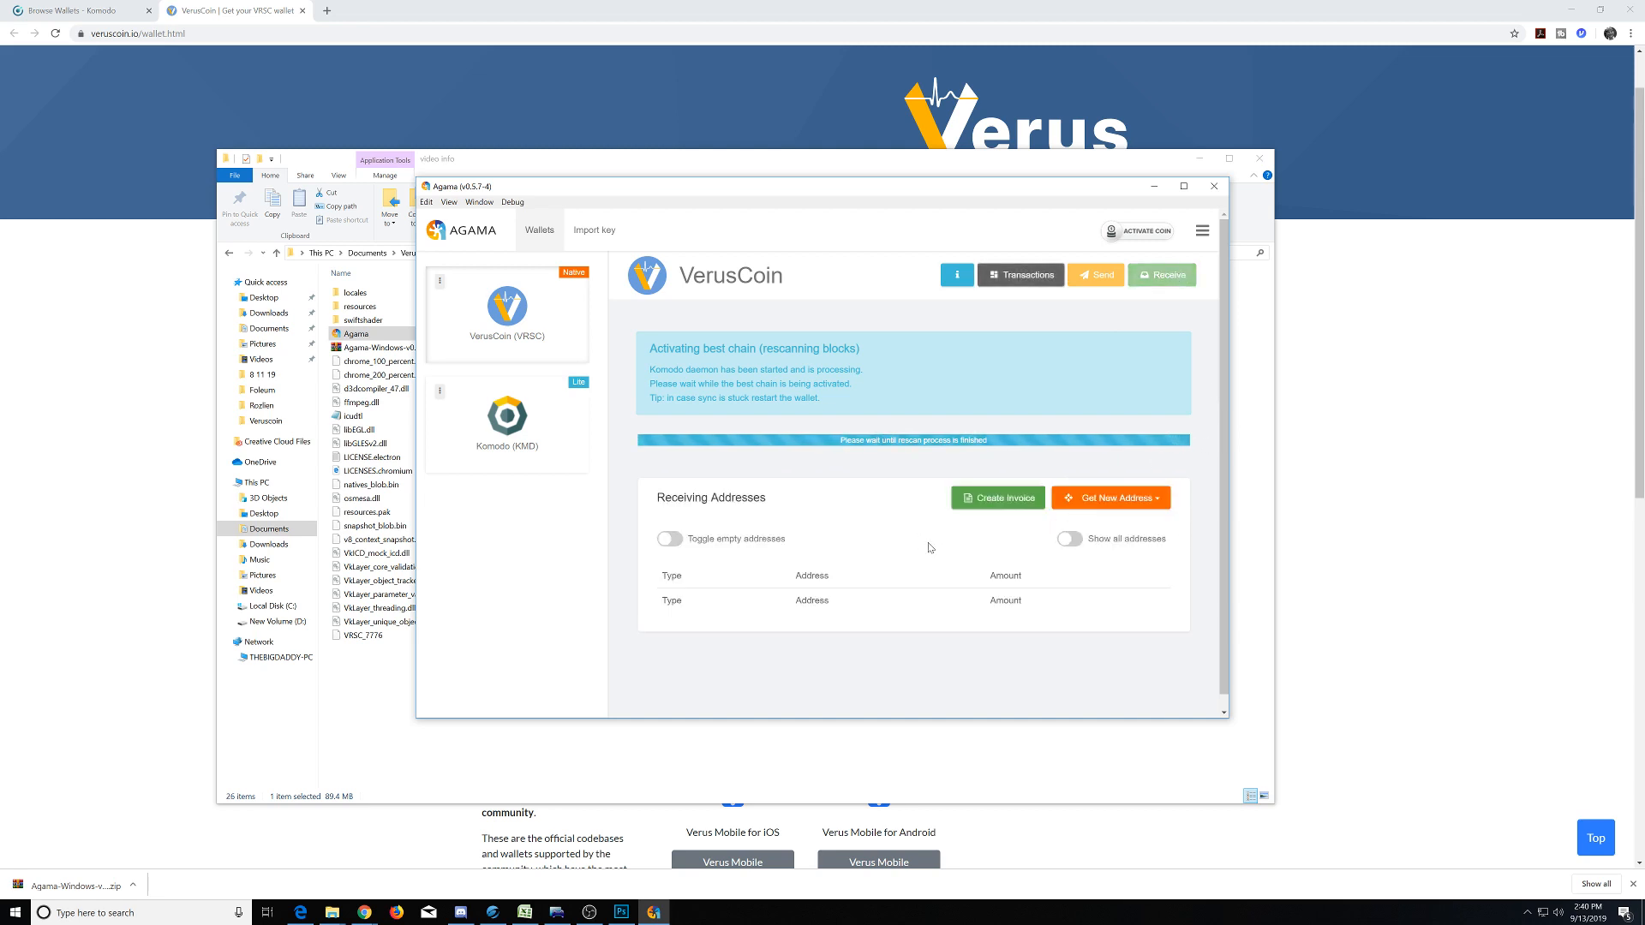
left_click(1111, 497)
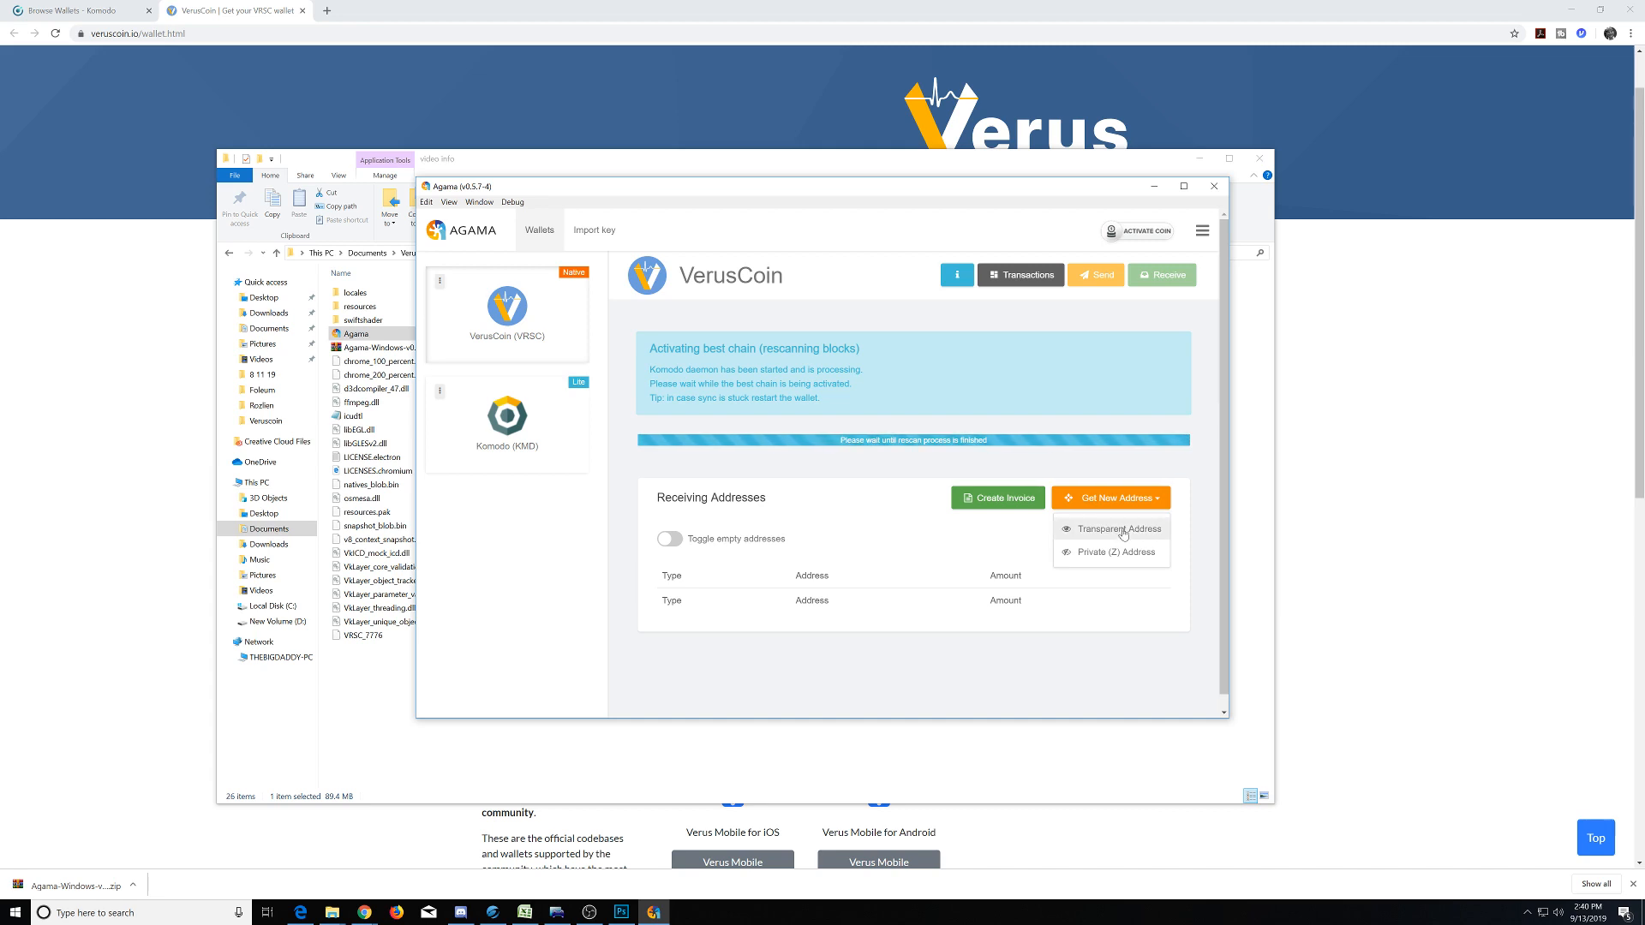
left_click(1119, 530)
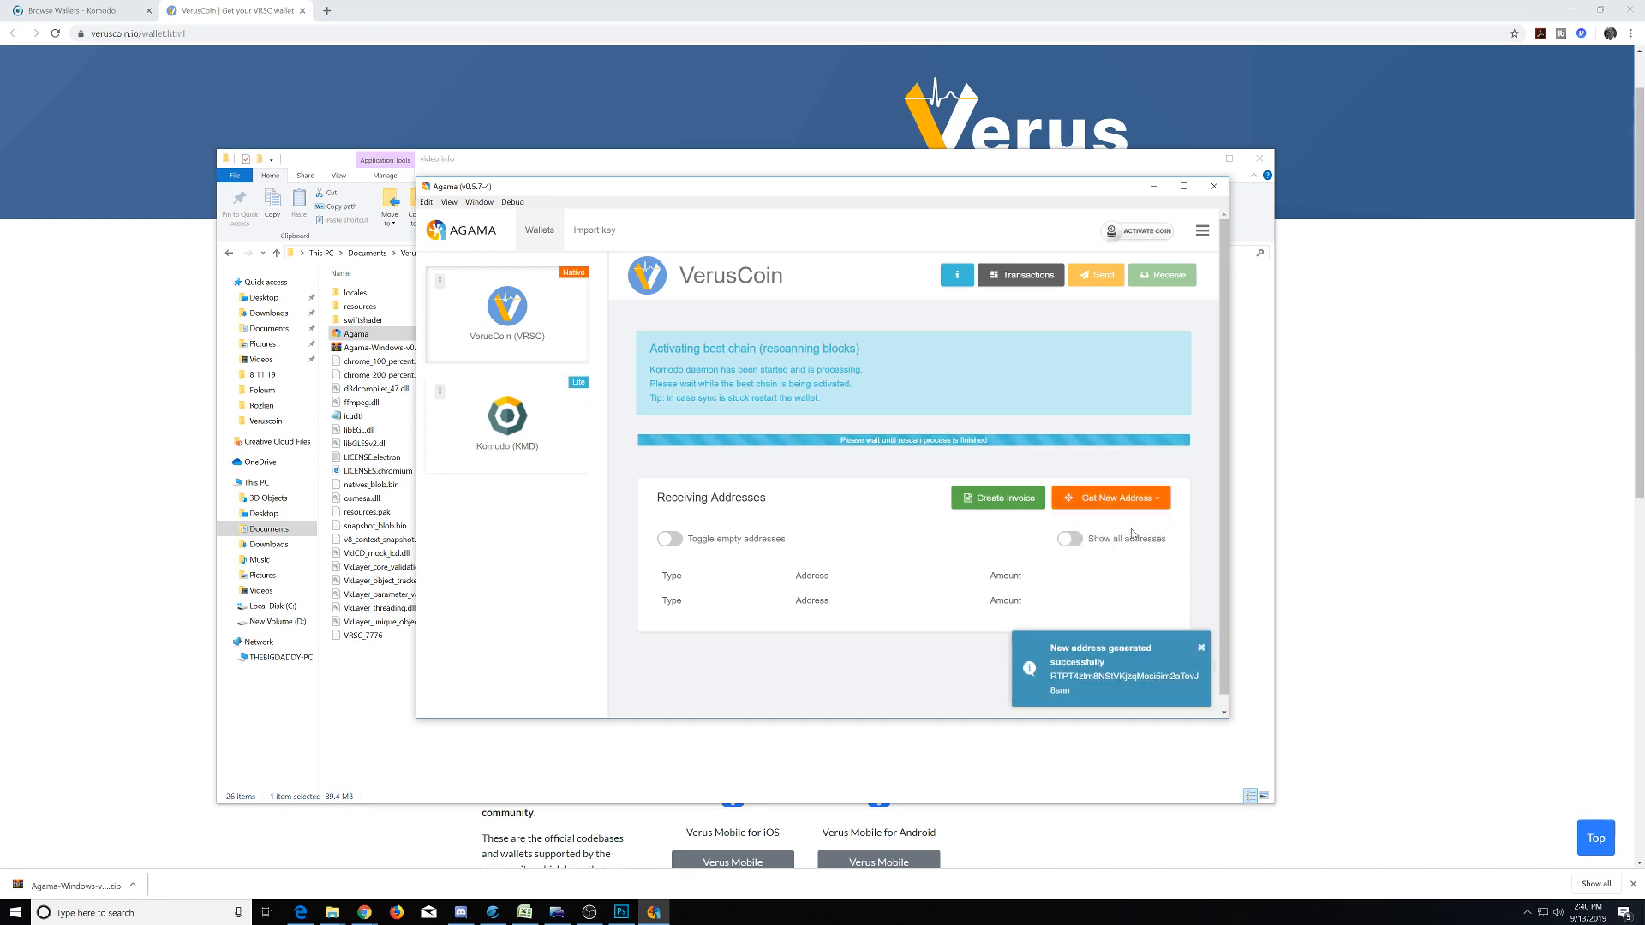
mouse_move(1133, 610)
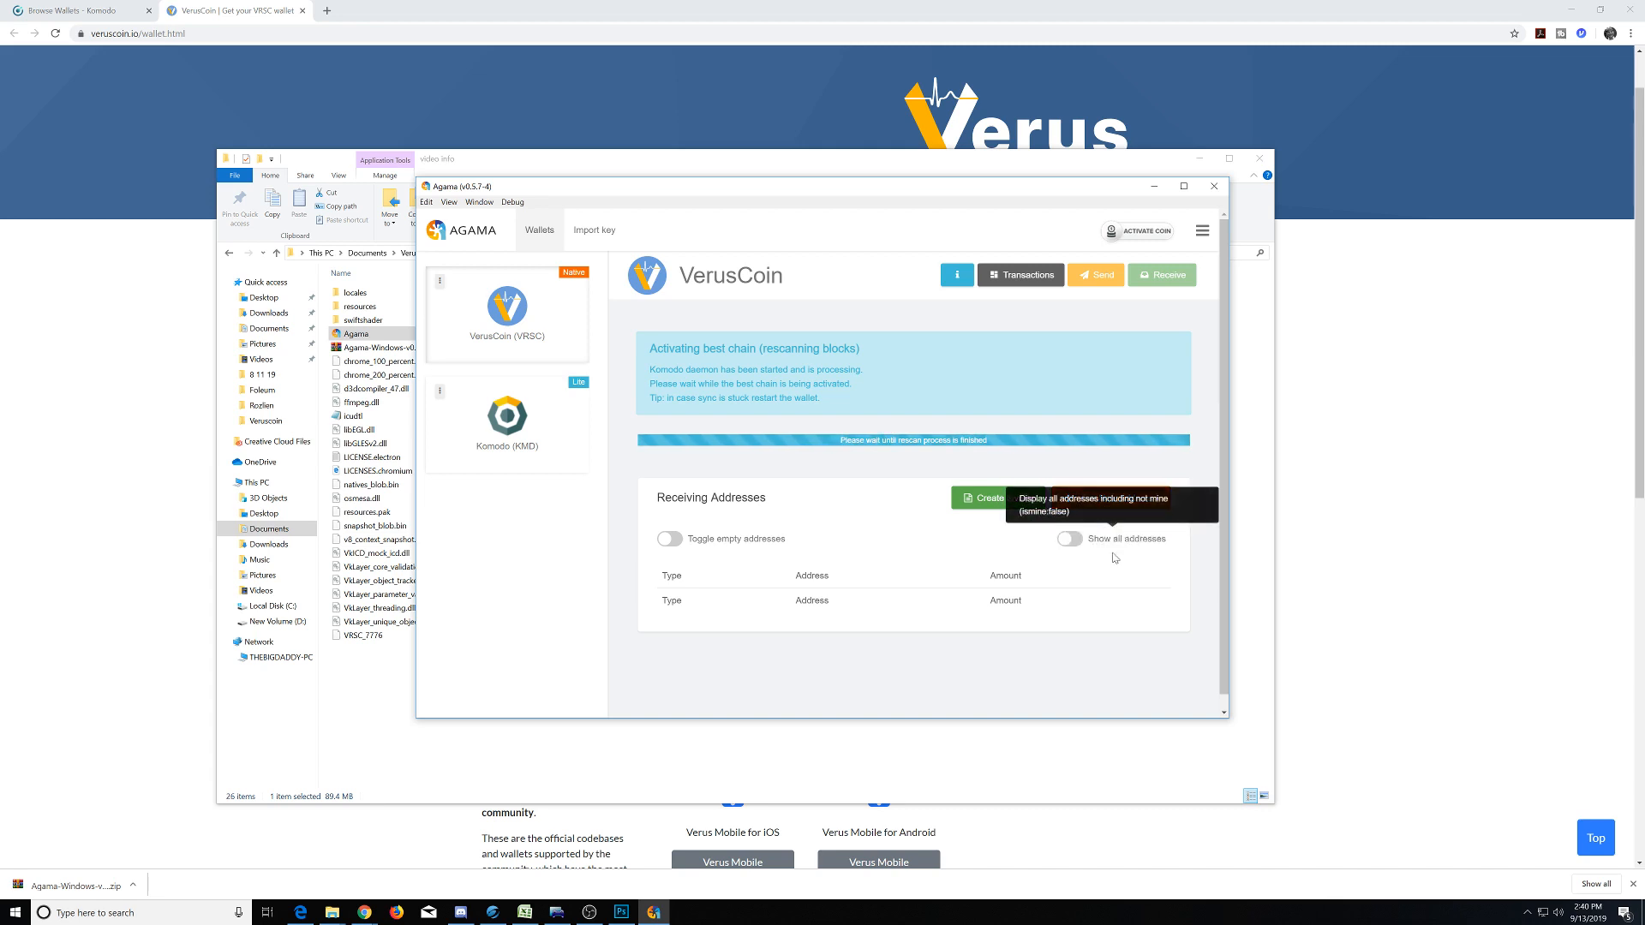
left_click(1109, 497)
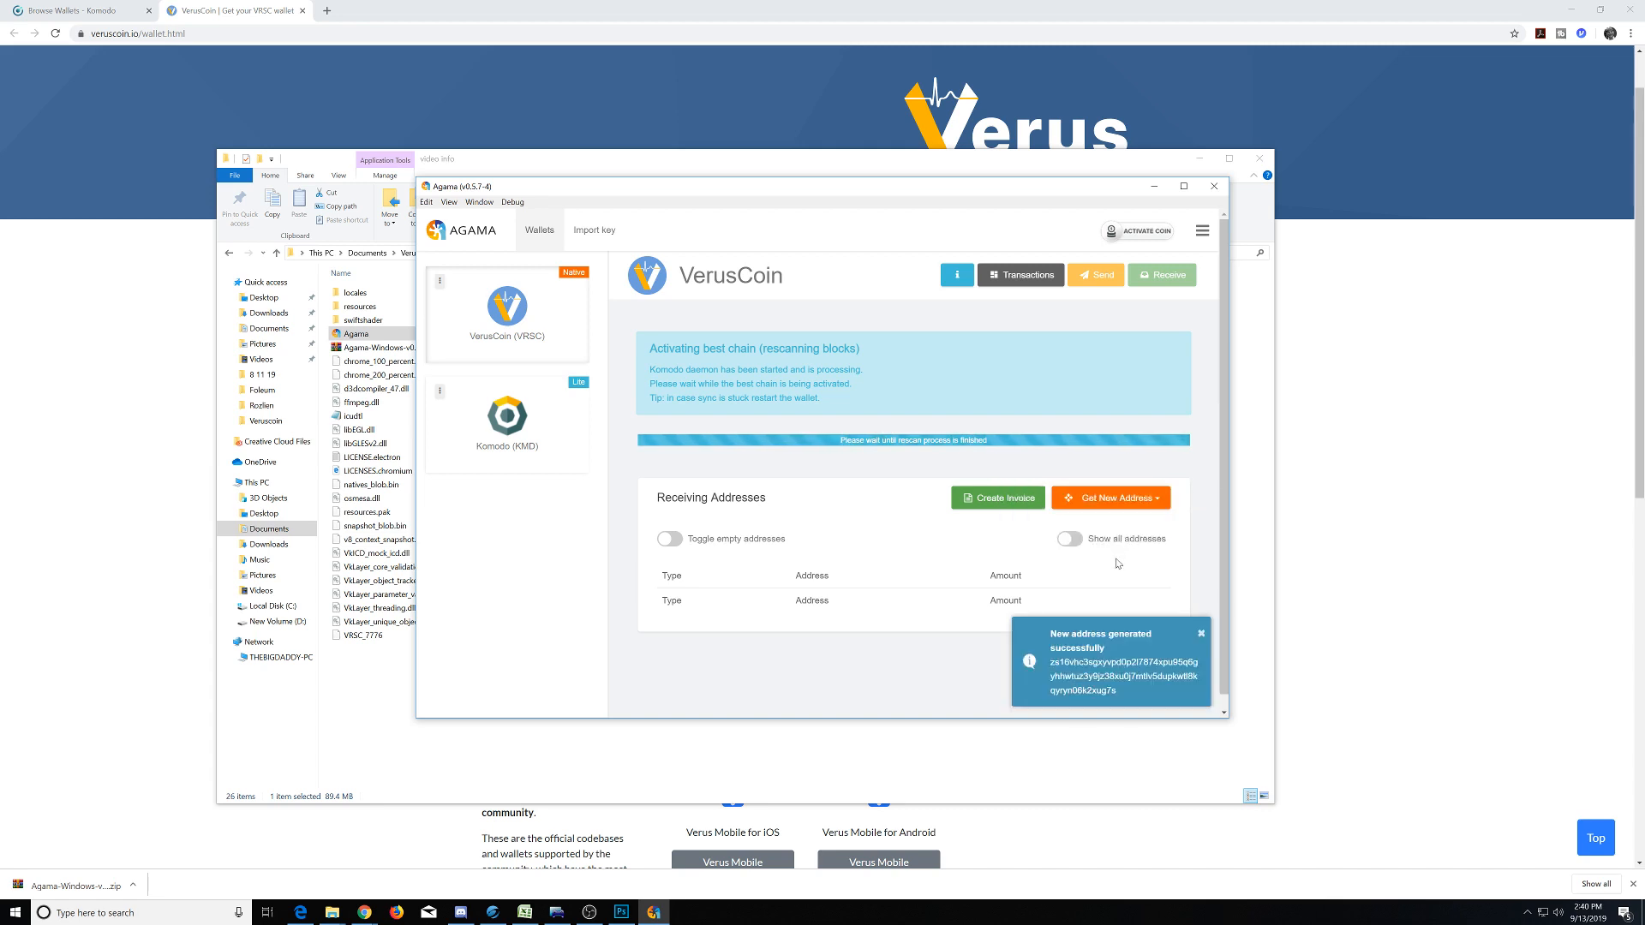
mouse_move(1146, 605)
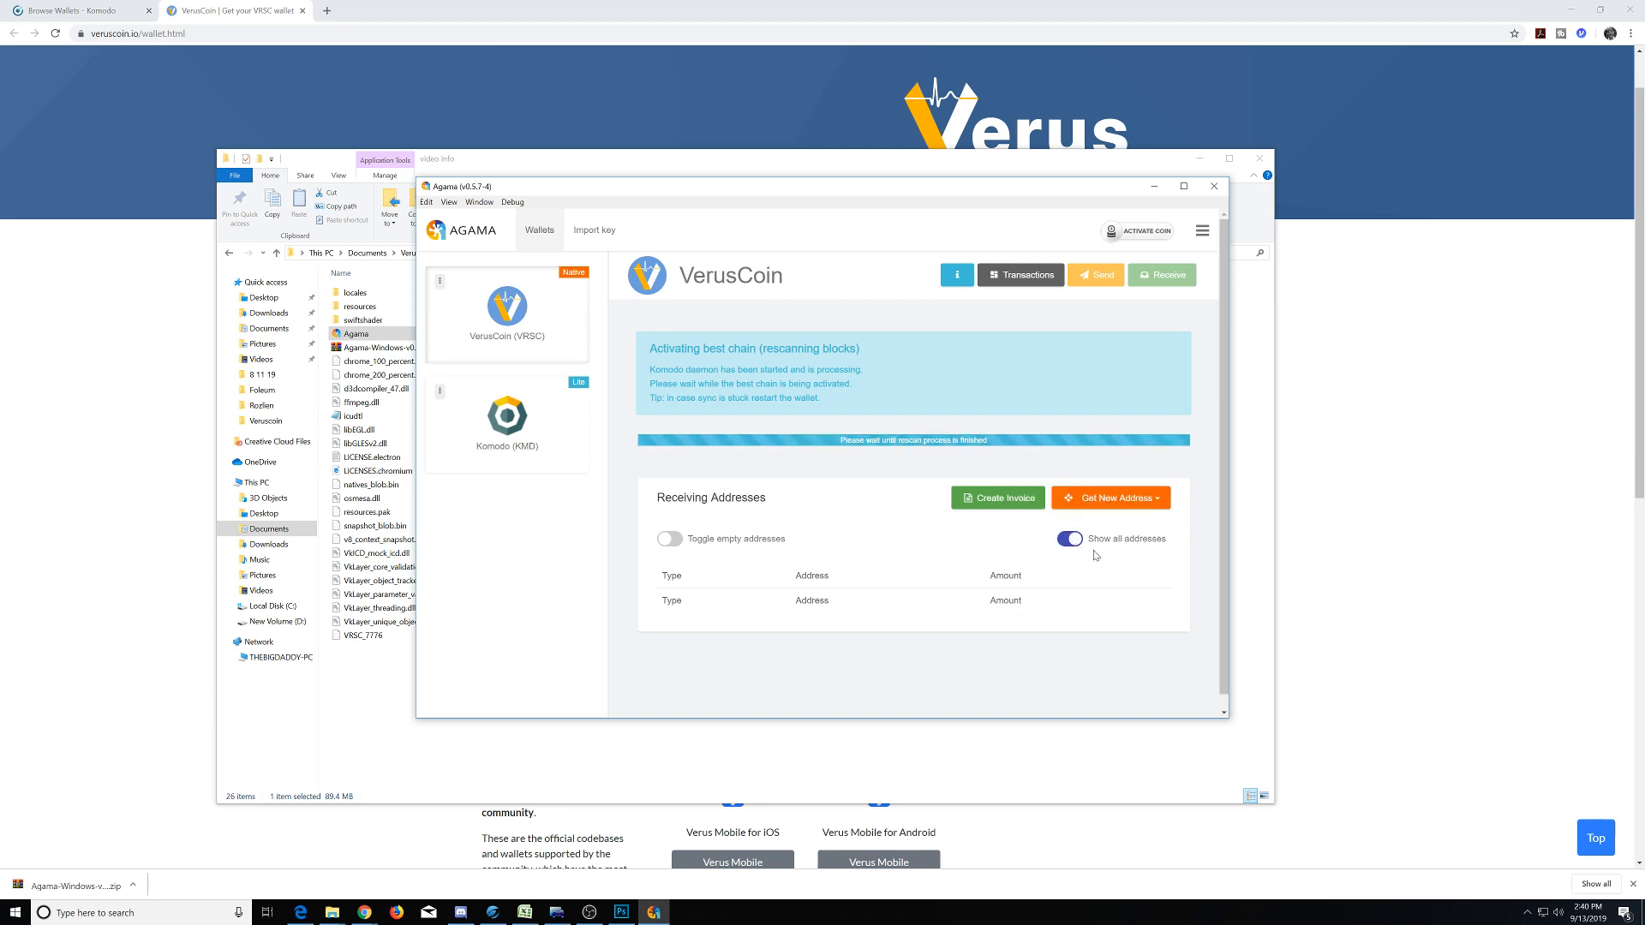
mouse_move(975, 552)
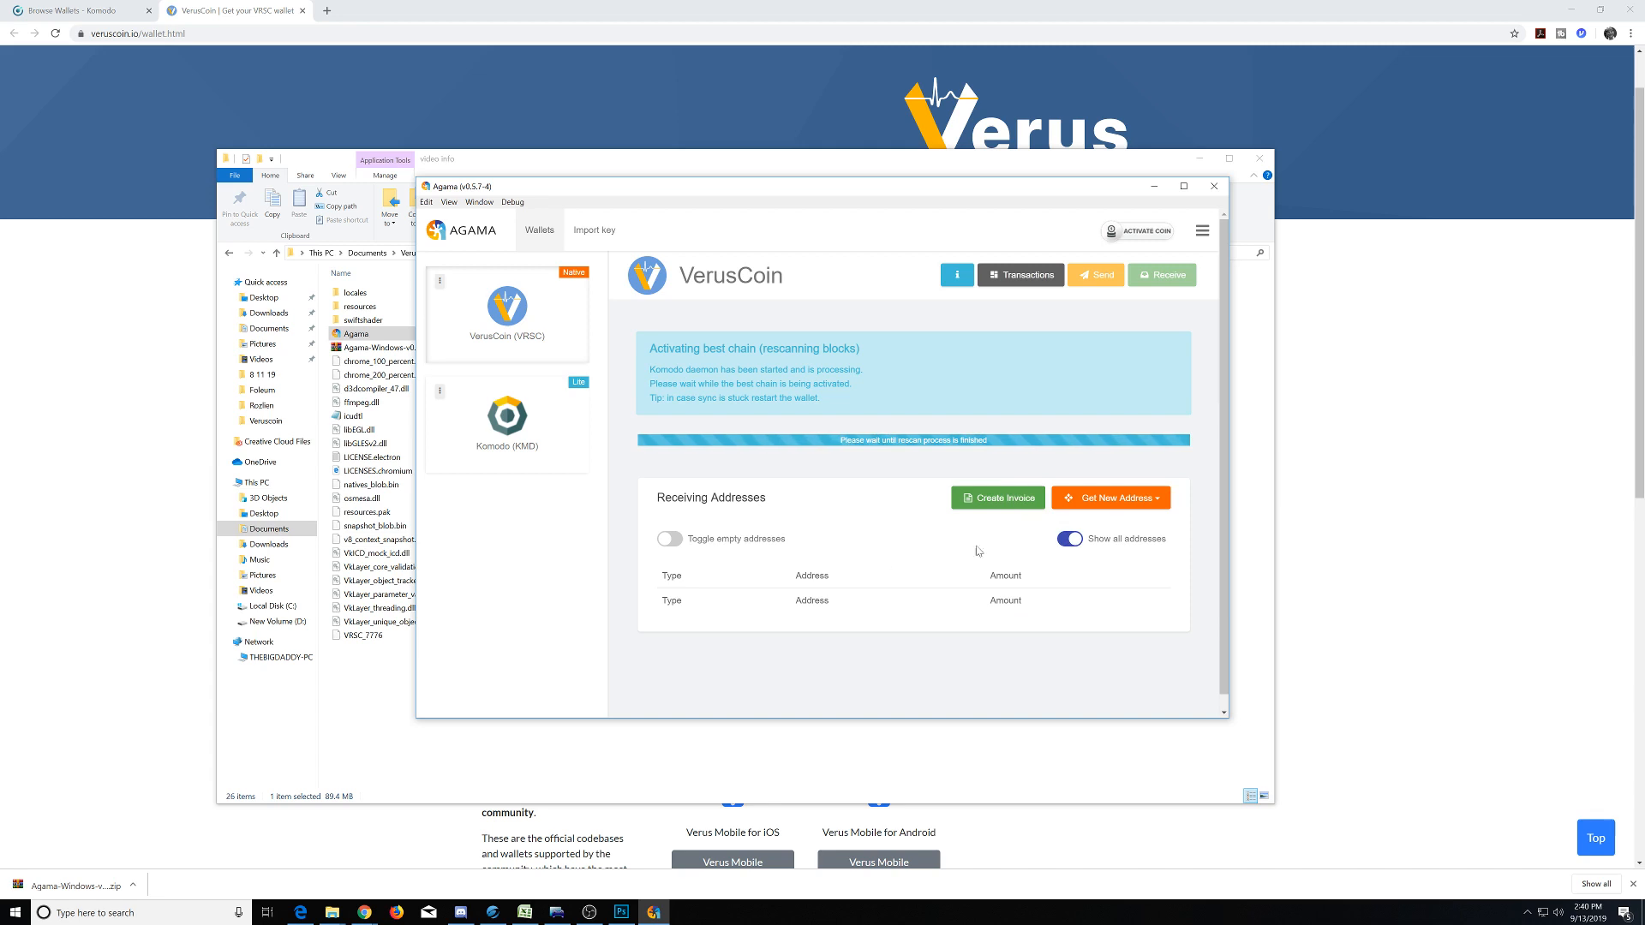
left_click(1068, 538)
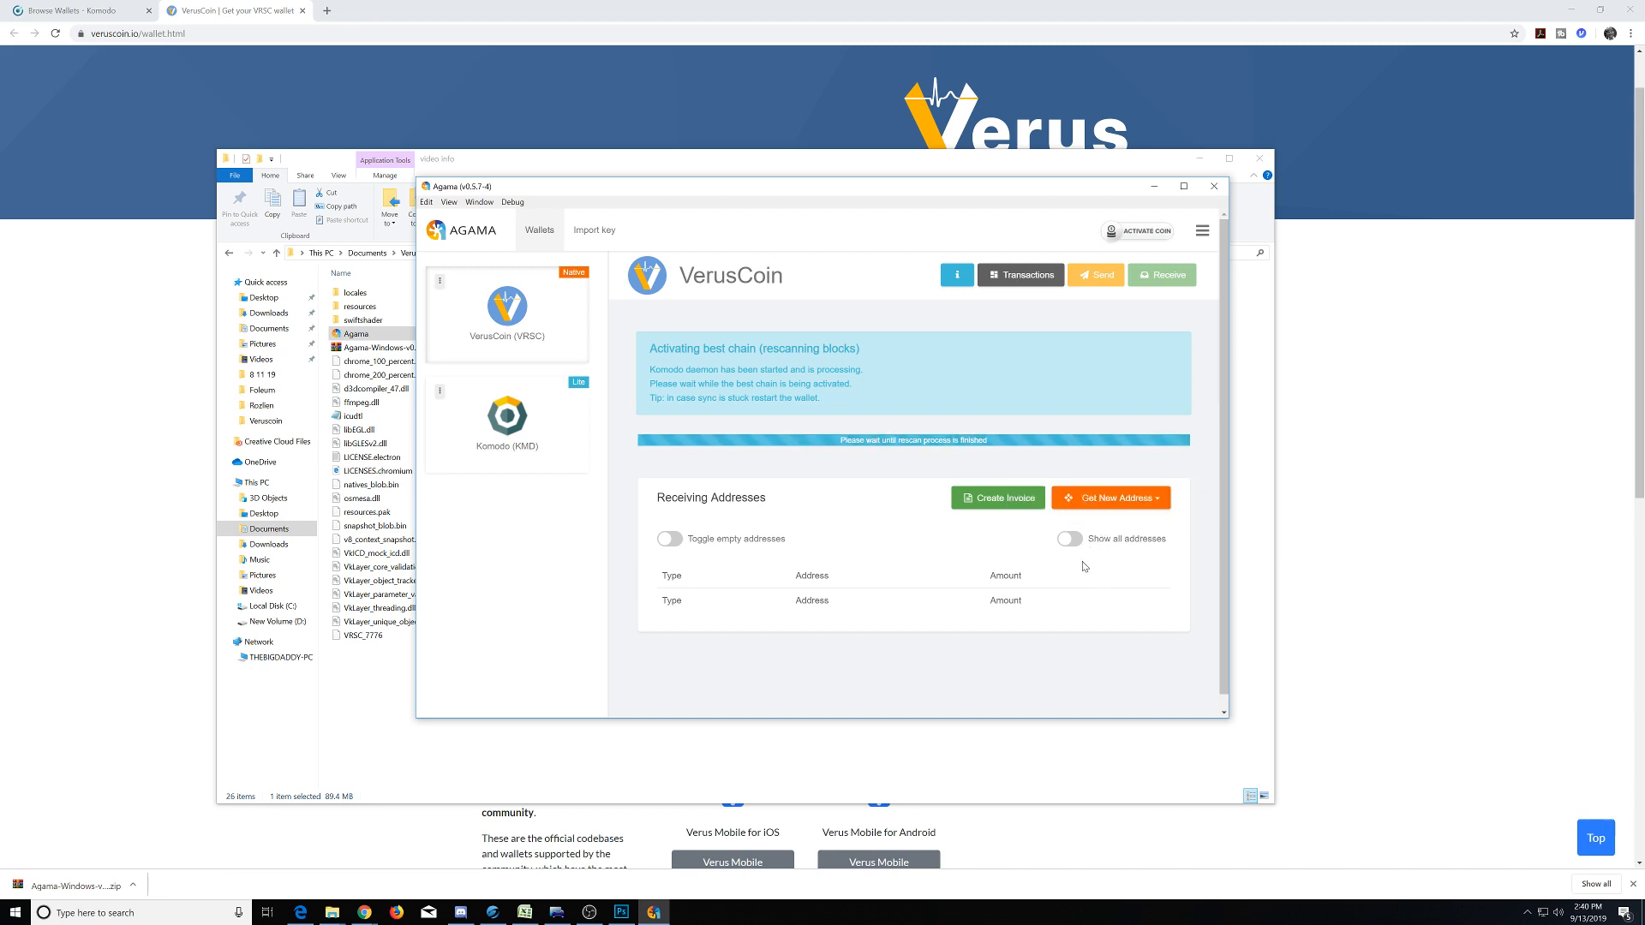
mouse_move(1117, 497)
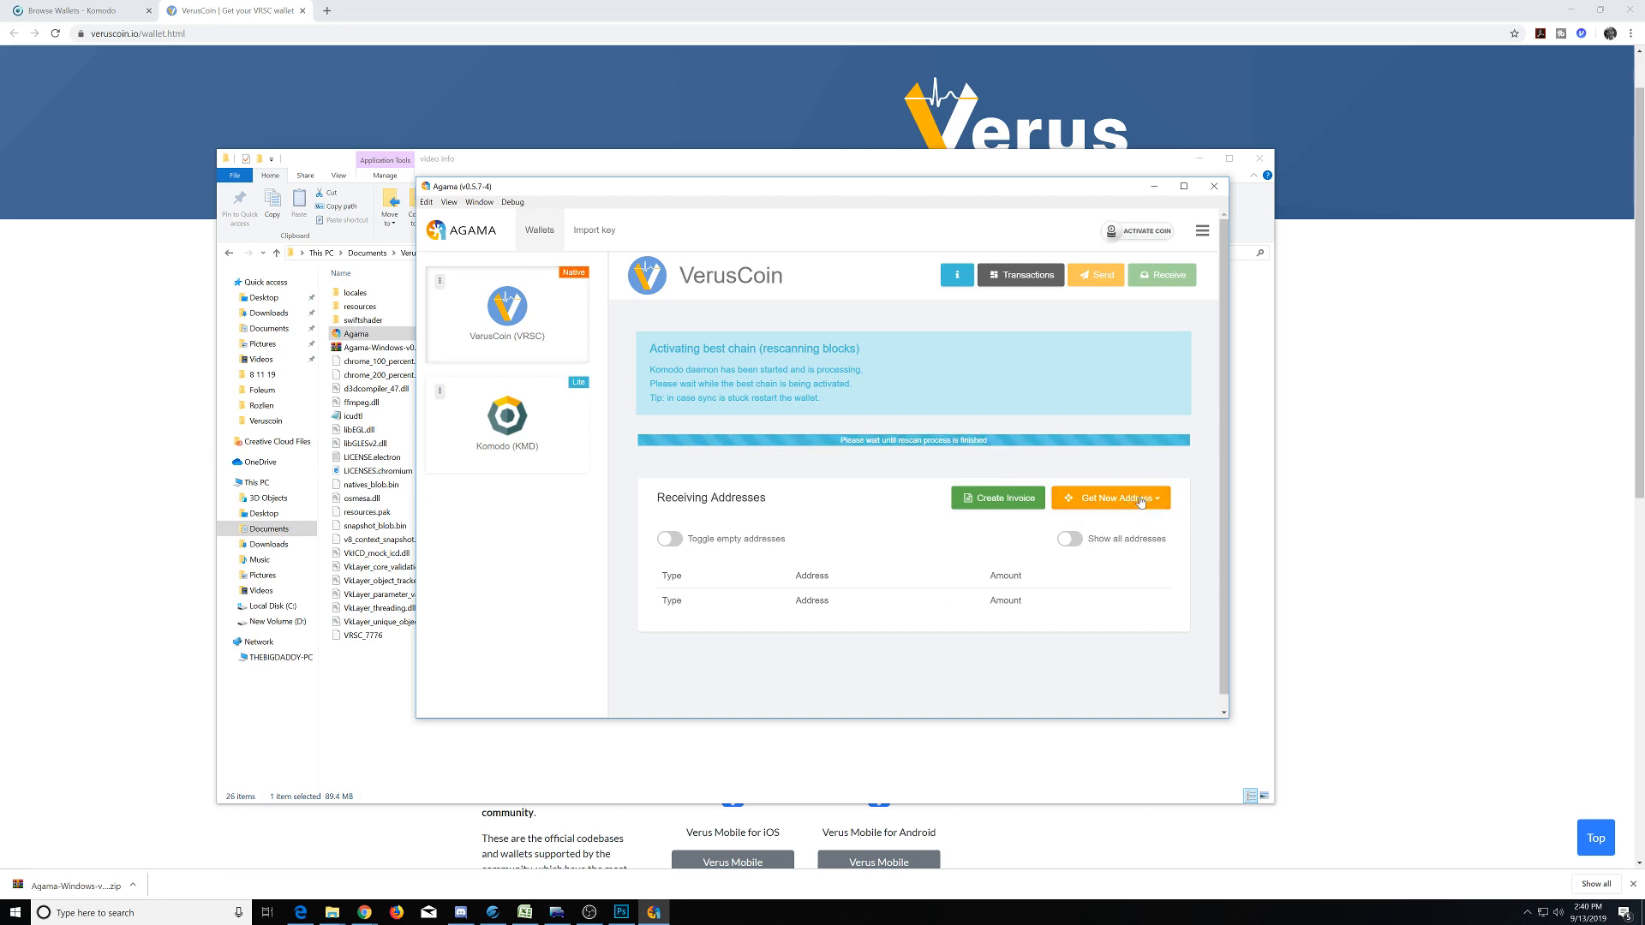
left_click(1110, 497)
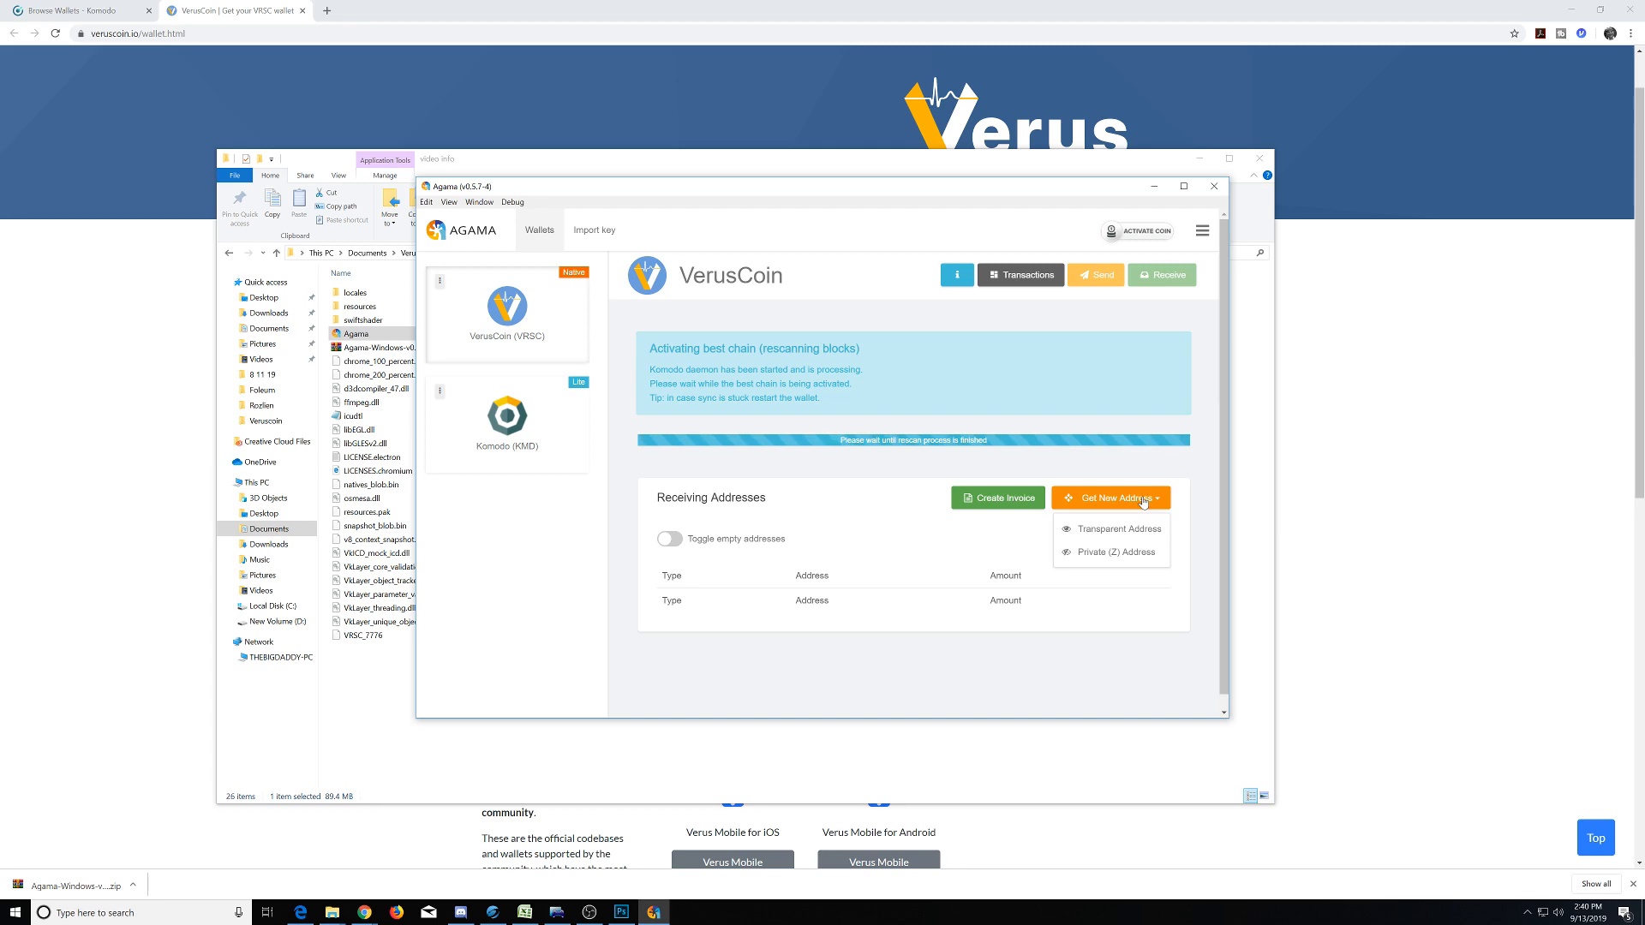
mouse_move(1116, 529)
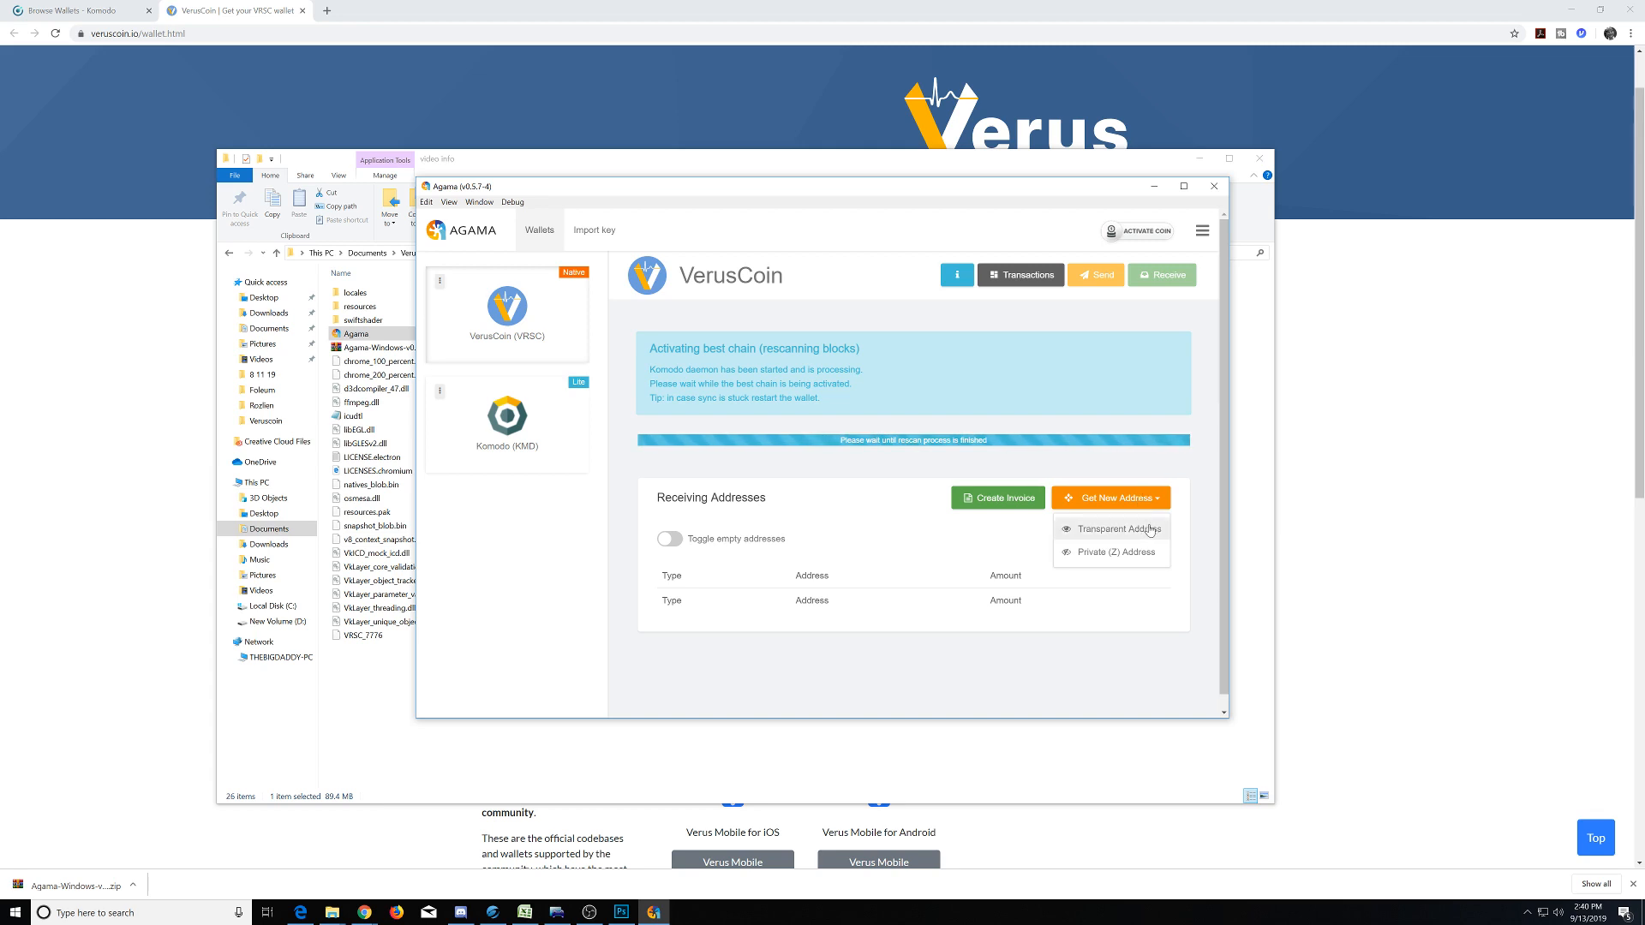
mouse_move(1150, 530)
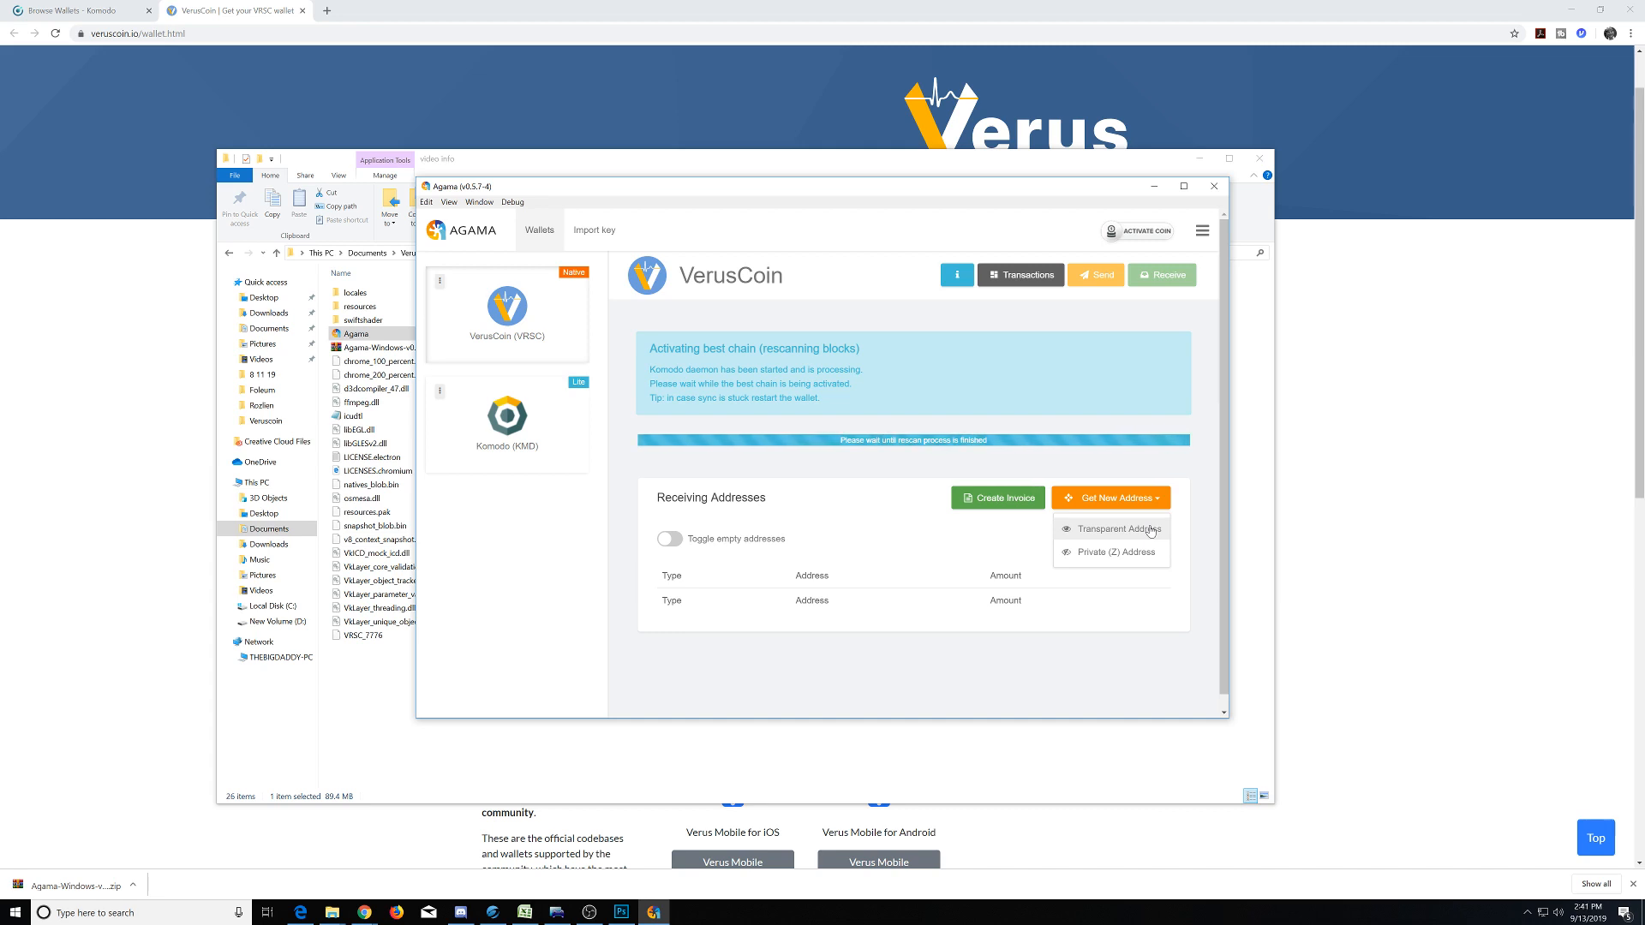
mouse_move(1152, 533)
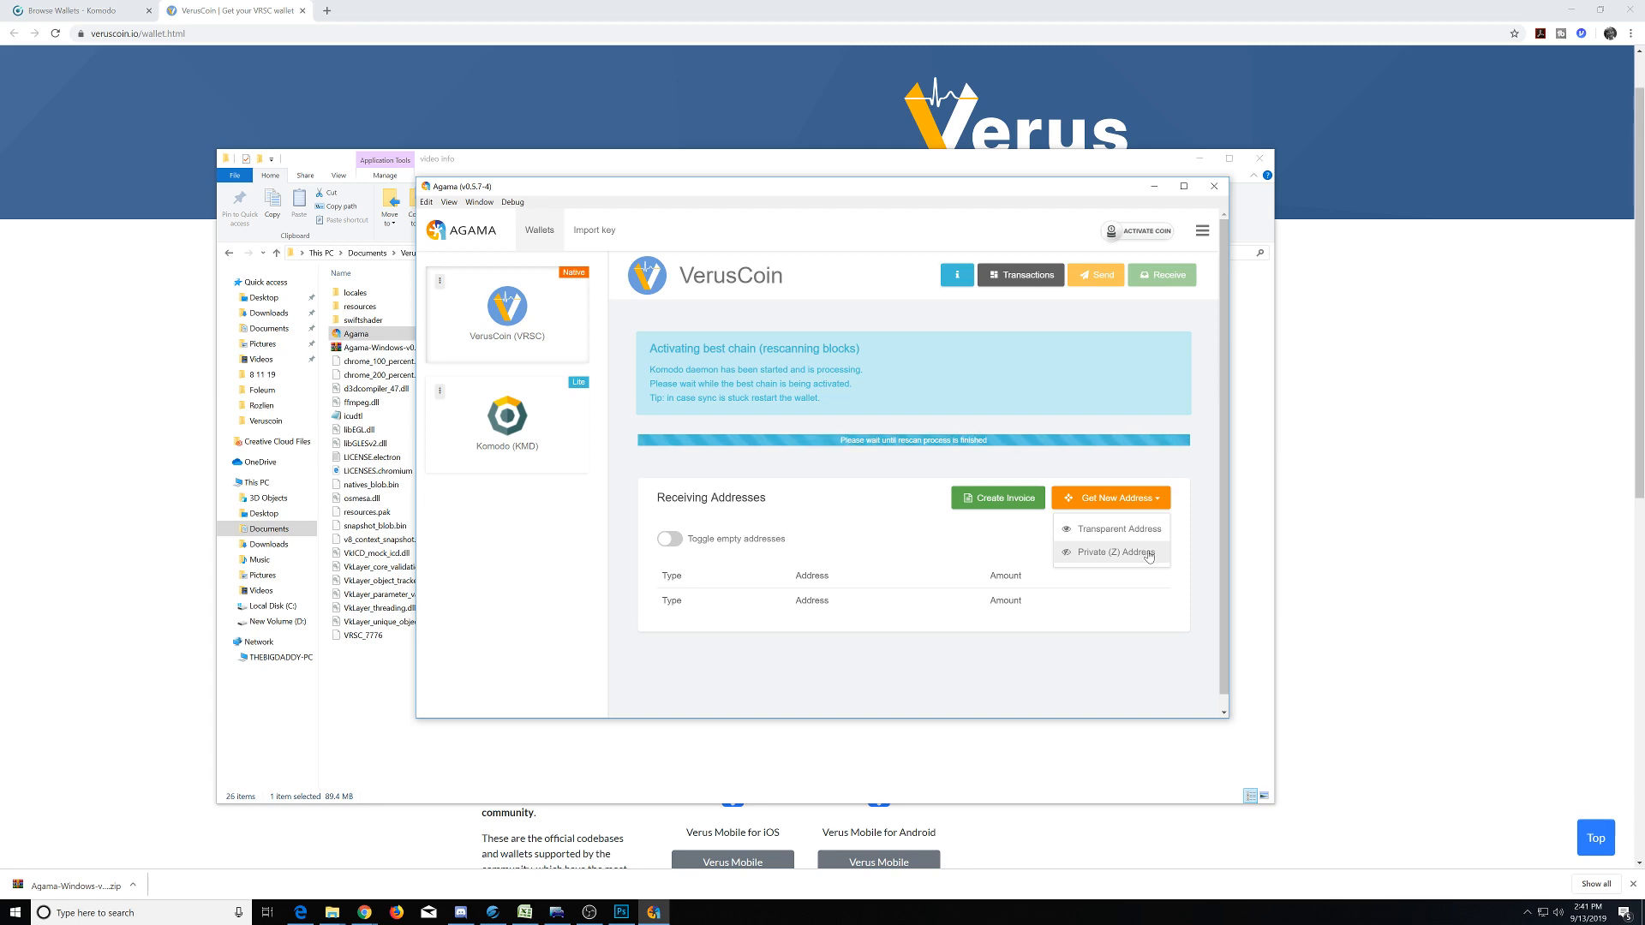
mouse_move(1150, 553)
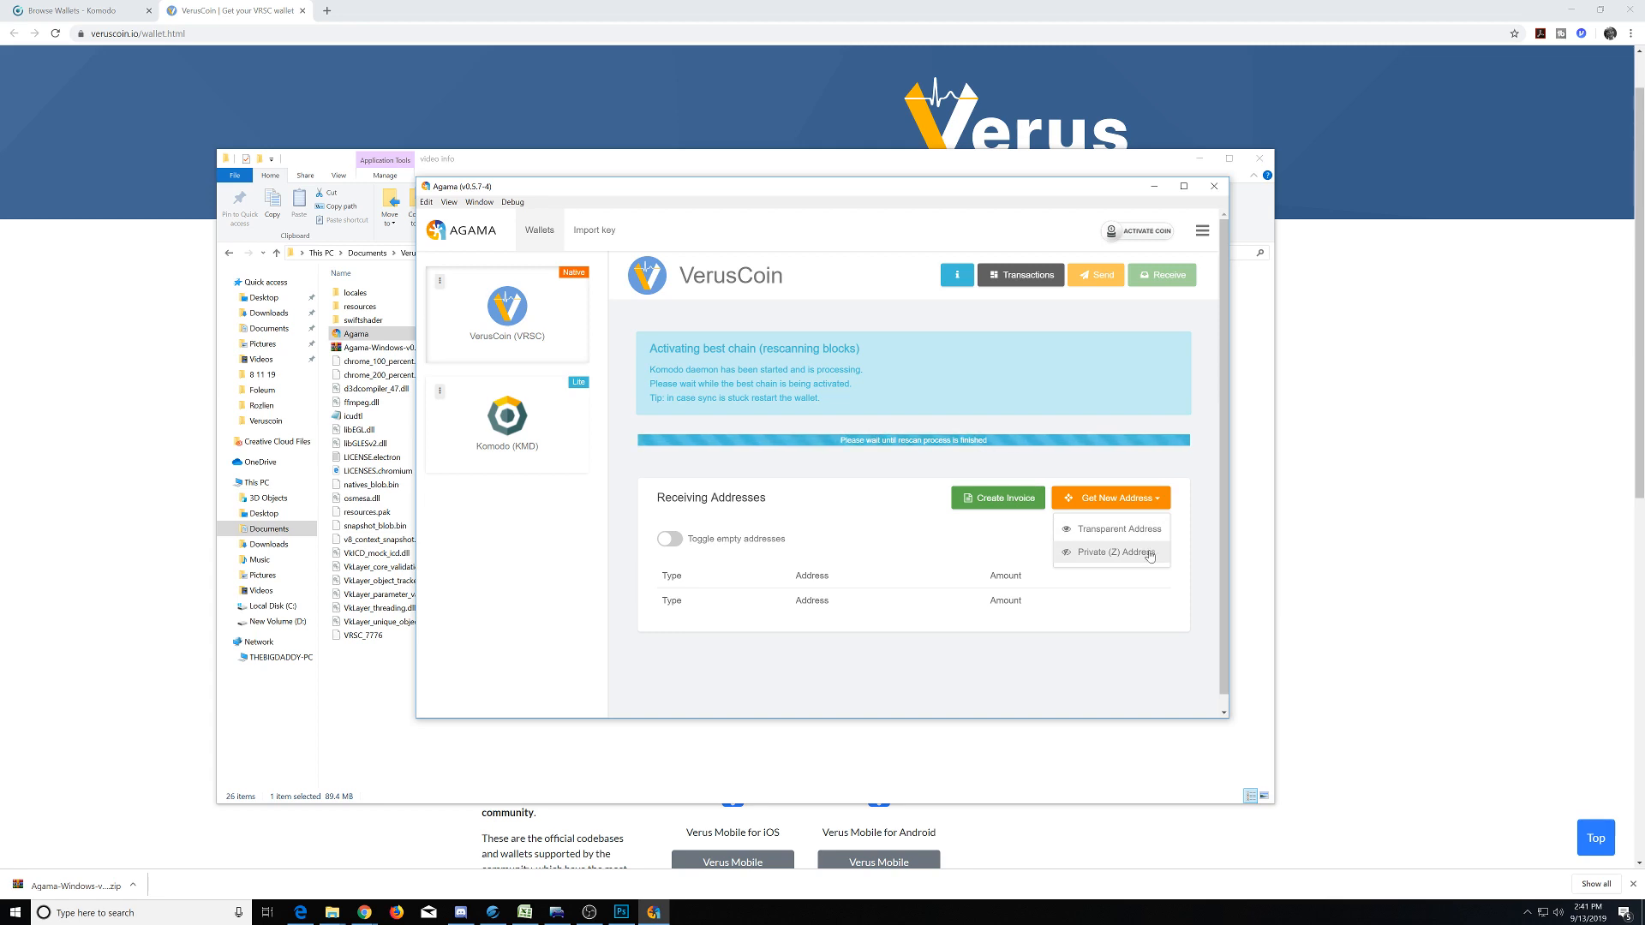
mouse_move(1126, 550)
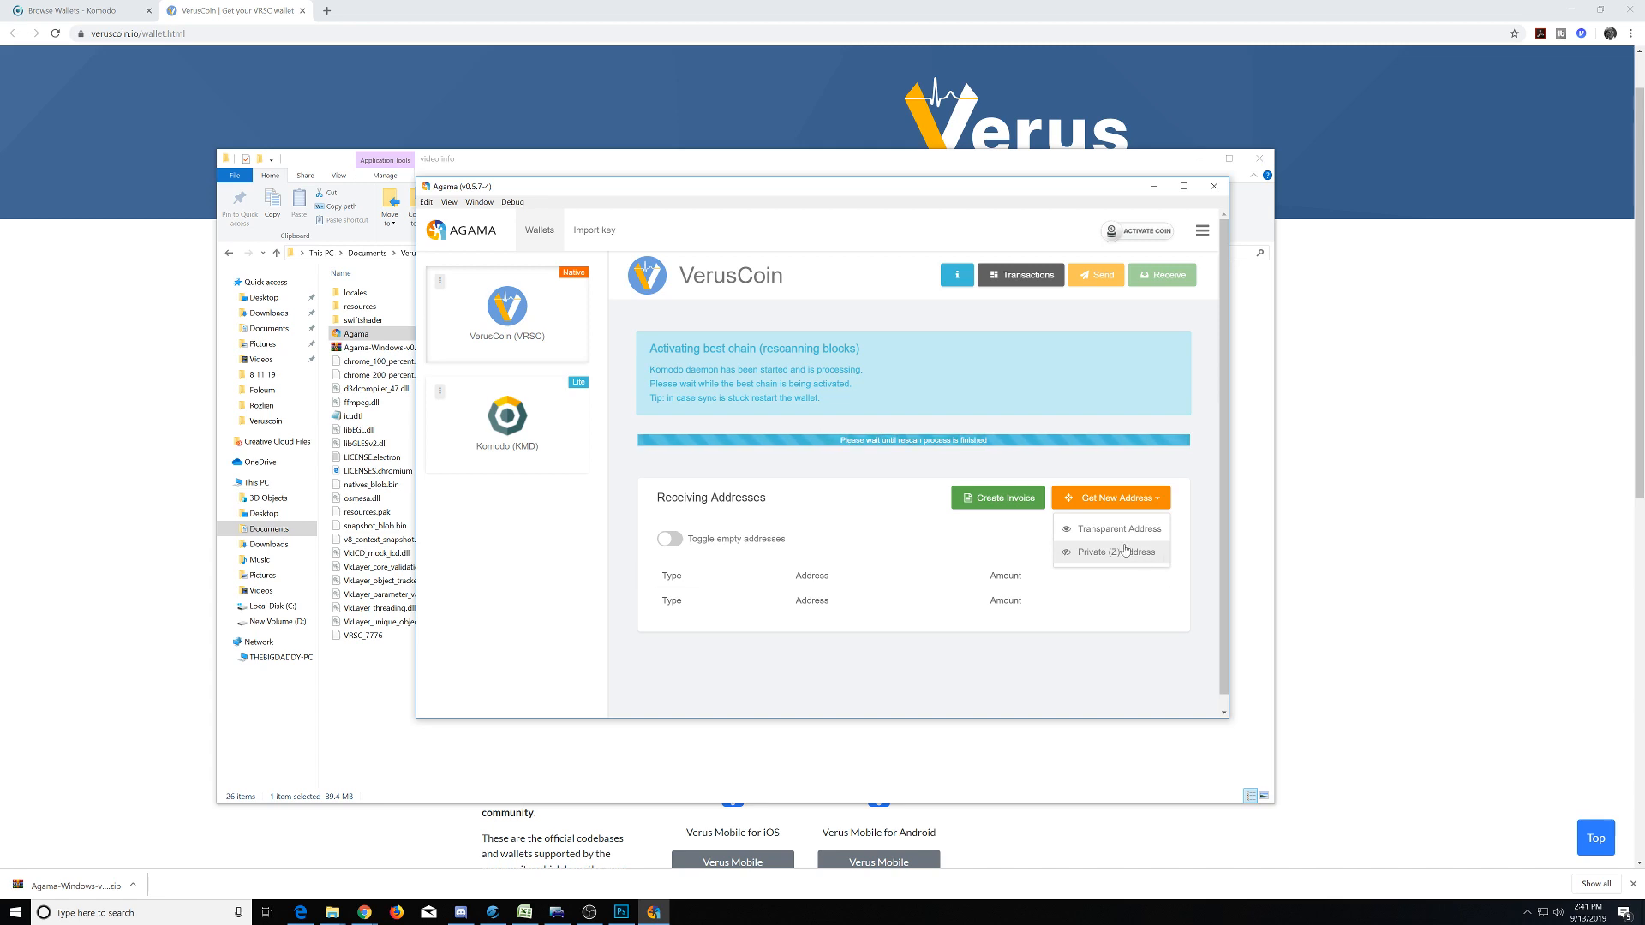
left_click(1110, 552)
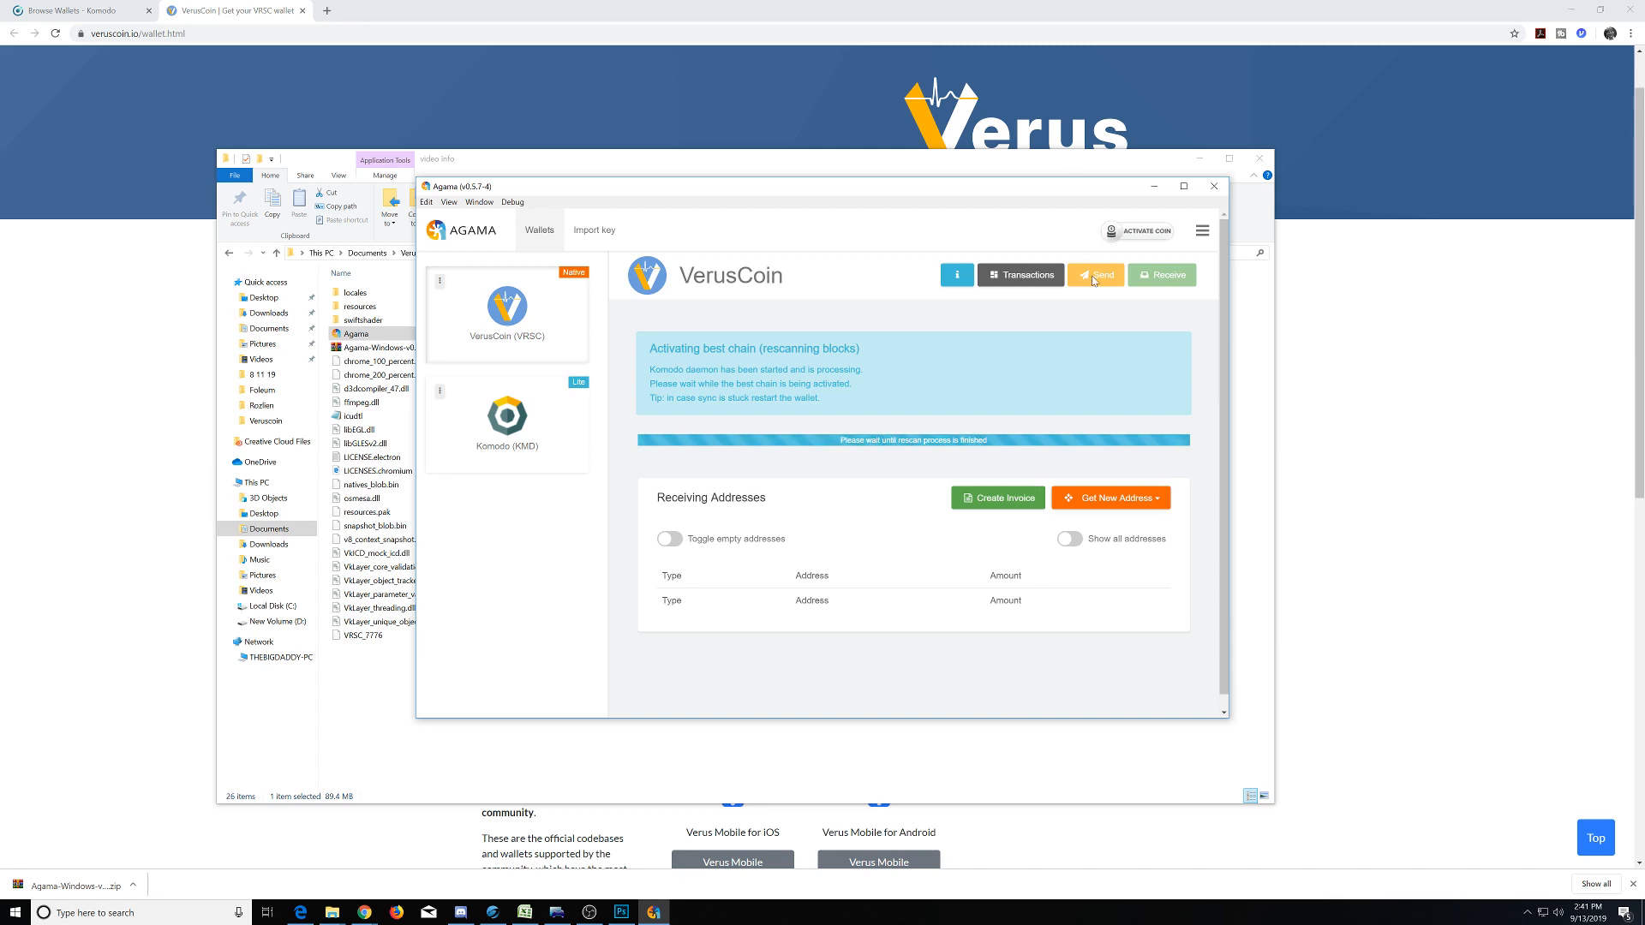
left_click(1018, 274)
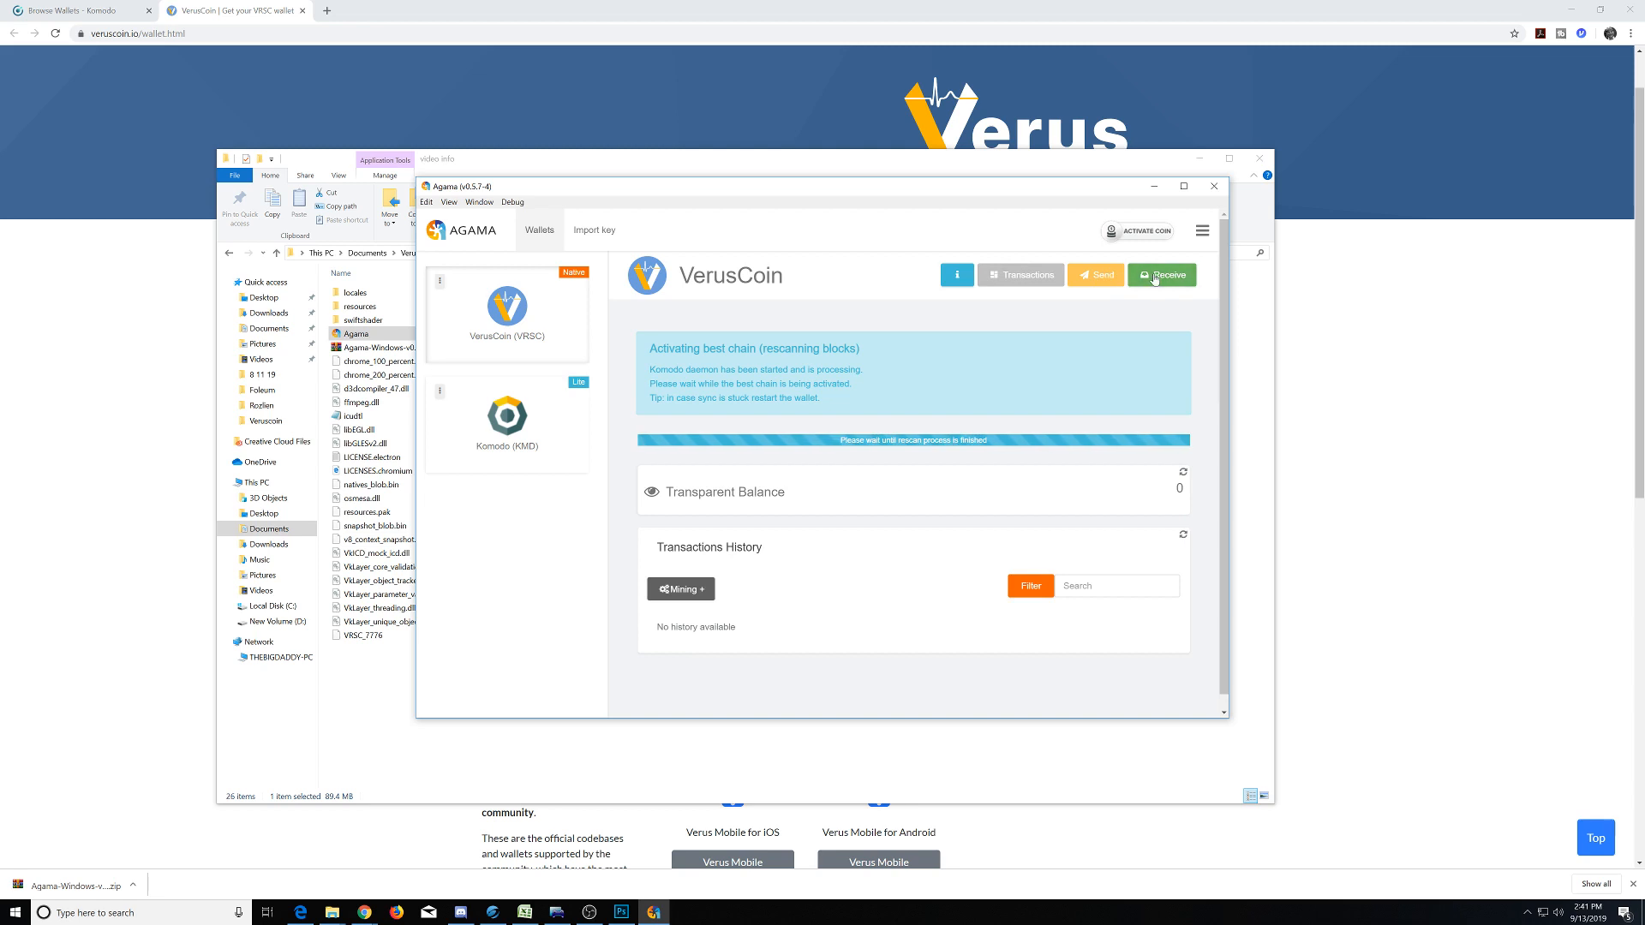
left_click(1162, 274)
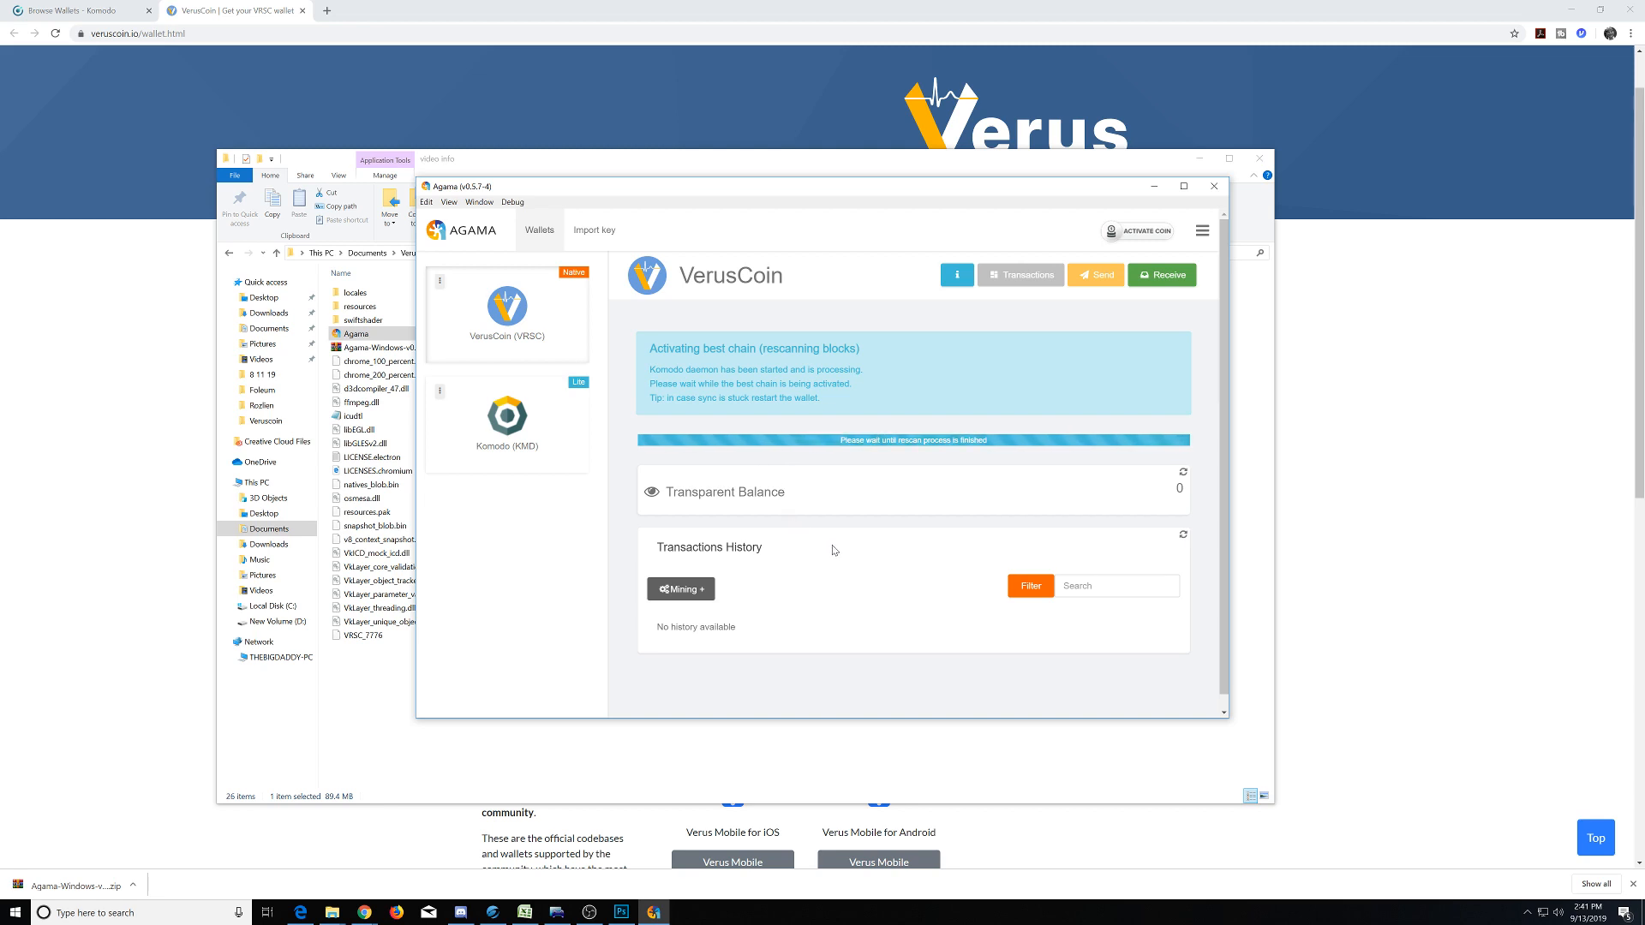
mouse_move(1231, 470)
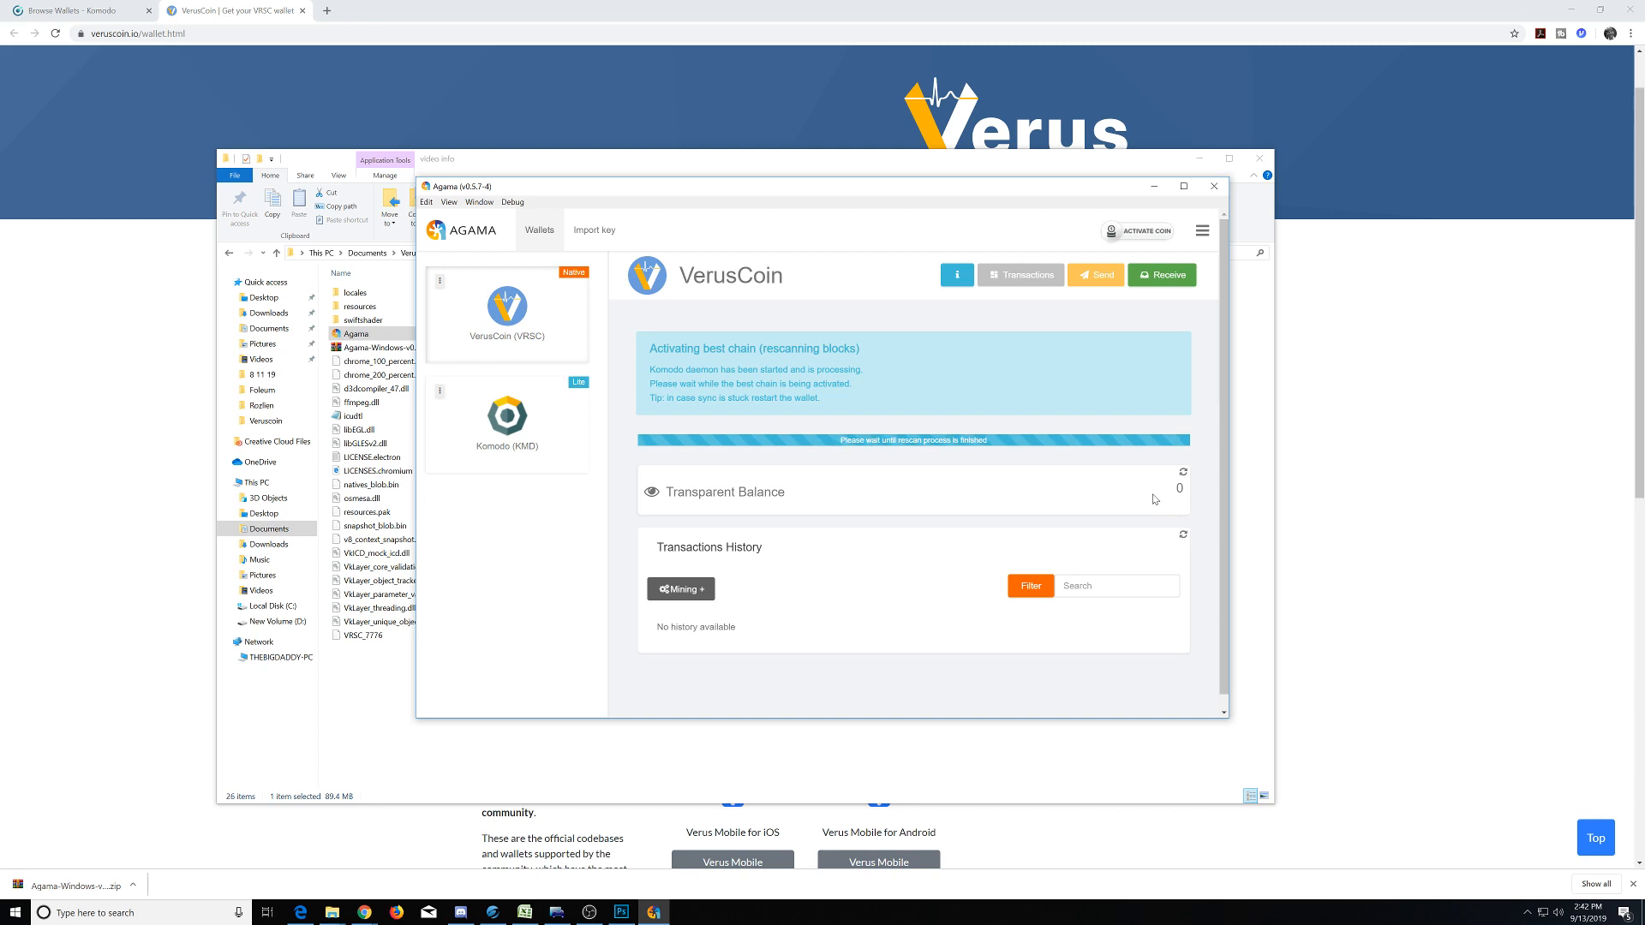
mouse_move(1111, 521)
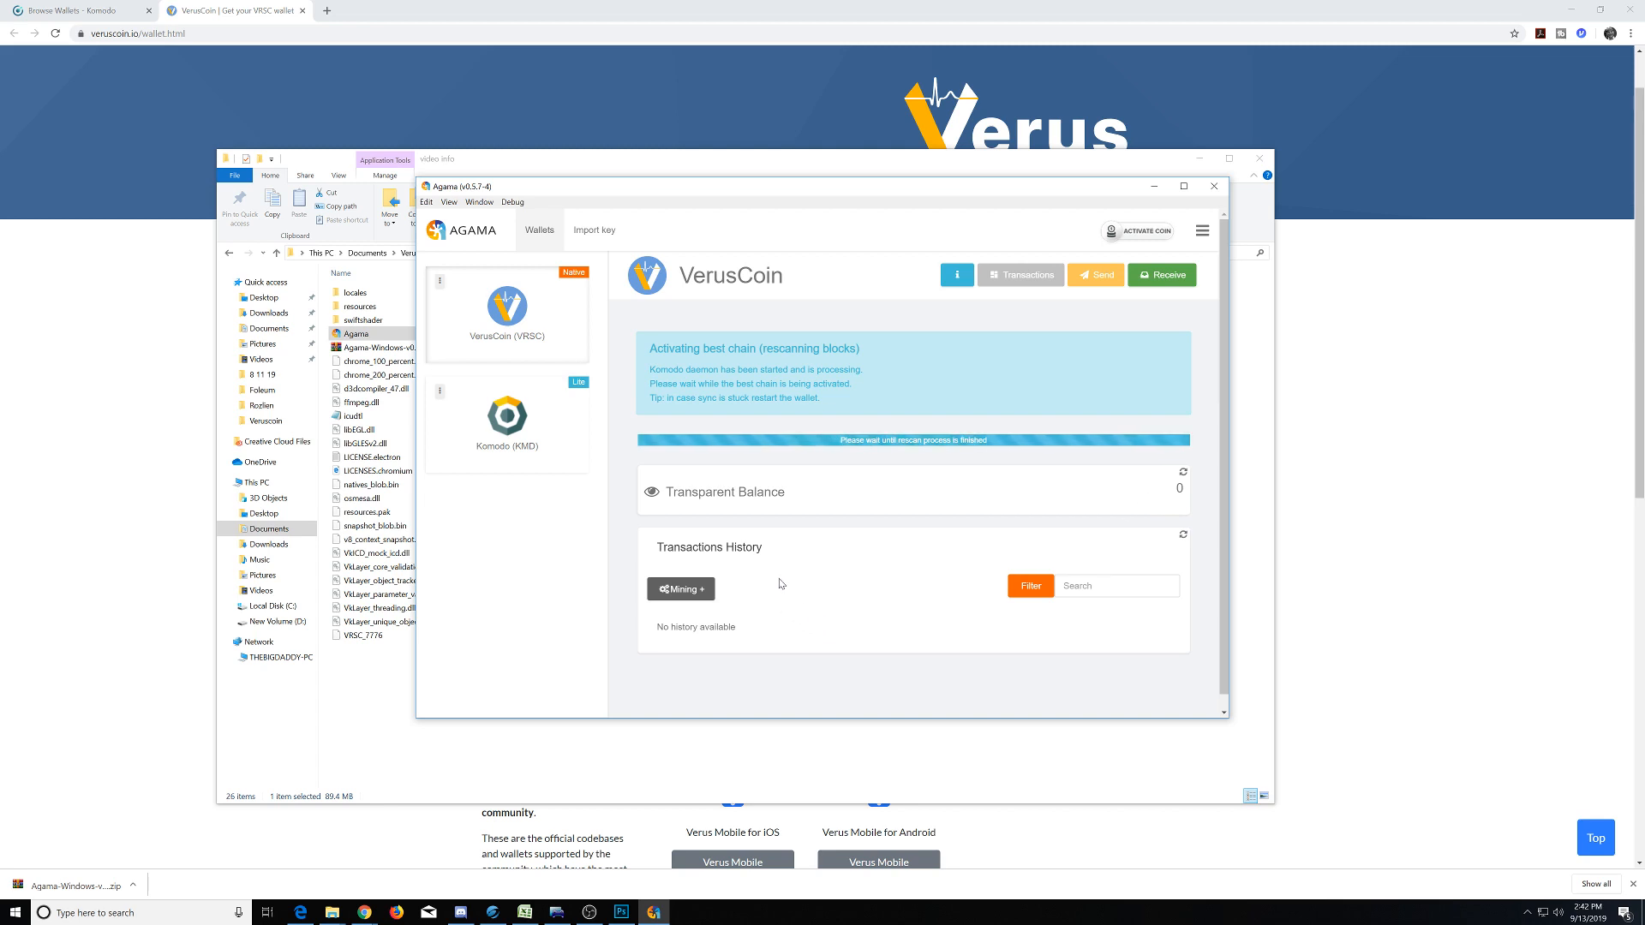
mouse_move(681, 589)
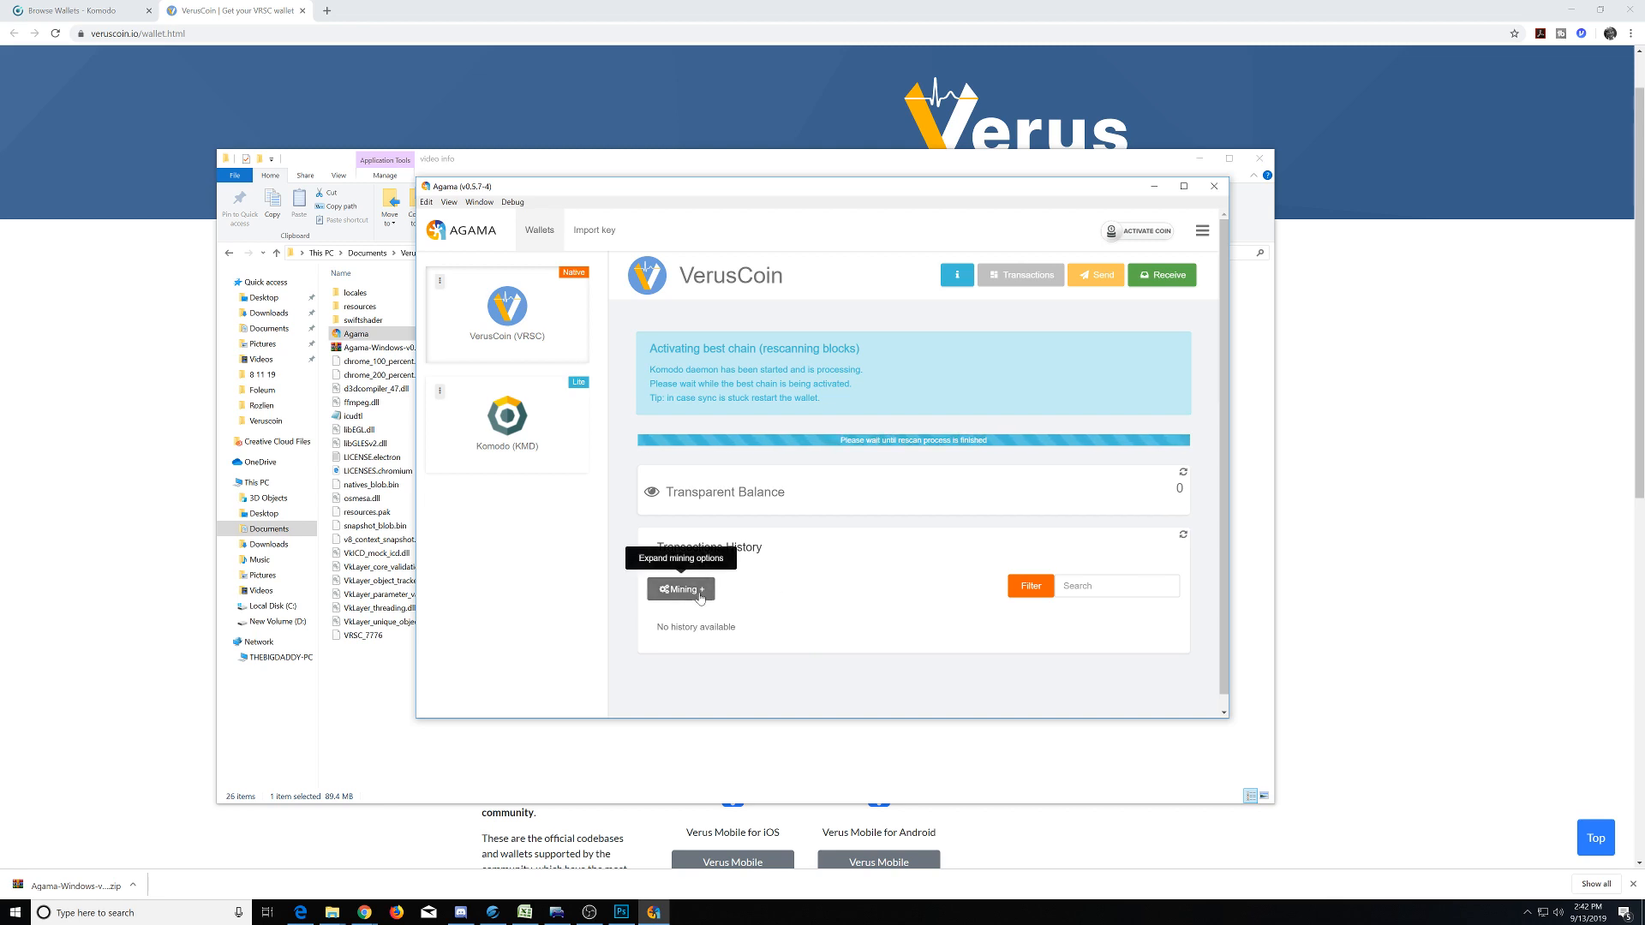
Expand the VerusCoin mining info panel showing mining and staking status.
left_click(680, 588)
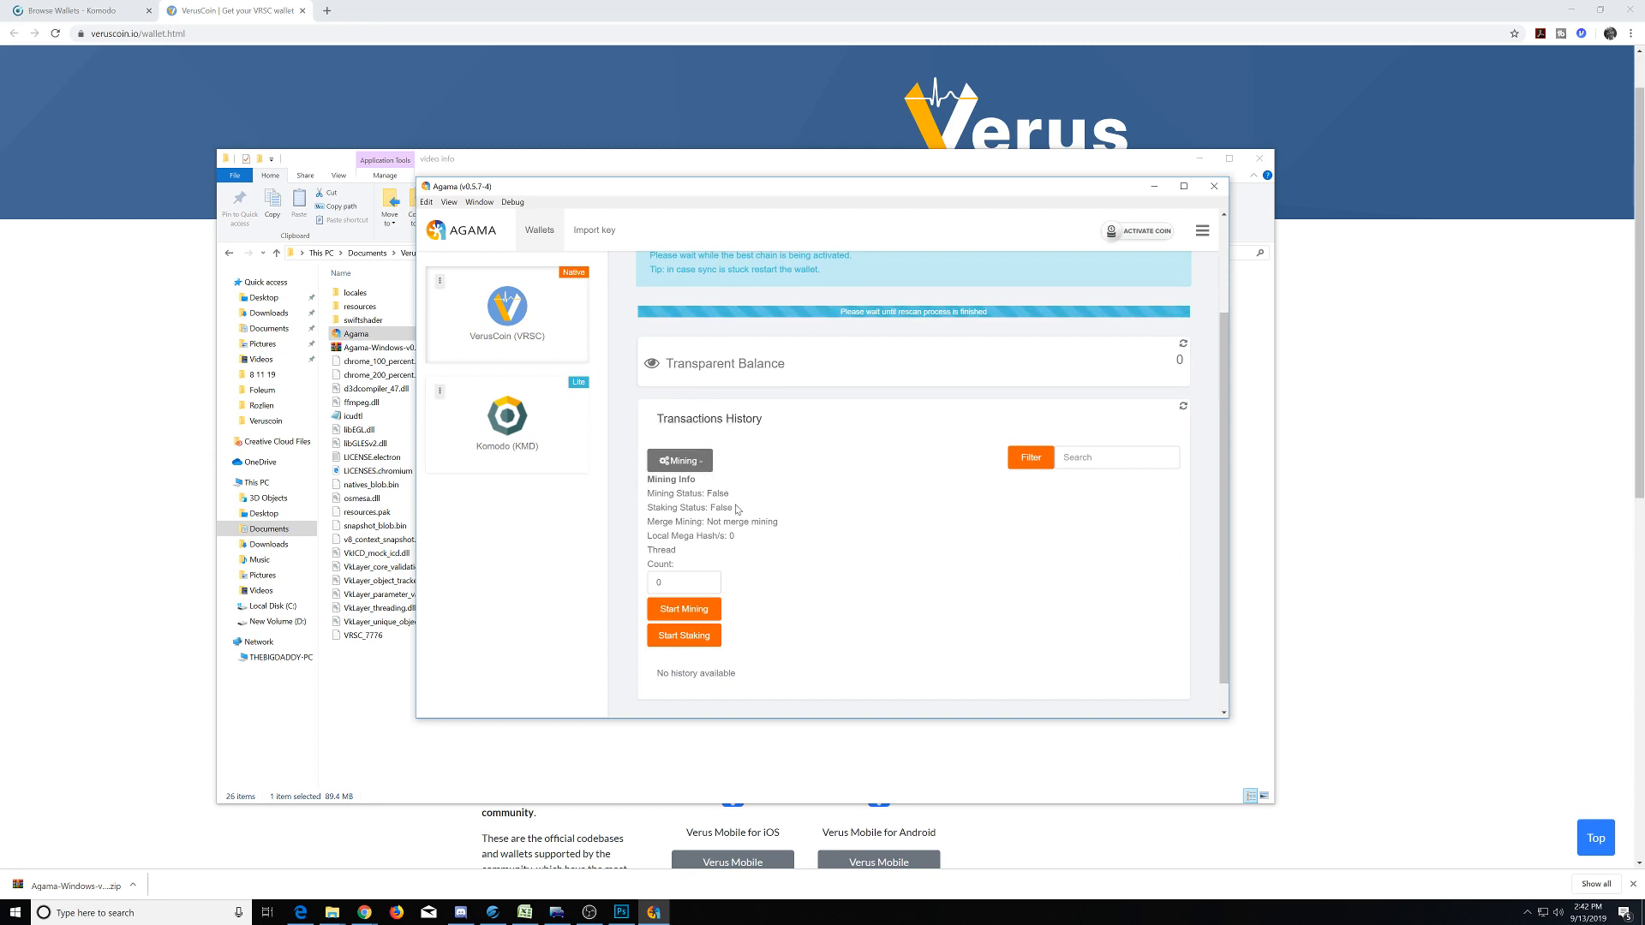
mouse_move(786, 444)
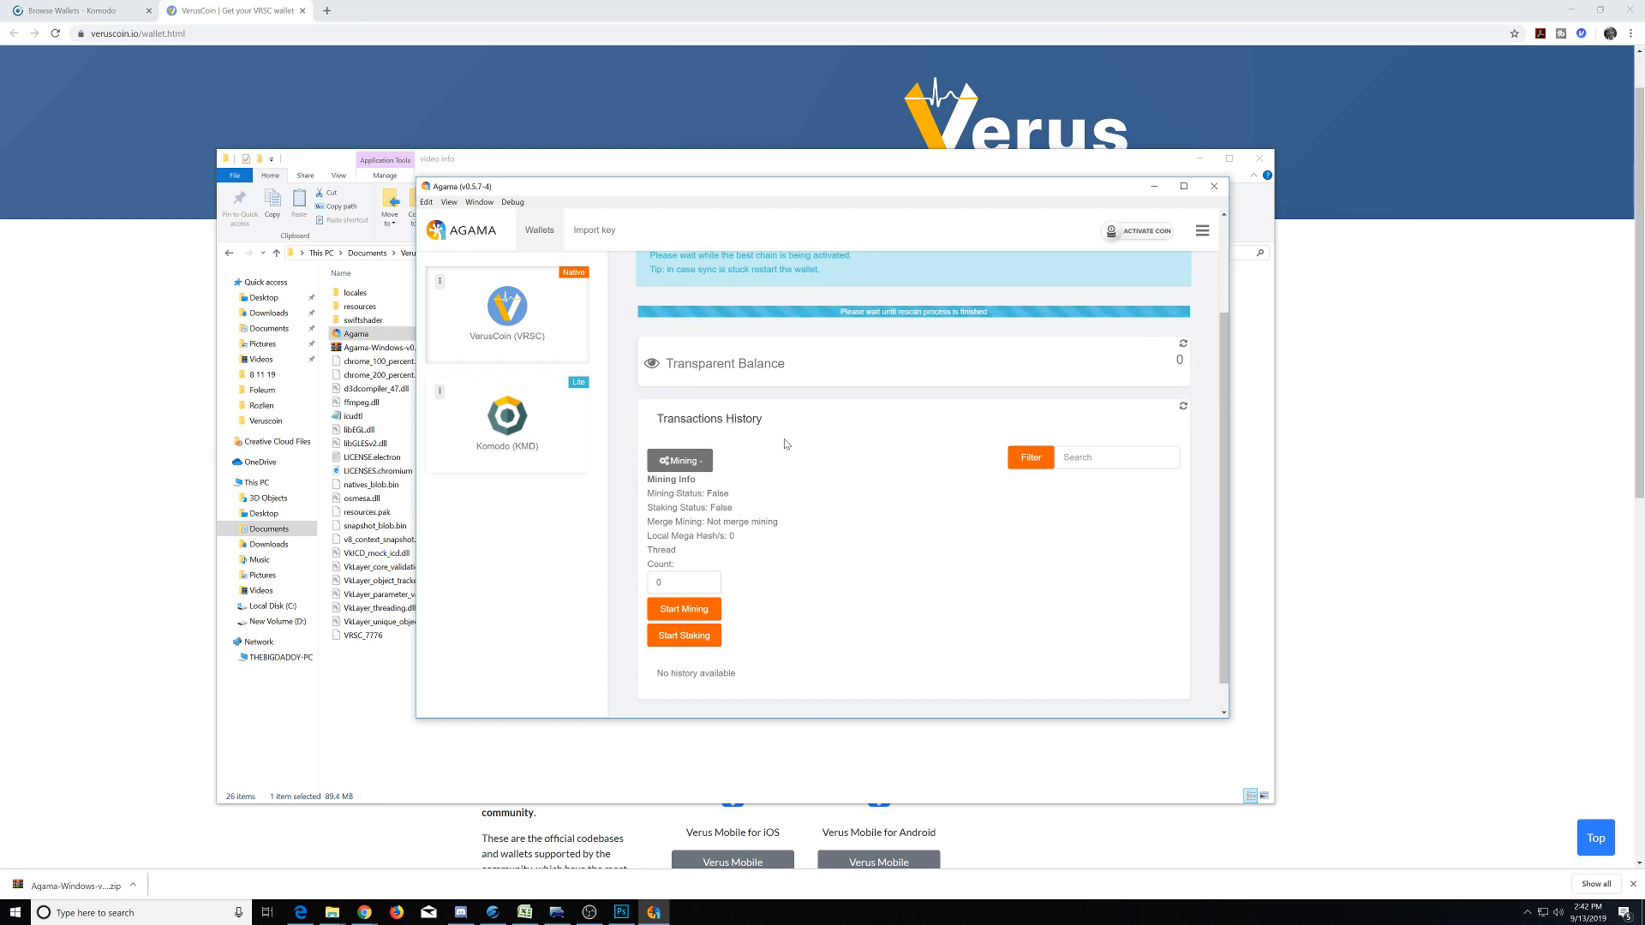
mouse_move(731, 521)
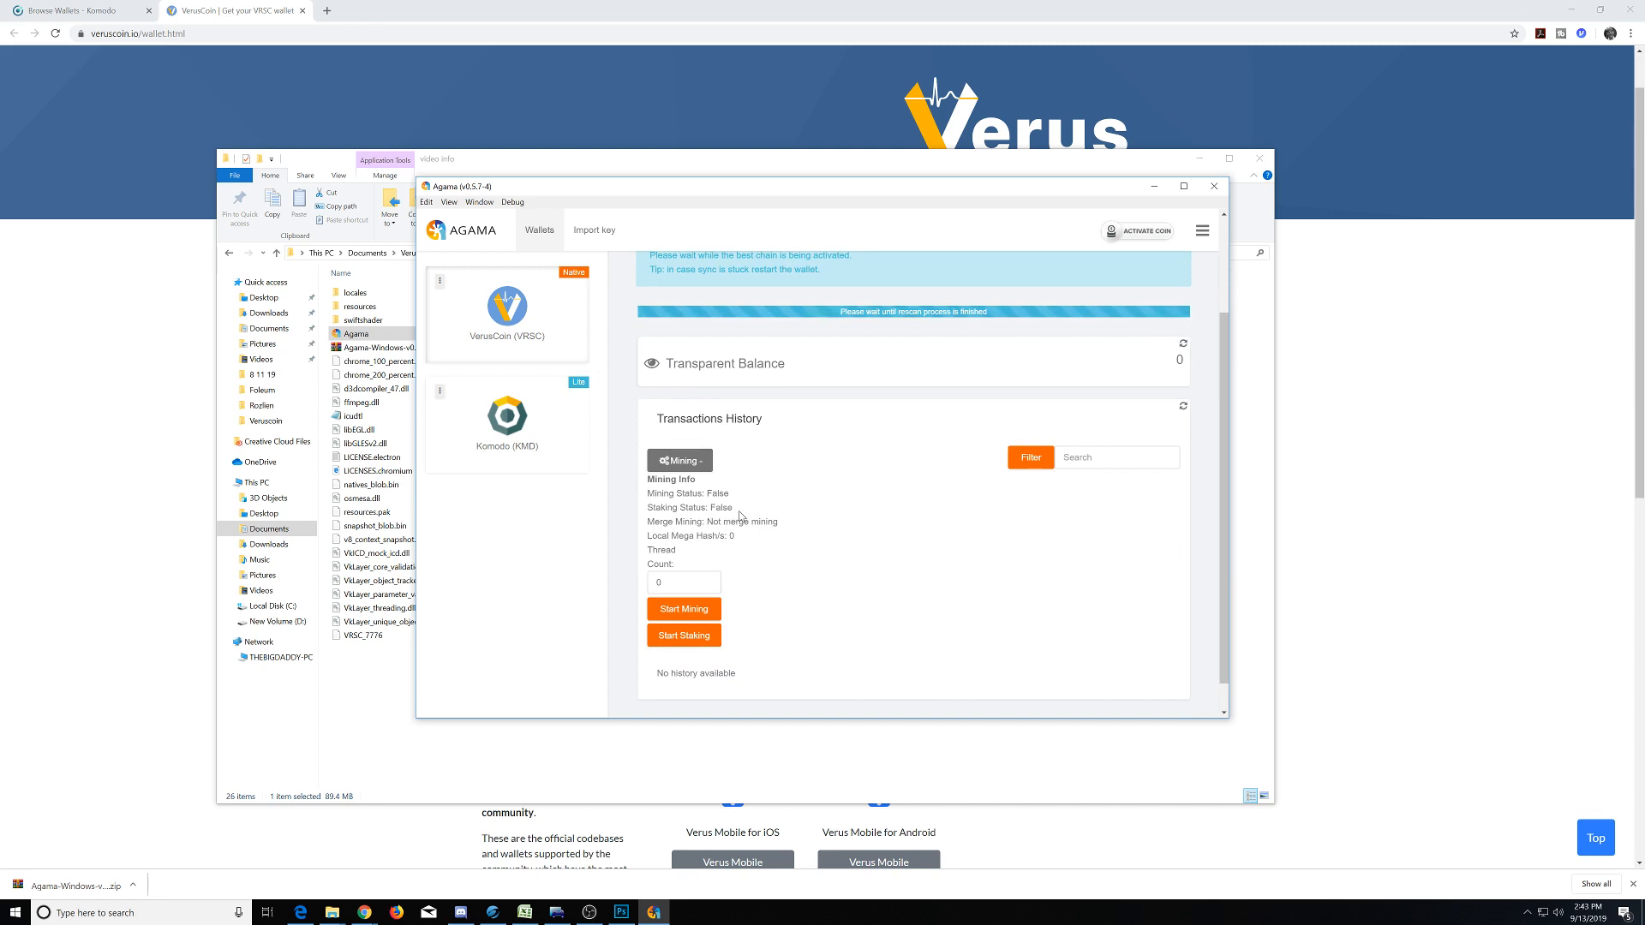
mouse_move(804, 509)
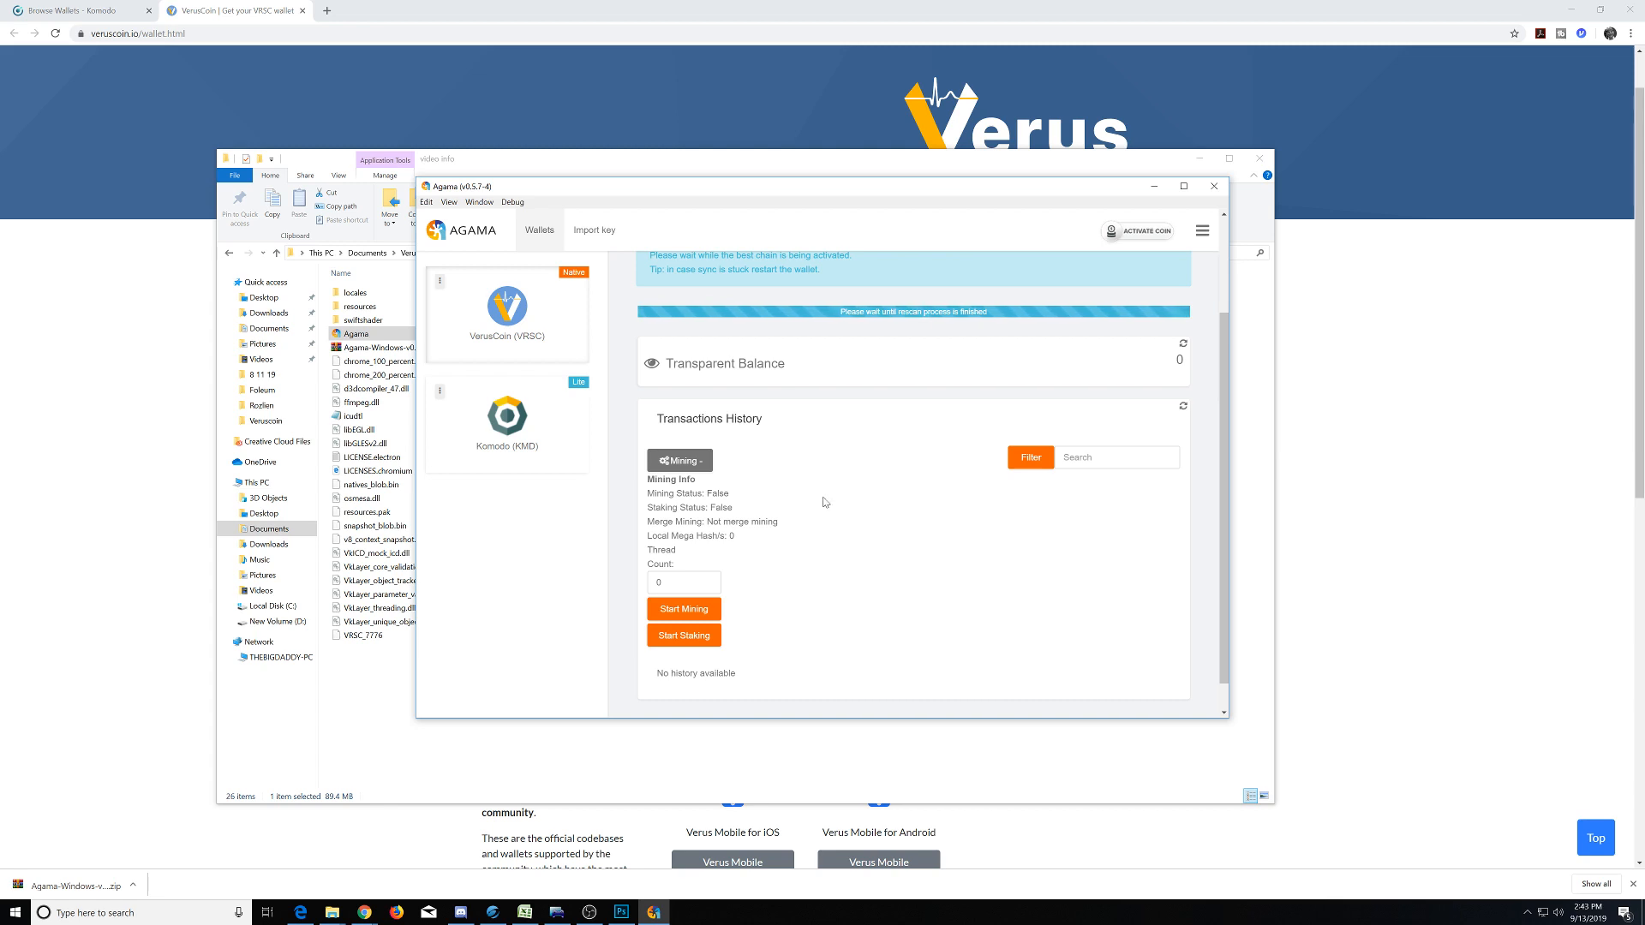
mouse_move(829, 502)
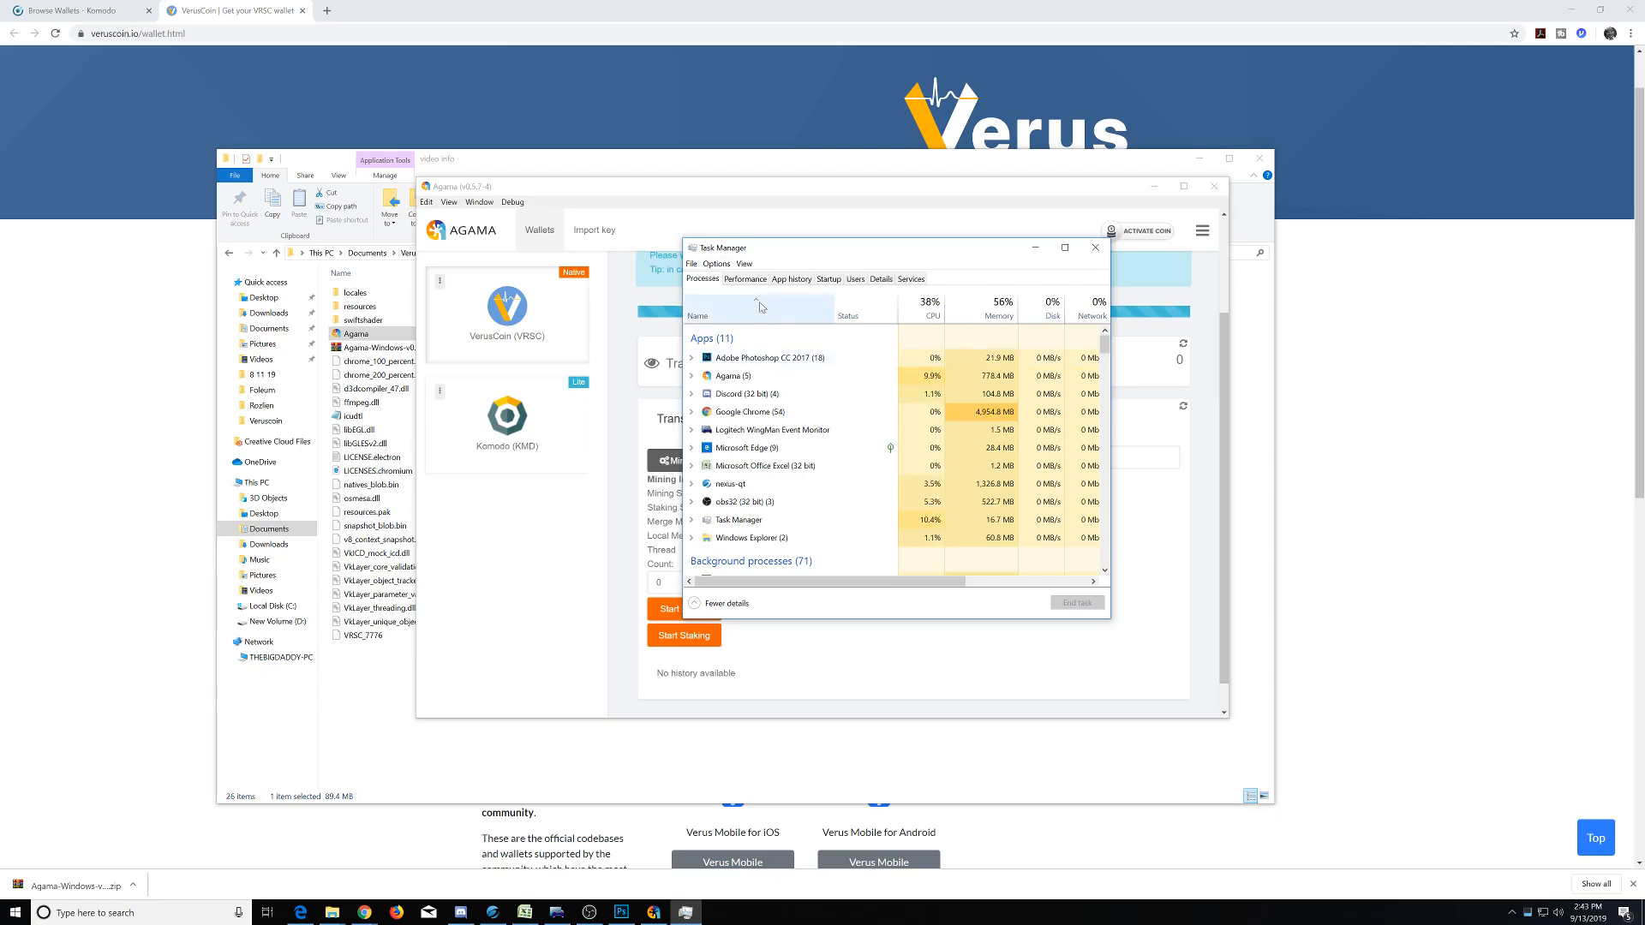
Check CPU usage on Task Manager's Performance view, then close Task Manager.
left_click(745, 279)
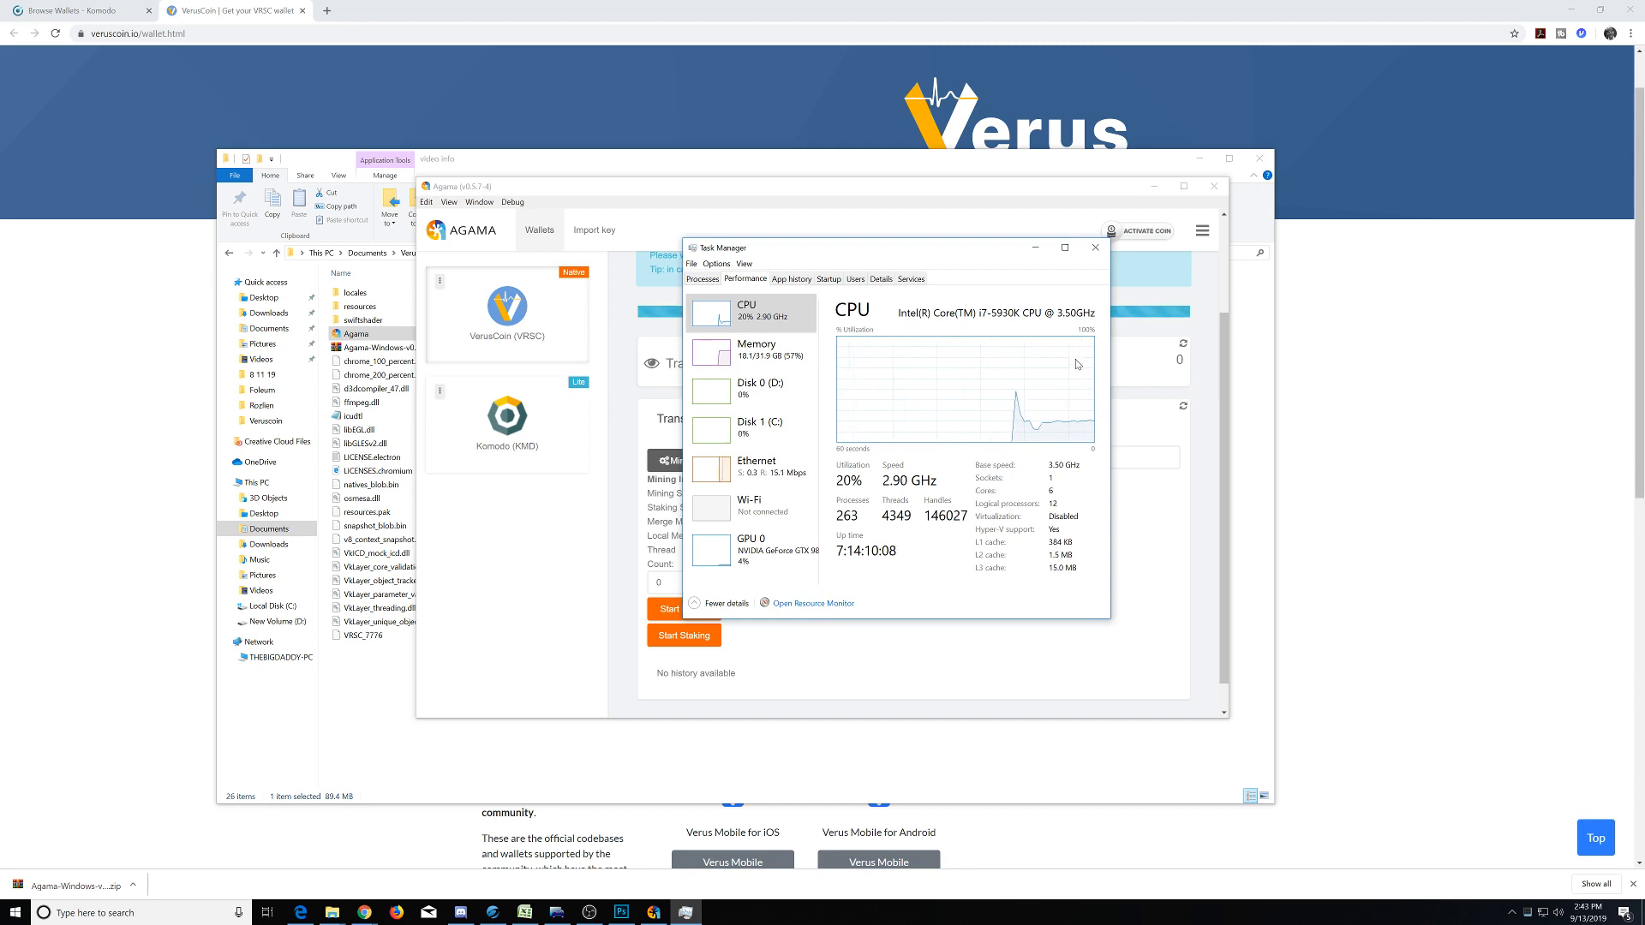
mouse_move(1097, 247)
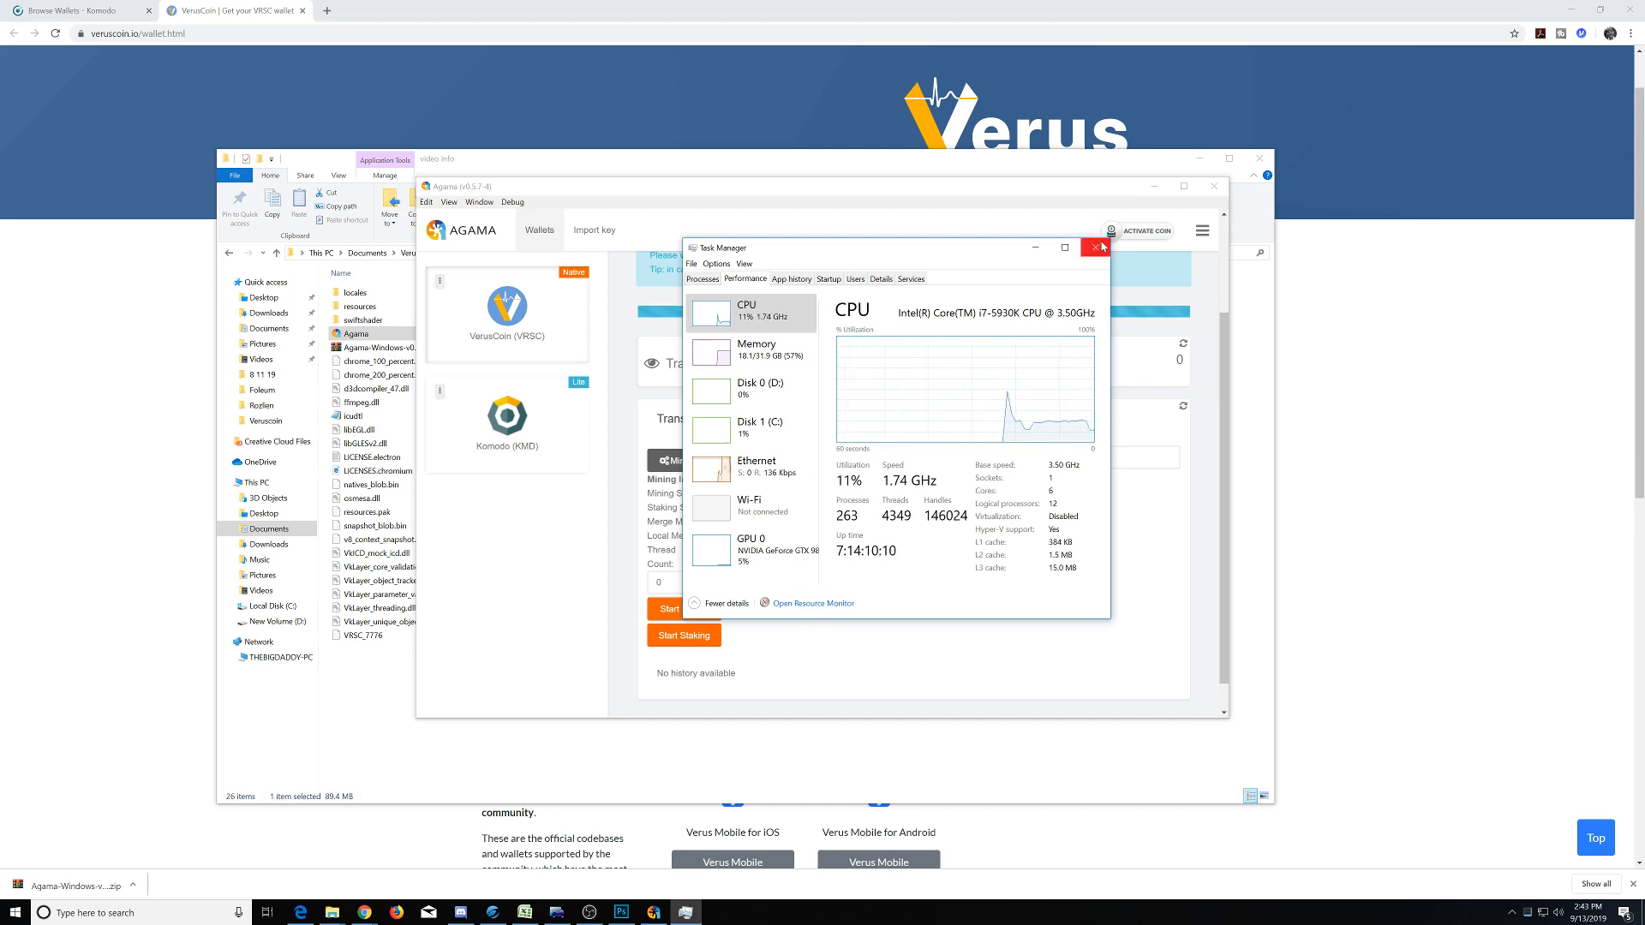
left_click(1097, 247)
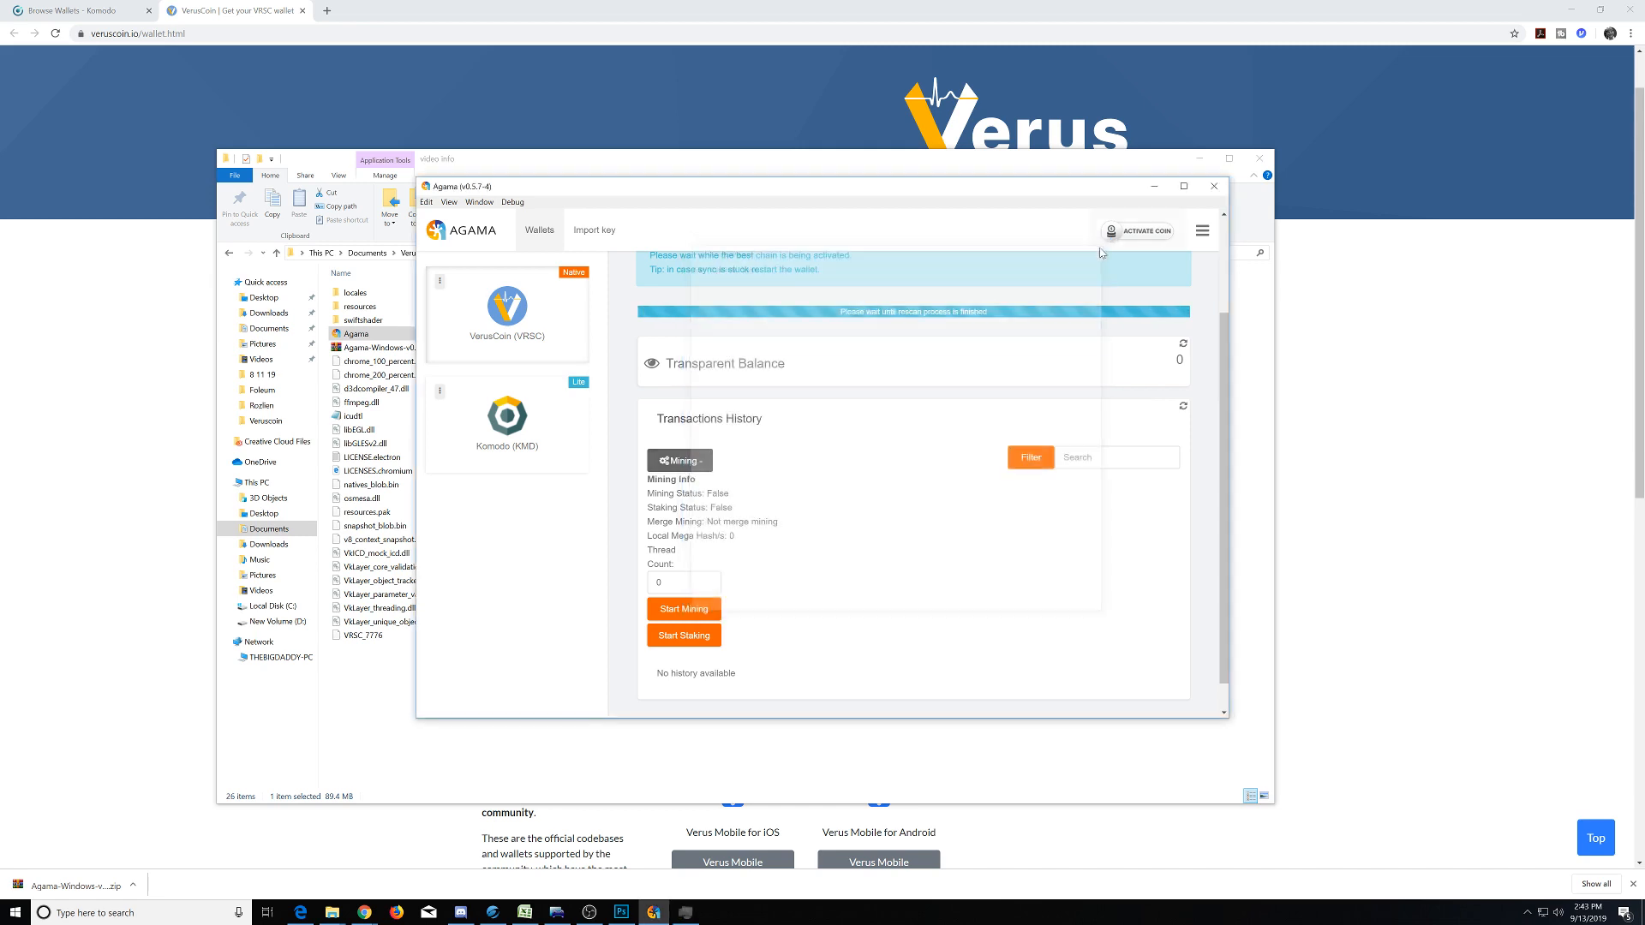
mouse_move(754, 602)
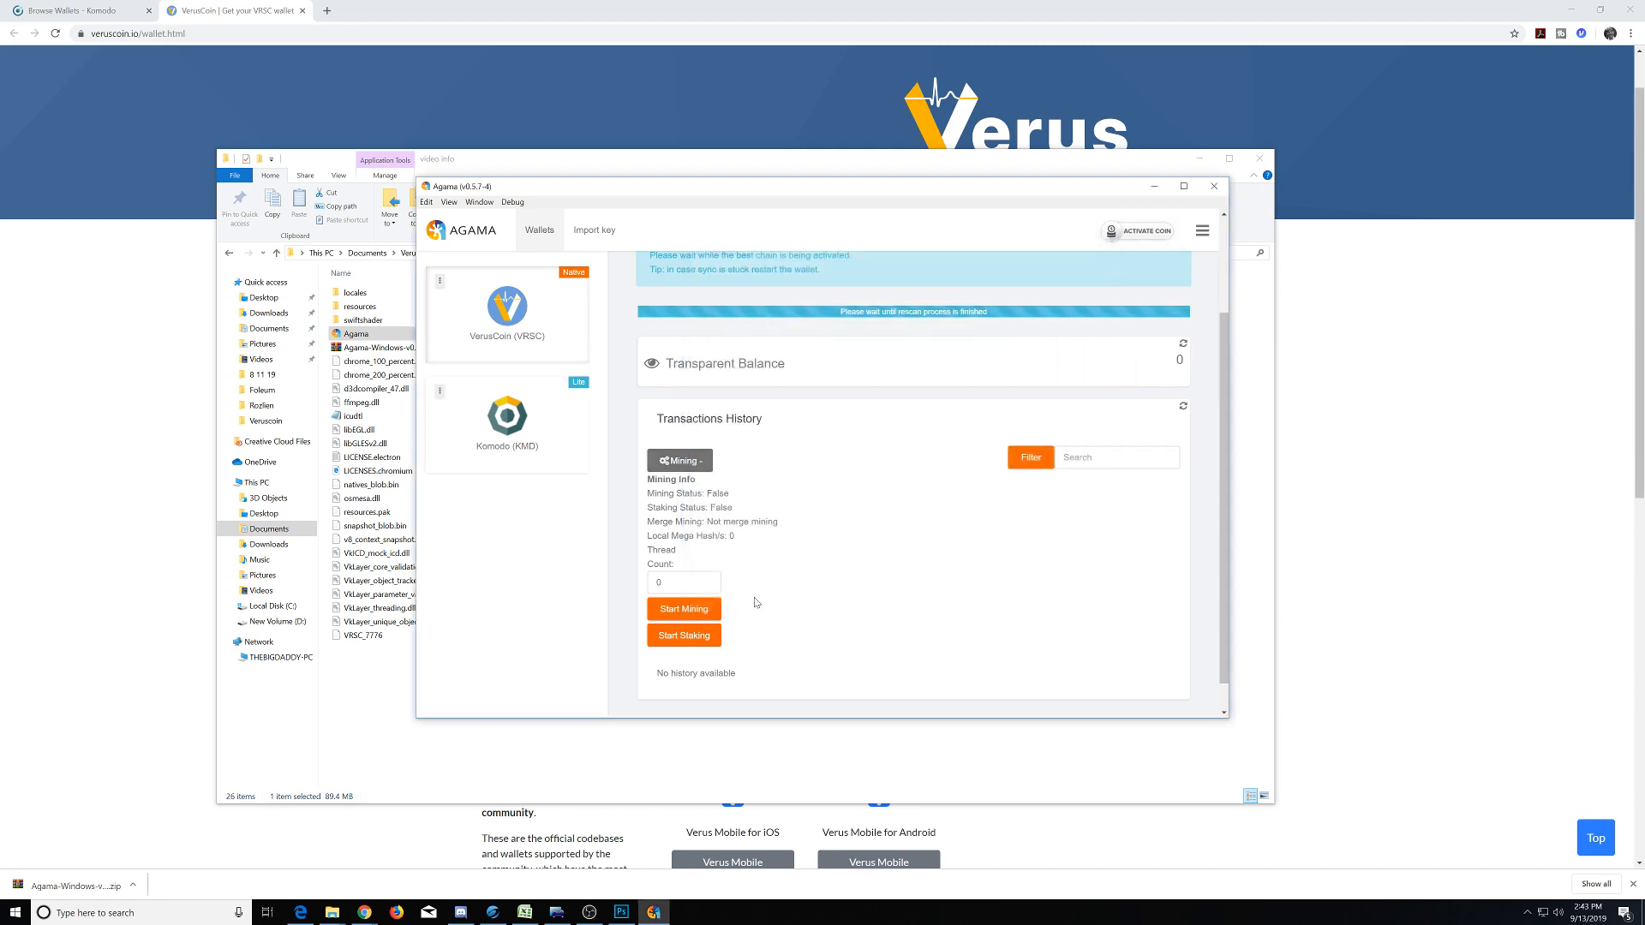
Enter a mining thread count of 10, then clear the field again.
left_click(682, 582)
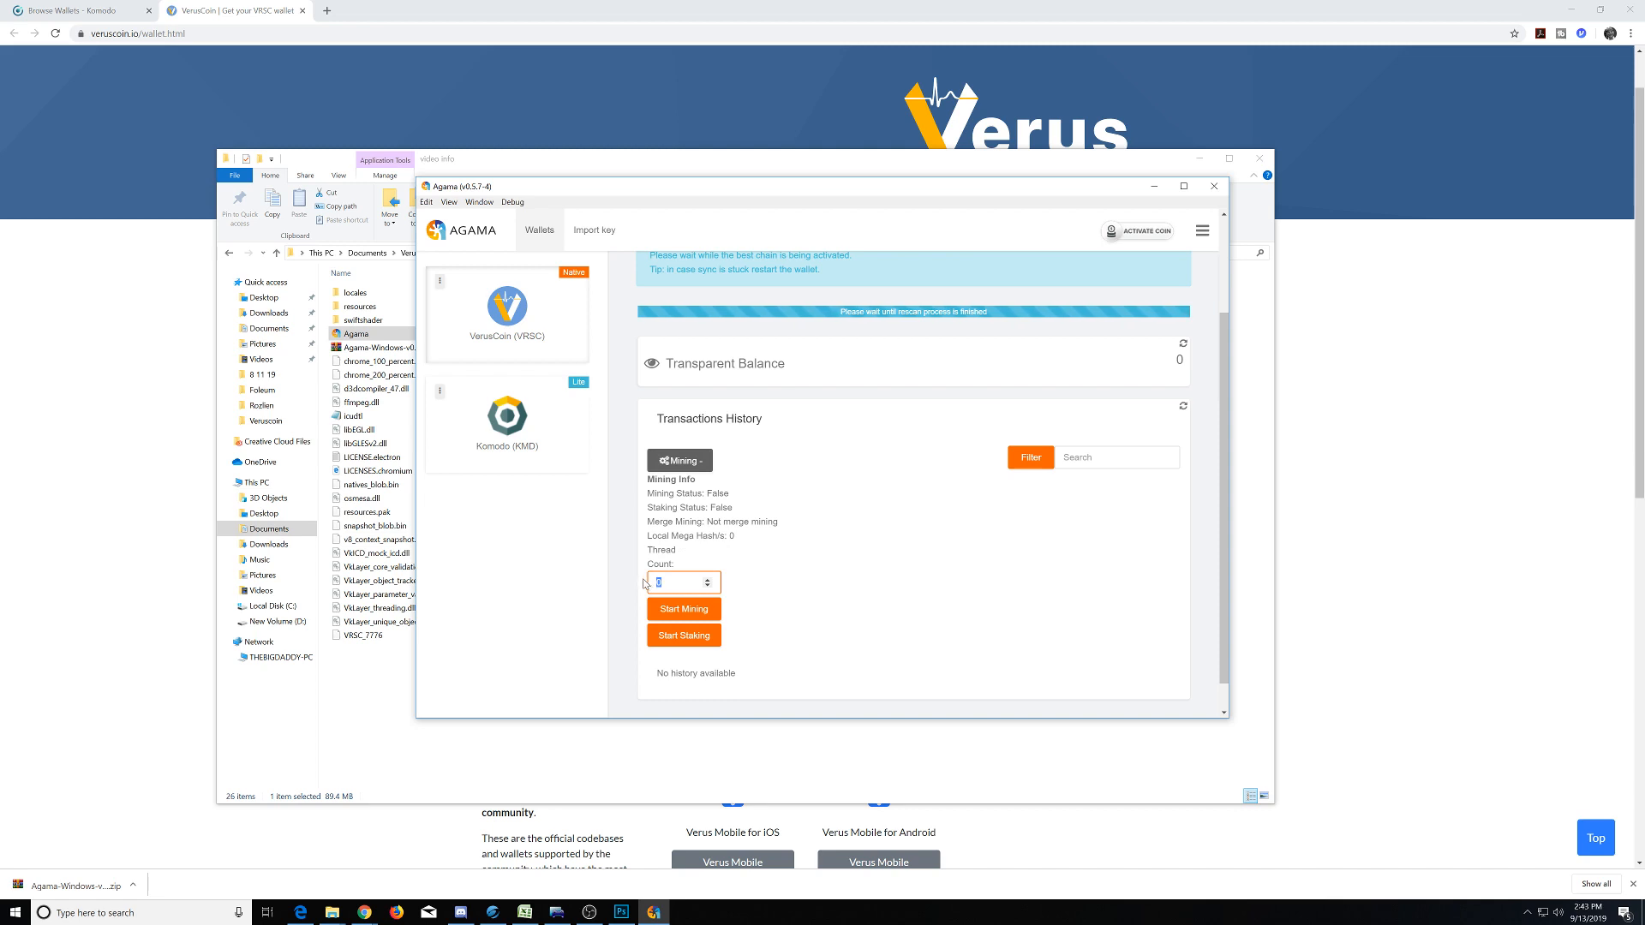
type("10")
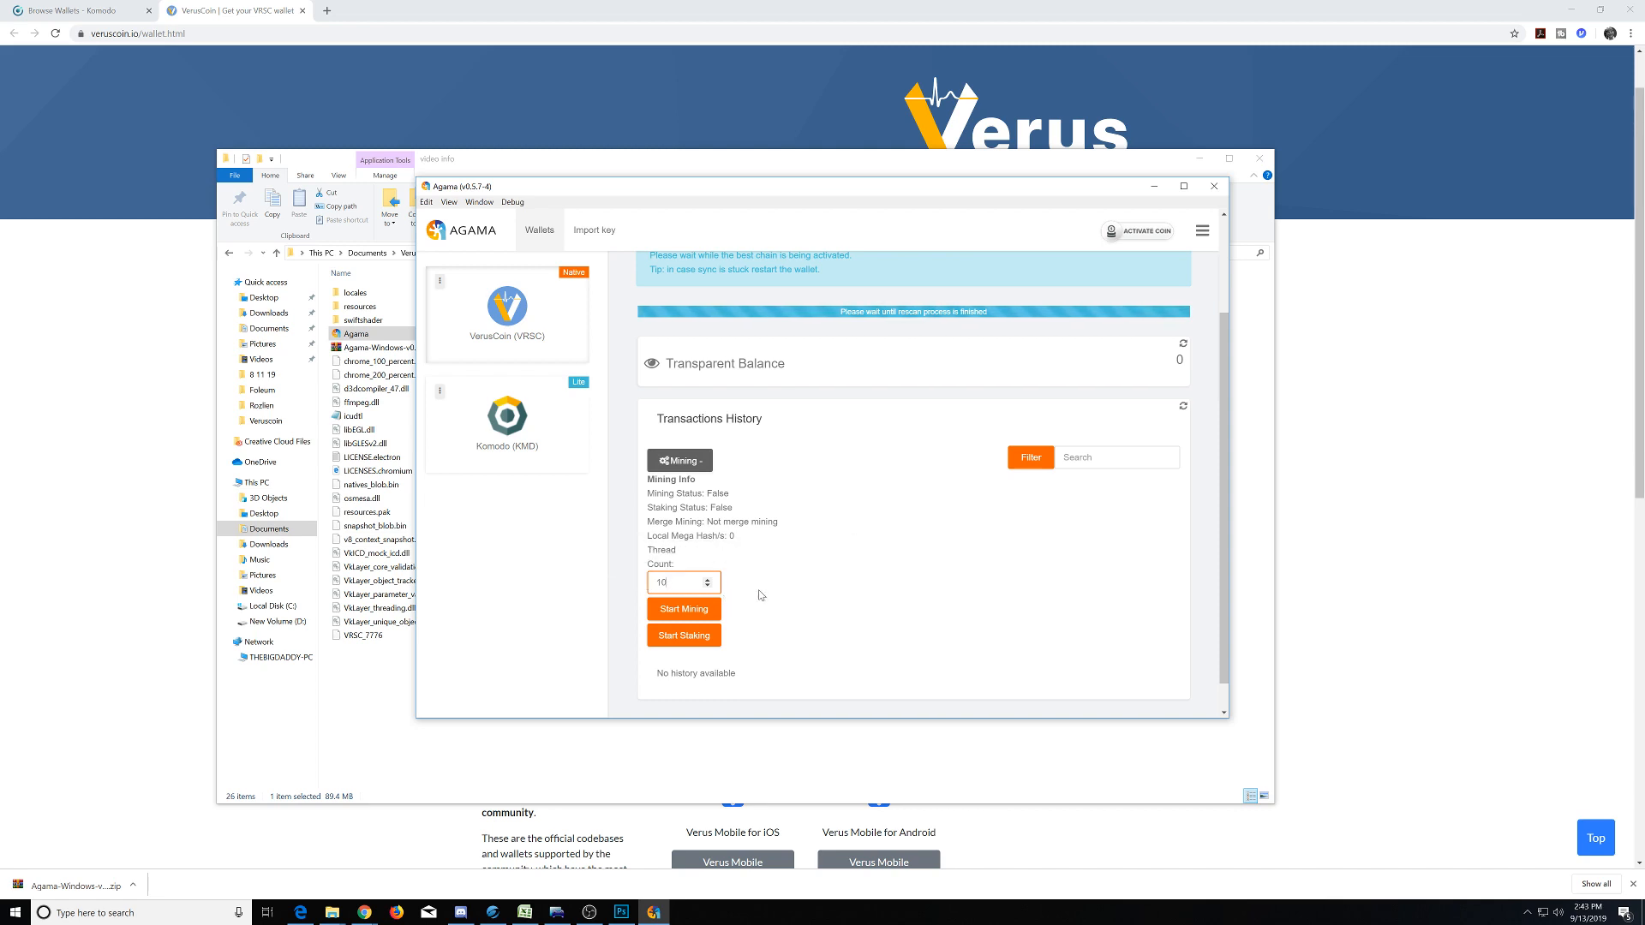
left_click(679, 582)
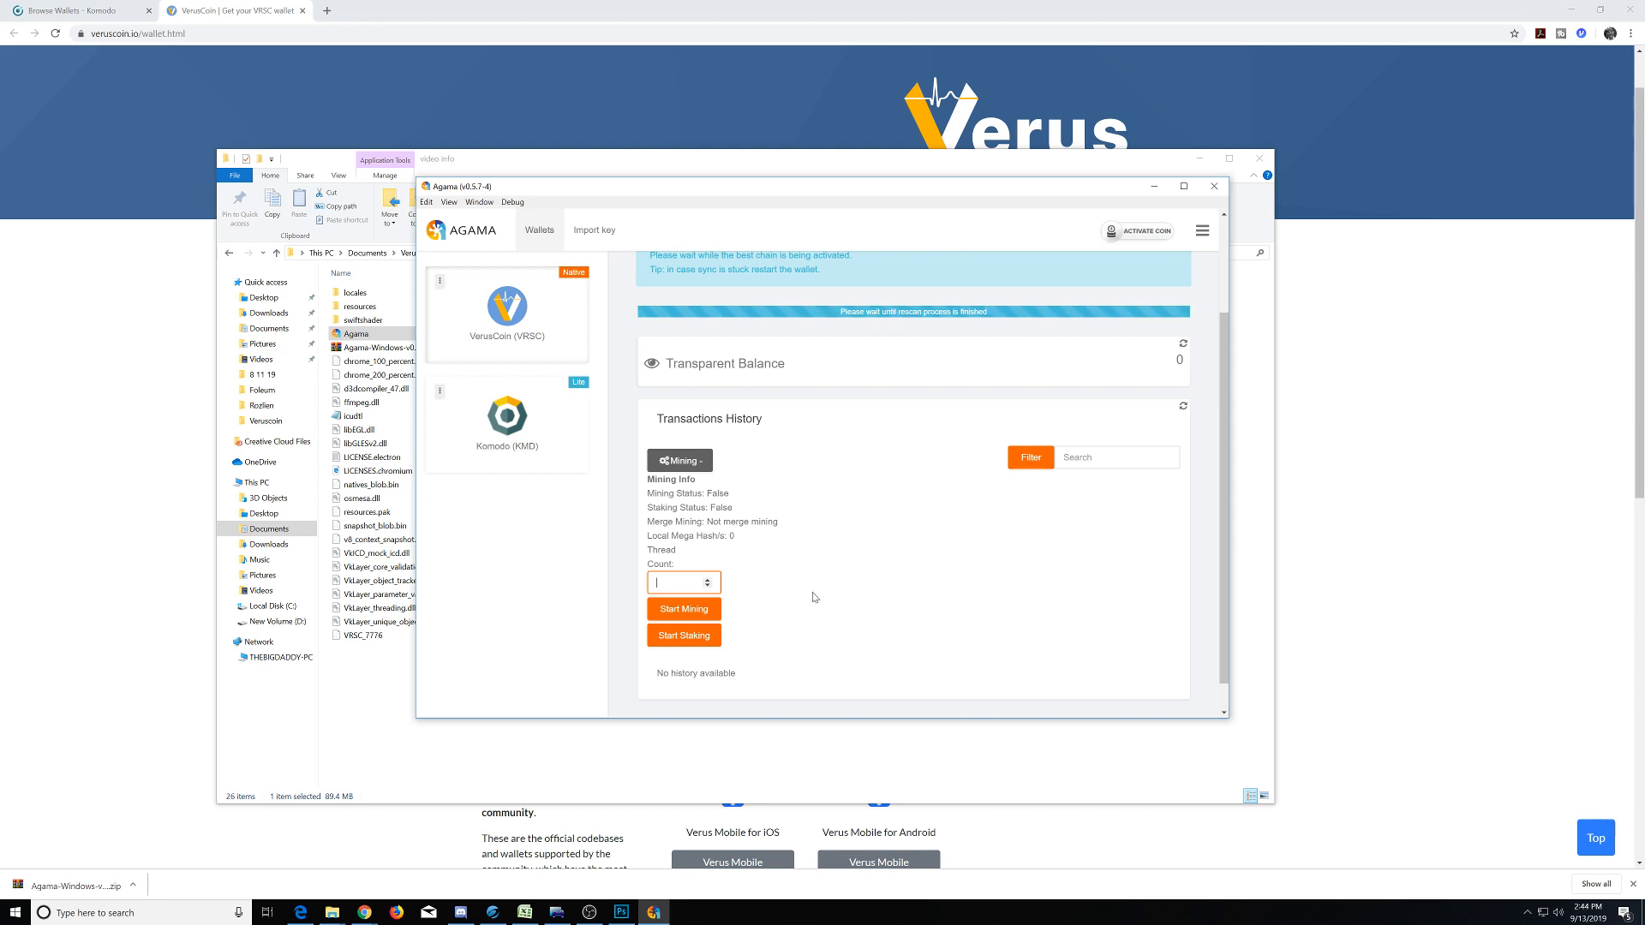
mouse_move(683, 609)
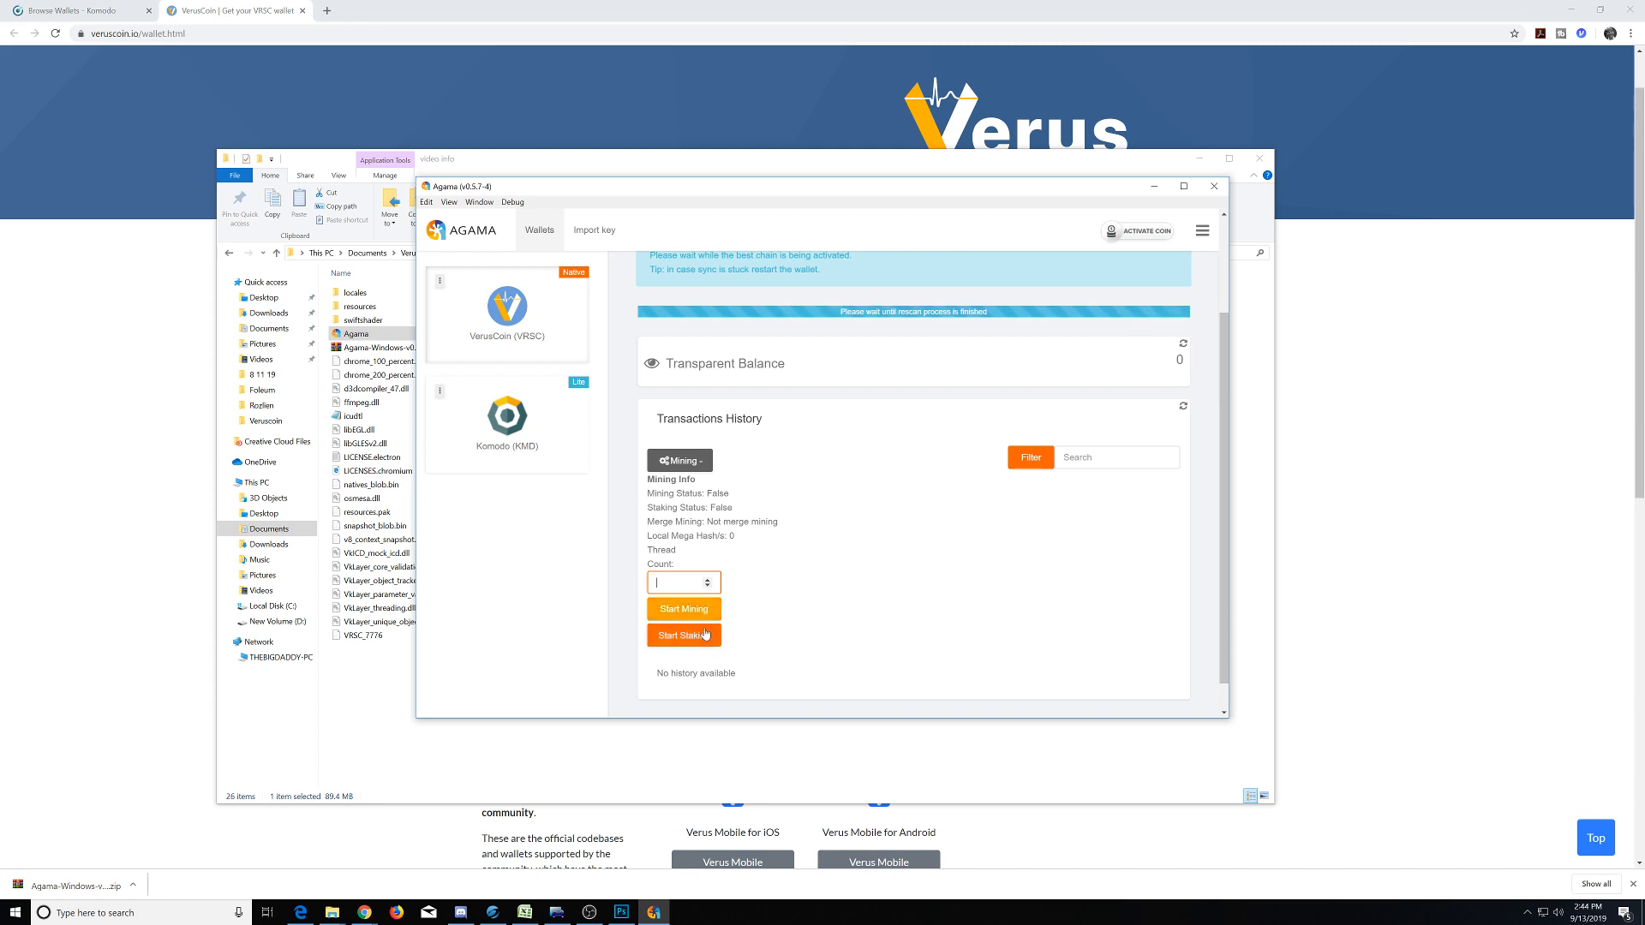
scroll("down", 3)
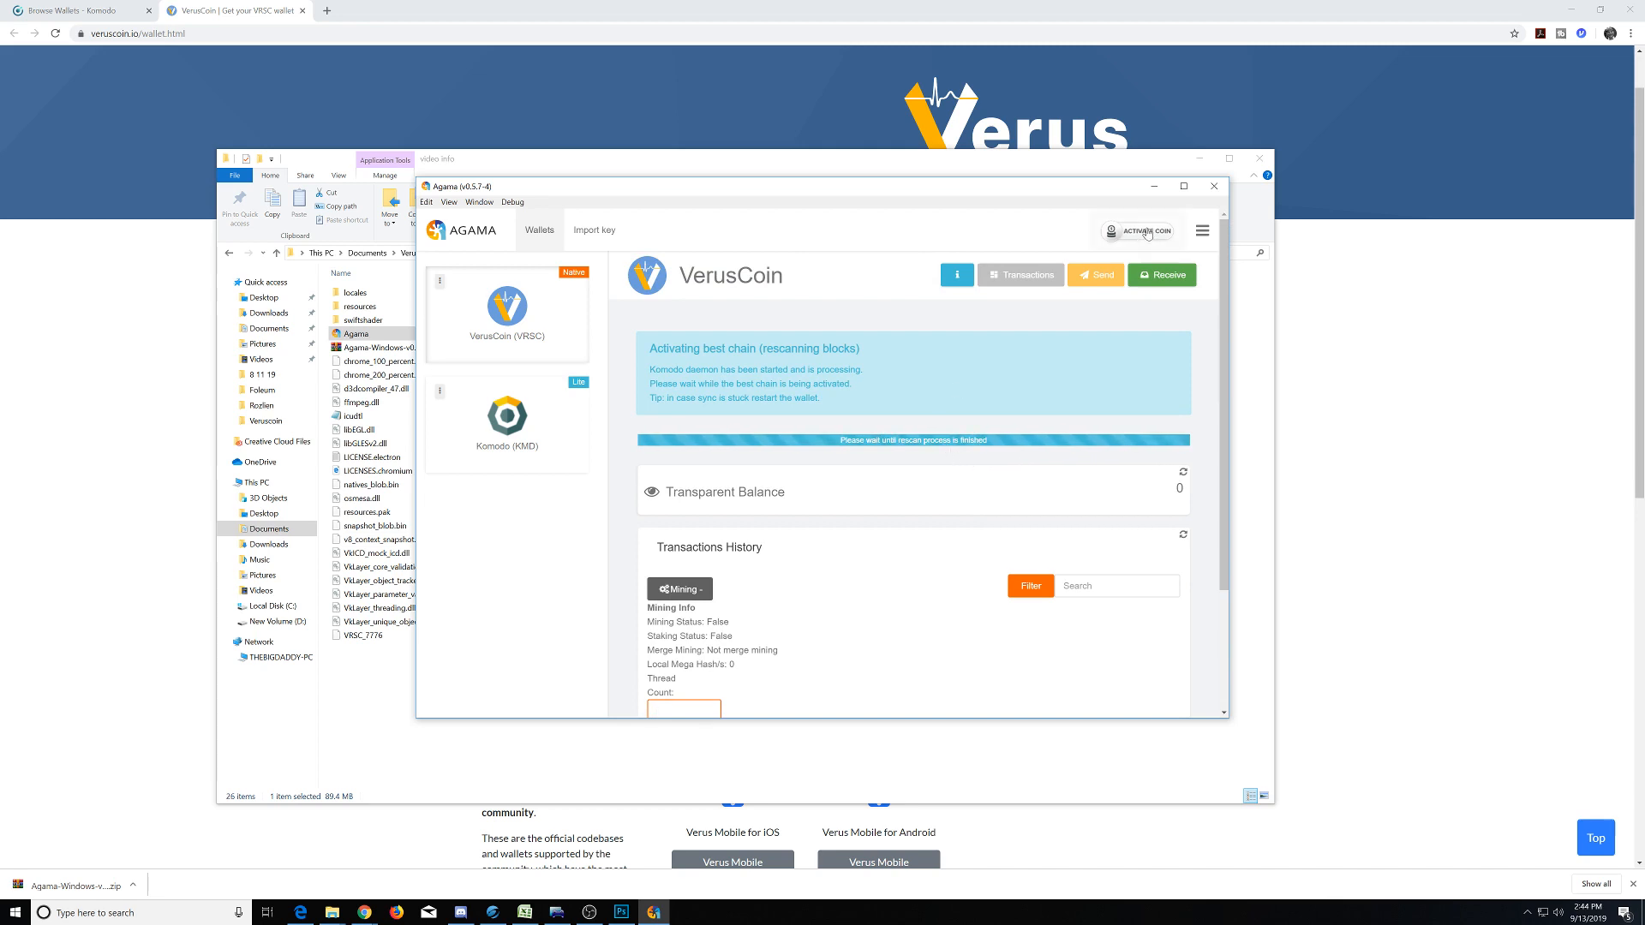
left_click(1145, 231)
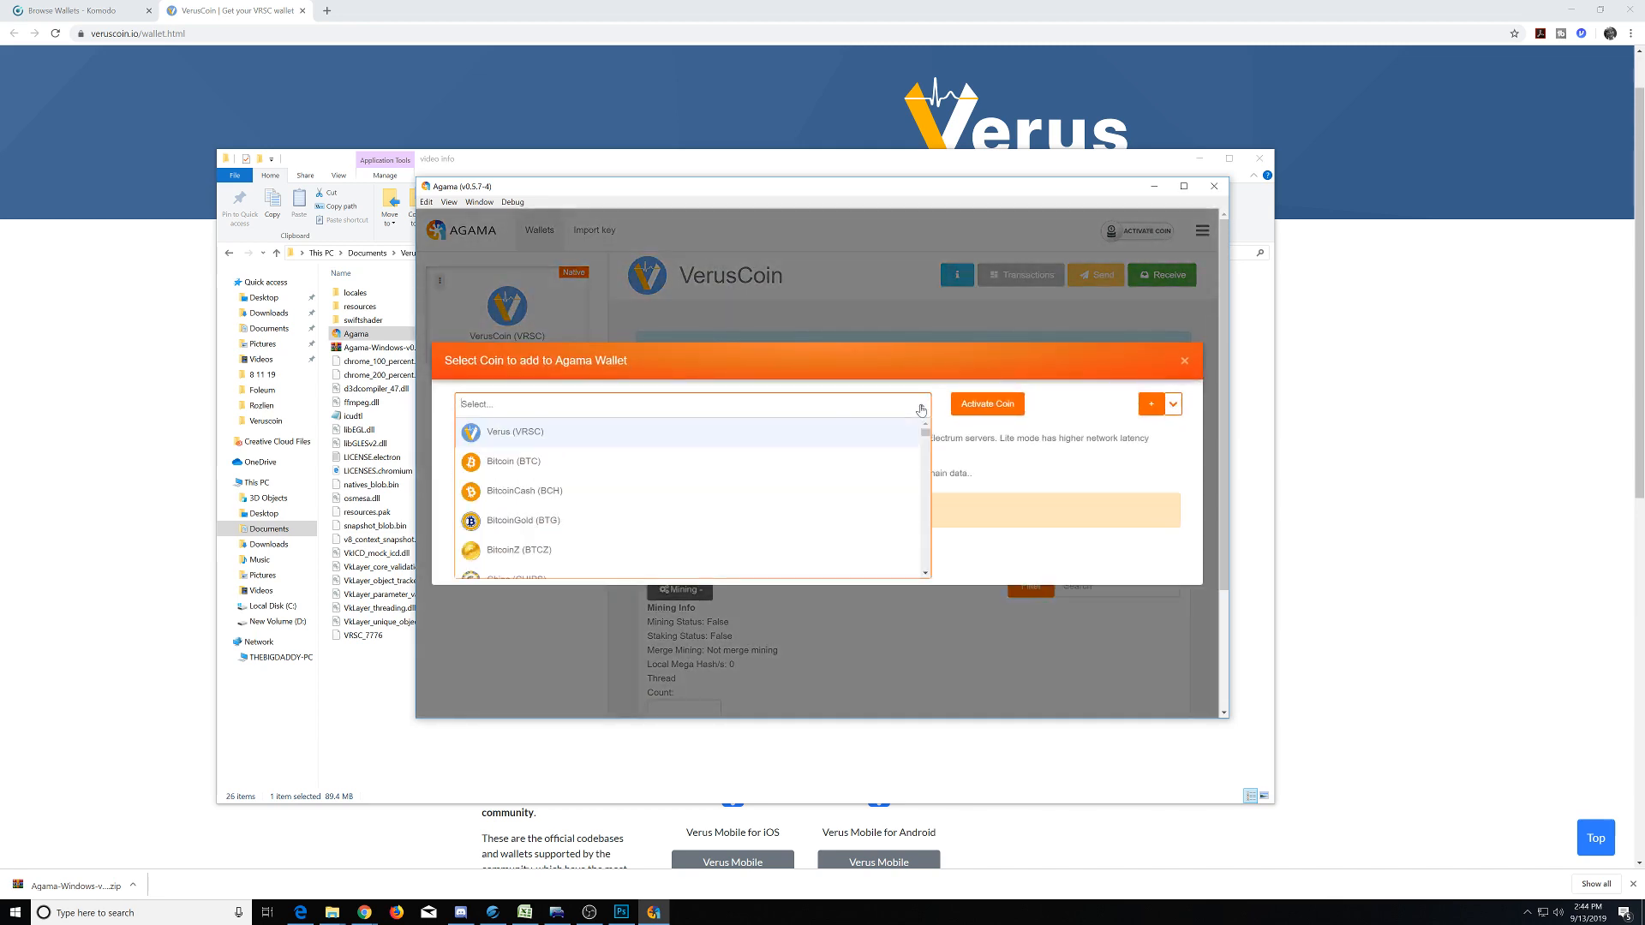
mouse_move(704, 490)
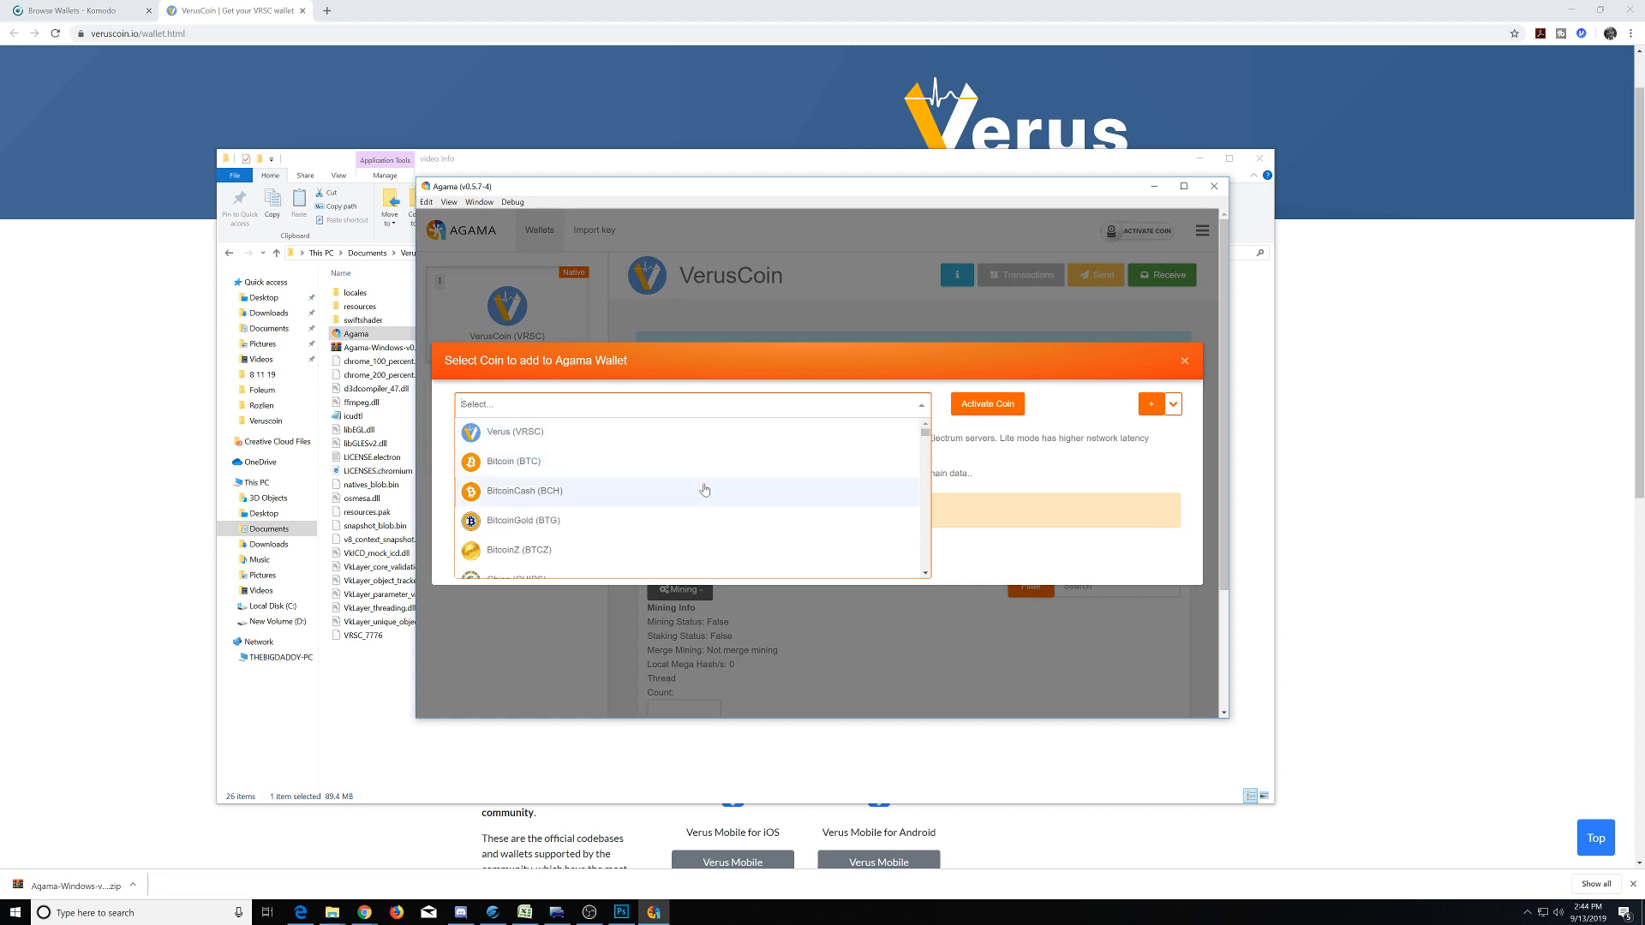
scroll("down", 3)
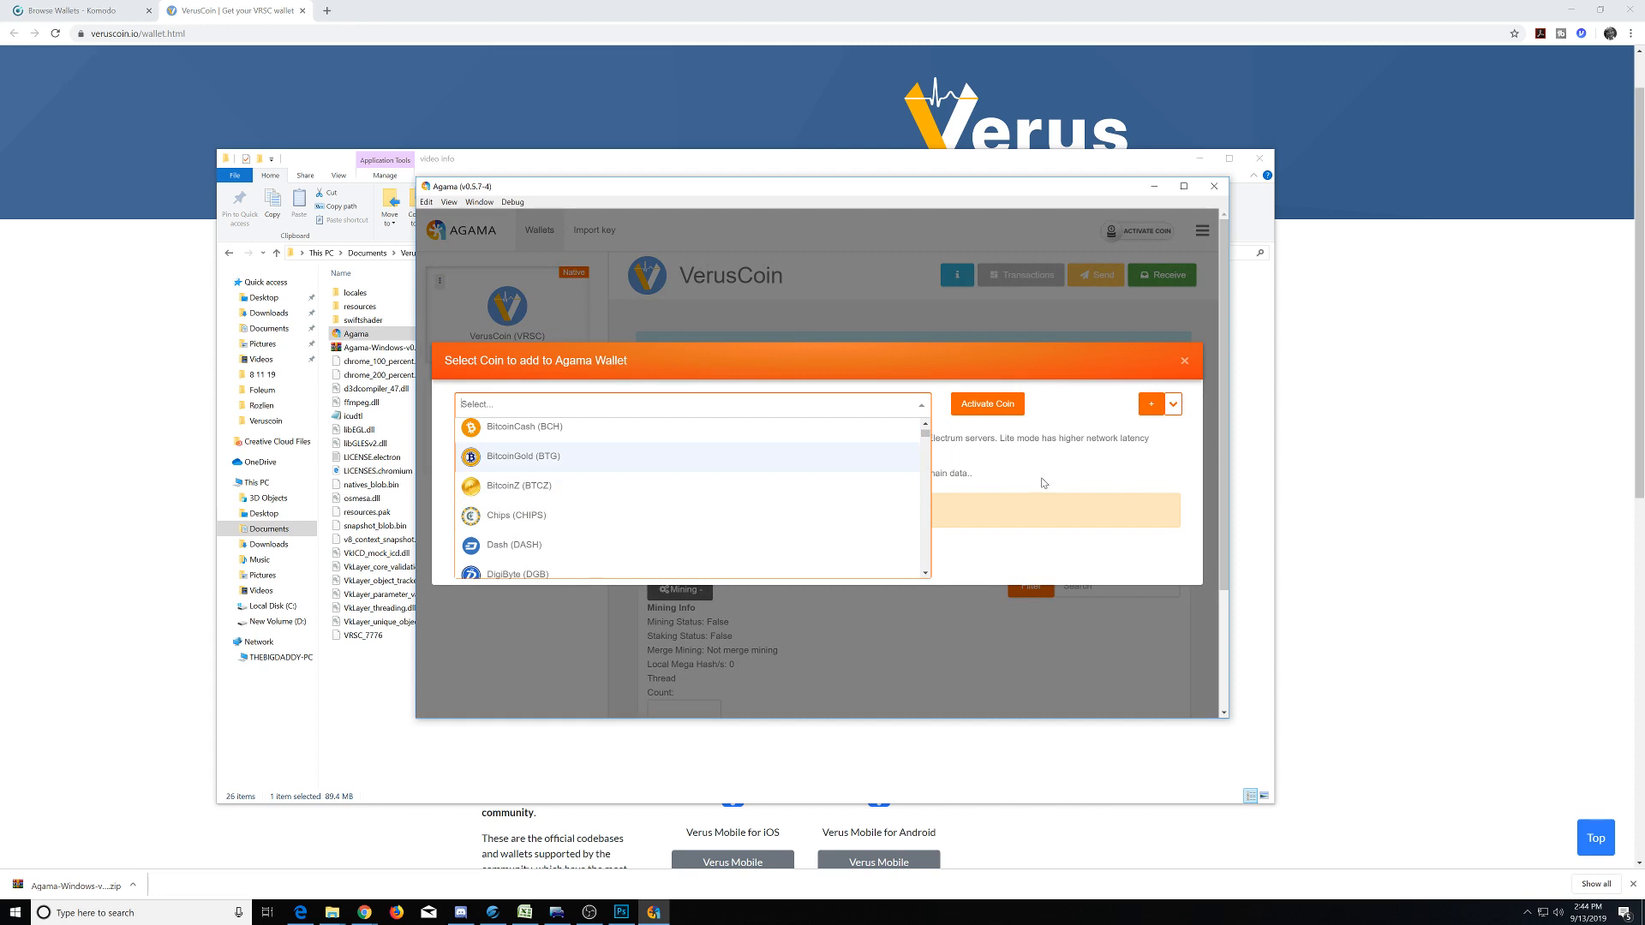
left_click(691, 404)
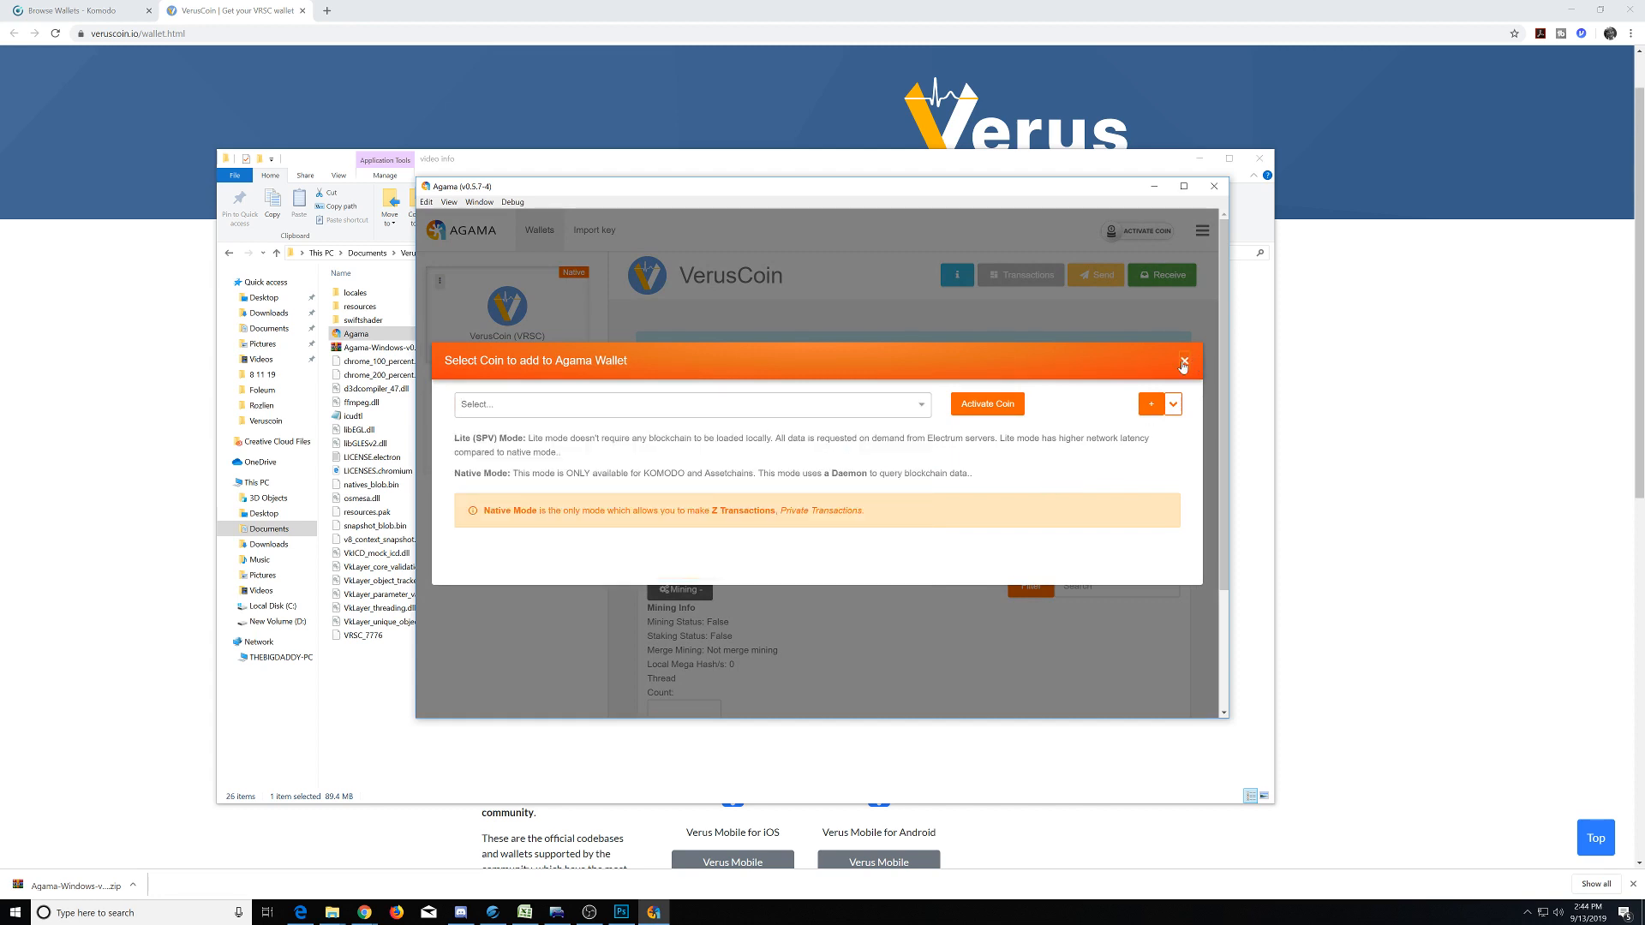
left_click(1185, 362)
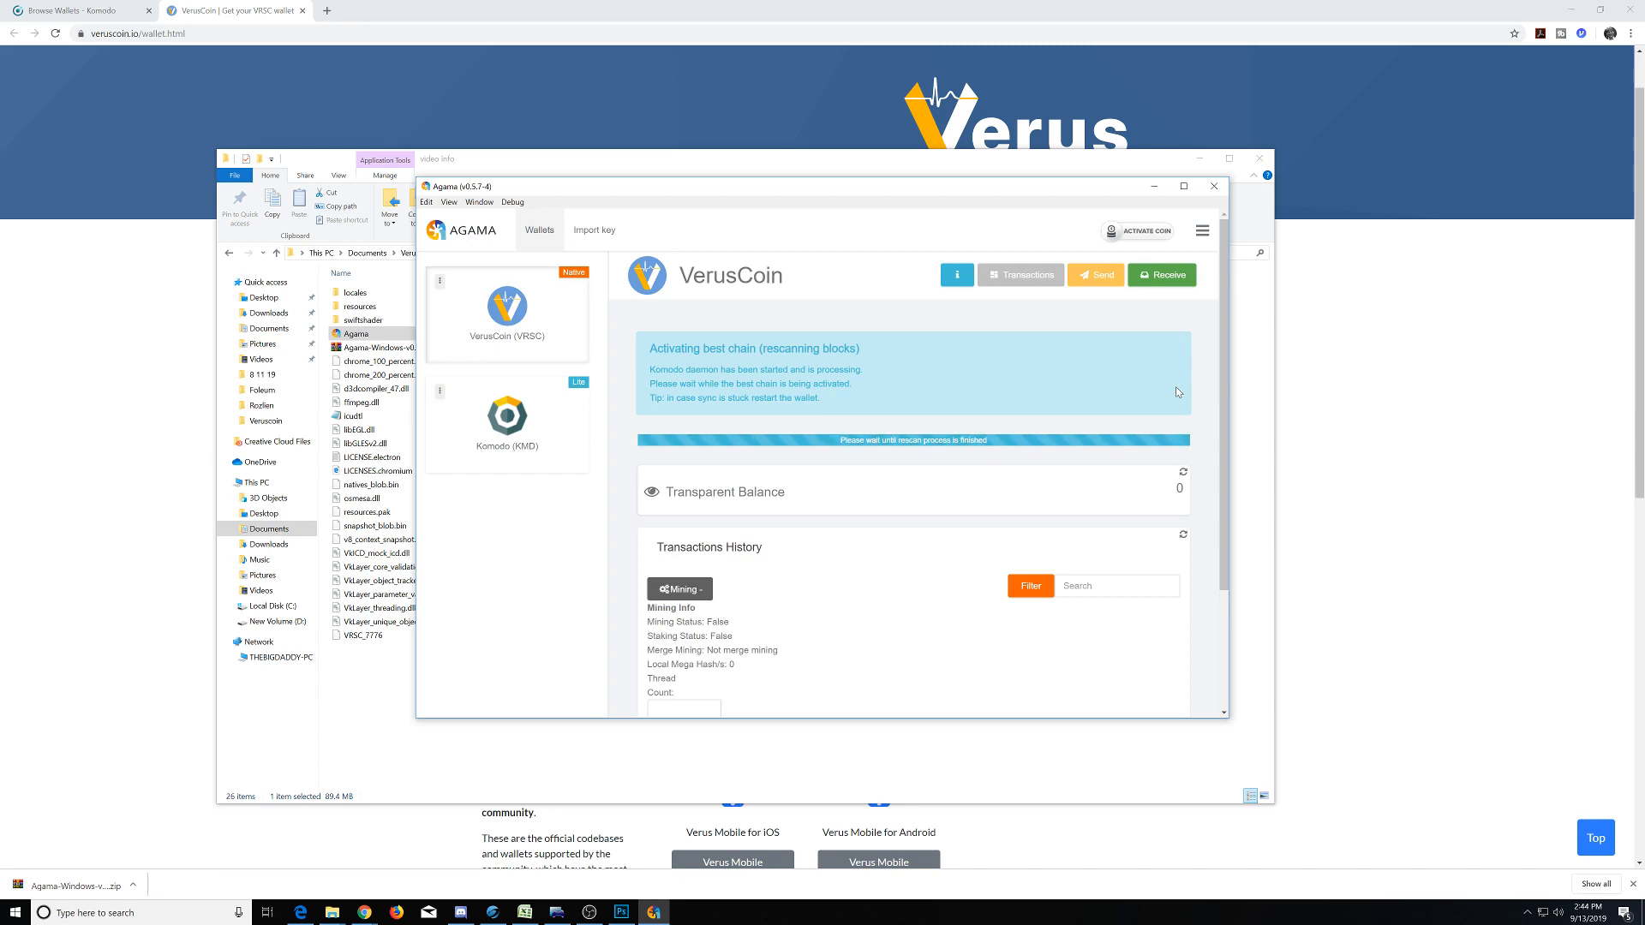
mouse_move(895, 465)
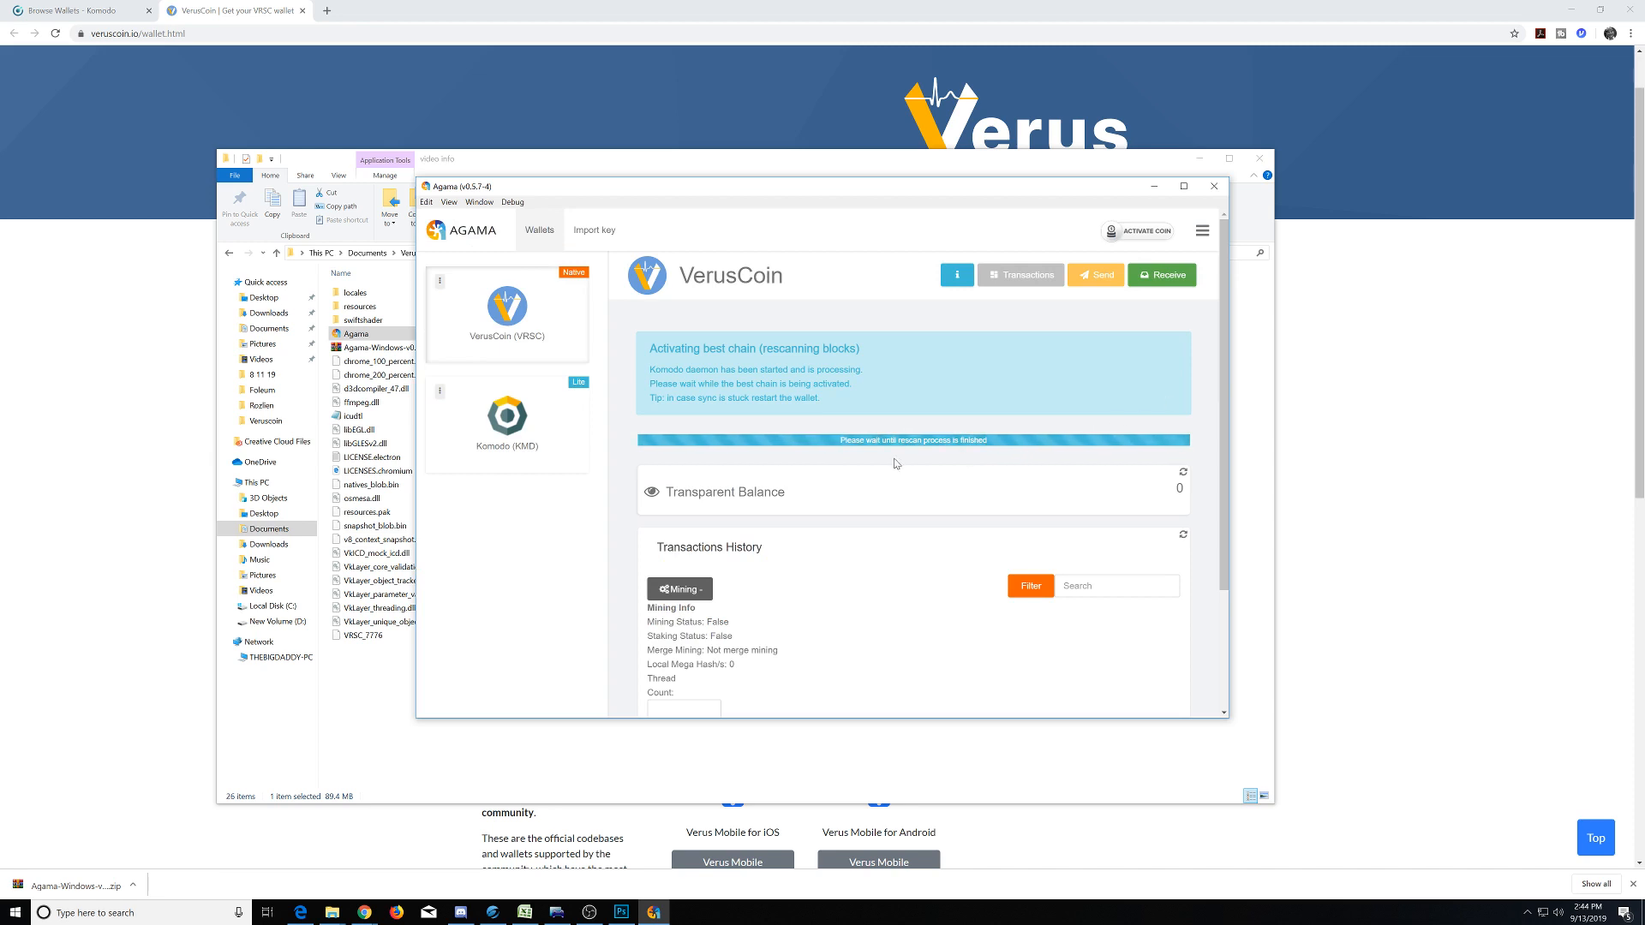
mouse_move(920, 562)
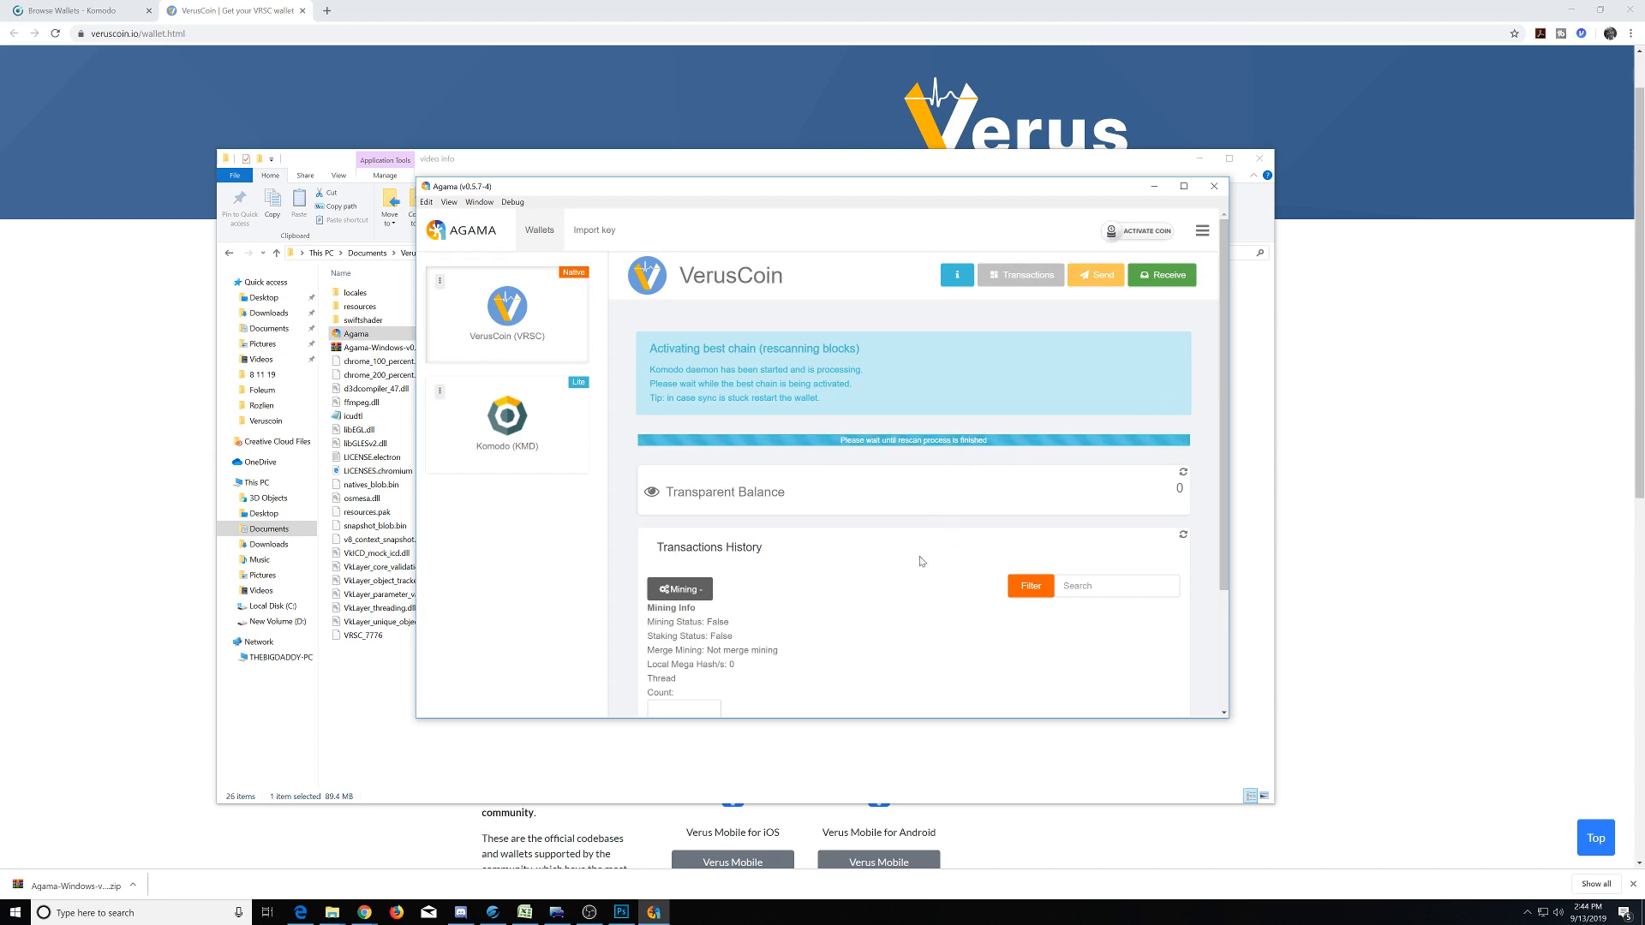